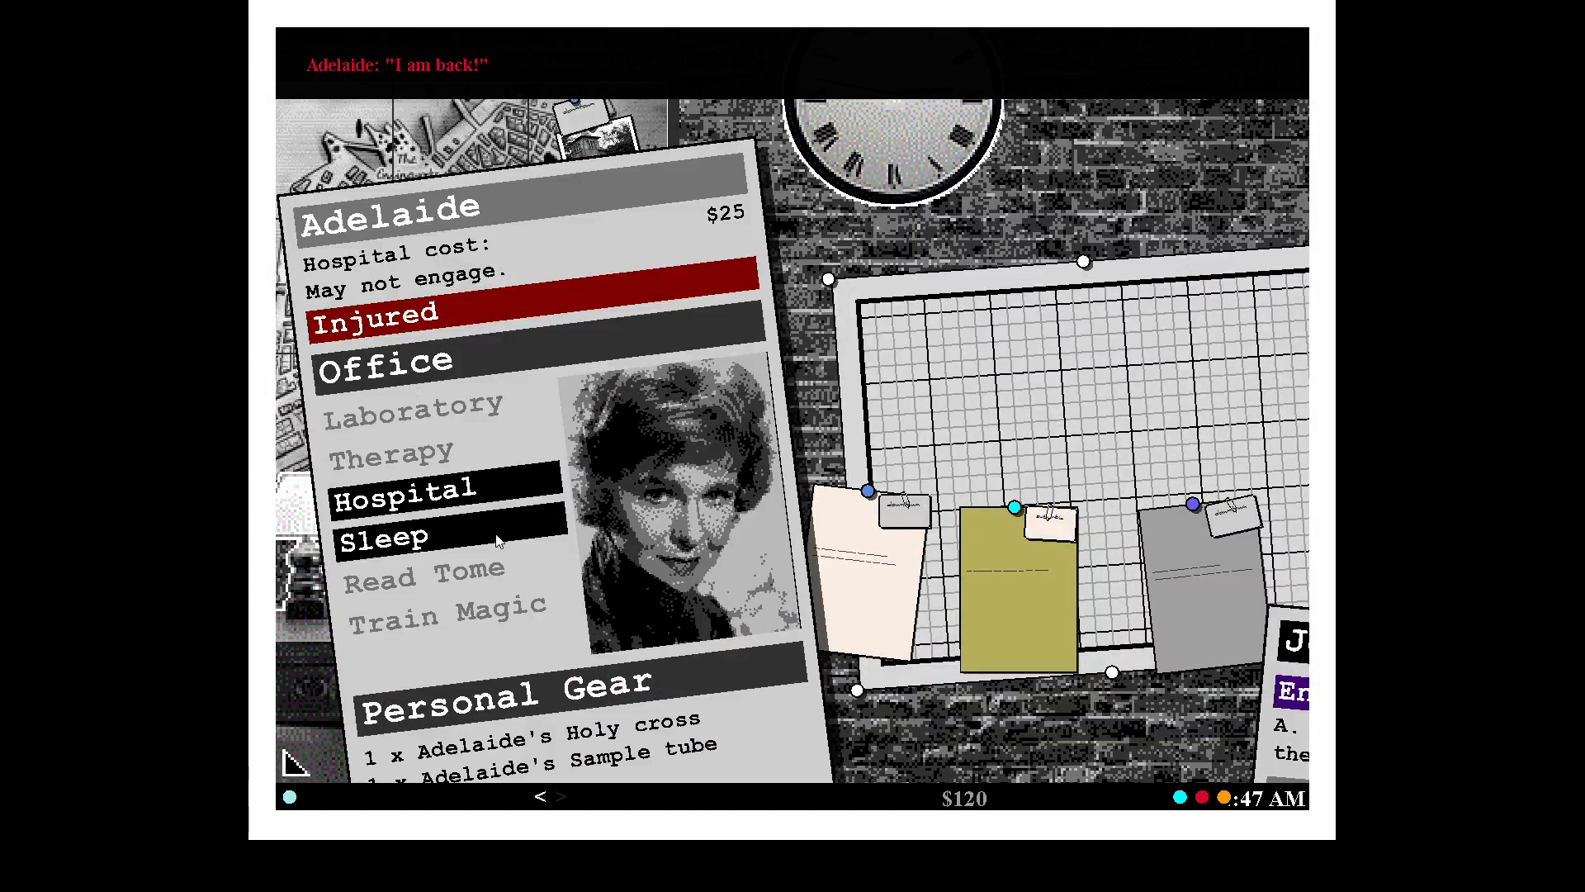
Send injured Adelaide to hospital from the office card.
{"action": "left_click", "coordinate": [407, 492]}
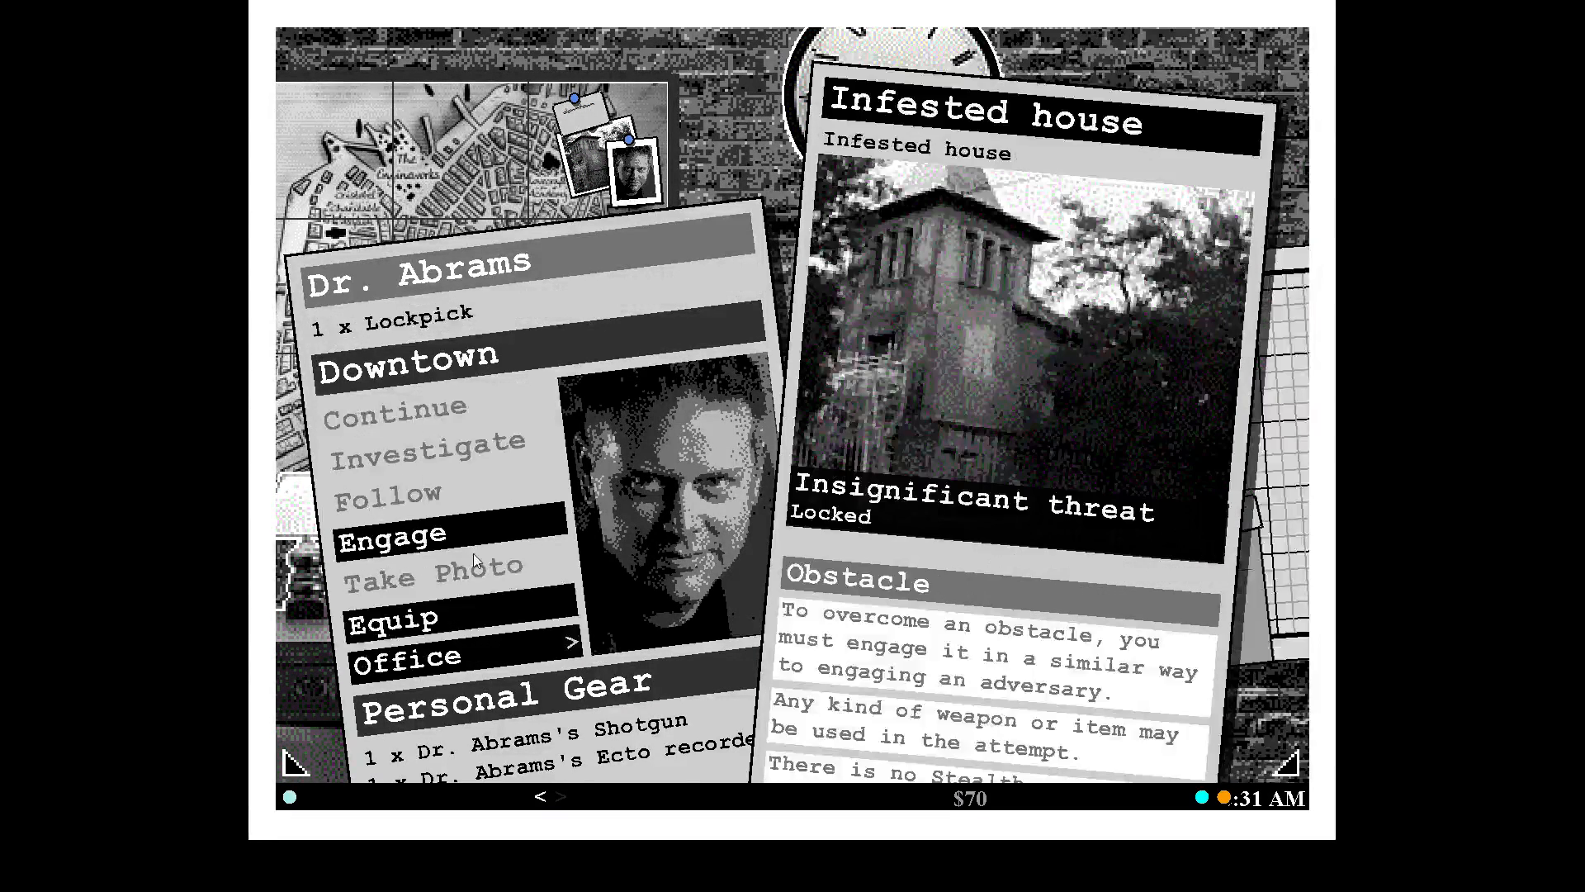
Equip Dr. Abrams with brass knuckles and a sample tube, then engage the skeletons.
{"action": "left_click", "coordinate": [393, 534]}
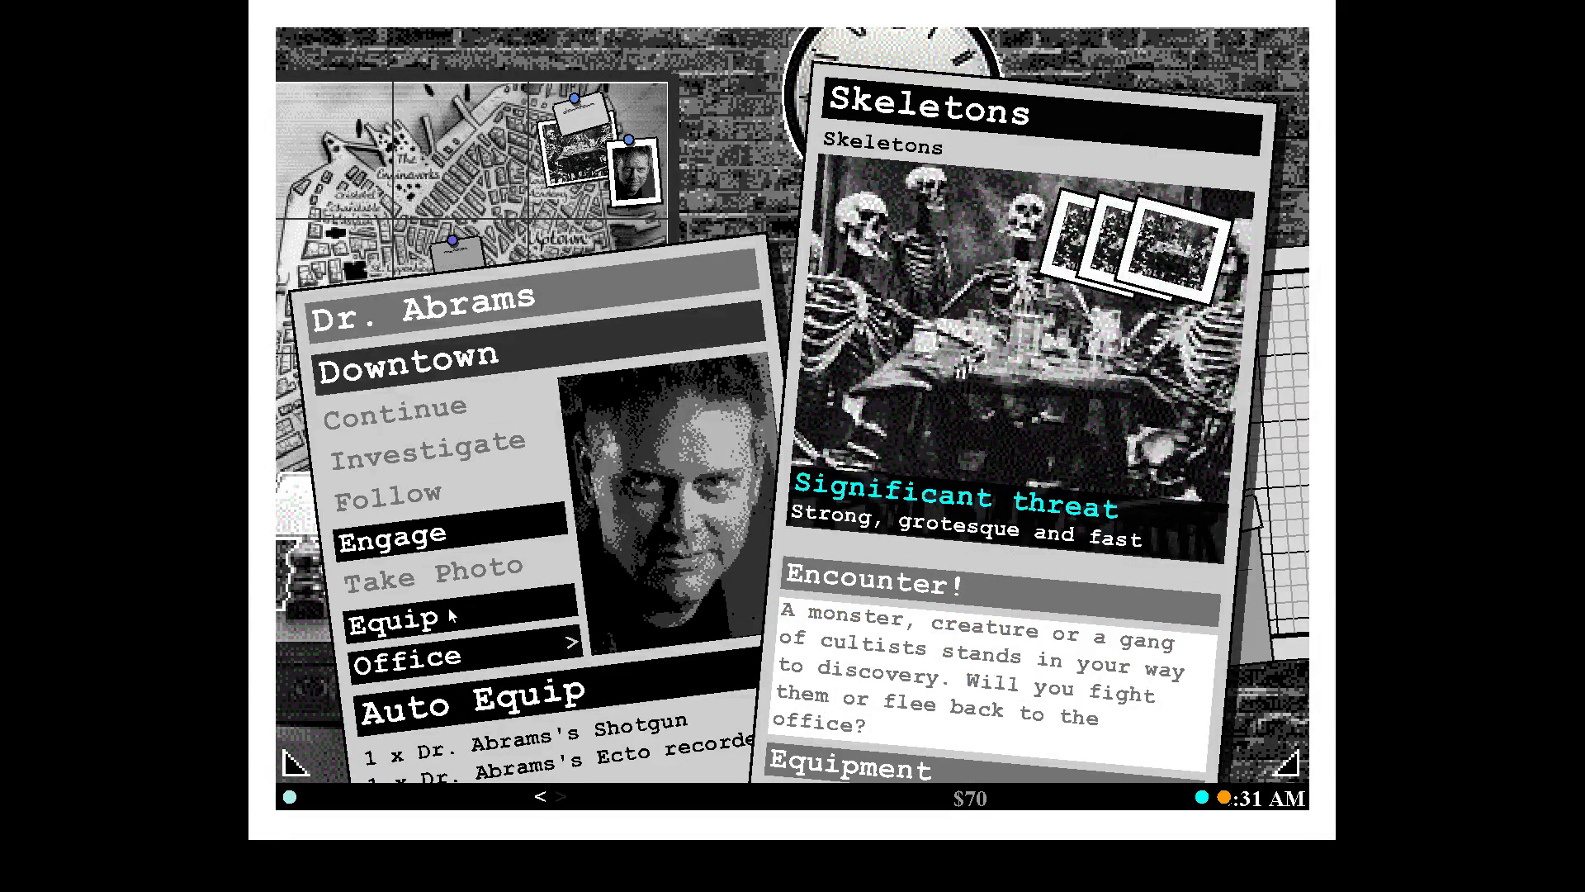
{"action": "left_click", "coordinate": [395, 618]}
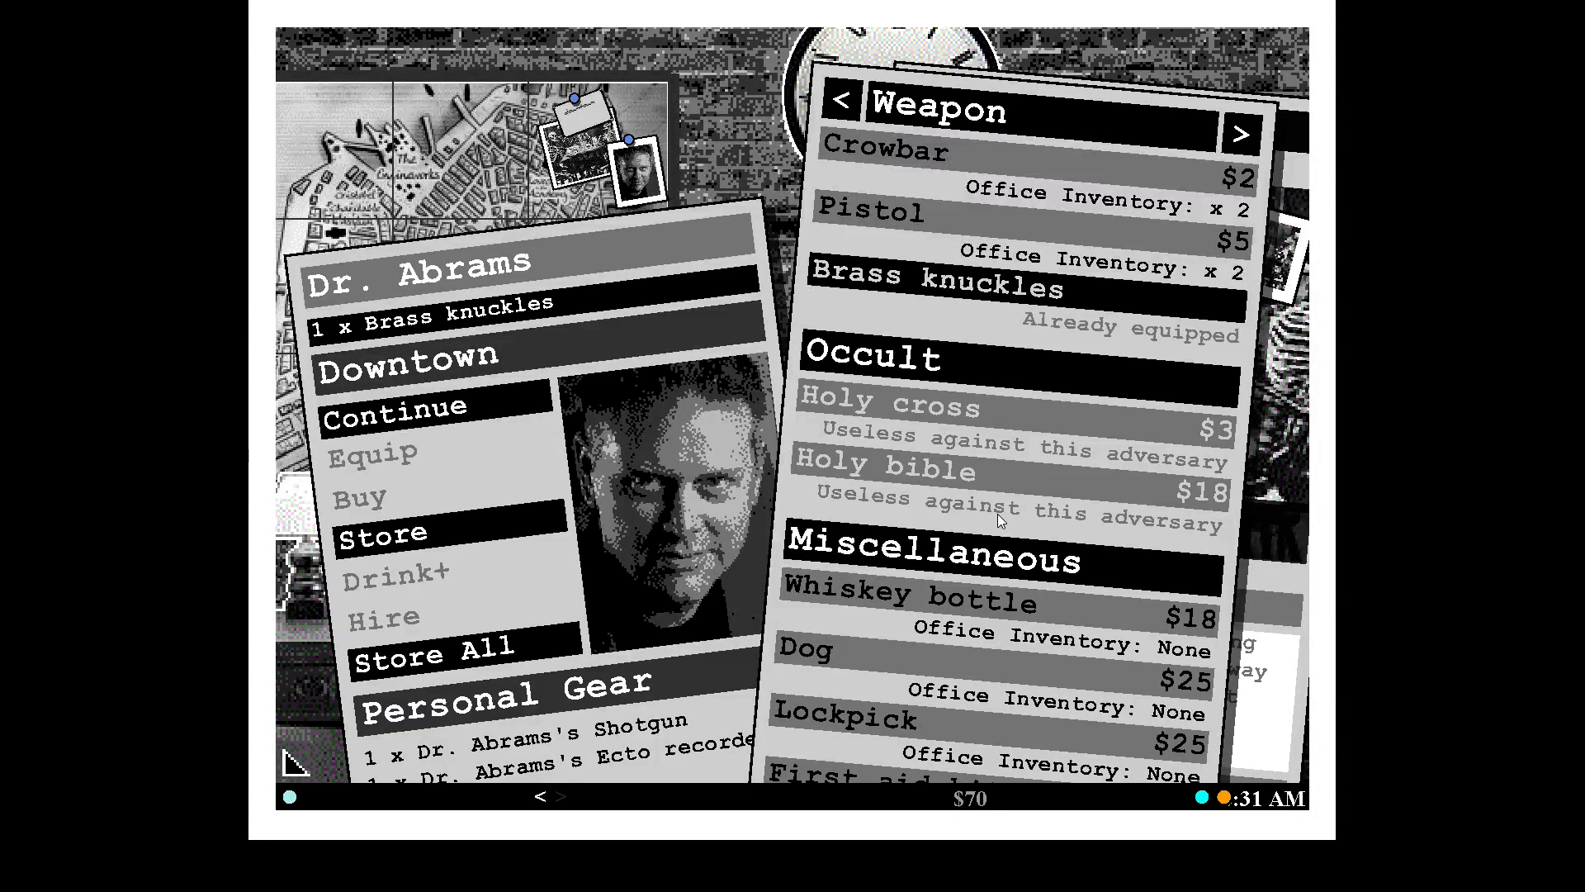
{"action": "left_click", "coordinate": [1241, 130]}
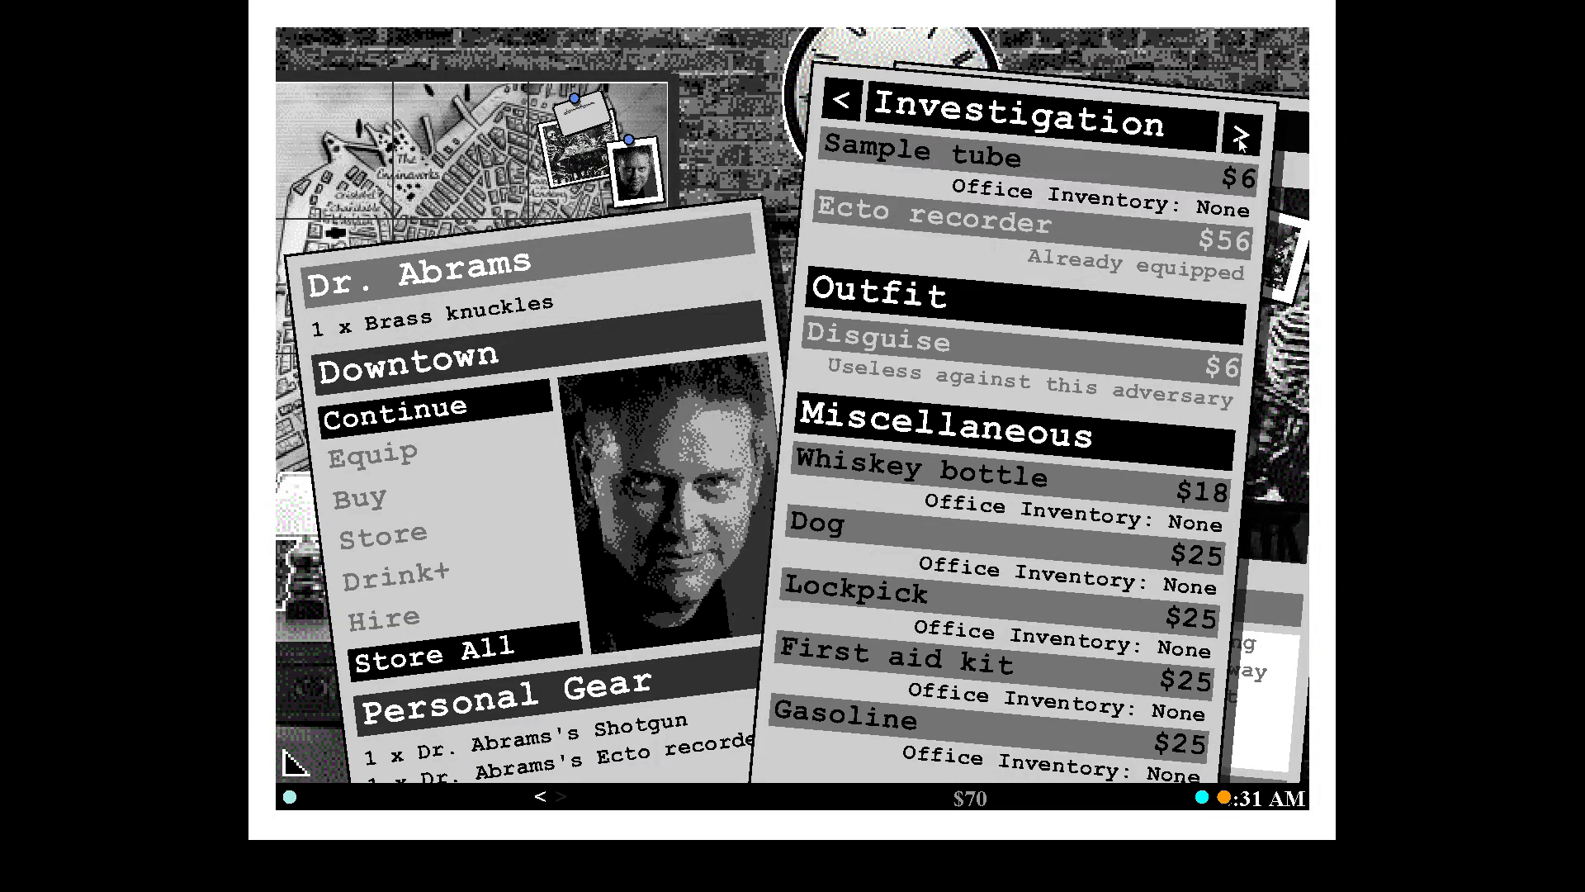
{"action": "mouse_move", "coordinate": [452, 482]}
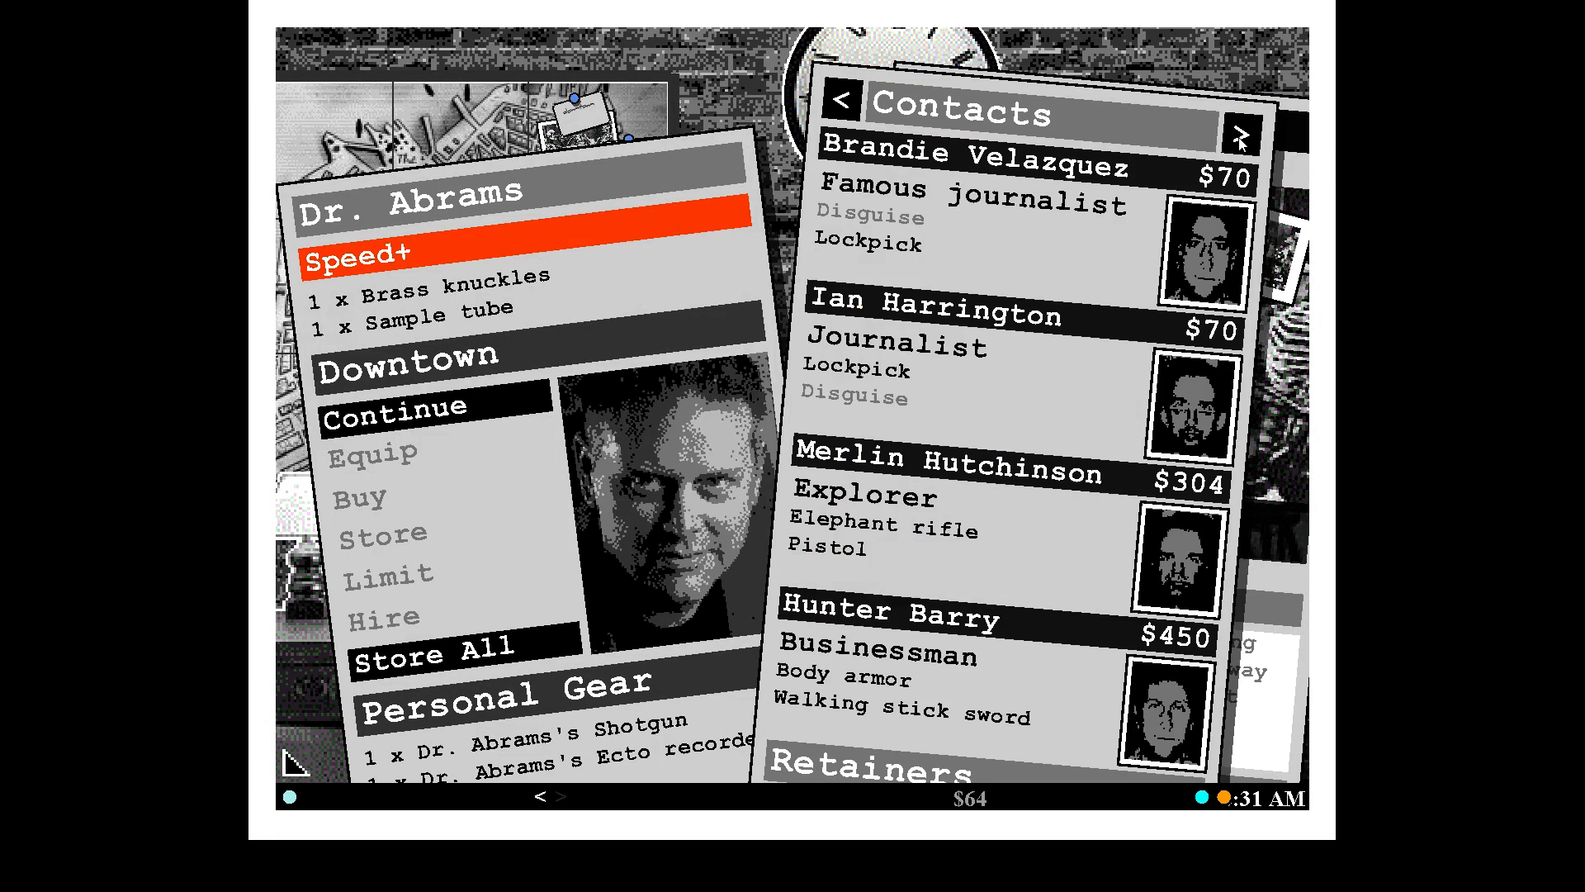
{"action": "left_click", "coordinate": [846, 106]}
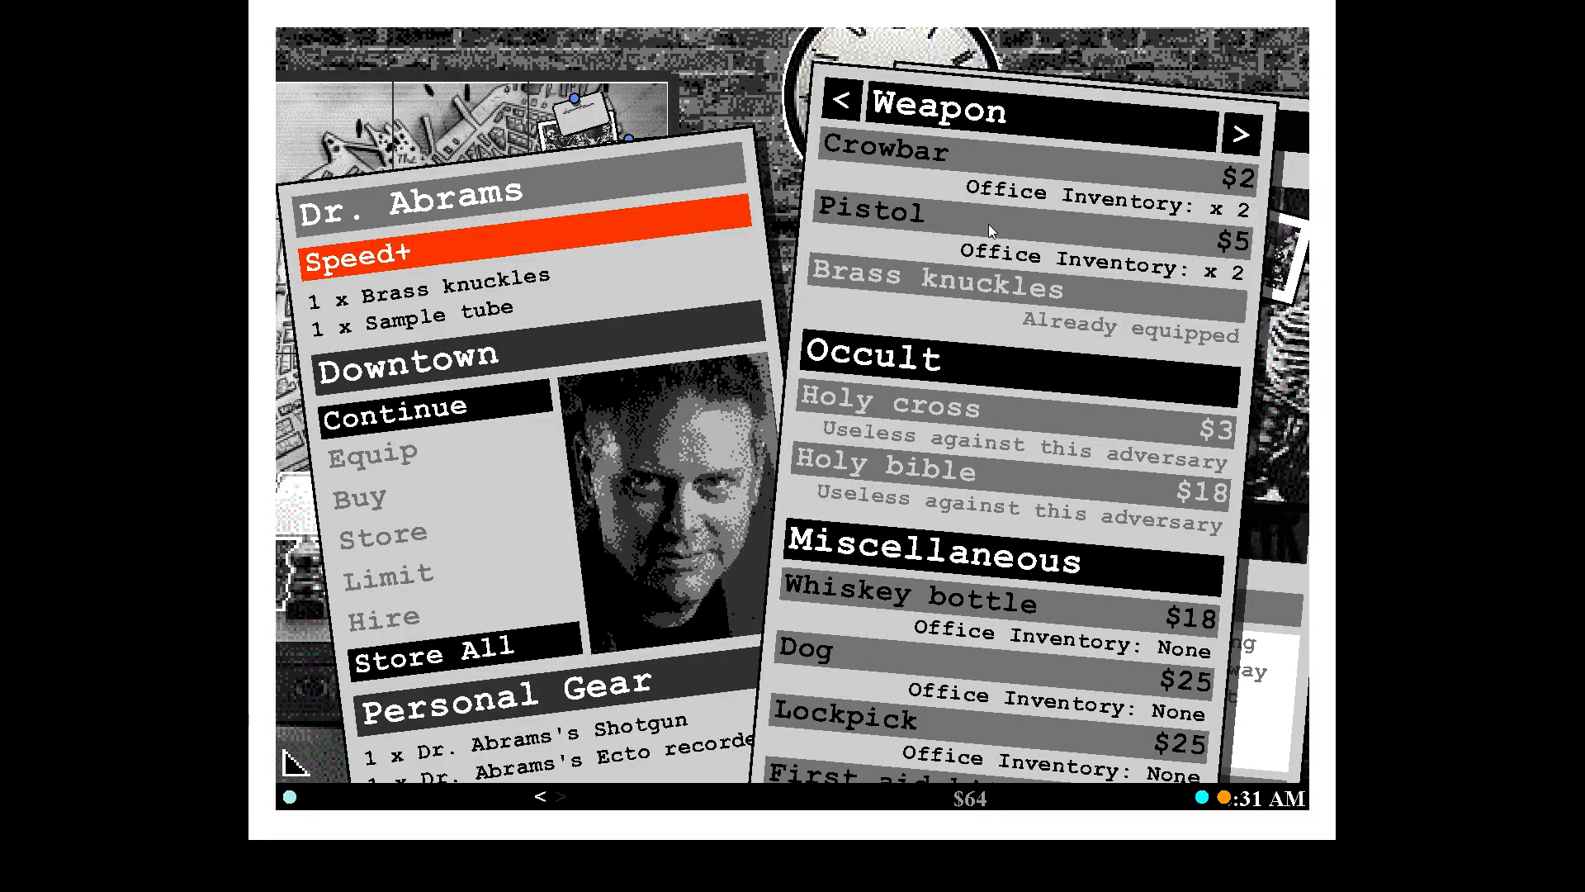
{"action": "scroll", "scroll_direction": "down", "scroll_amount": 3}
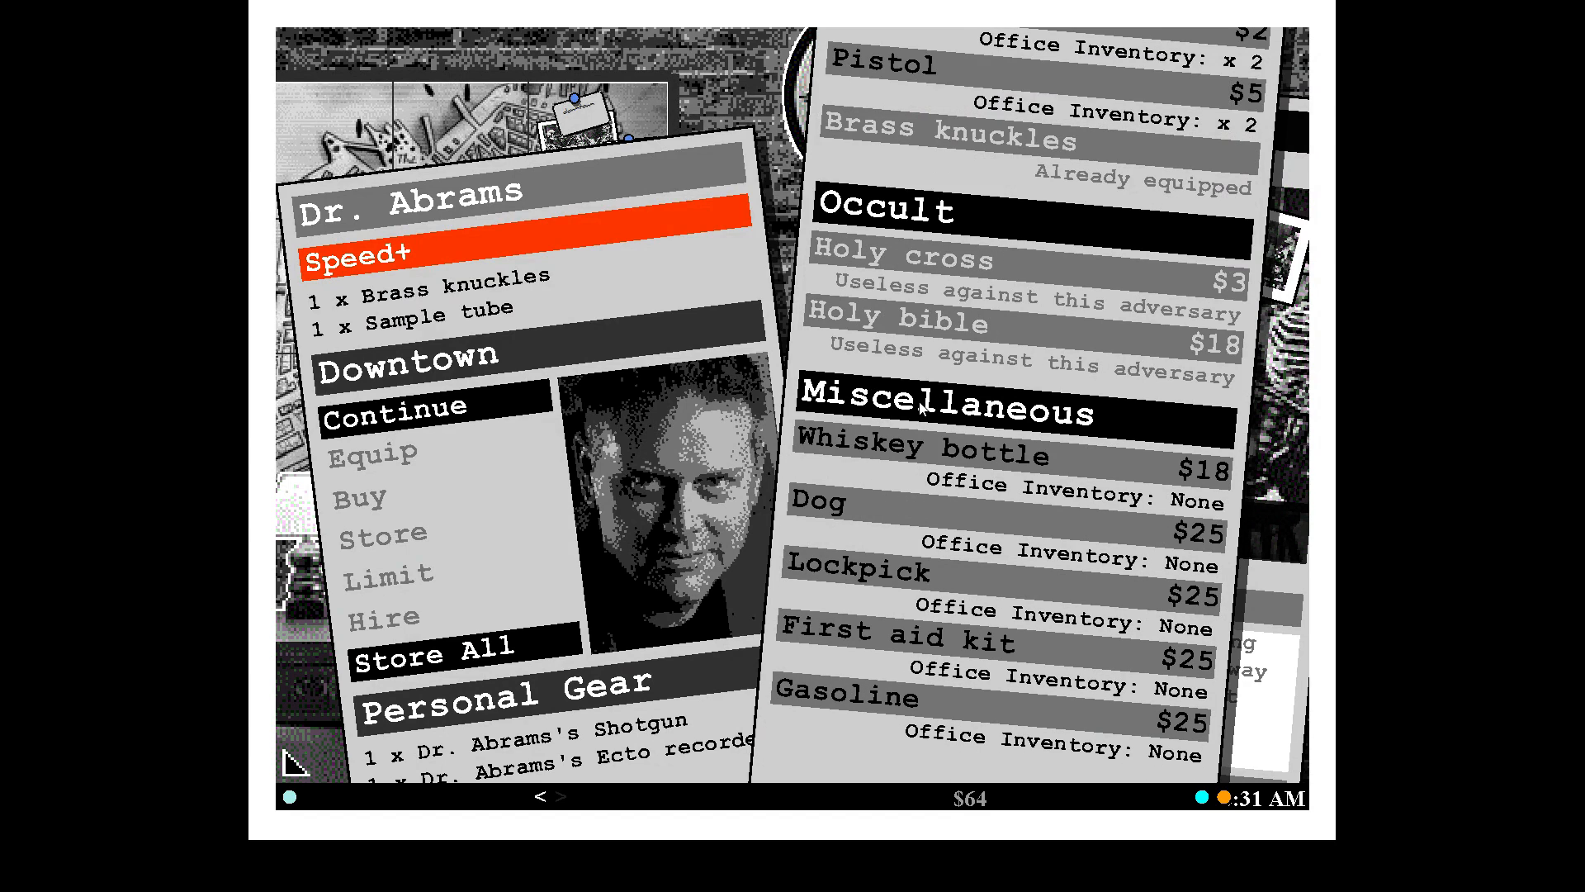
{"action": "mouse_move", "coordinate": [754, 461]}
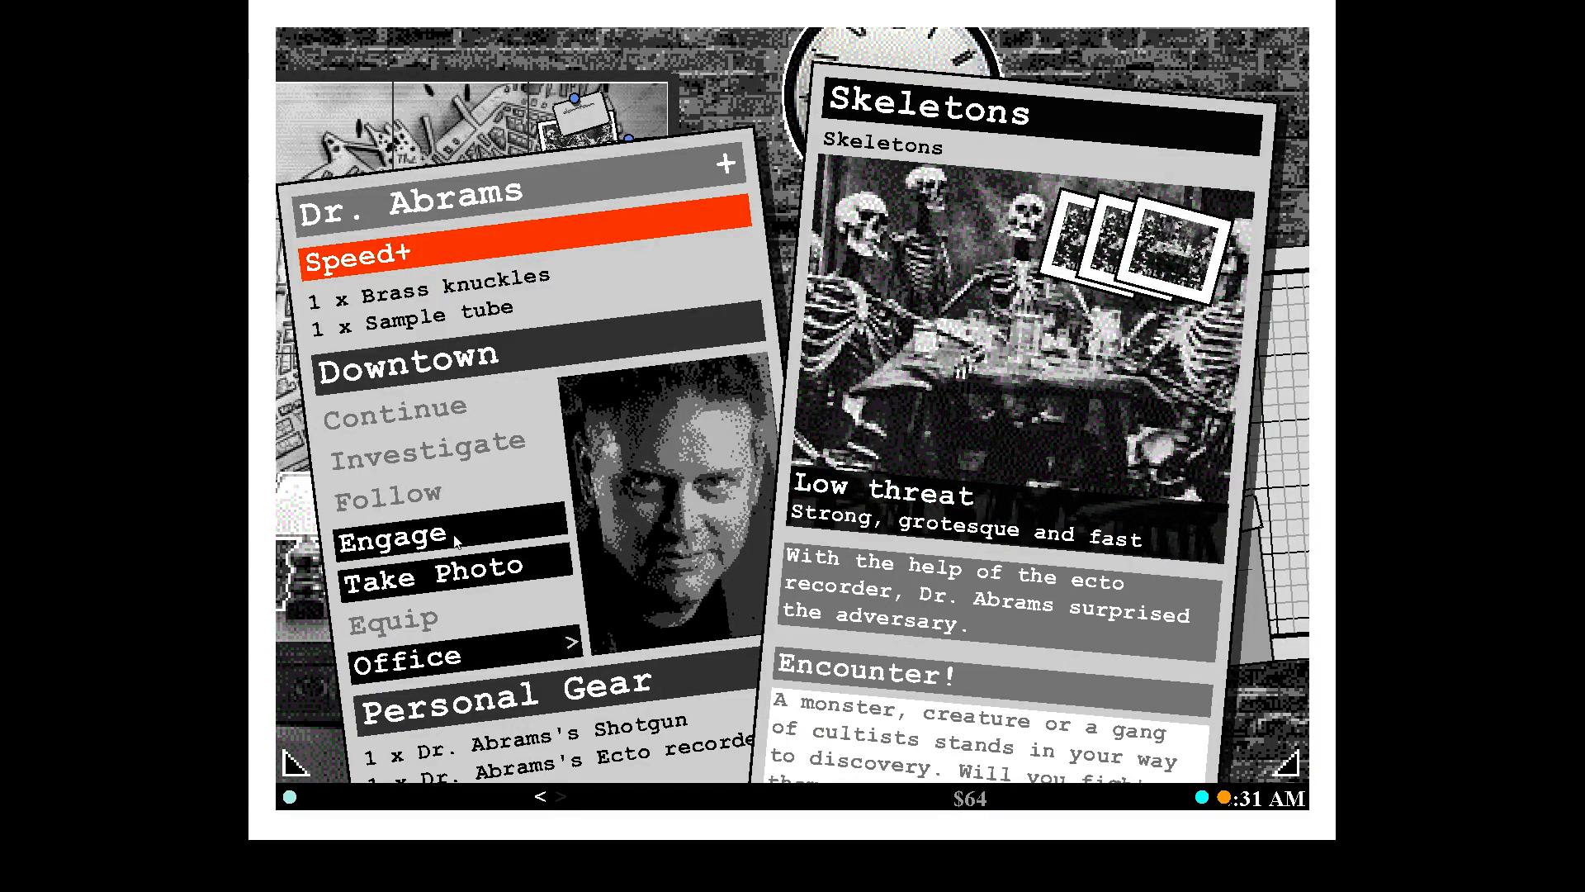
{"action": "left_click", "coordinate": [392, 535]}
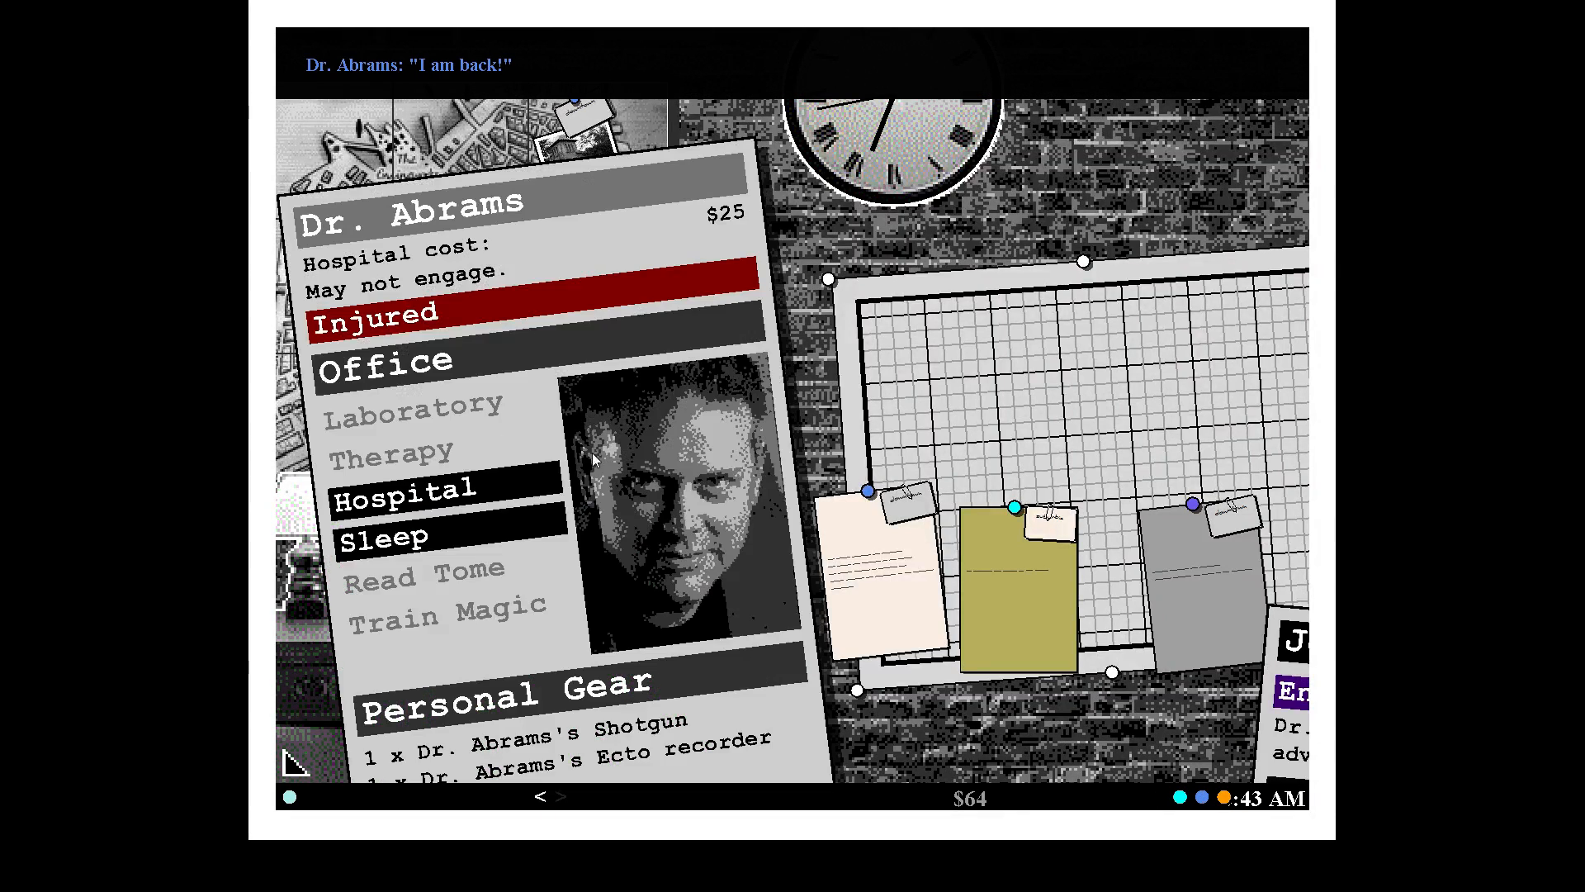
Send injured Dr. Abrams to hospital and dismiss Sam Spade's mansion report.
{"action": "left_click", "coordinate": [406, 489]}
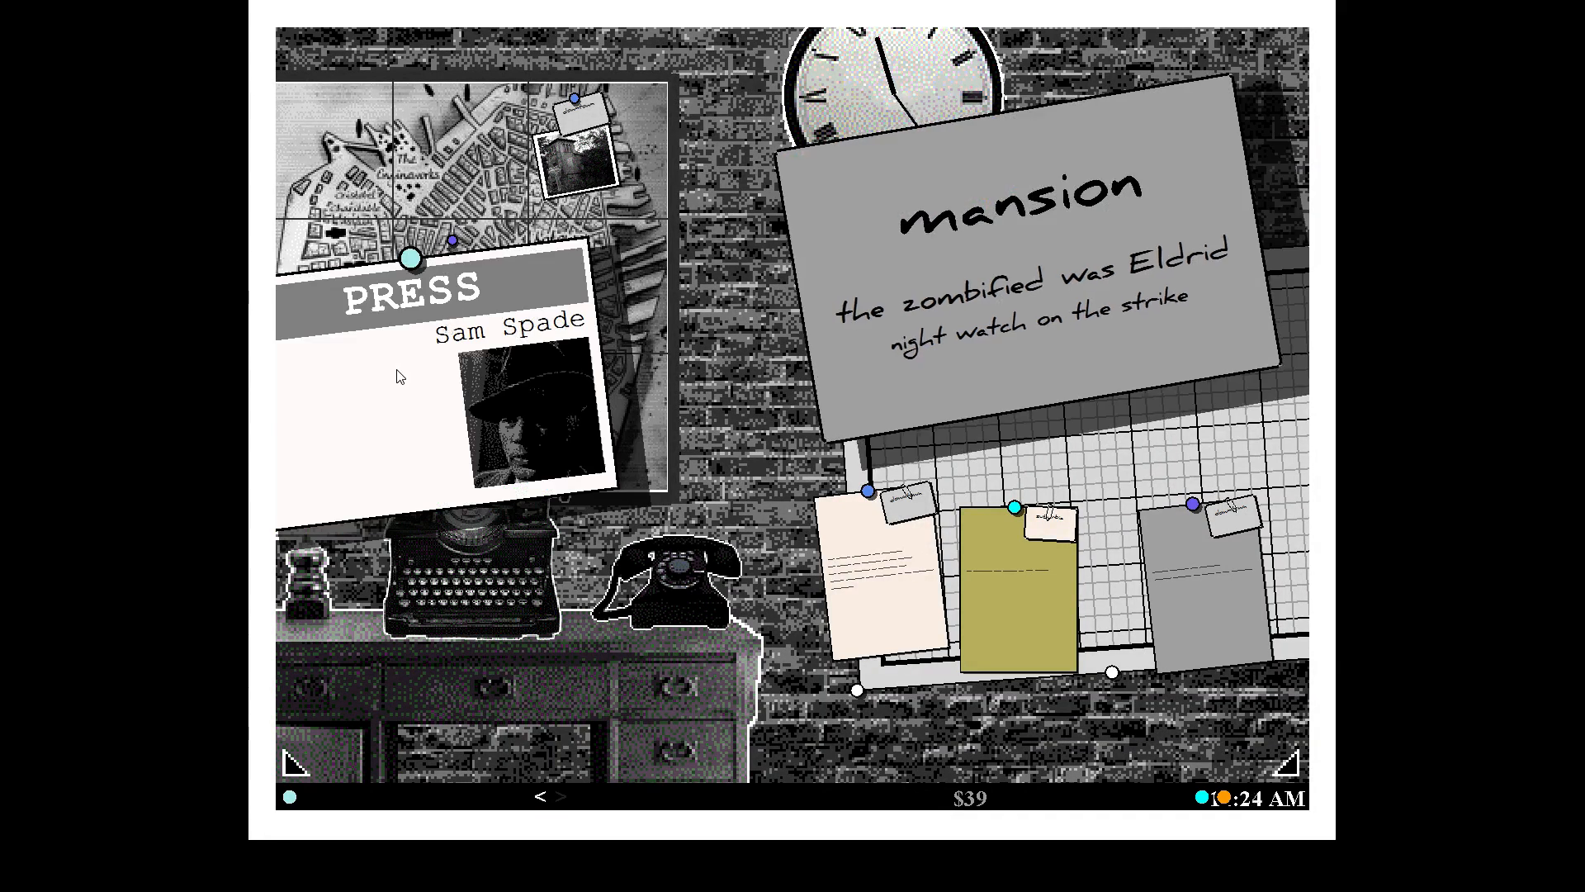
{"action": "left_click", "coordinate": [399, 376]}
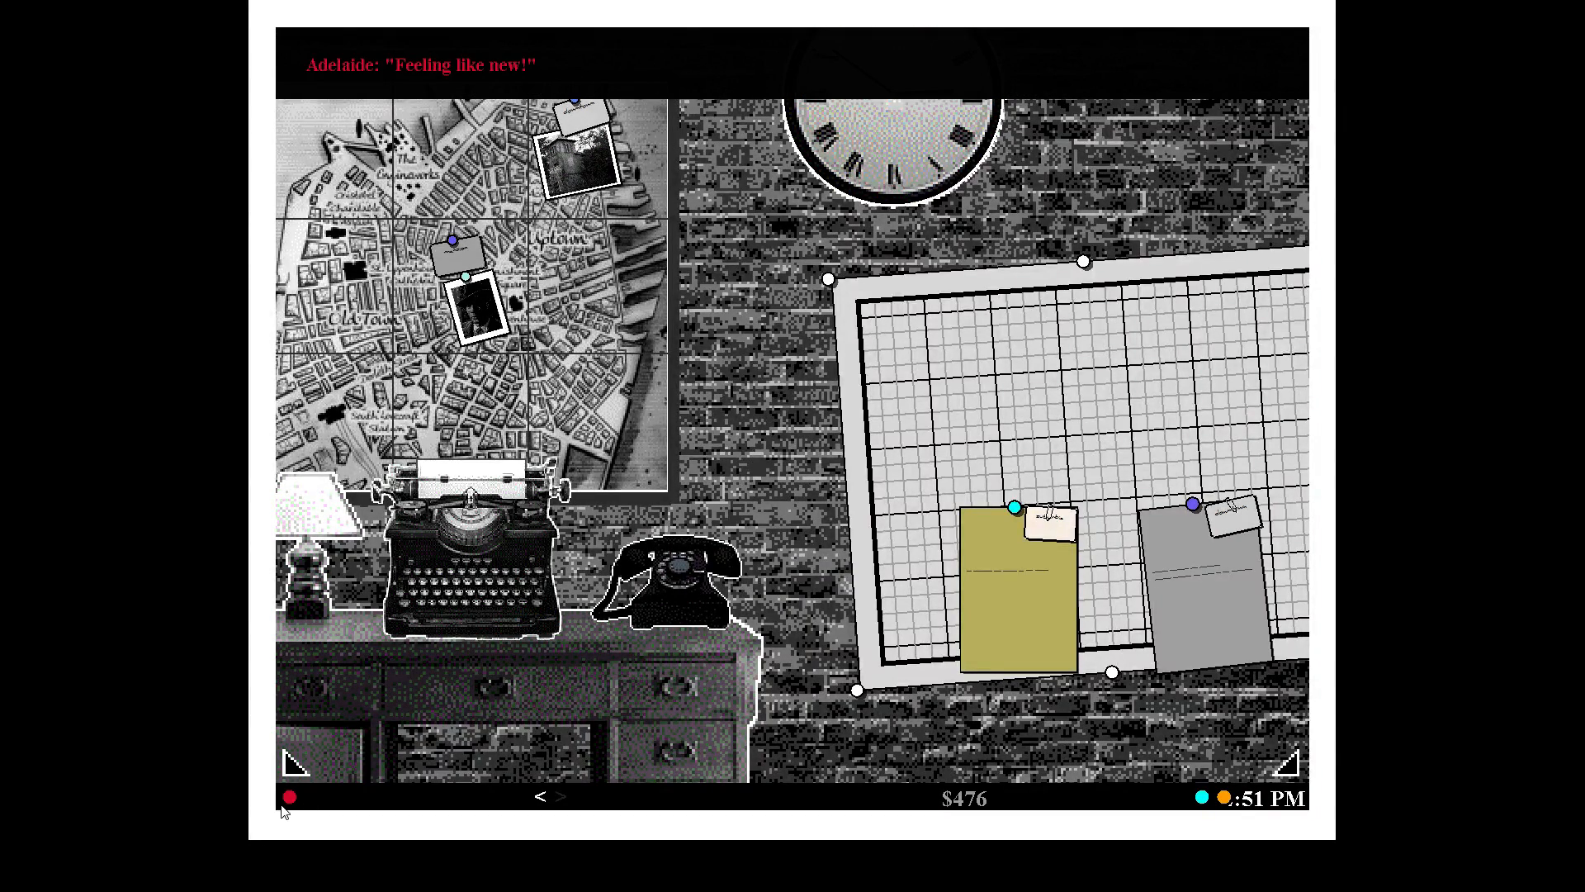
Assign recovered Adelaide to laboratory work from the bottom bar.
{"action": "left_click", "coordinate": [289, 796]}
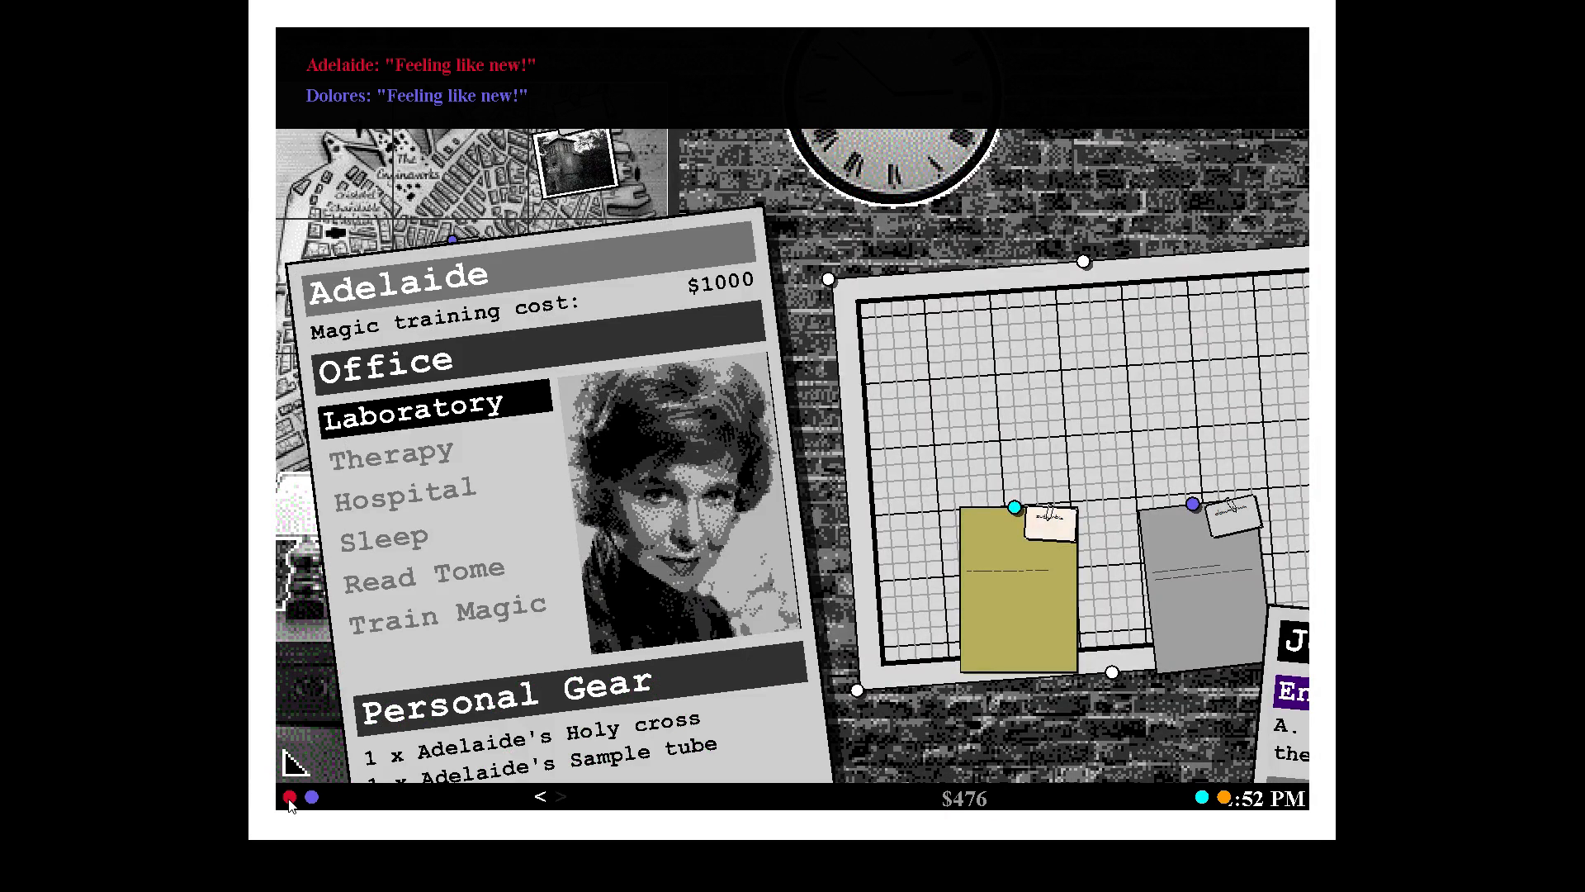
{"action": "left_click", "coordinate": [310, 796]}
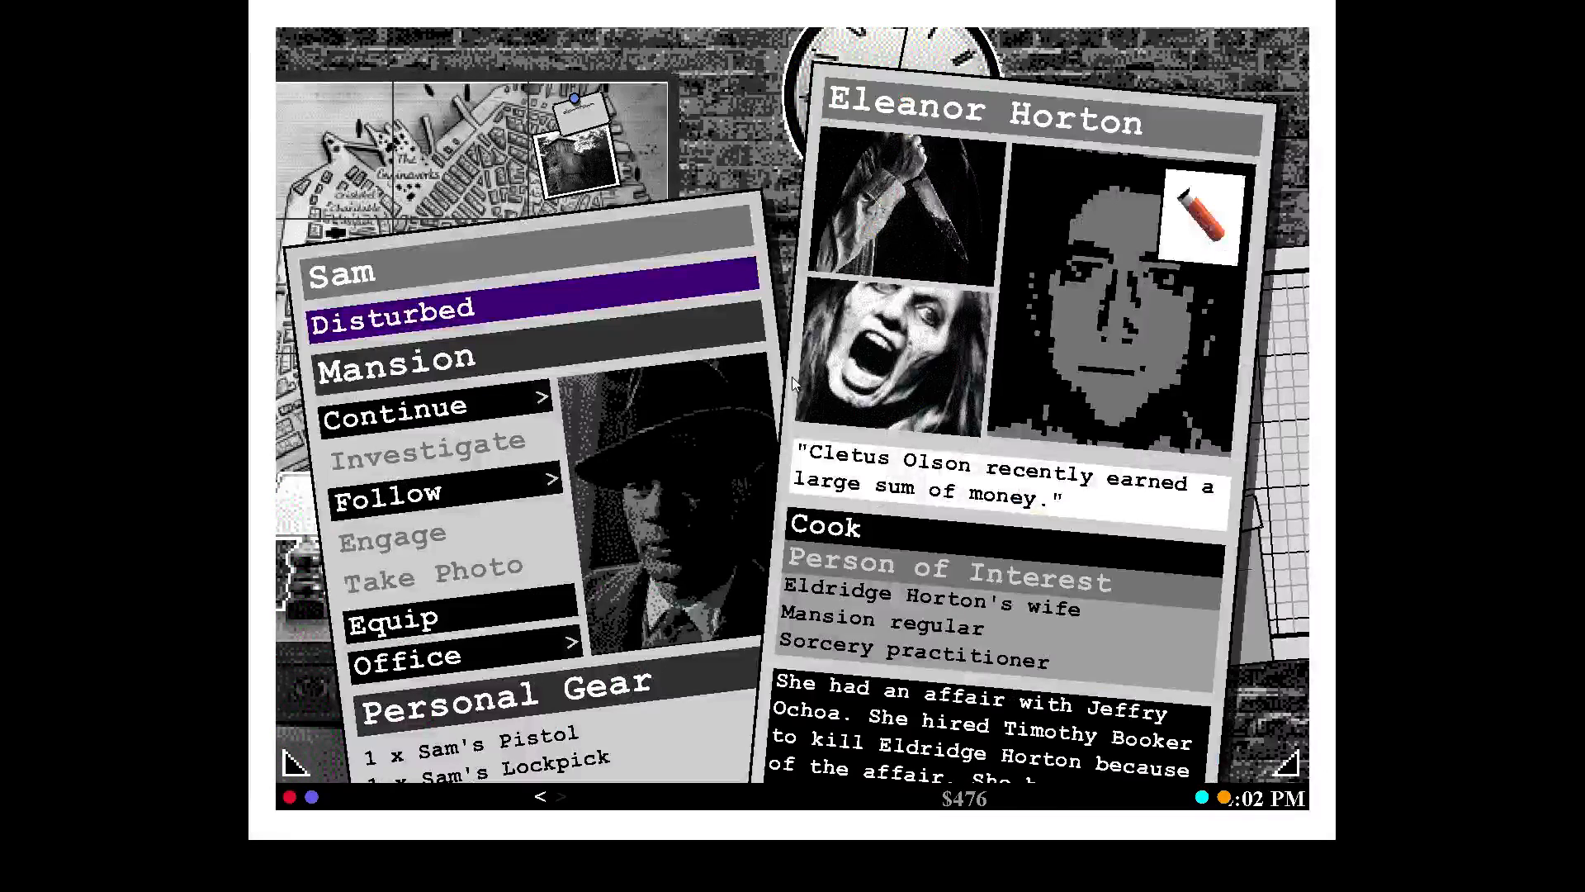
{"action": "mouse_move", "coordinate": [1111, 593]}
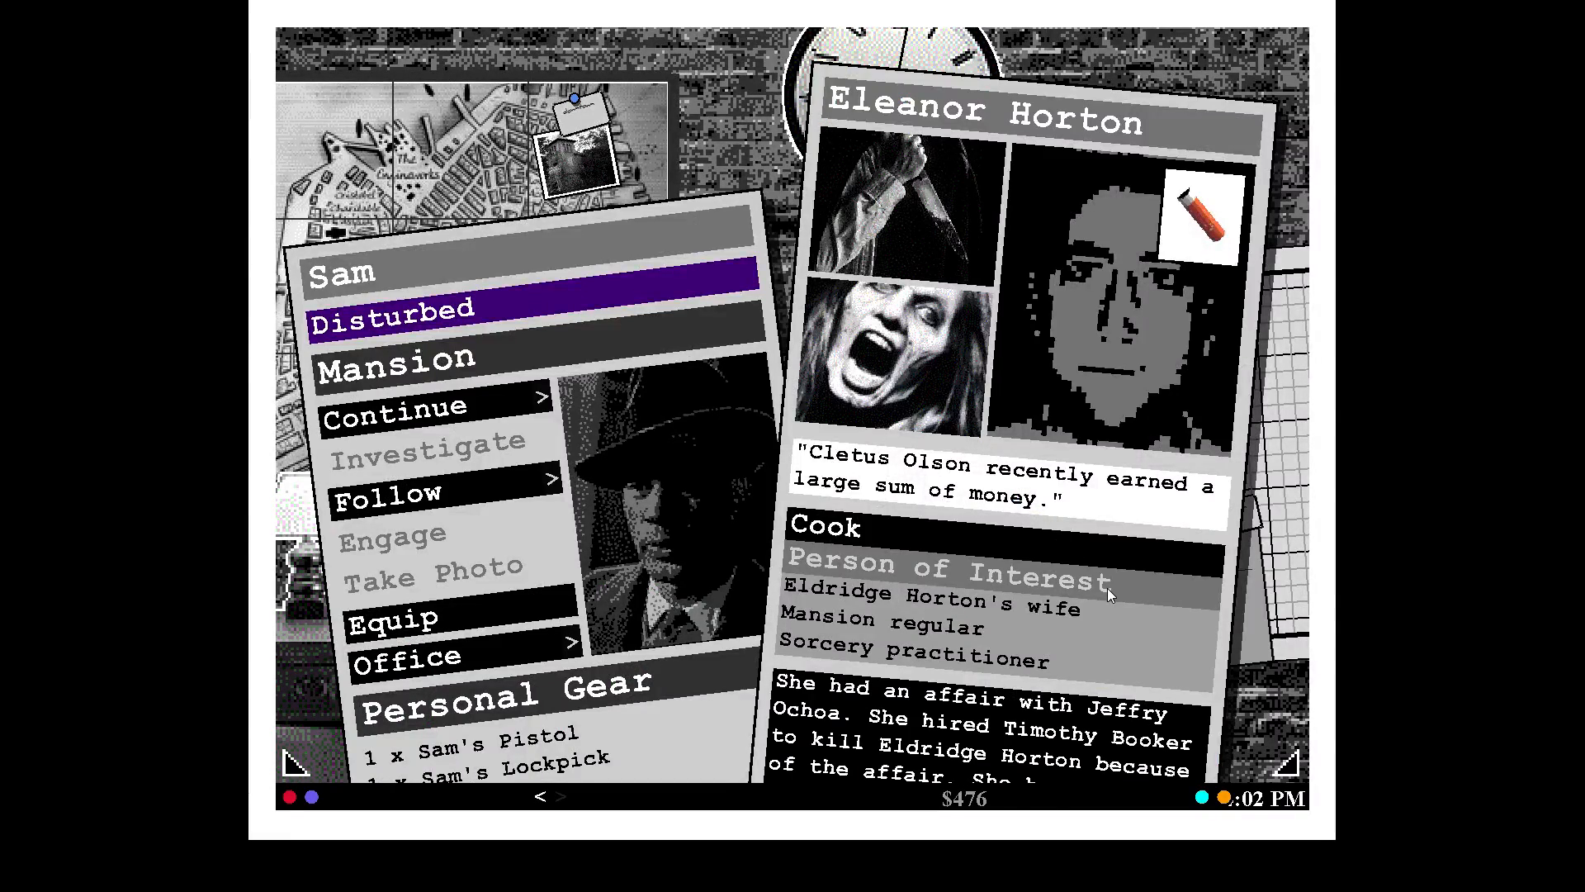
{"action": "mouse_move", "coordinate": [1119, 664]}
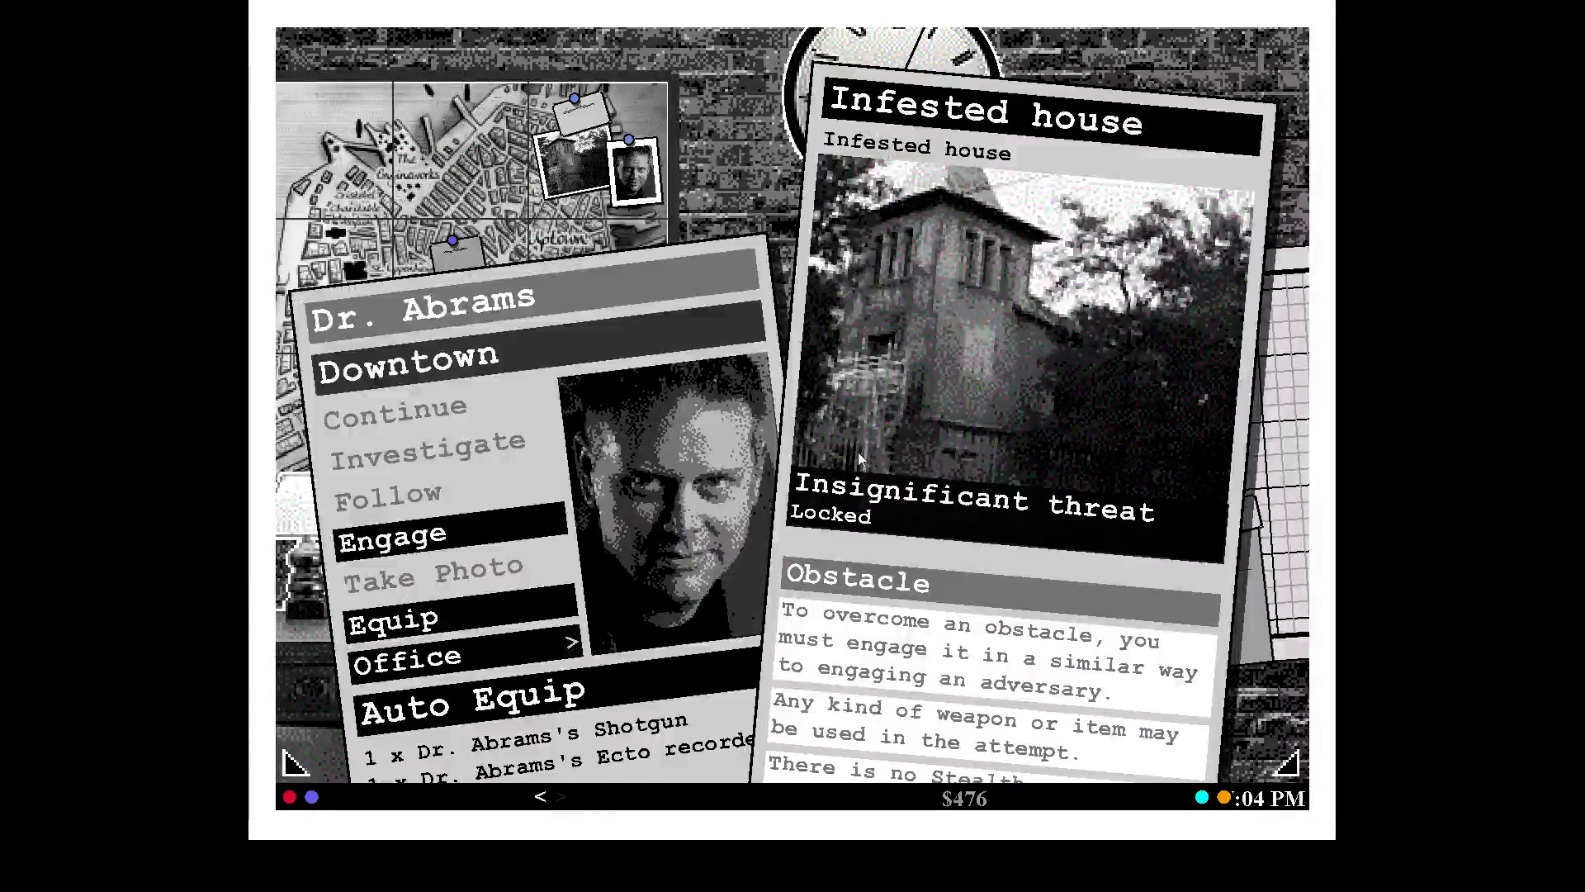
Engage the infested house, buy Dr. Abrams a holy cross, holy bible and dog, then drink a potion.
{"action": "left_click", "coordinate": [393, 619]}
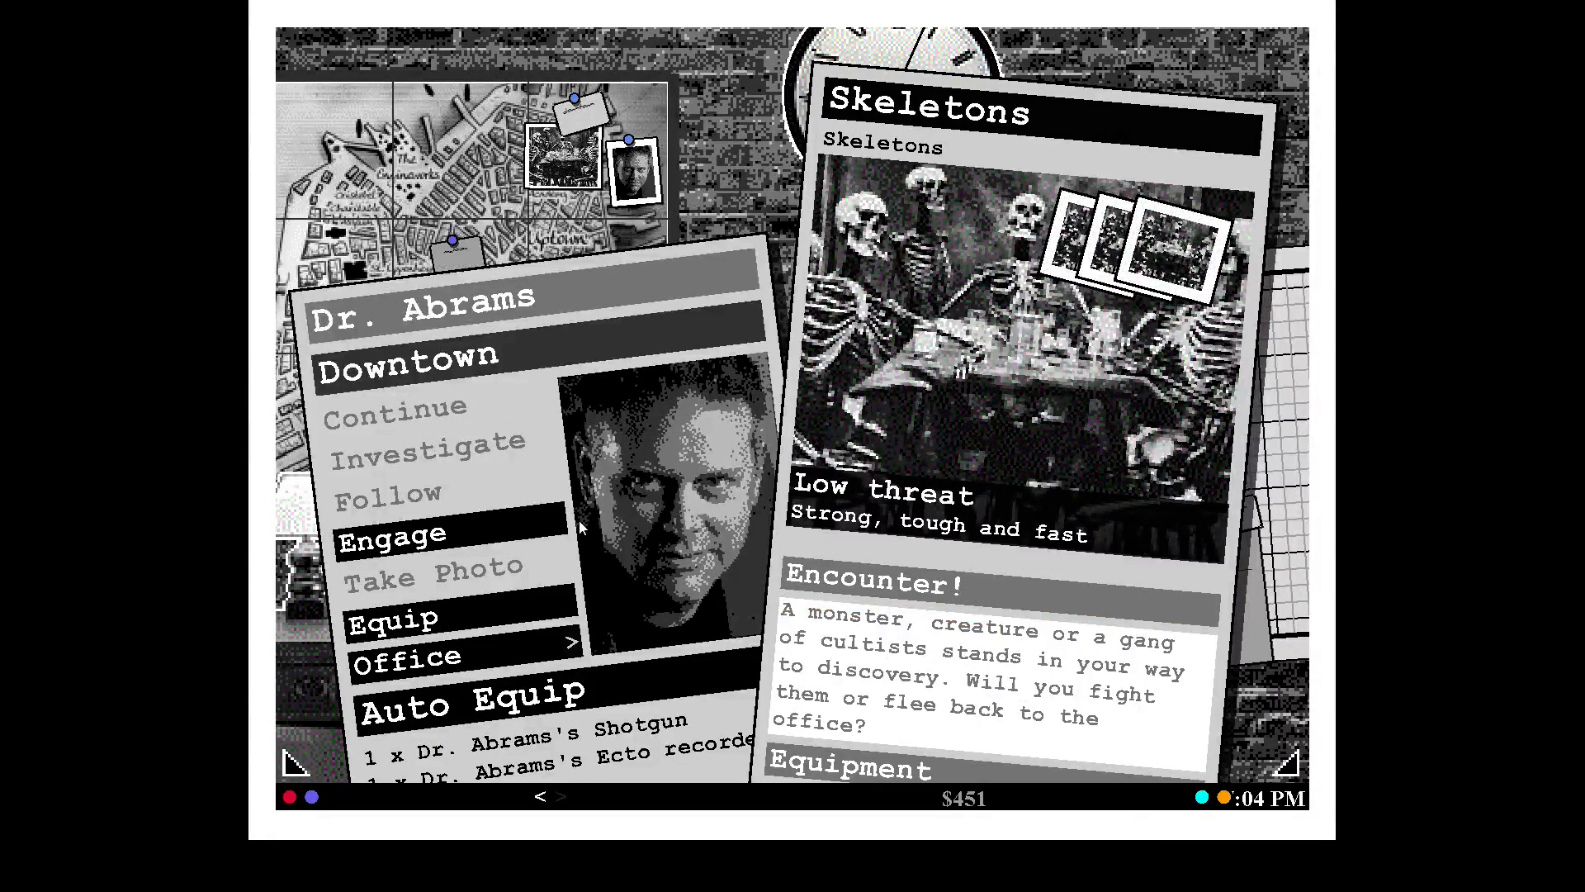
{"action": "mouse_move", "coordinate": [422, 629]}
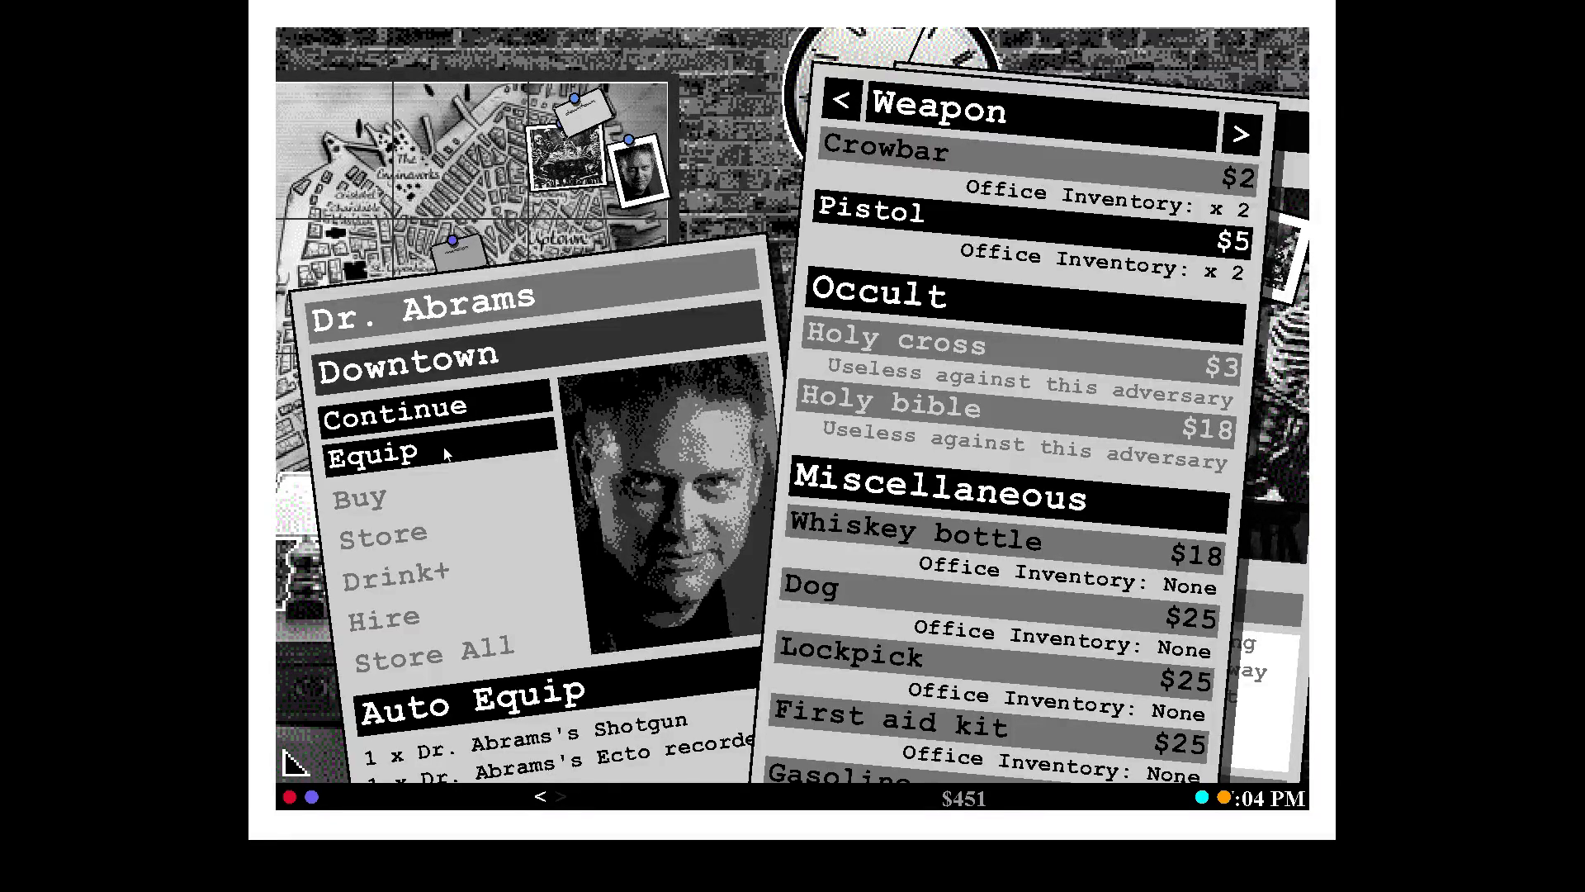
{"action": "left_click", "coordinate": [872, 213]}
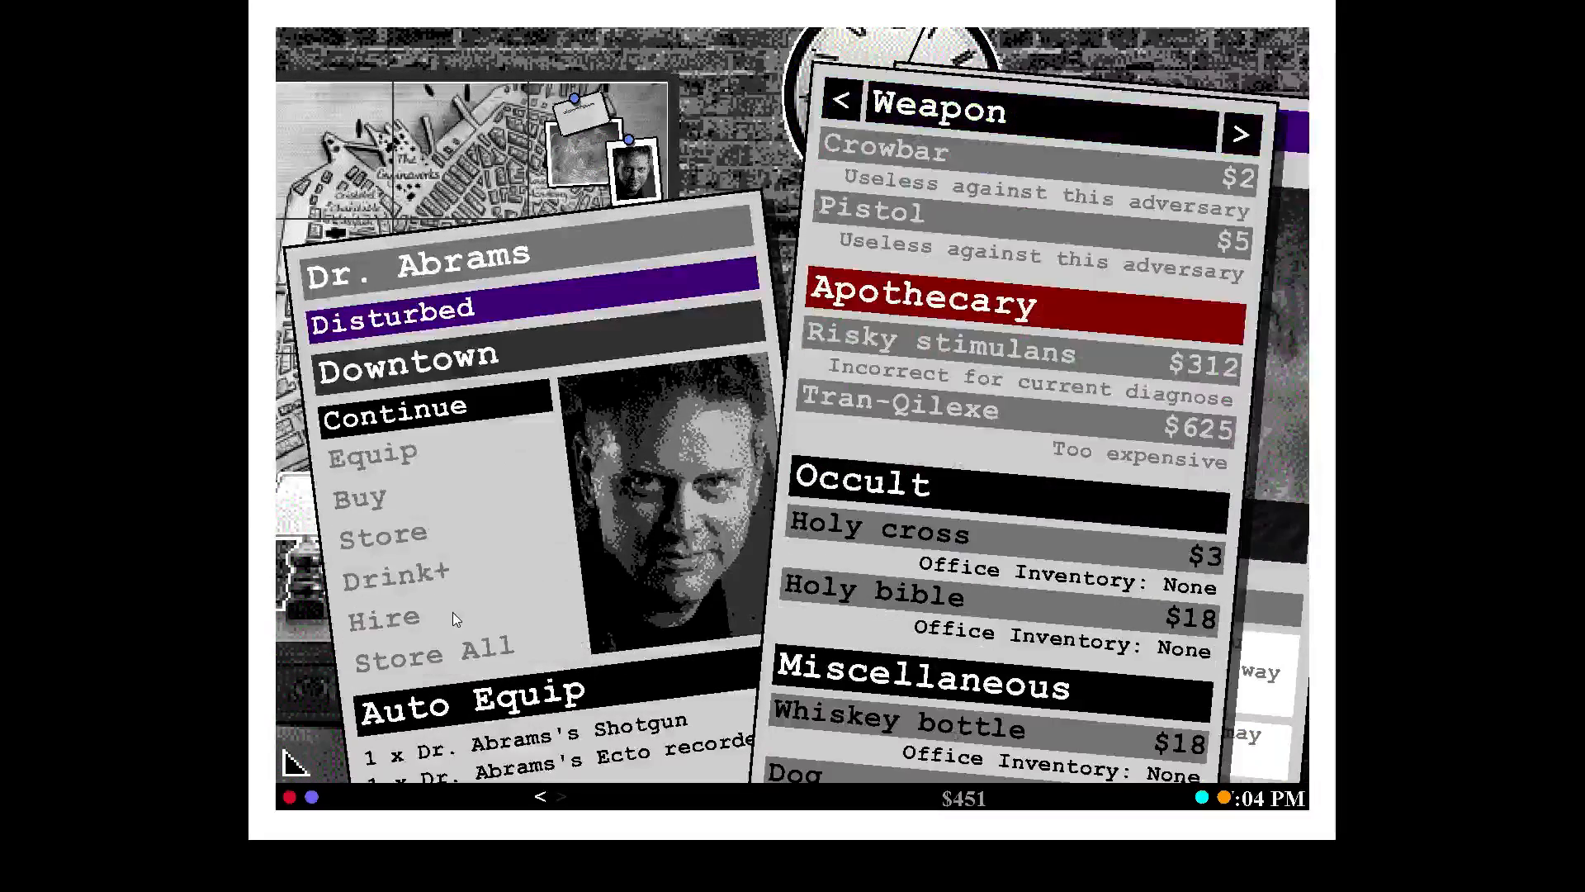
{"action": "scroll", "scroll_direction": "down", "scroll_amount": 3}
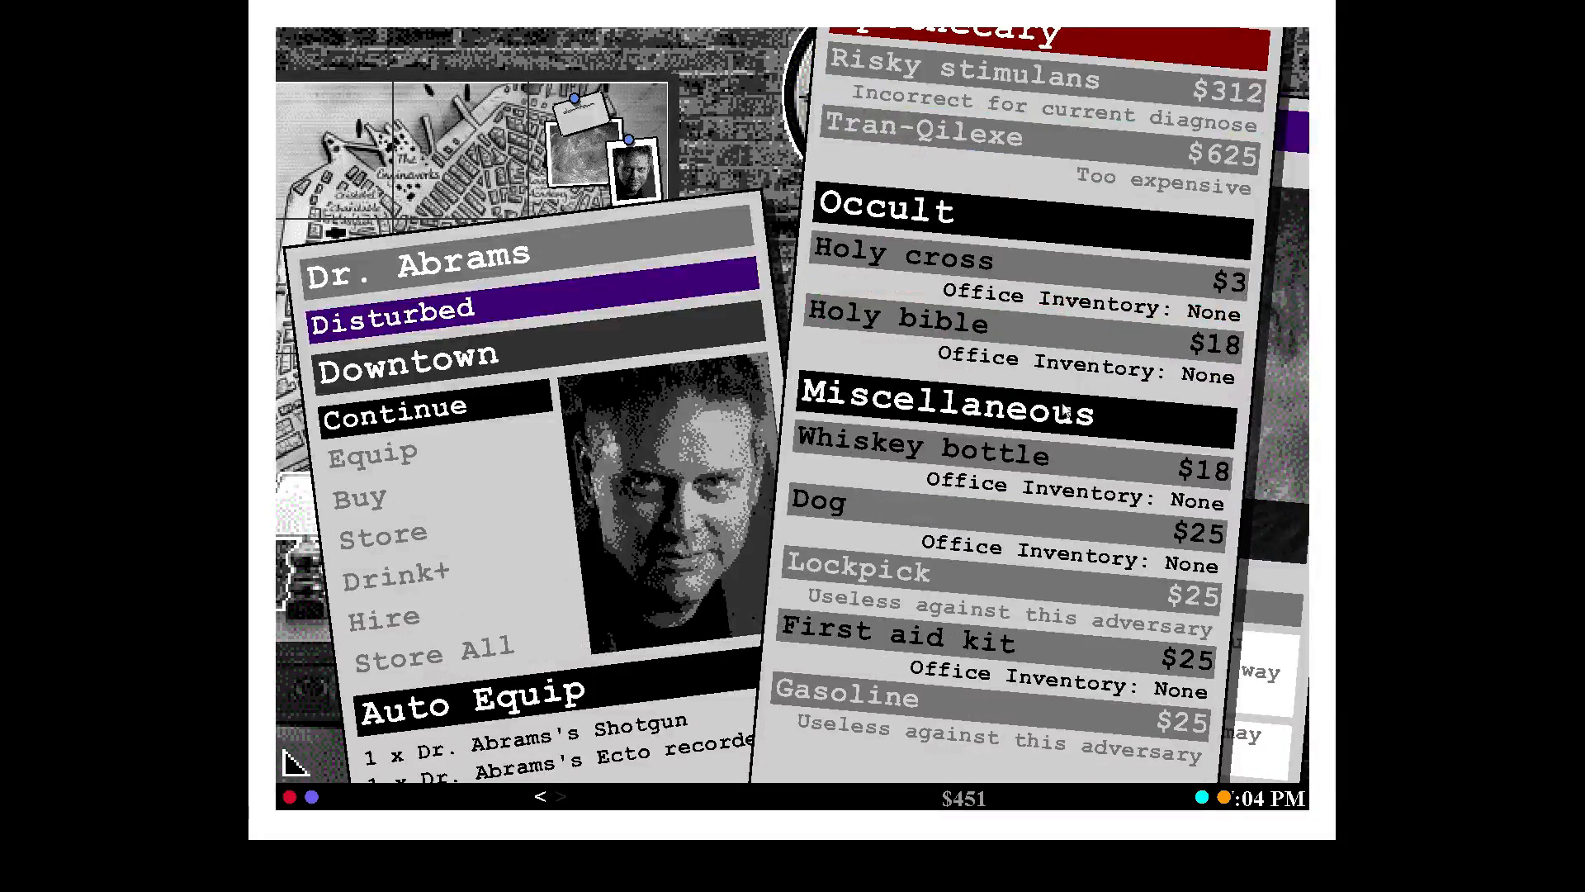
{"action": "left_click", "coordinate": [904, 256]}
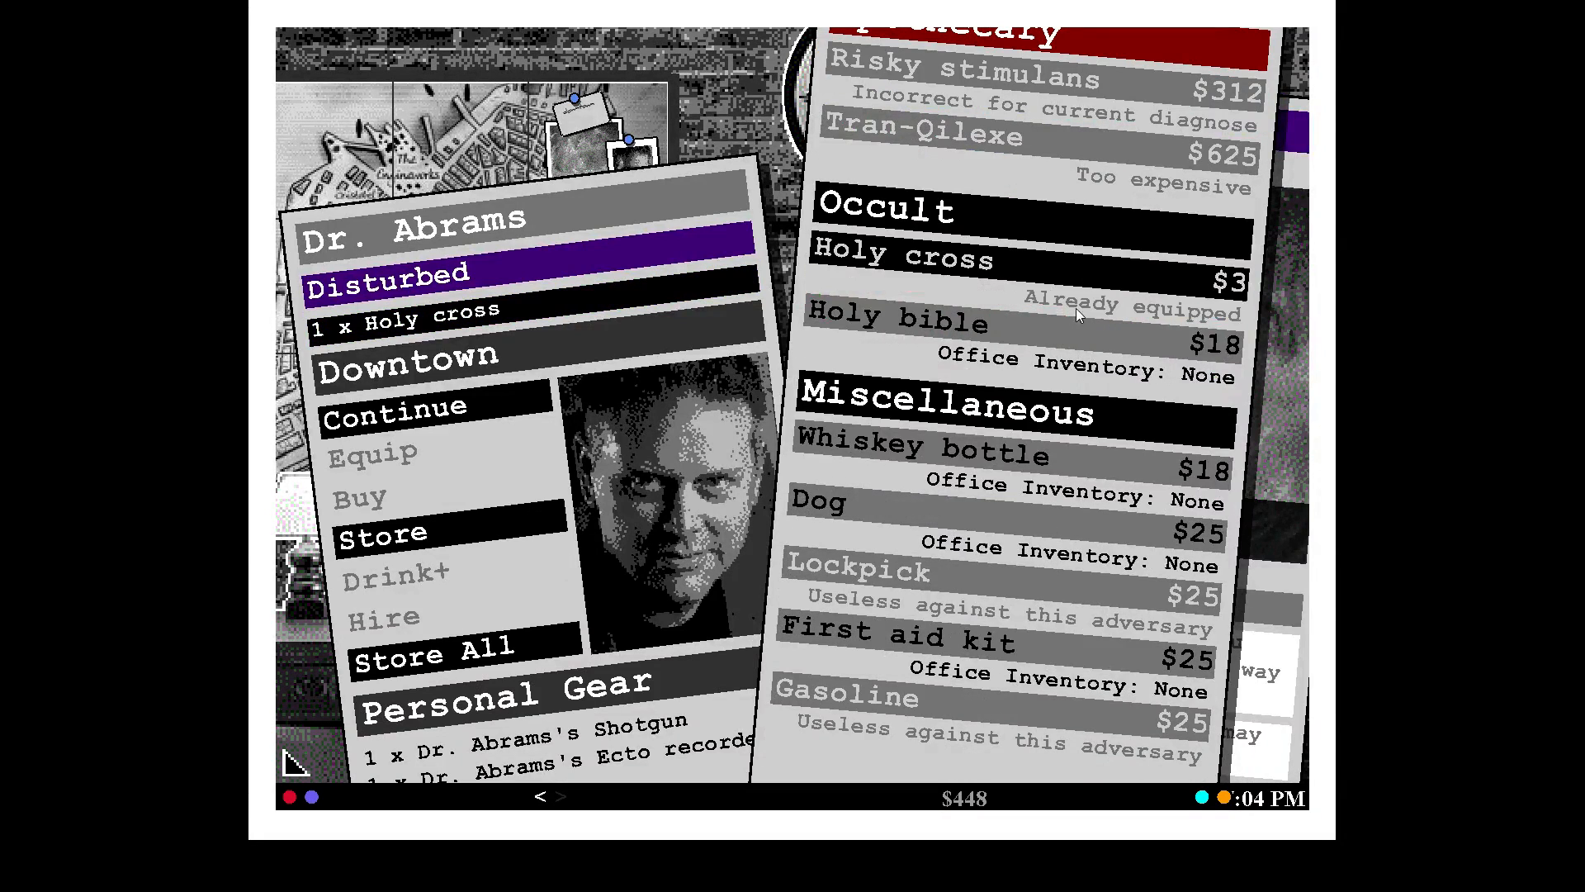
{"action": "left_click", "coordinate": [895, 321]}
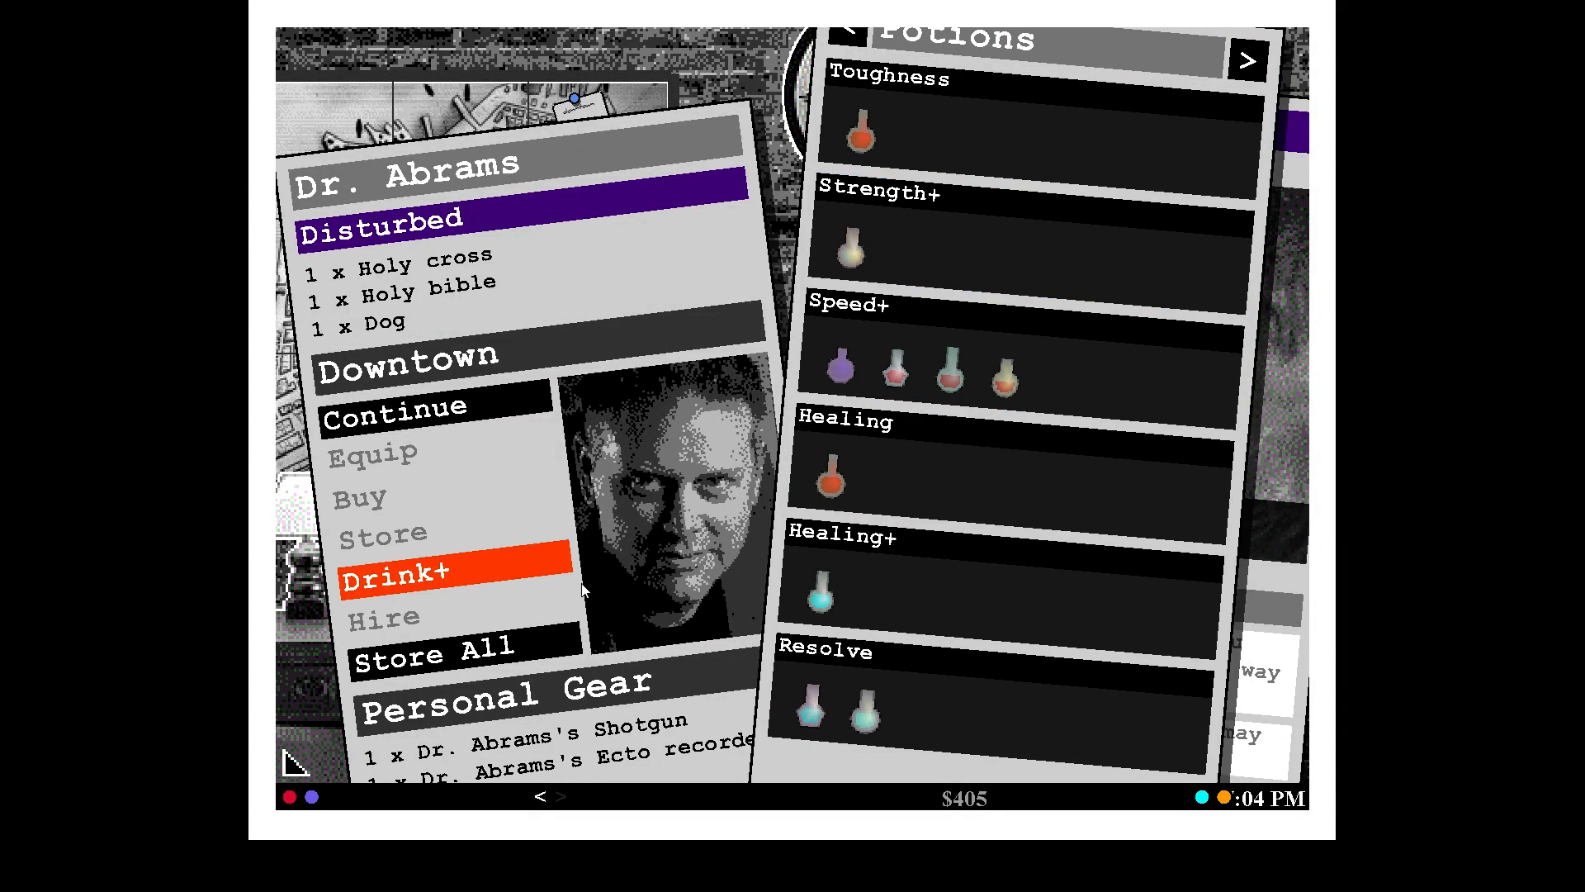
{"action": "left_click", "coordinate": [395, 573]}
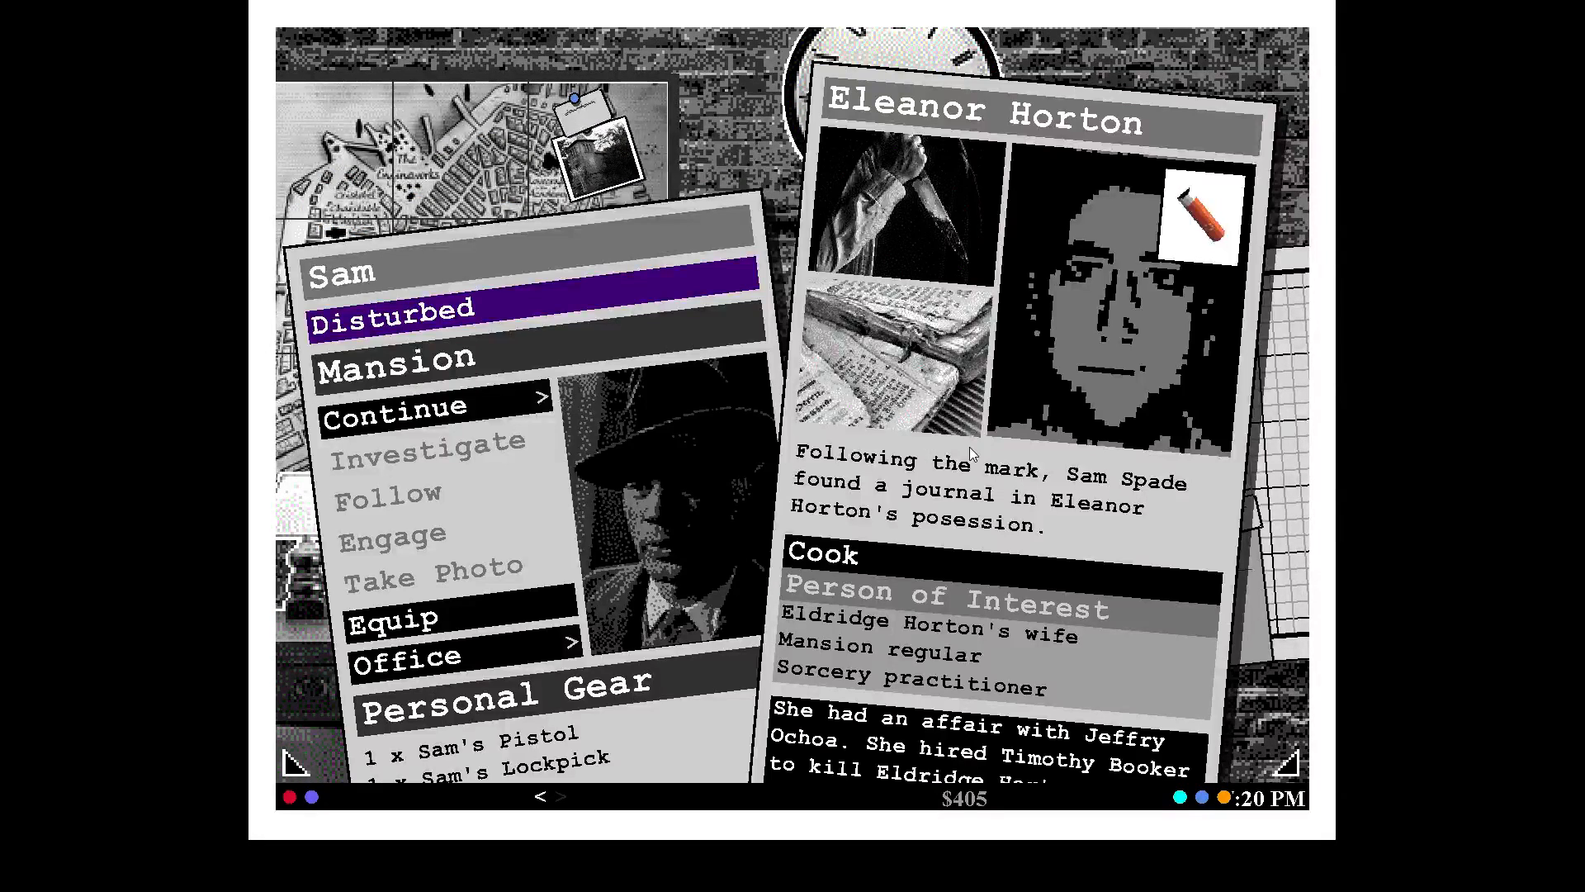
{"action": "mouse_move", "coordinate": [801, 526]}
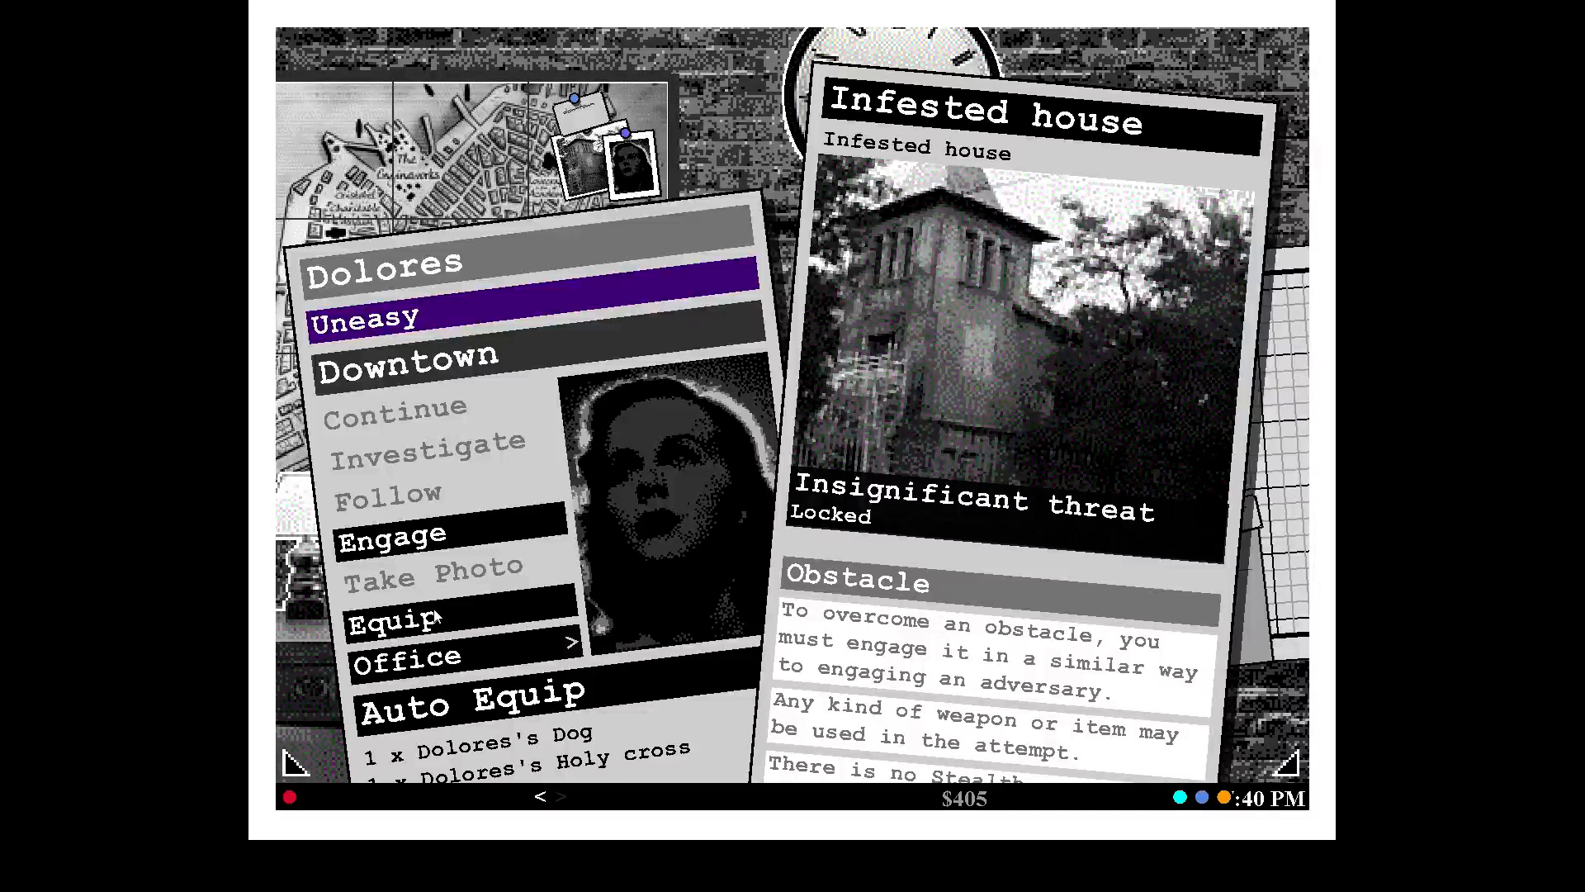
Have Dolores unlock the infested house downtown and continue past it.
{"action": "left_click", "coordinate": [390, 621]}
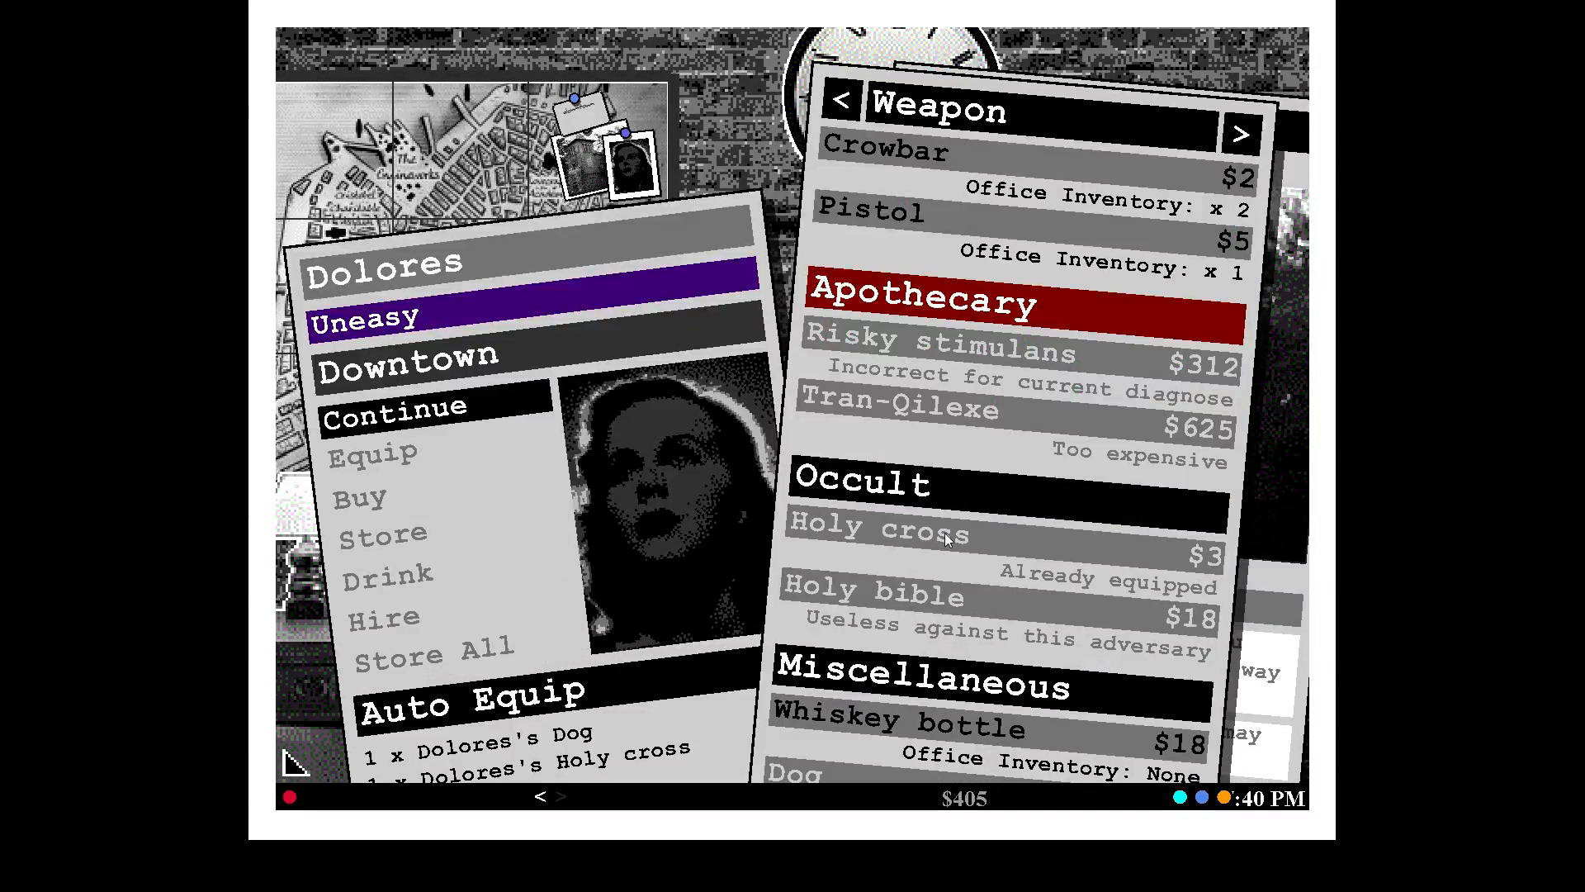
{"action": "scroll", "scroll_direction": "down", "scroll_amount": 3}
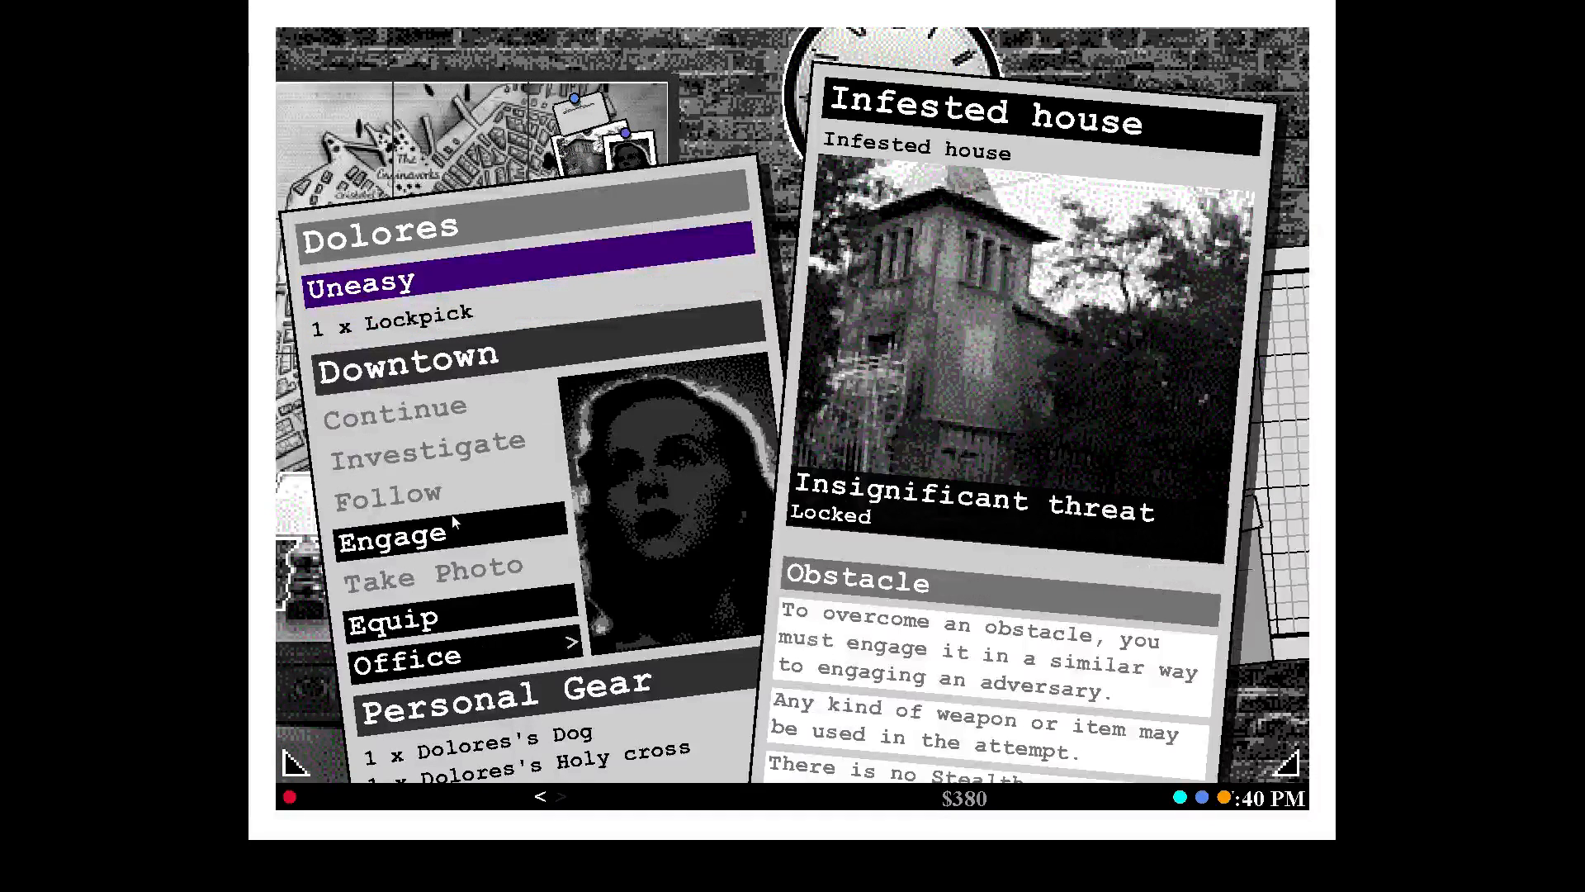
{"action": "left_click", "coordinate": [392, 535]}
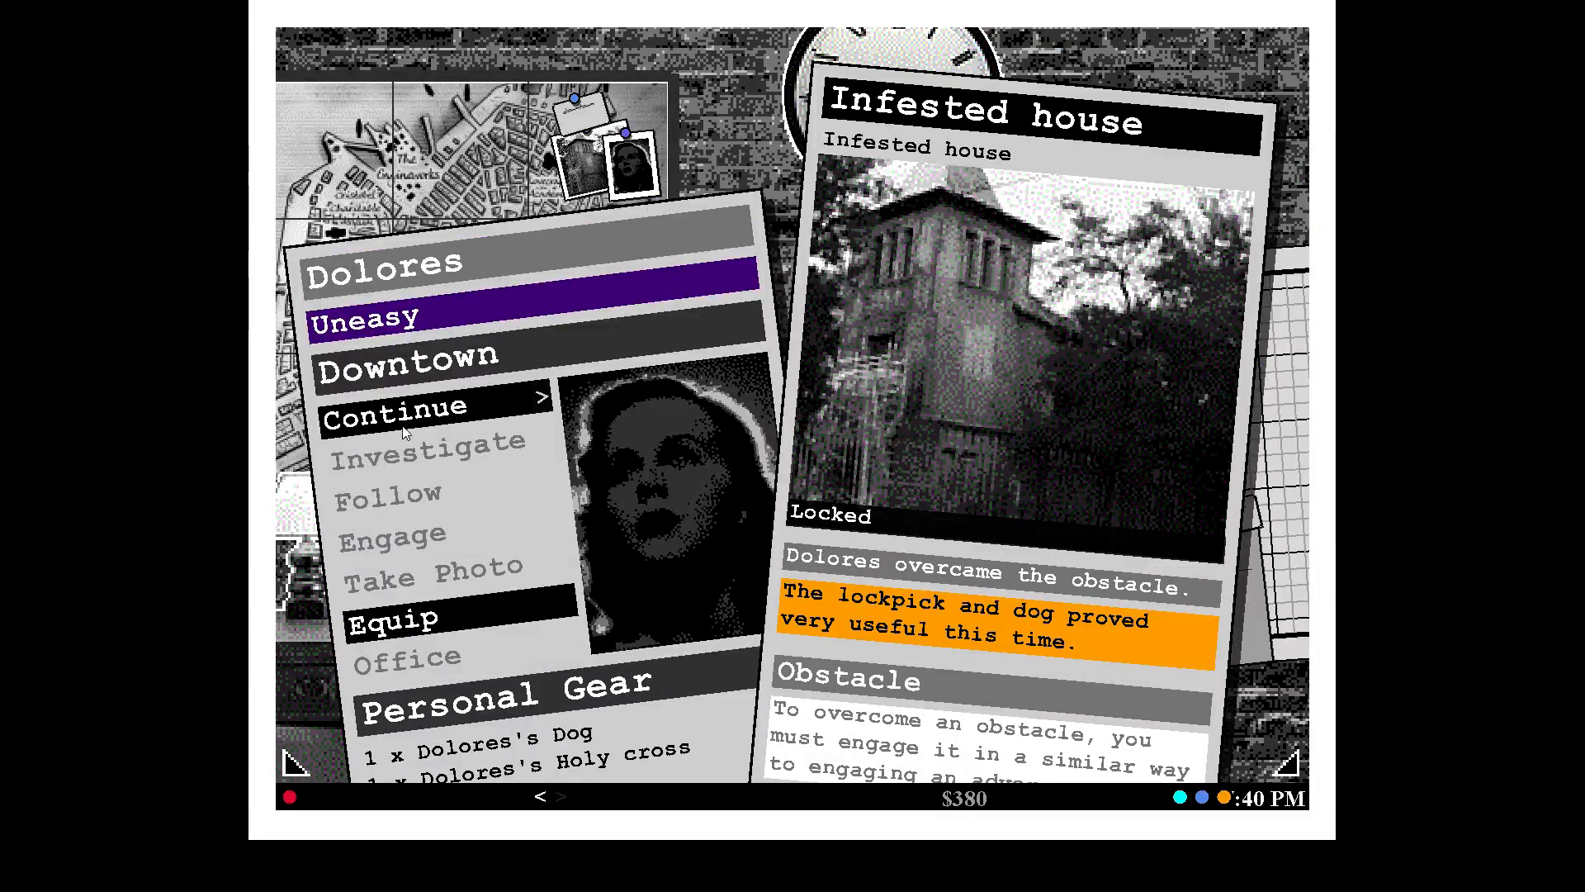
{"action": "left_click", "coordinate": [395, 406]}
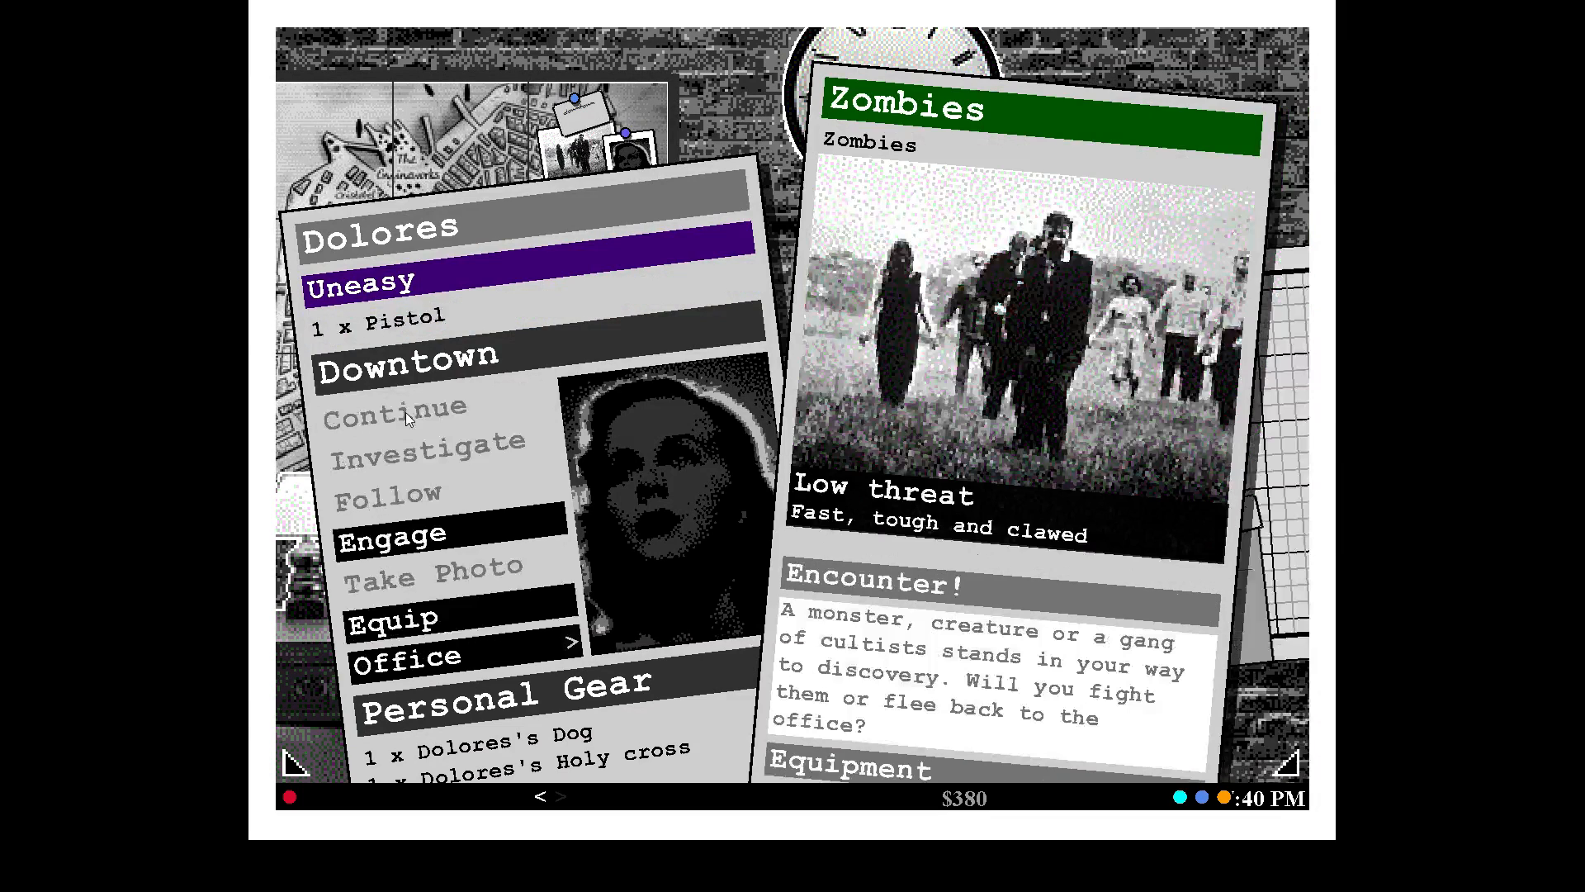
Have Dolores engage the zombies, uncovering the $48 hidden stash.
{"action": "left_click", "coordinate": [433, 572]}
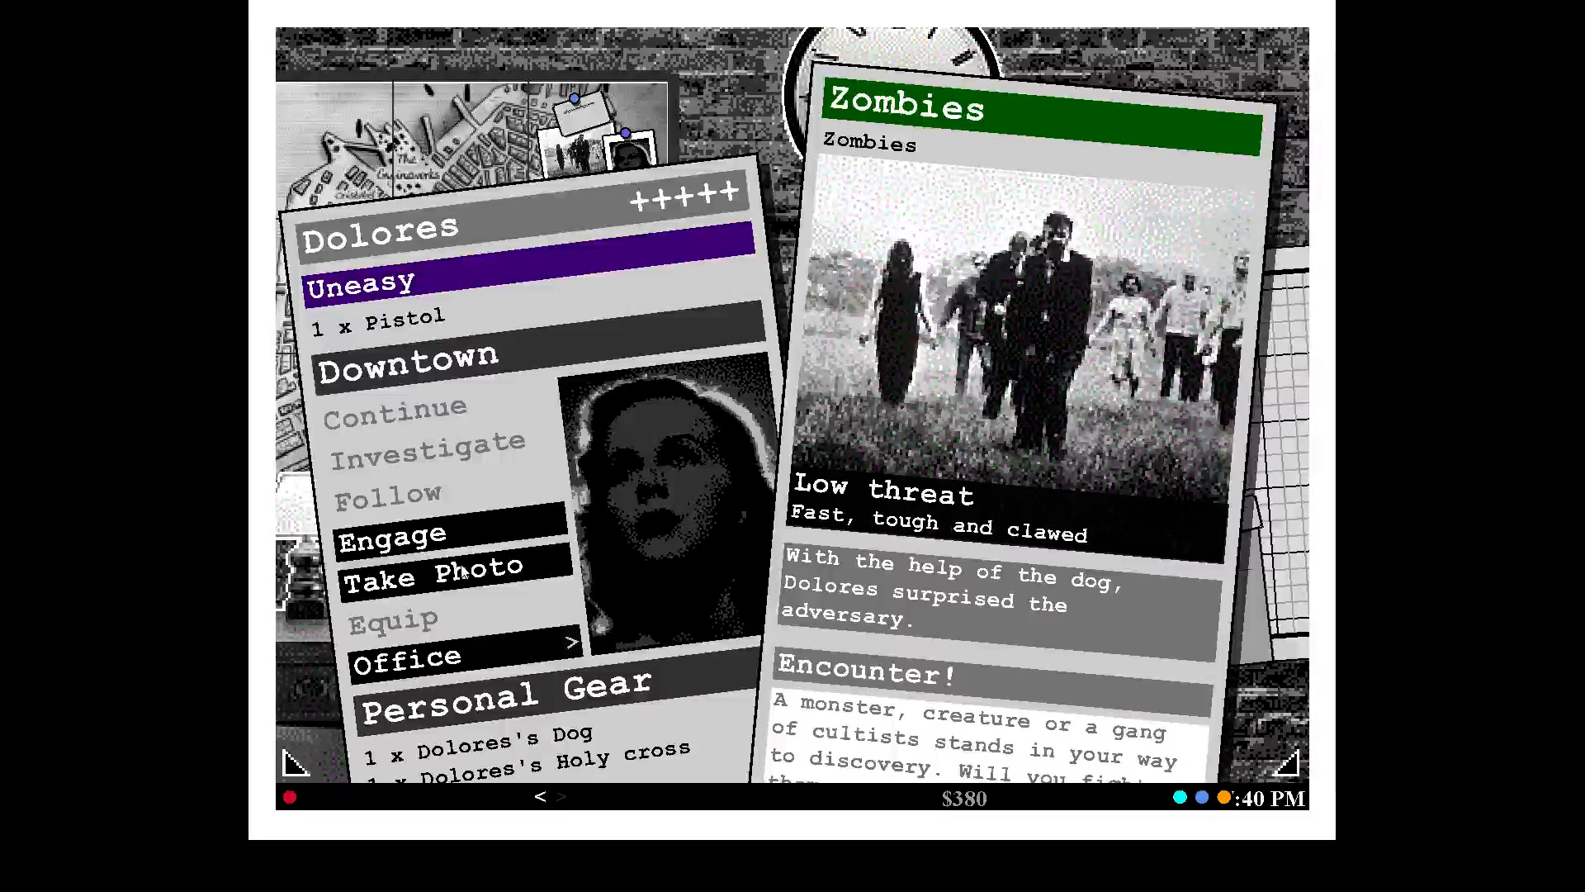
{"action": "left_click", "coordinate": [391, 532]}
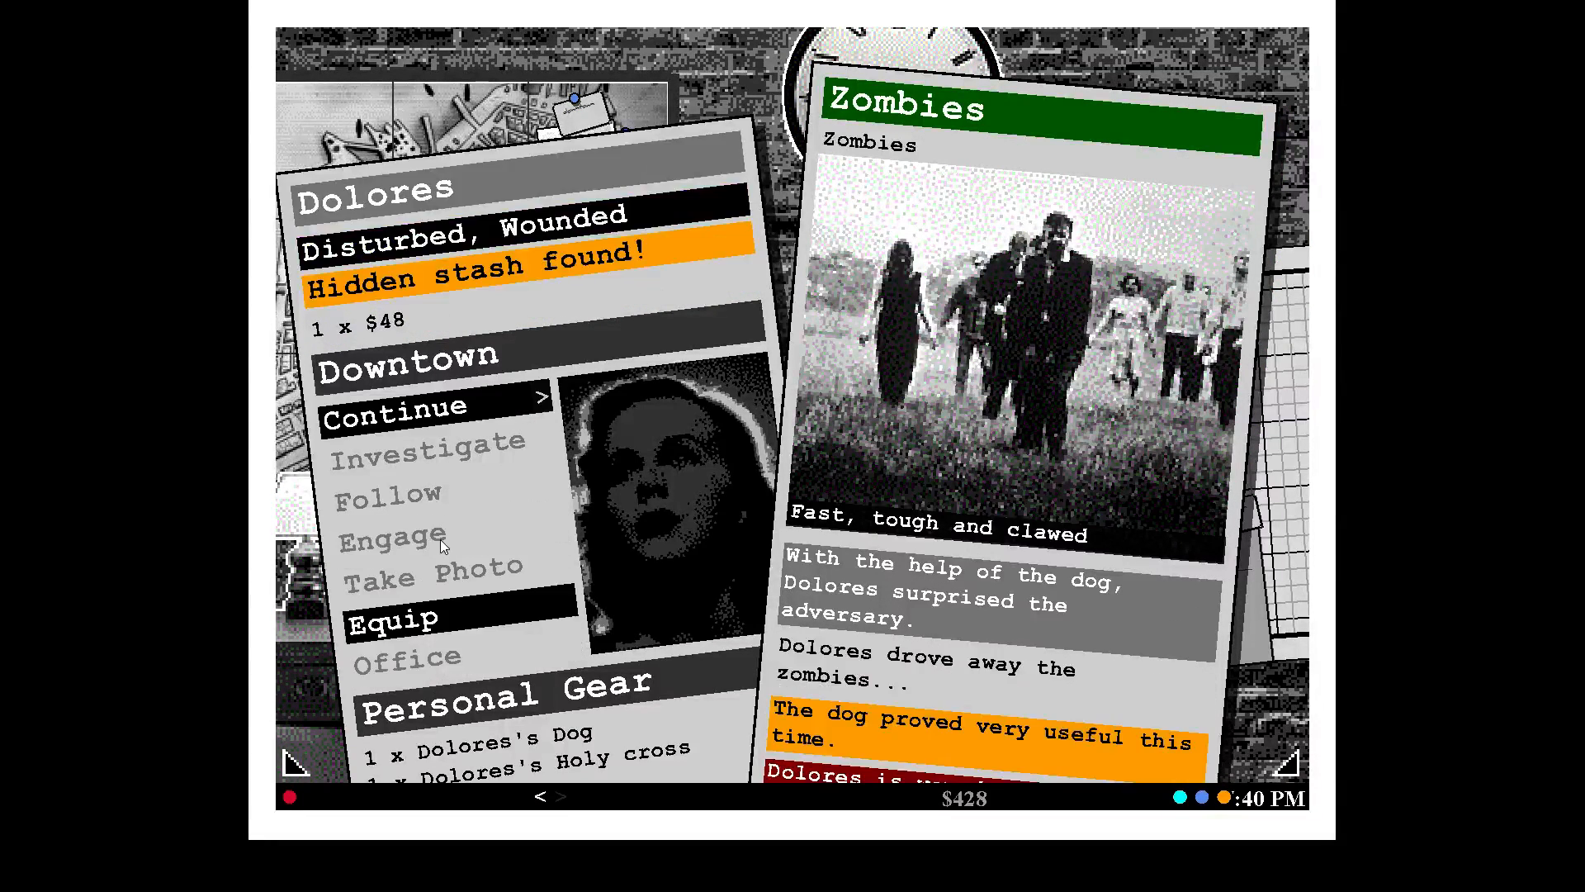
{"action": "mouse_move", "coordinate": [405, 370]}
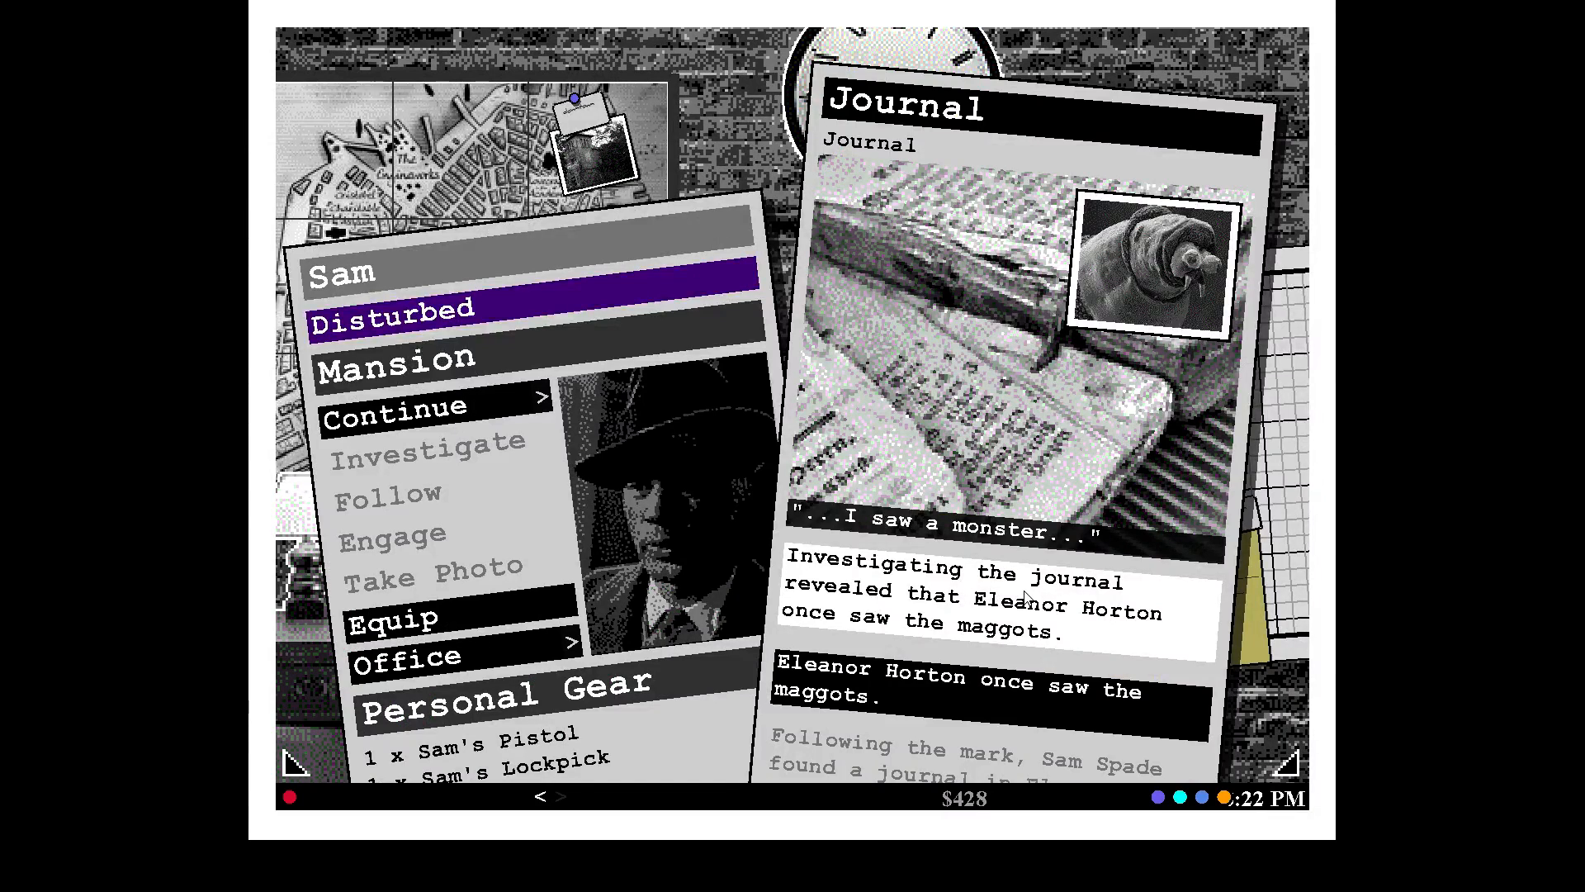
{"action": "mouse_move", "coordinate": [1115, 736]}
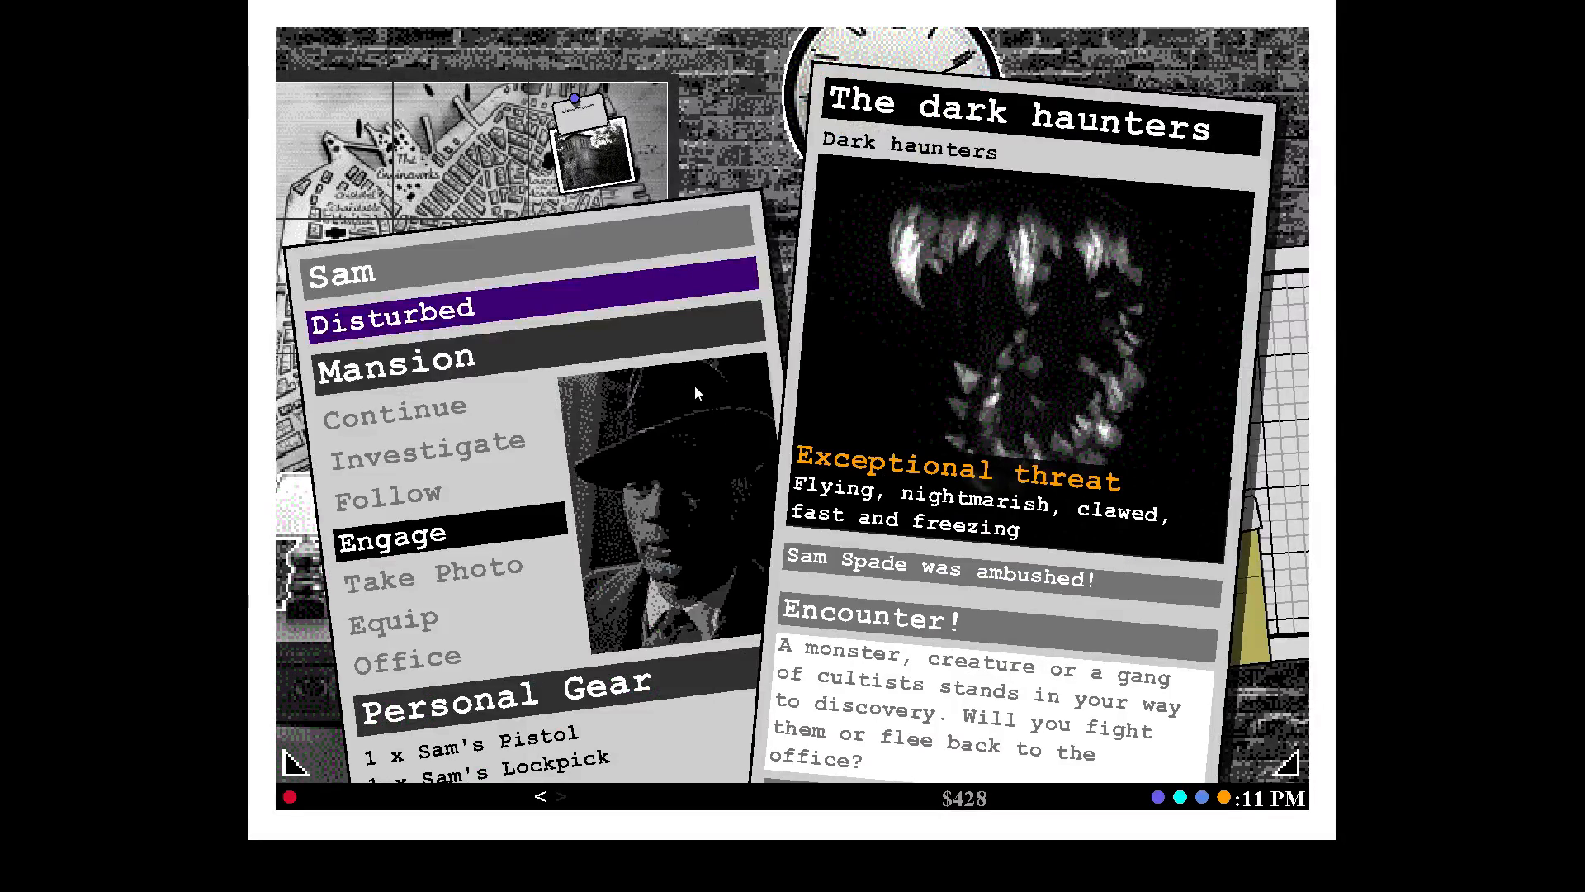
{"action": "mouse_move", "coordinate": [443, 539]}
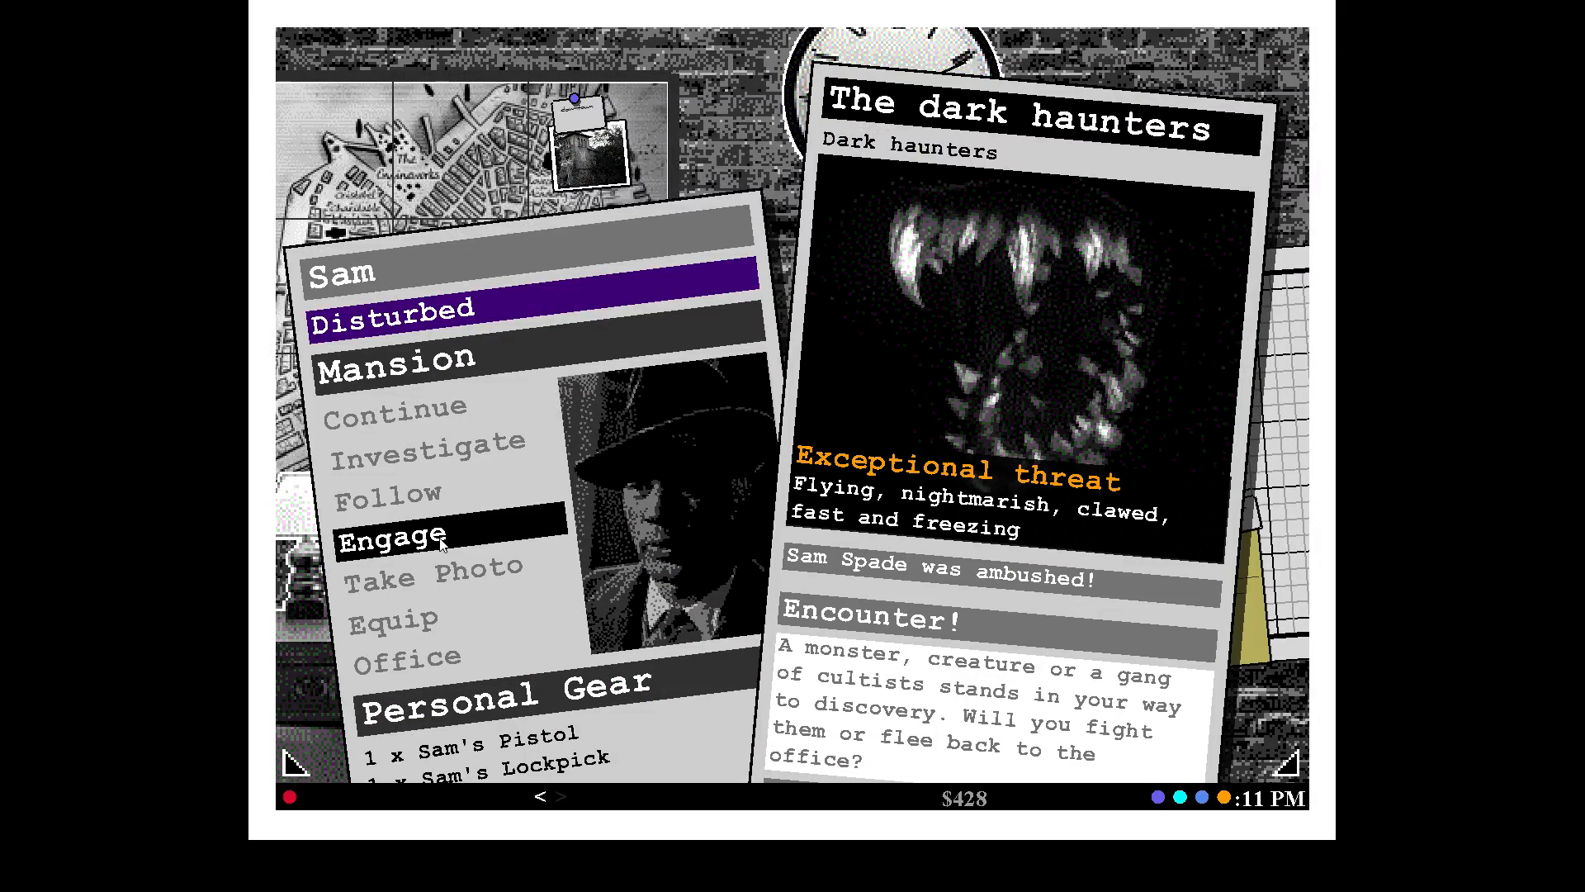
Commit Sam to fighting the dark haunters ambushing him at the mansion.
{"action": "left_click", "coordinate": [390, 536]}
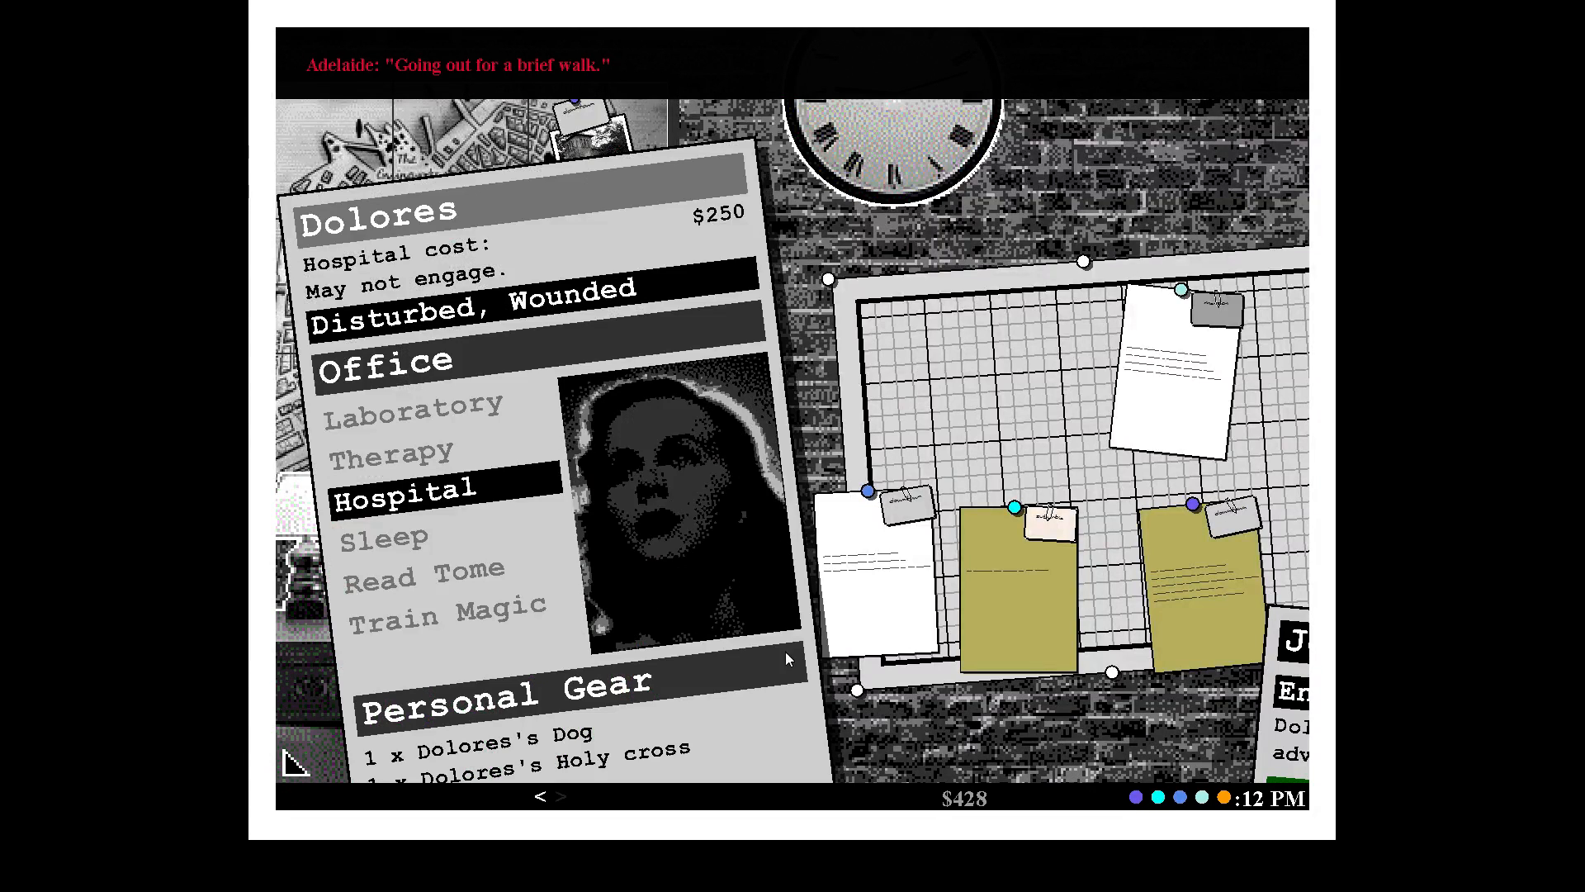
Send wounded Dolores to hospital and have Adelaide confront the locked infested house.
{"action": "left_click", "coordinate": [405, 489]}
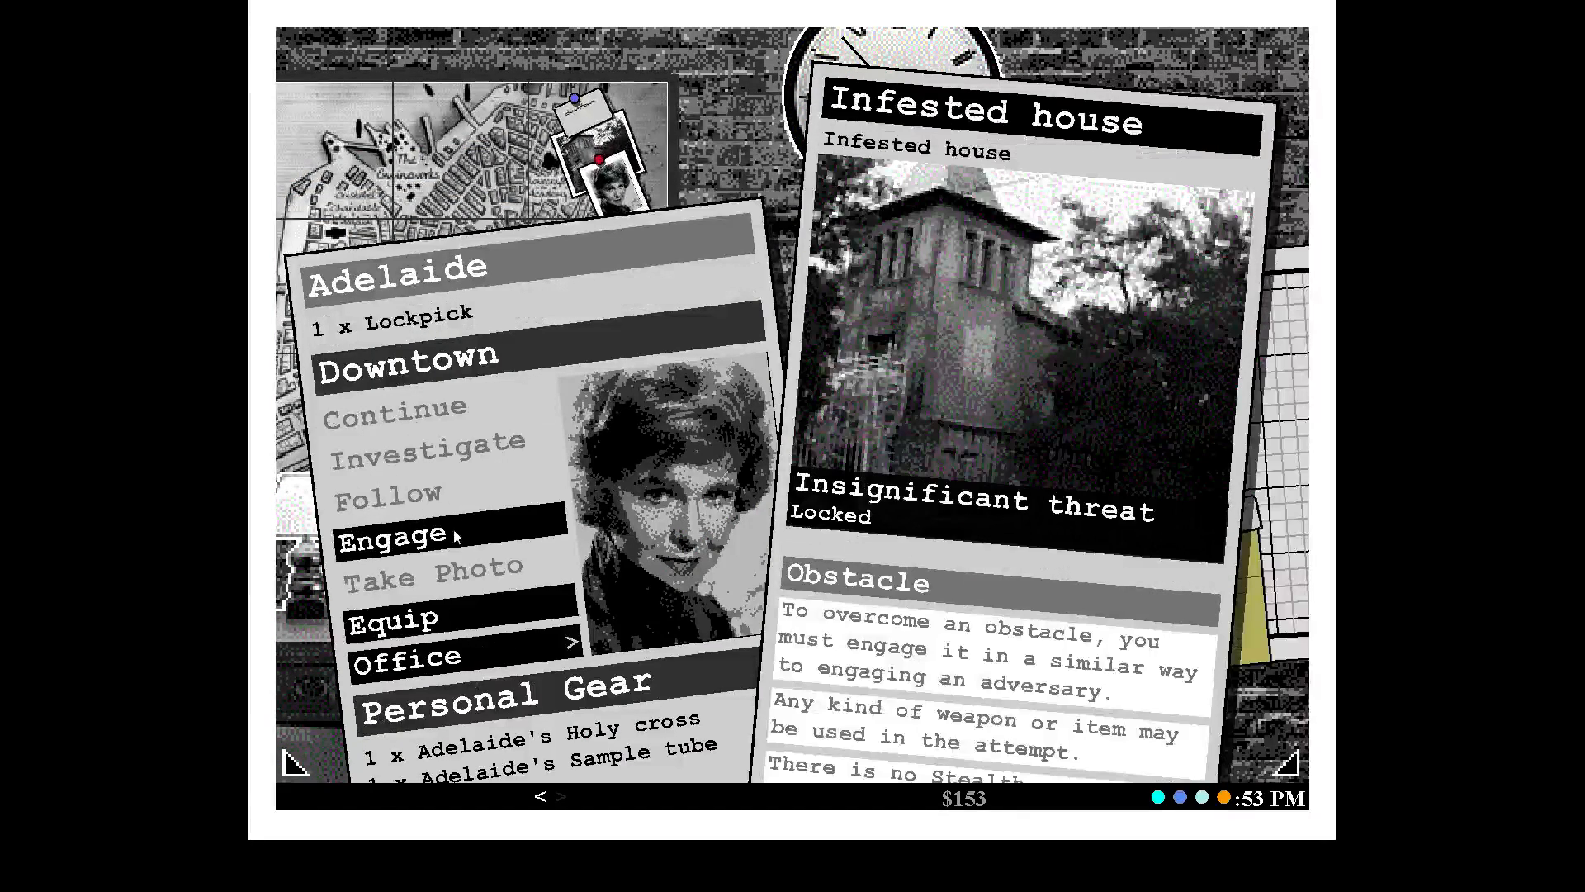
{"action": "left_click", "coordinate": [394, 534]}
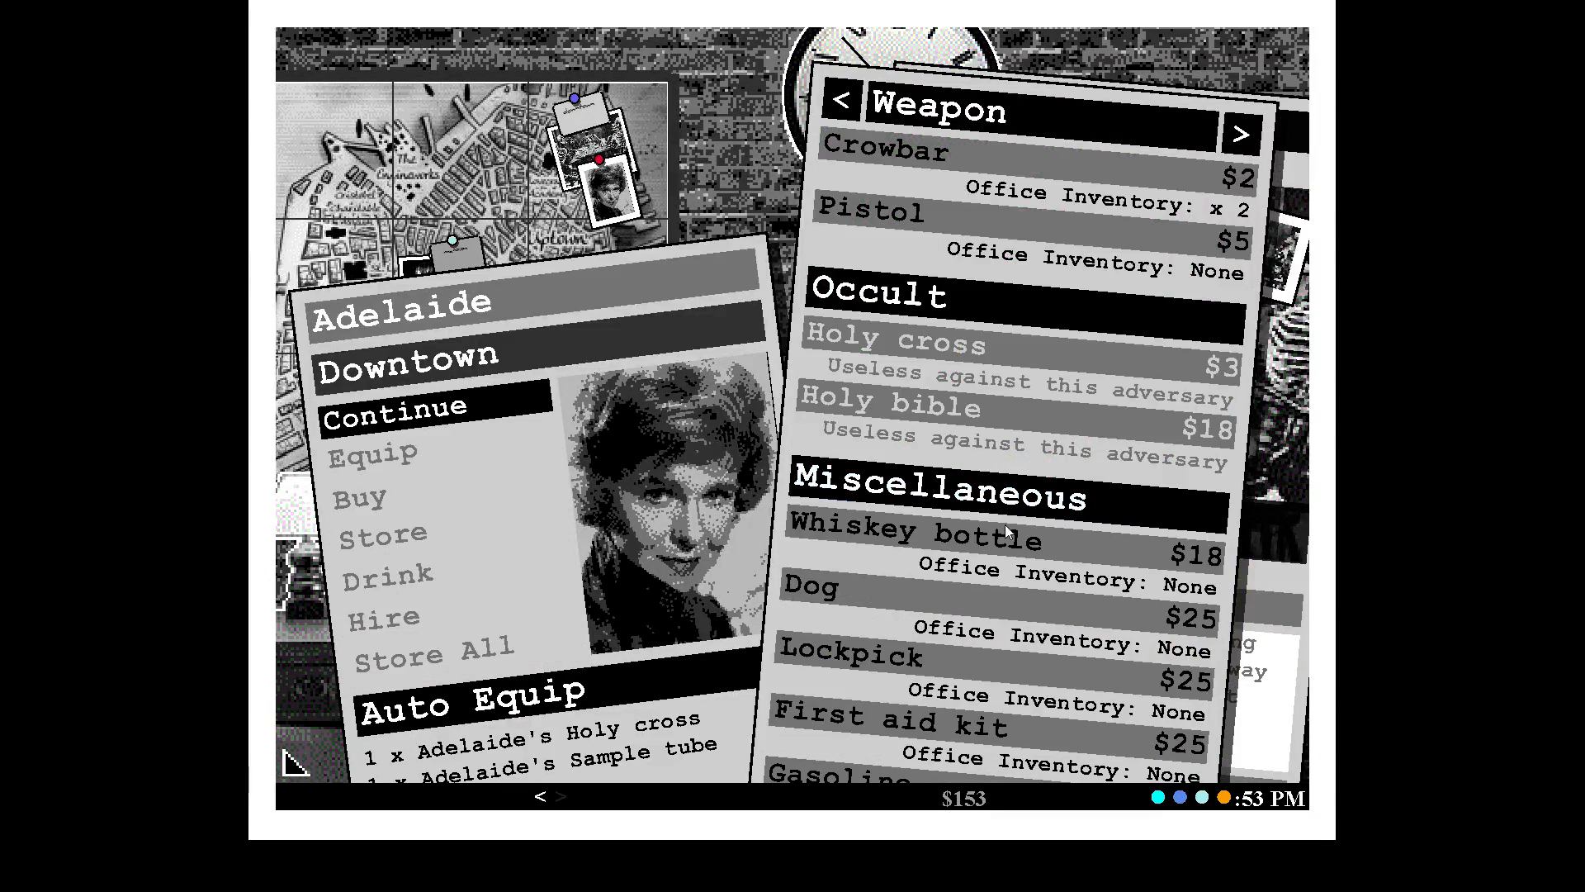
{"action": "mouse_move", "coordinate": [1015, 551]}
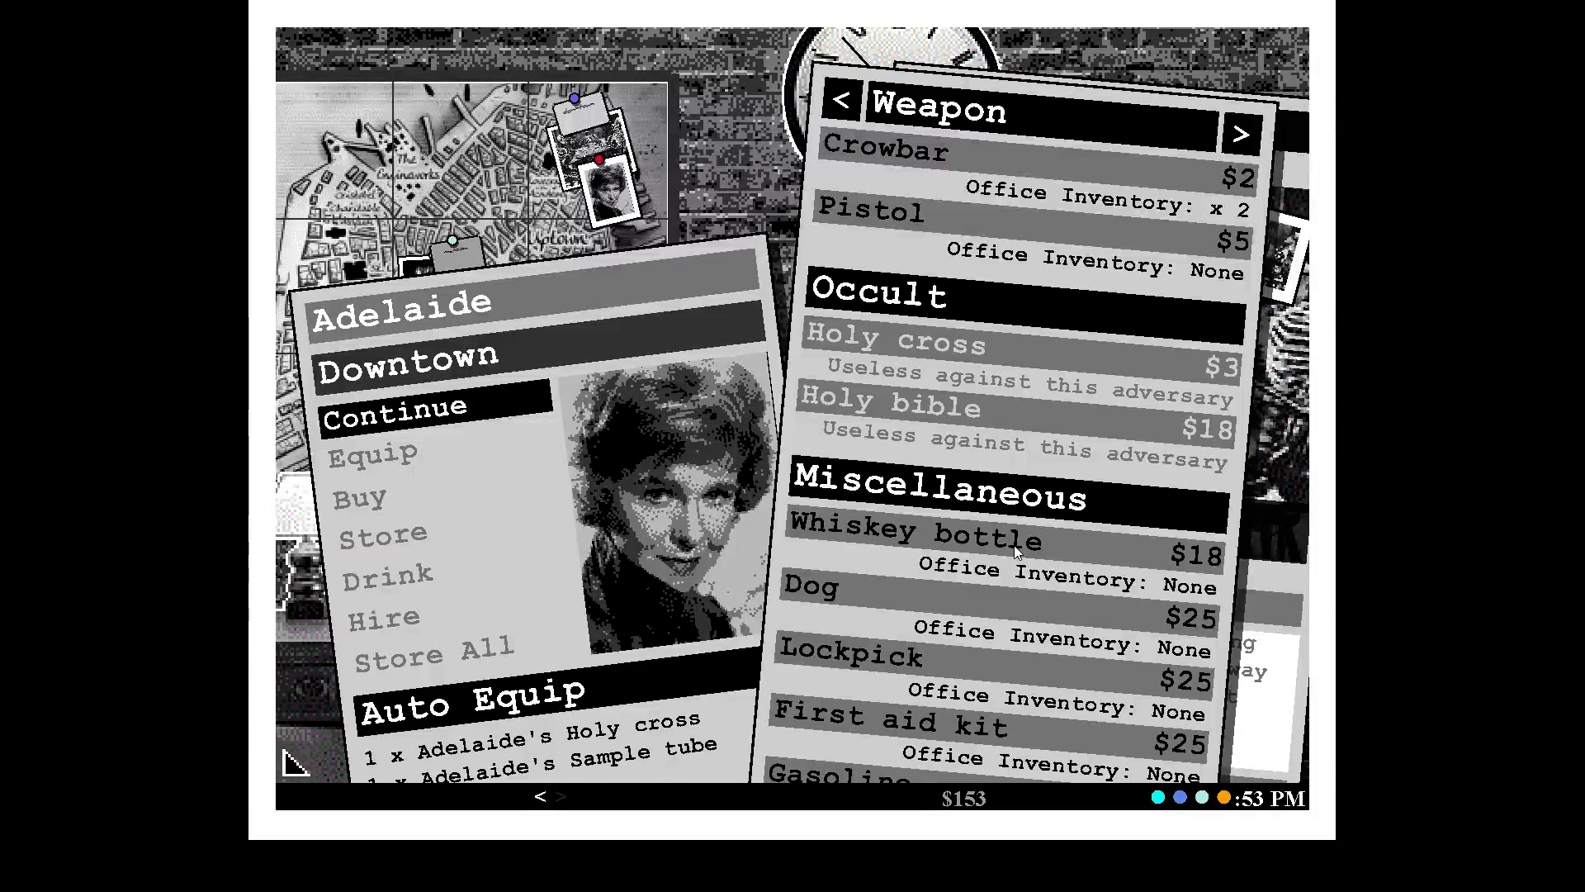
{"action": "mouse_move", "coordinate": [1015, 541]}
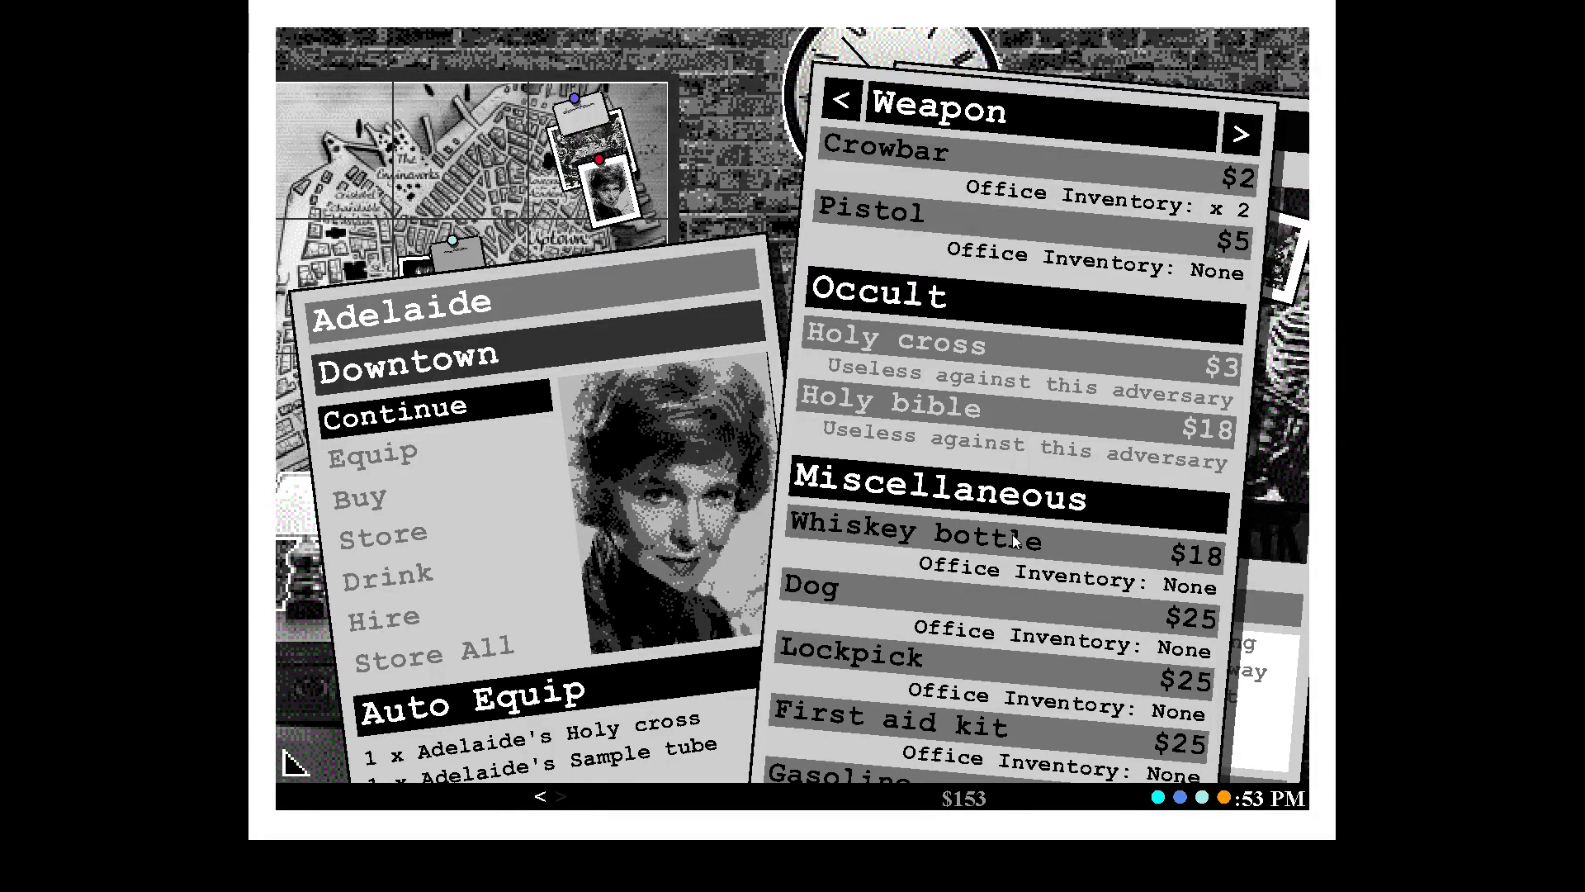
{"action": "mouse_move", "coordinate": [1060, 256]}
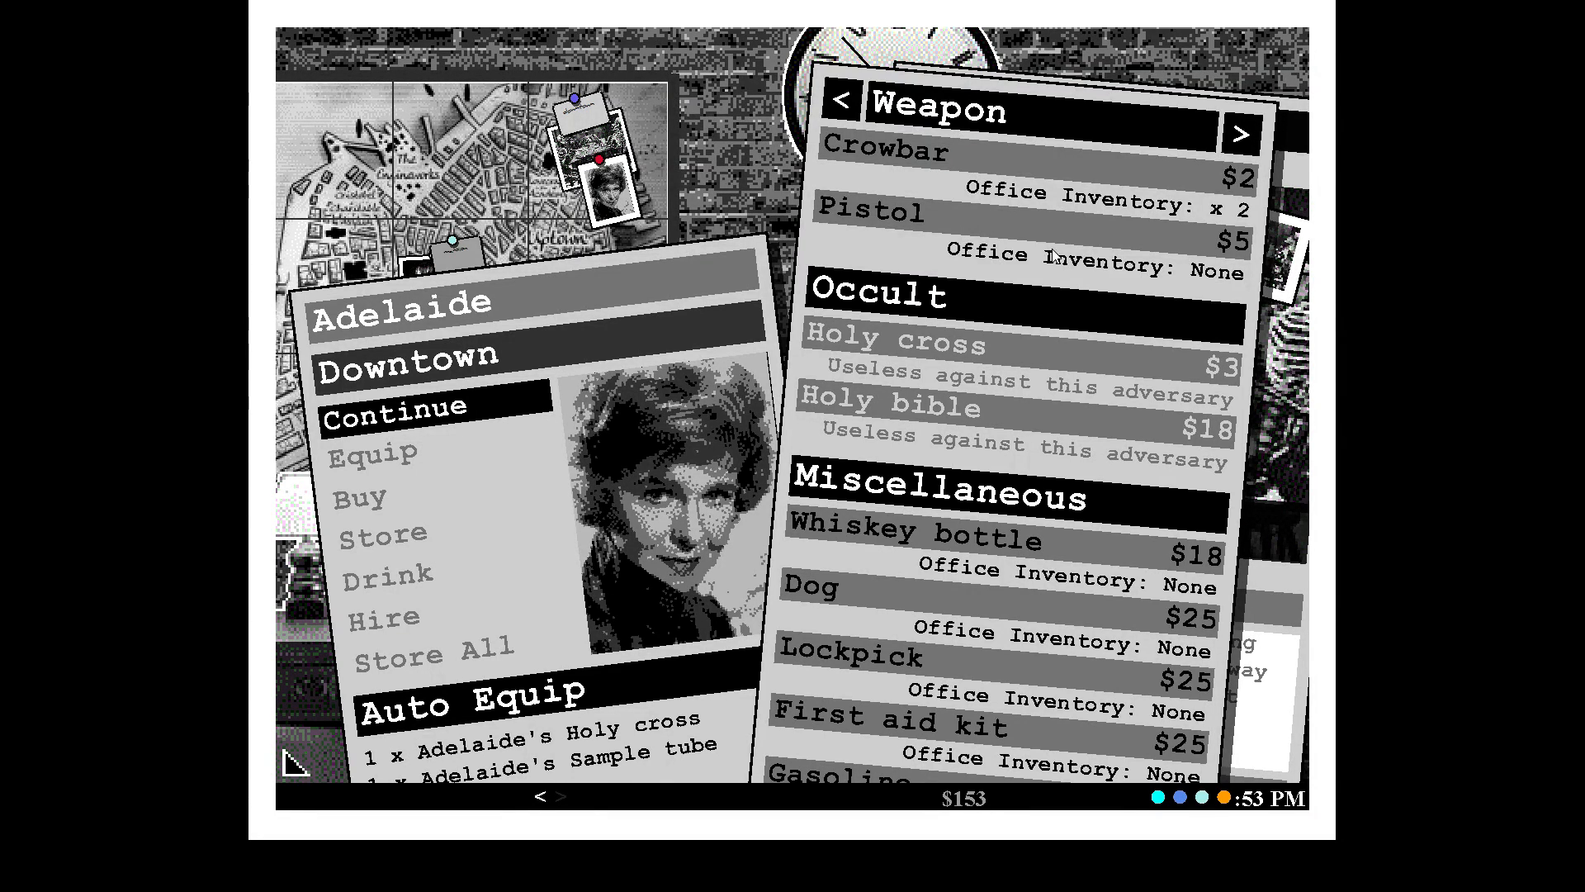
{"action": "mouse_move", "coordinate": [1043, 454]}
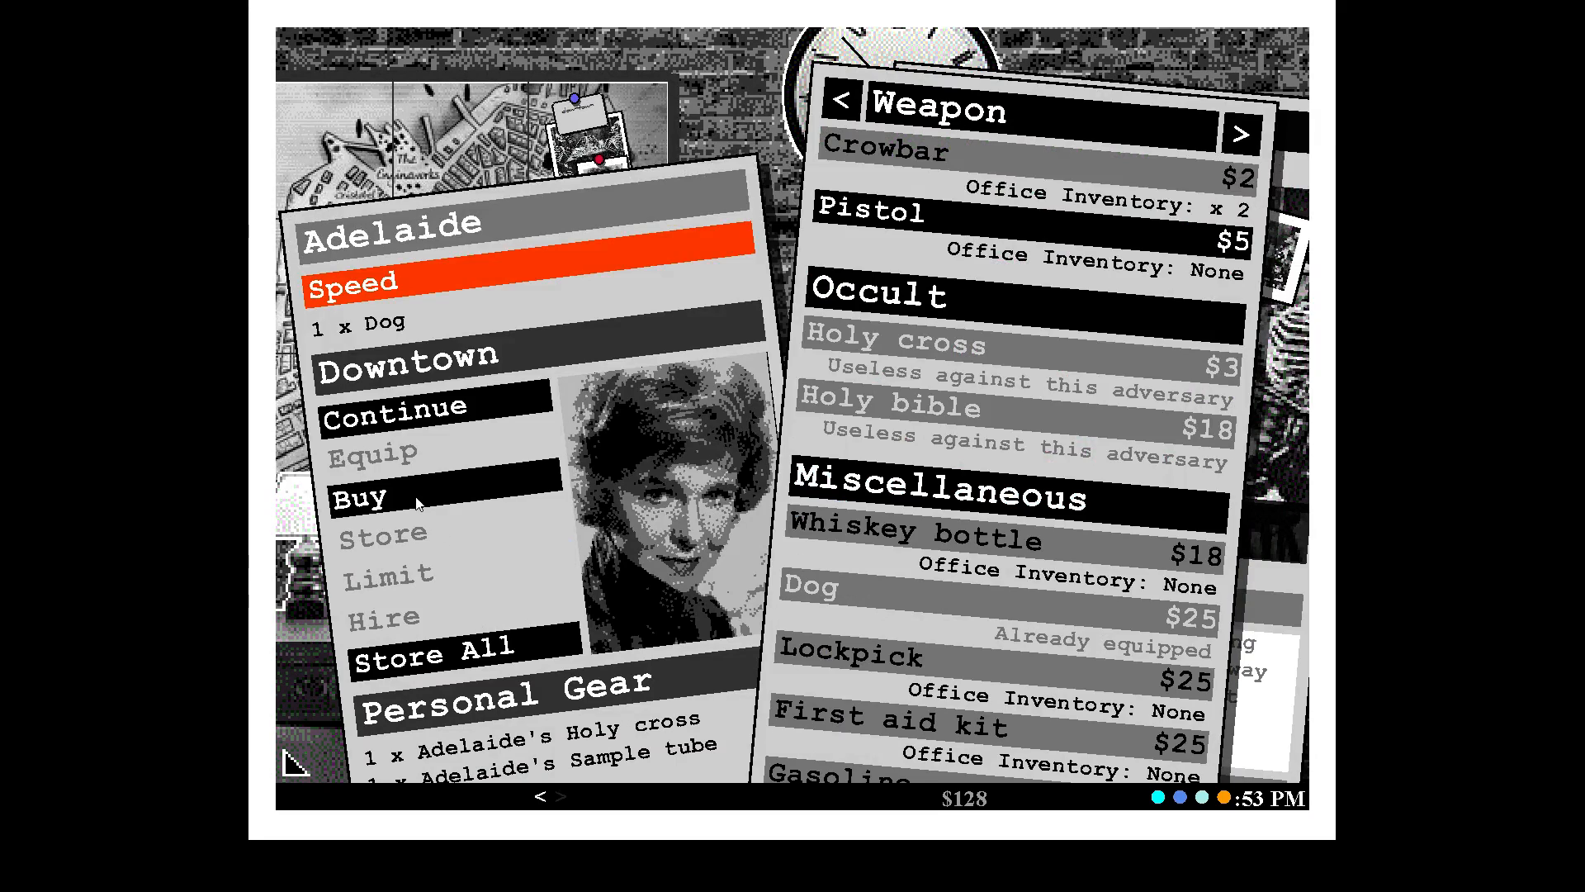
Buy Adelaide a pistol, engage the skeletons and return her to the office.
{"action": "left_click", "coordinate": [871, 212]}
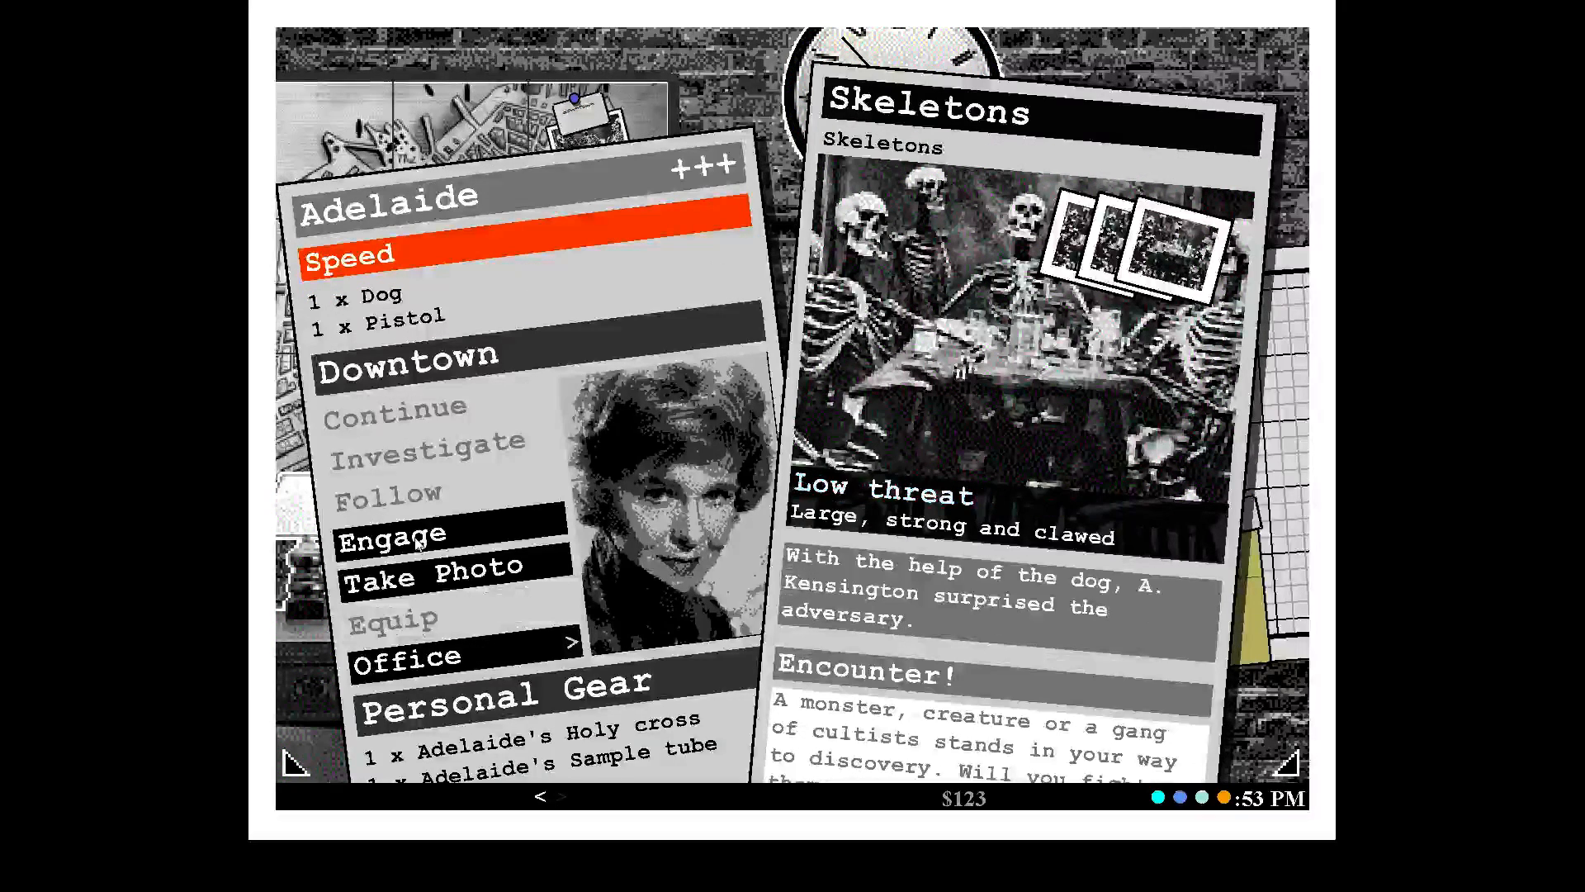
{"action": "left_click", "coordinate": [392, 532]}
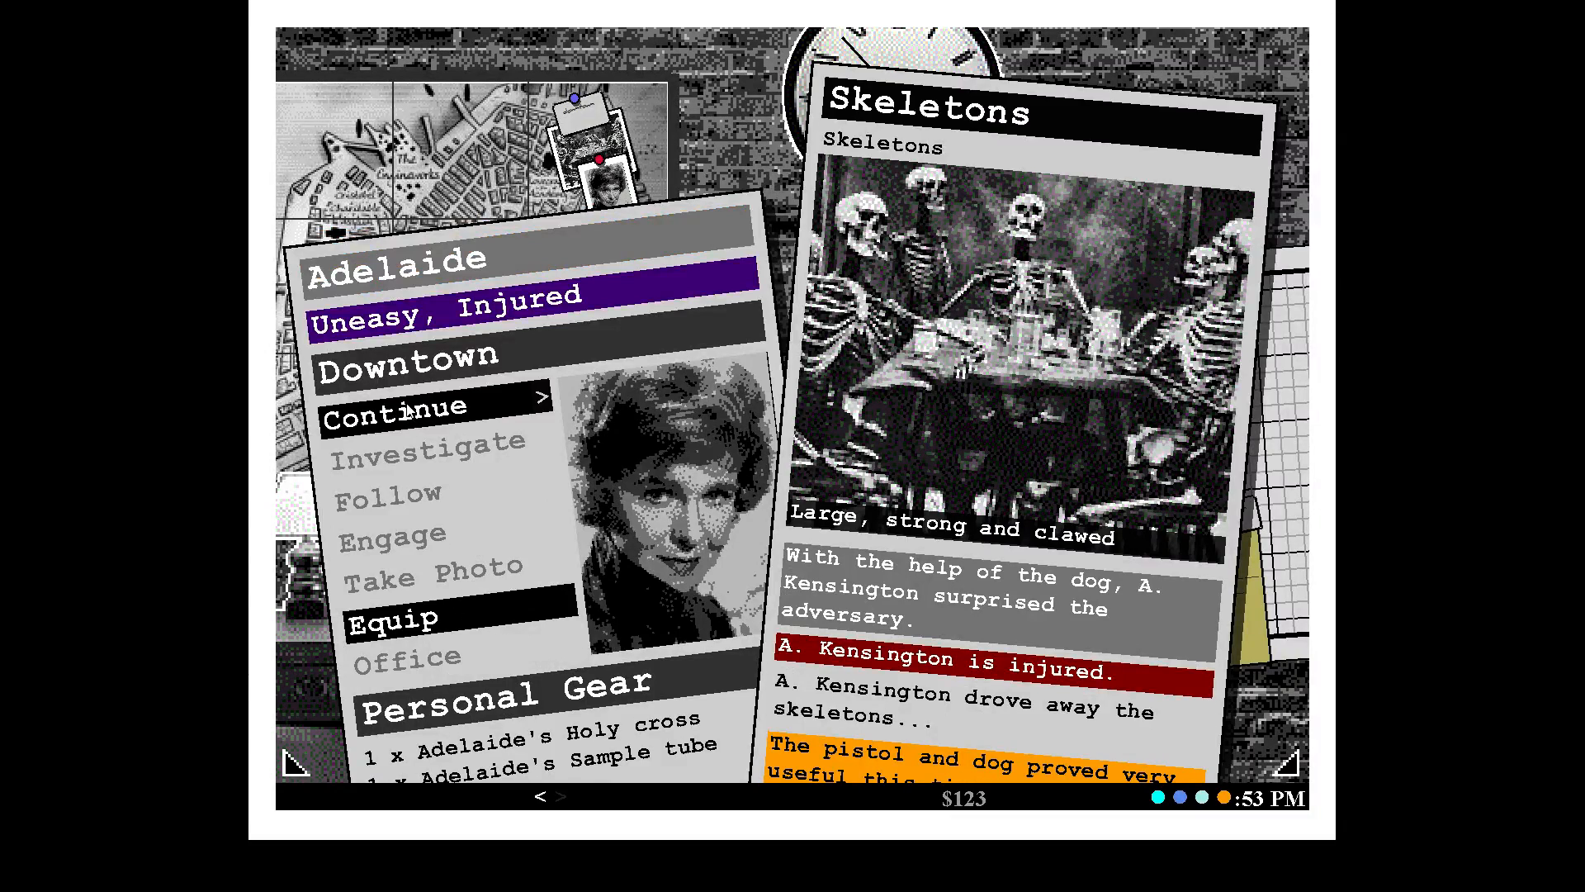
{"action": "left_click", "coordinate": [402, 418]}
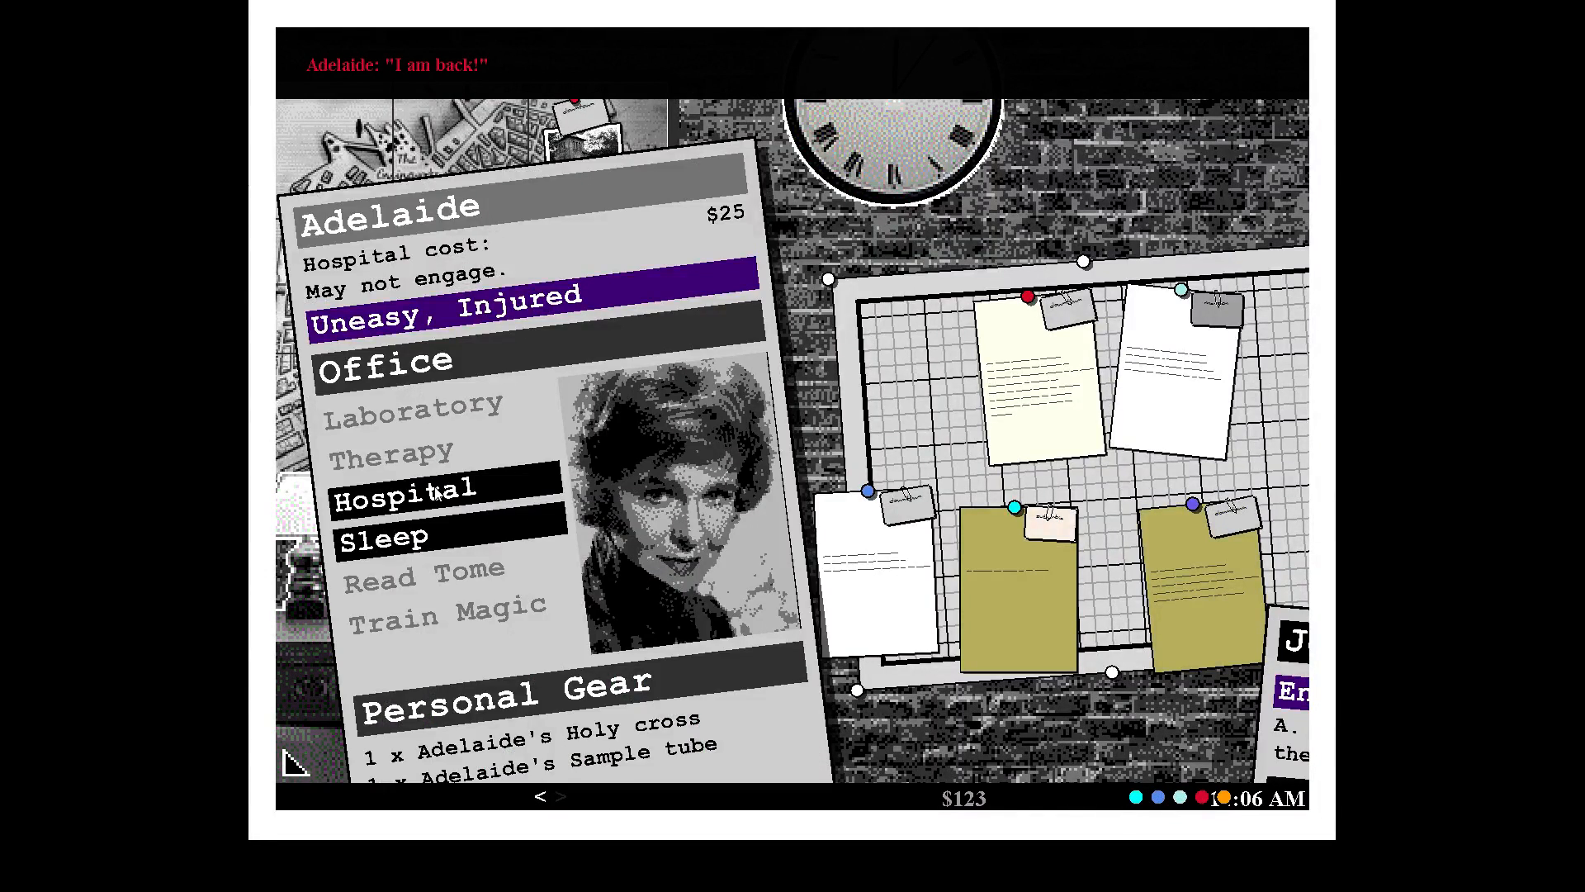
Send injured Adelaide and burned Emily to hospital care.
{"action": "left_click", "coordinate": [412, 489]}
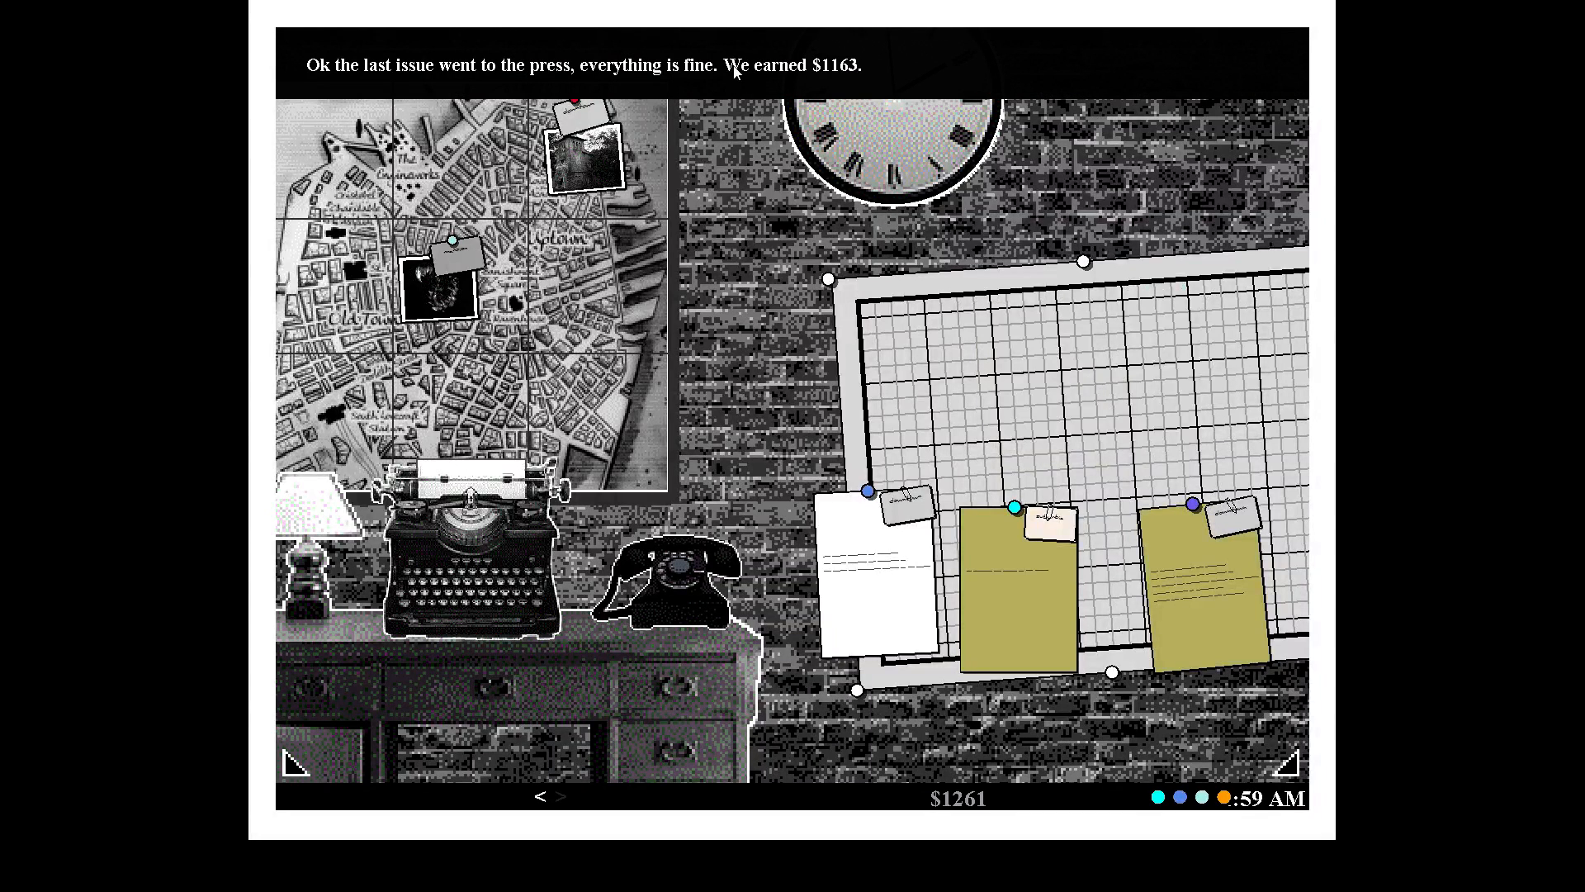
{"action": "mouse_move", "coordinate": [1227, 804]}
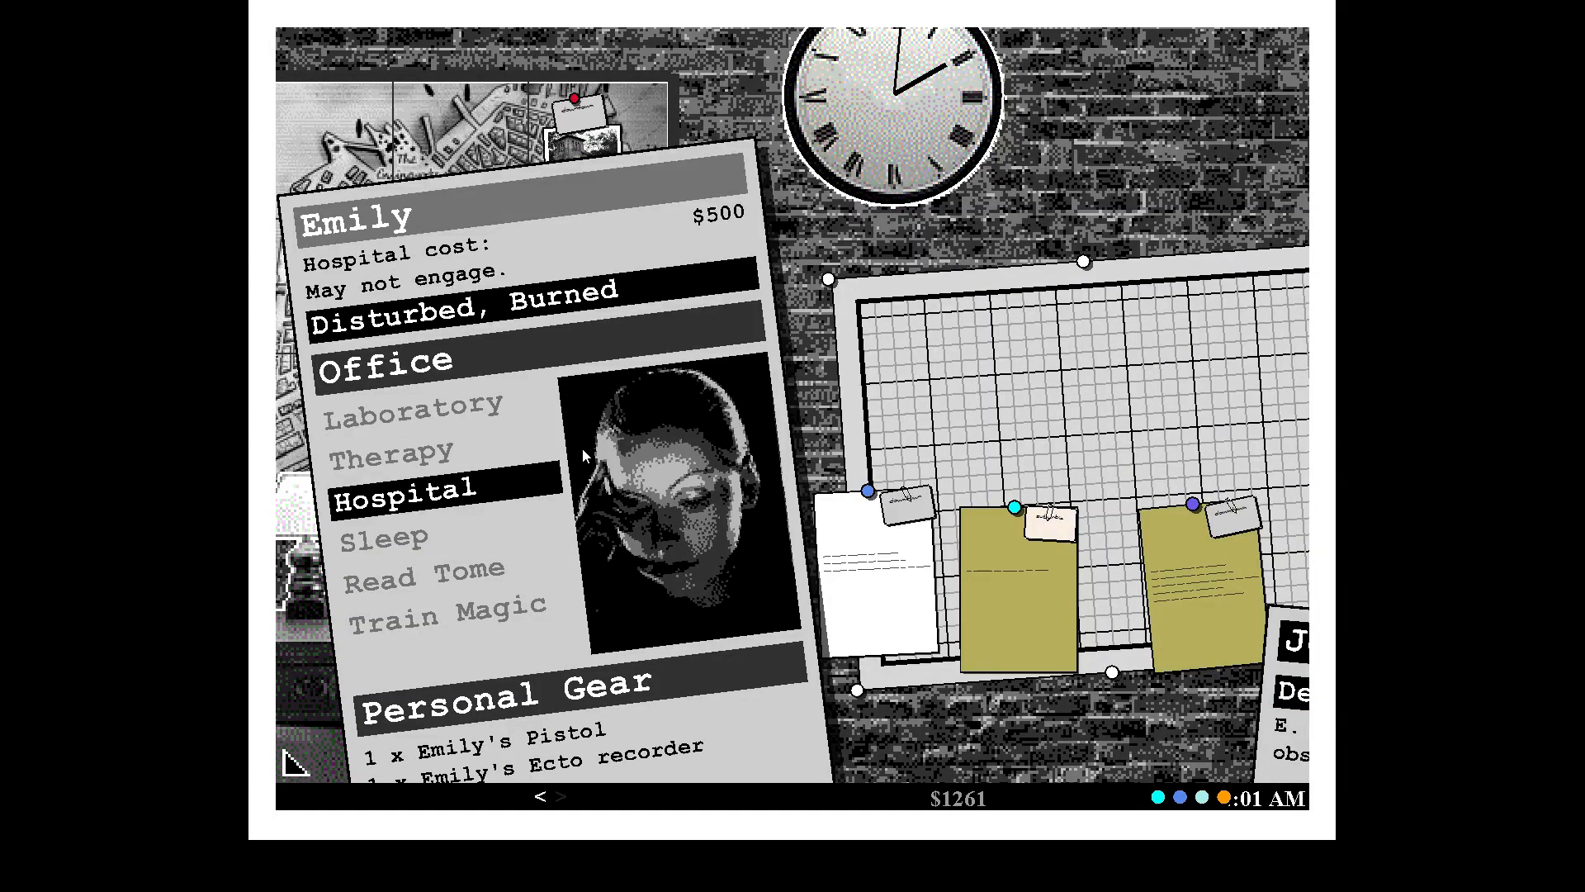
{"action": "left_click", "coordinate": [401, 488]}
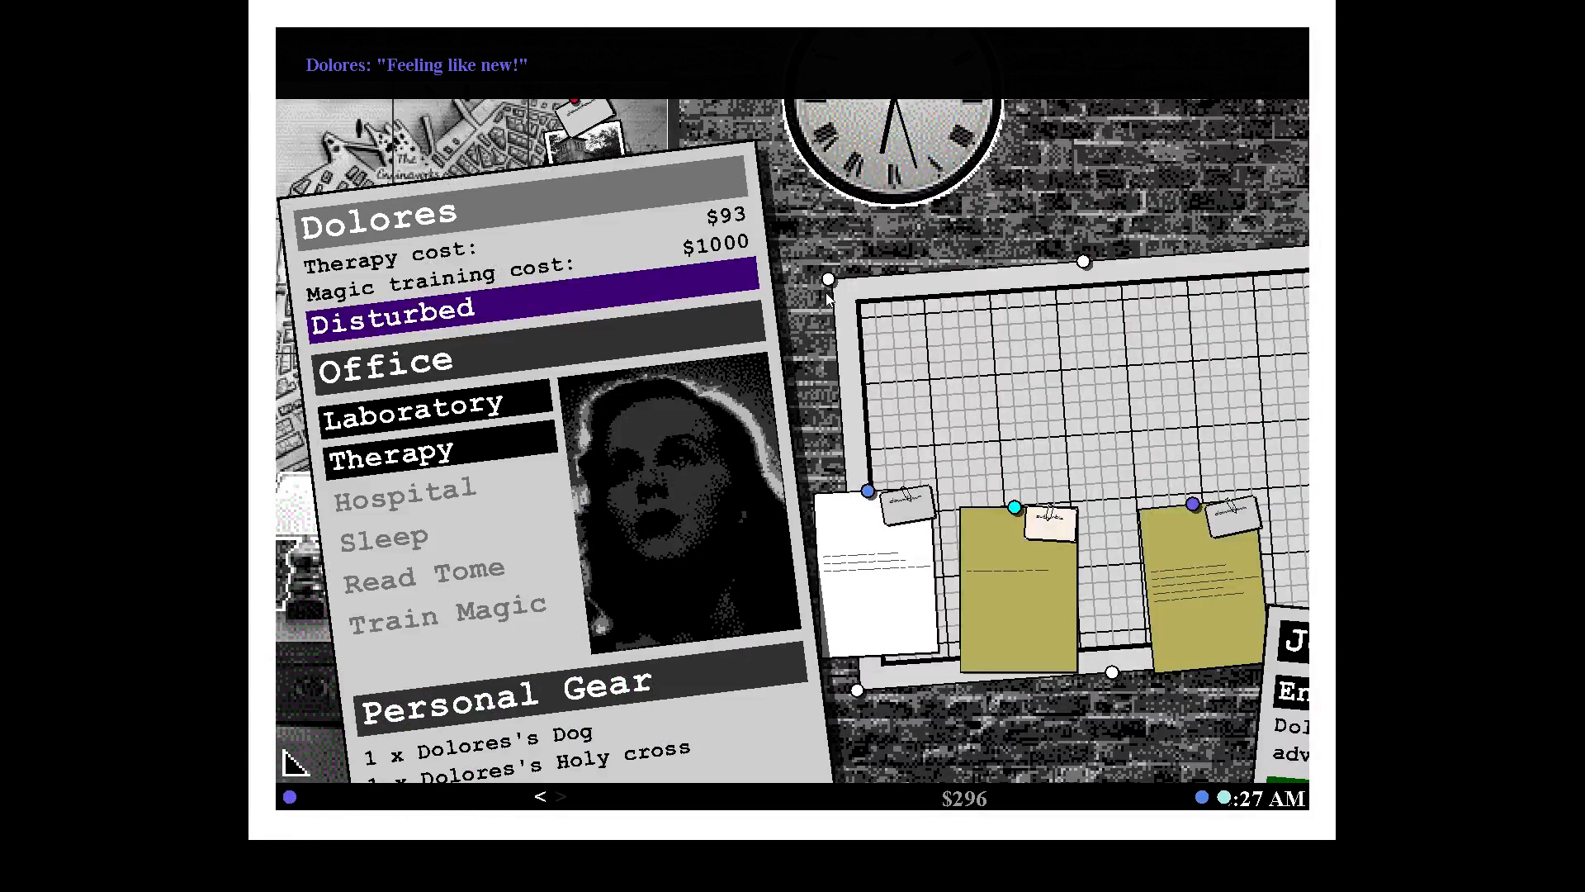
{"action": "mouse_move", "coordinate": [550, 453]}
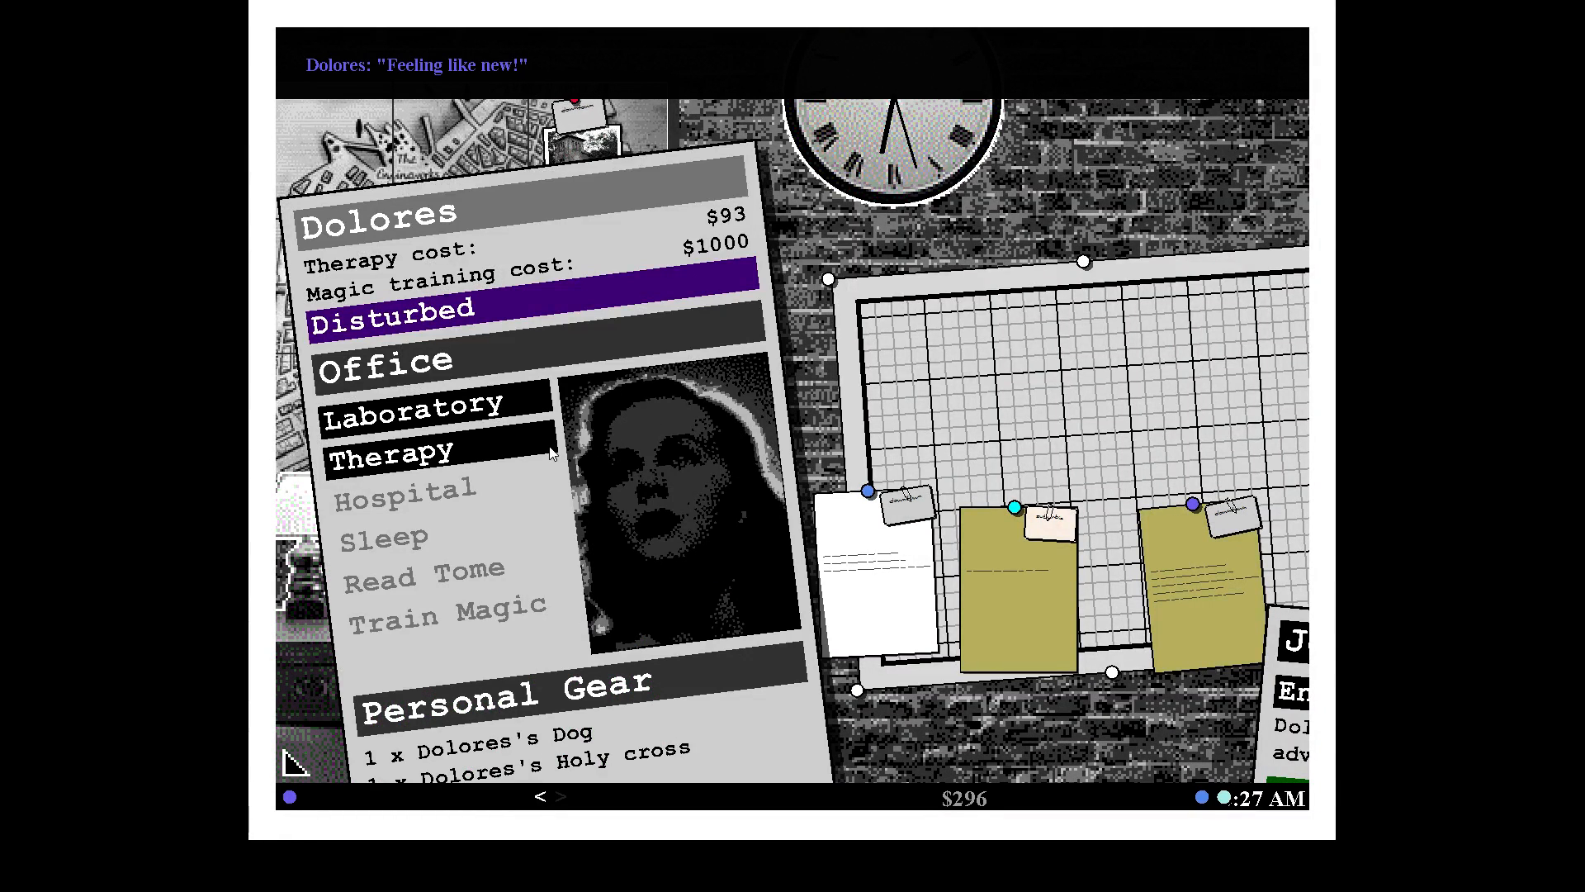
Give Dolores therapy and continue past the overcome locked infested house downtown.
{"action": "left_click", "coordinate": [395, 451]}
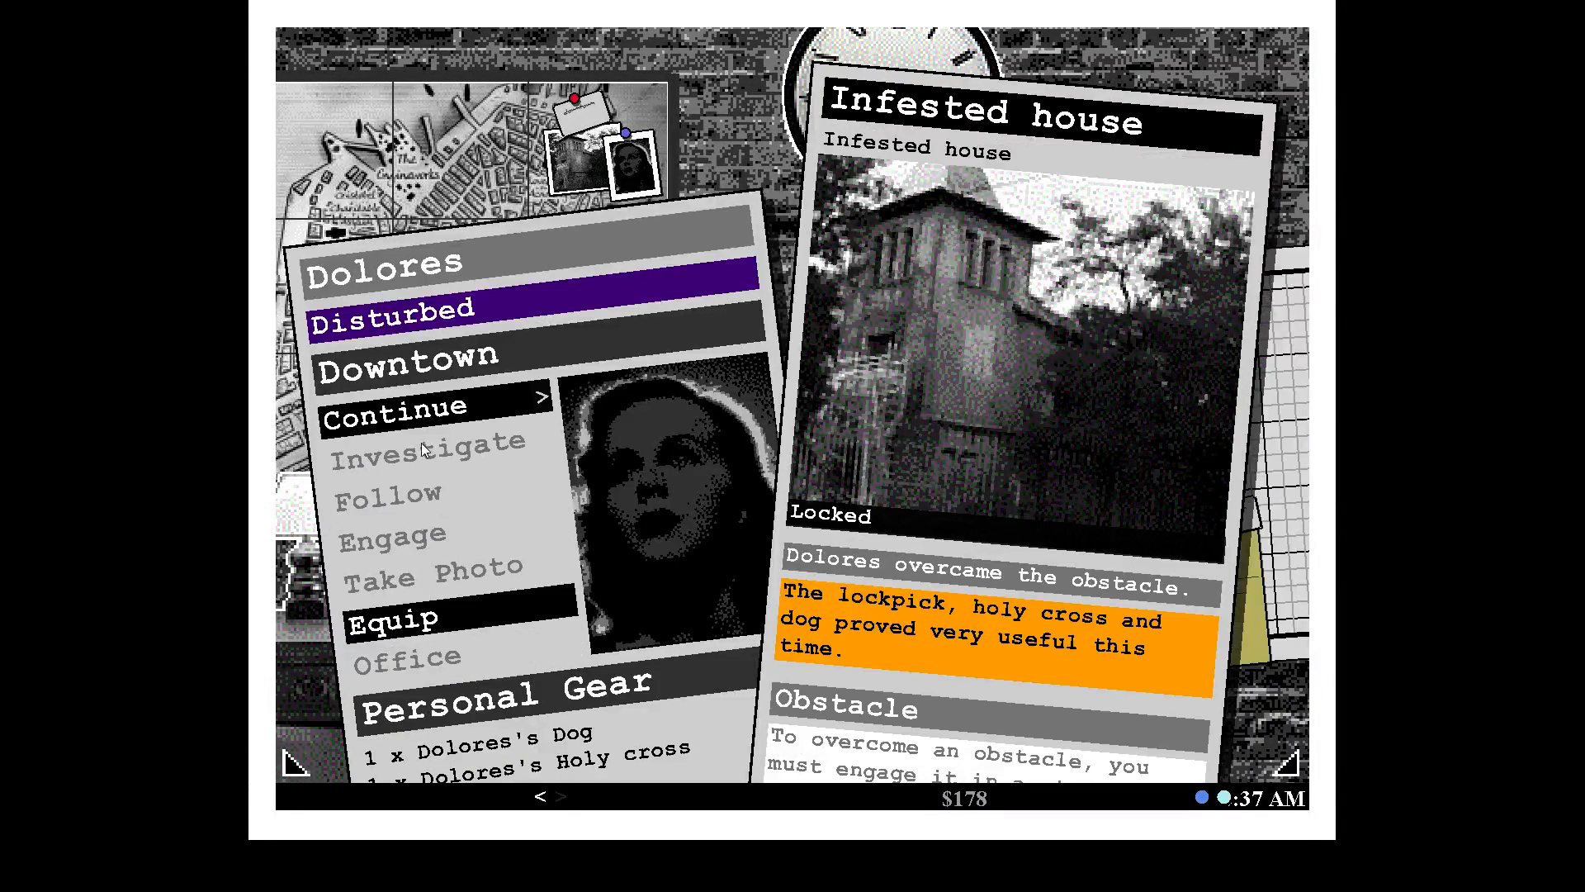
{"action": "left_click", "coordinate": [393, 408]}
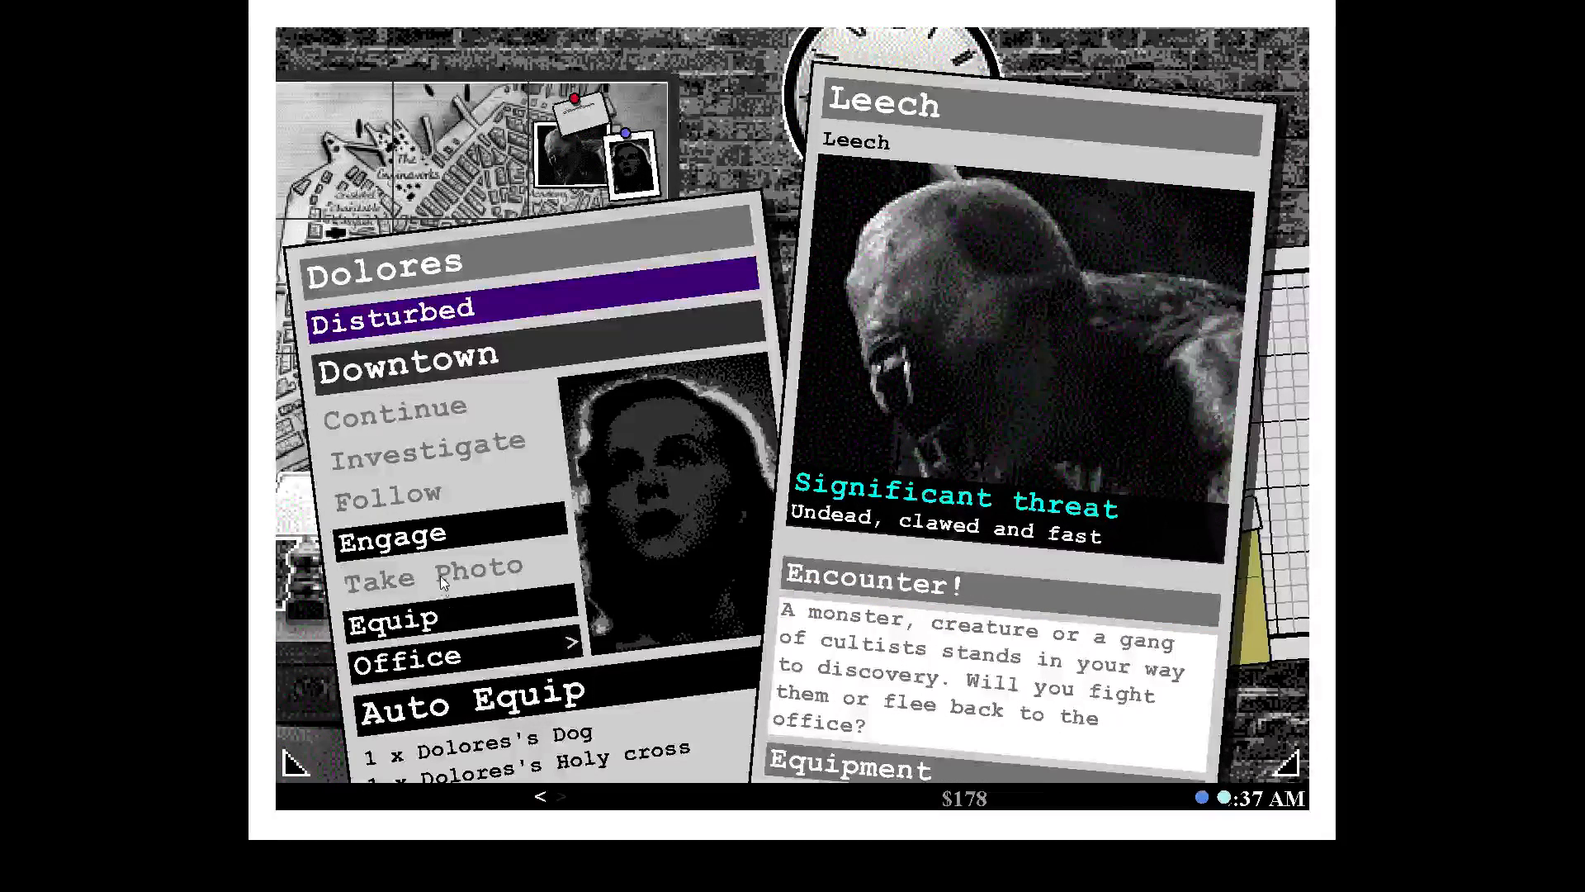
Equip Dolores for the leech with a holy bible, then a sample tube from the Investigation gear.
{"action": "left_click", "coordinate": [391, 619]}
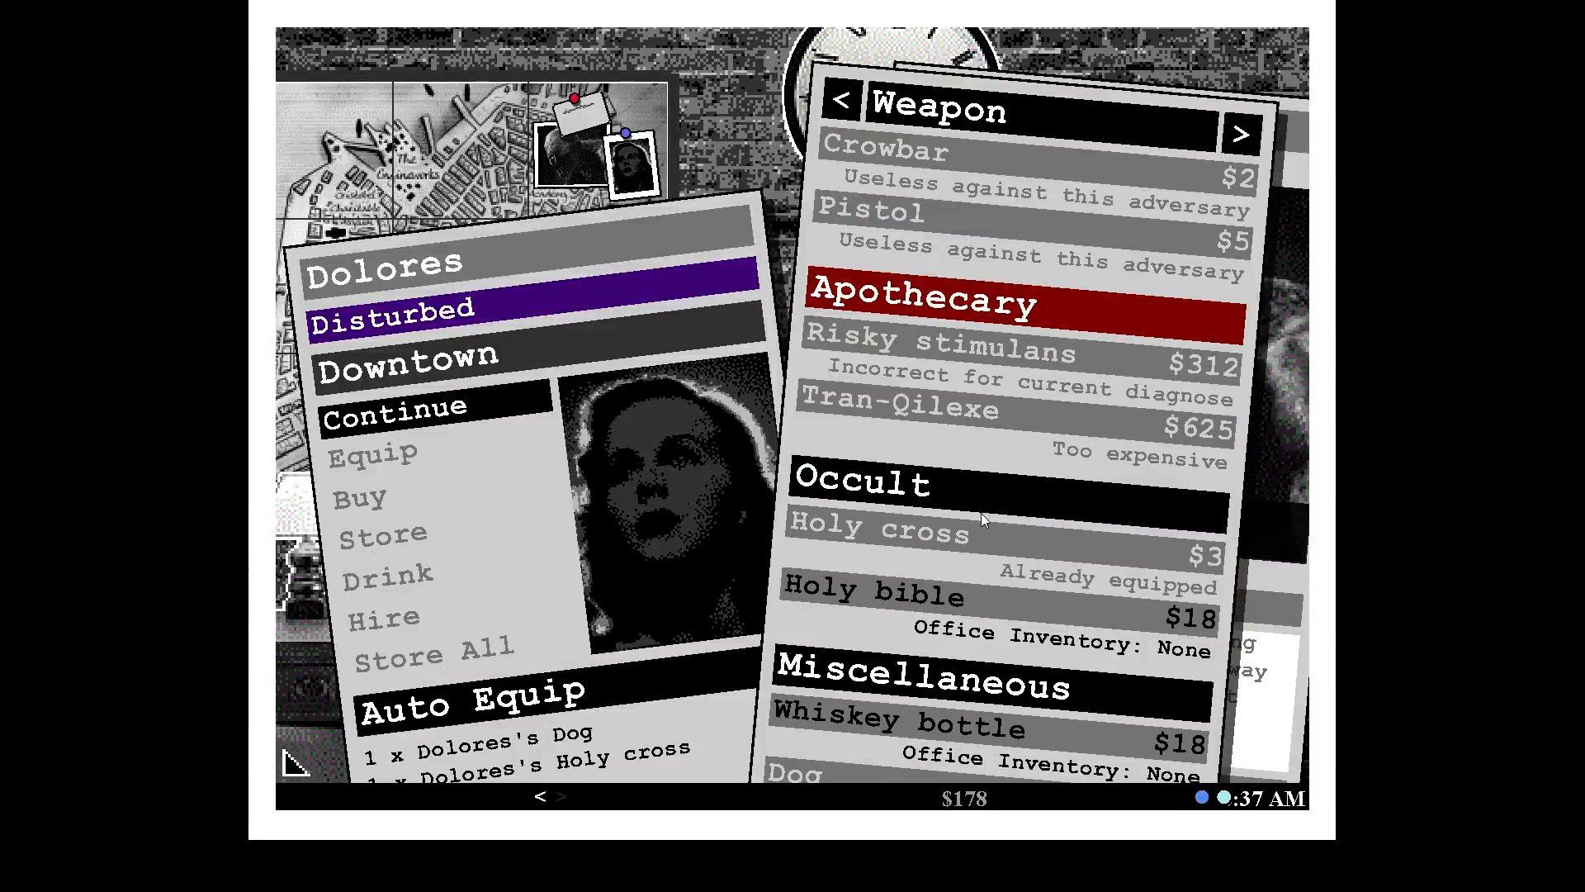
{"action": "left_click", "coordinate": [872, 592]}
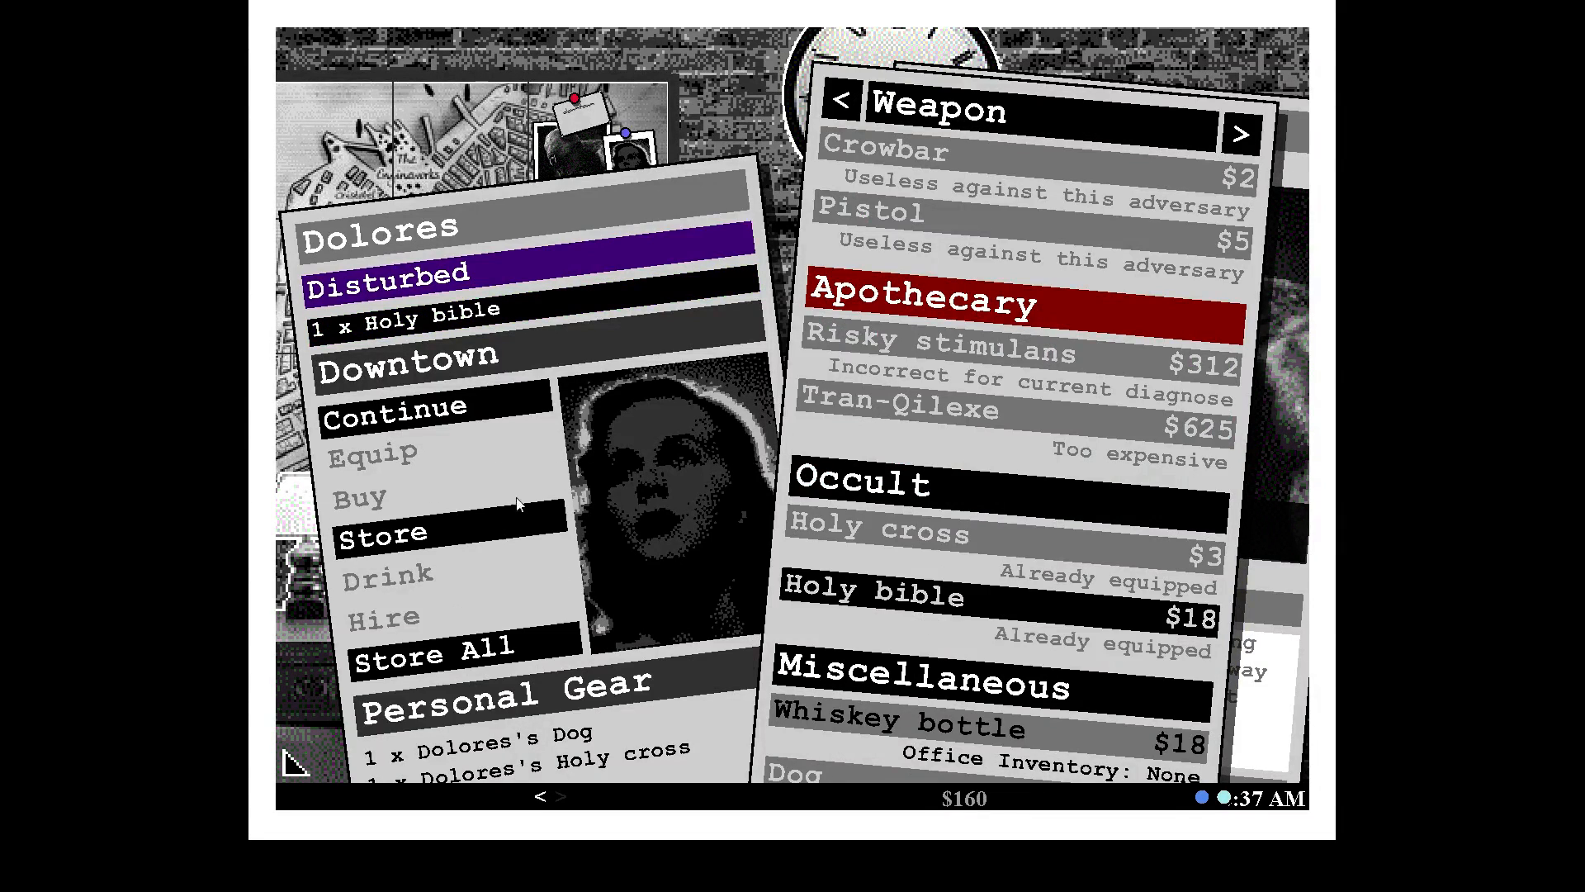
{"action": "scroll", "scroll_direction": "down", "scroll_amount": 3}
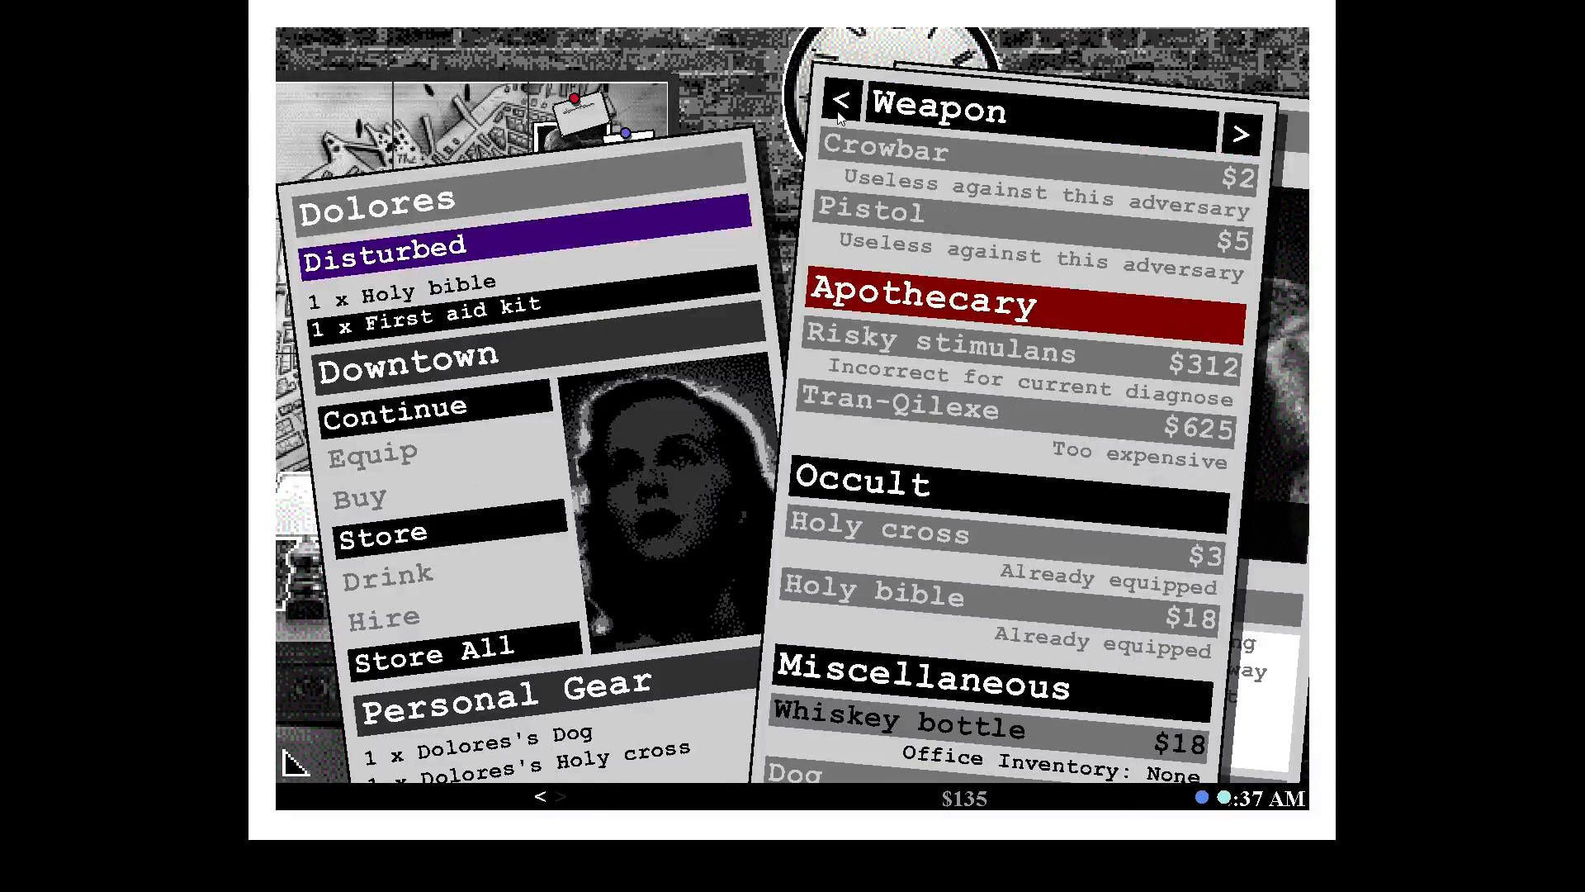
{"action": "left_click", "coordinate": [1241, 131]}
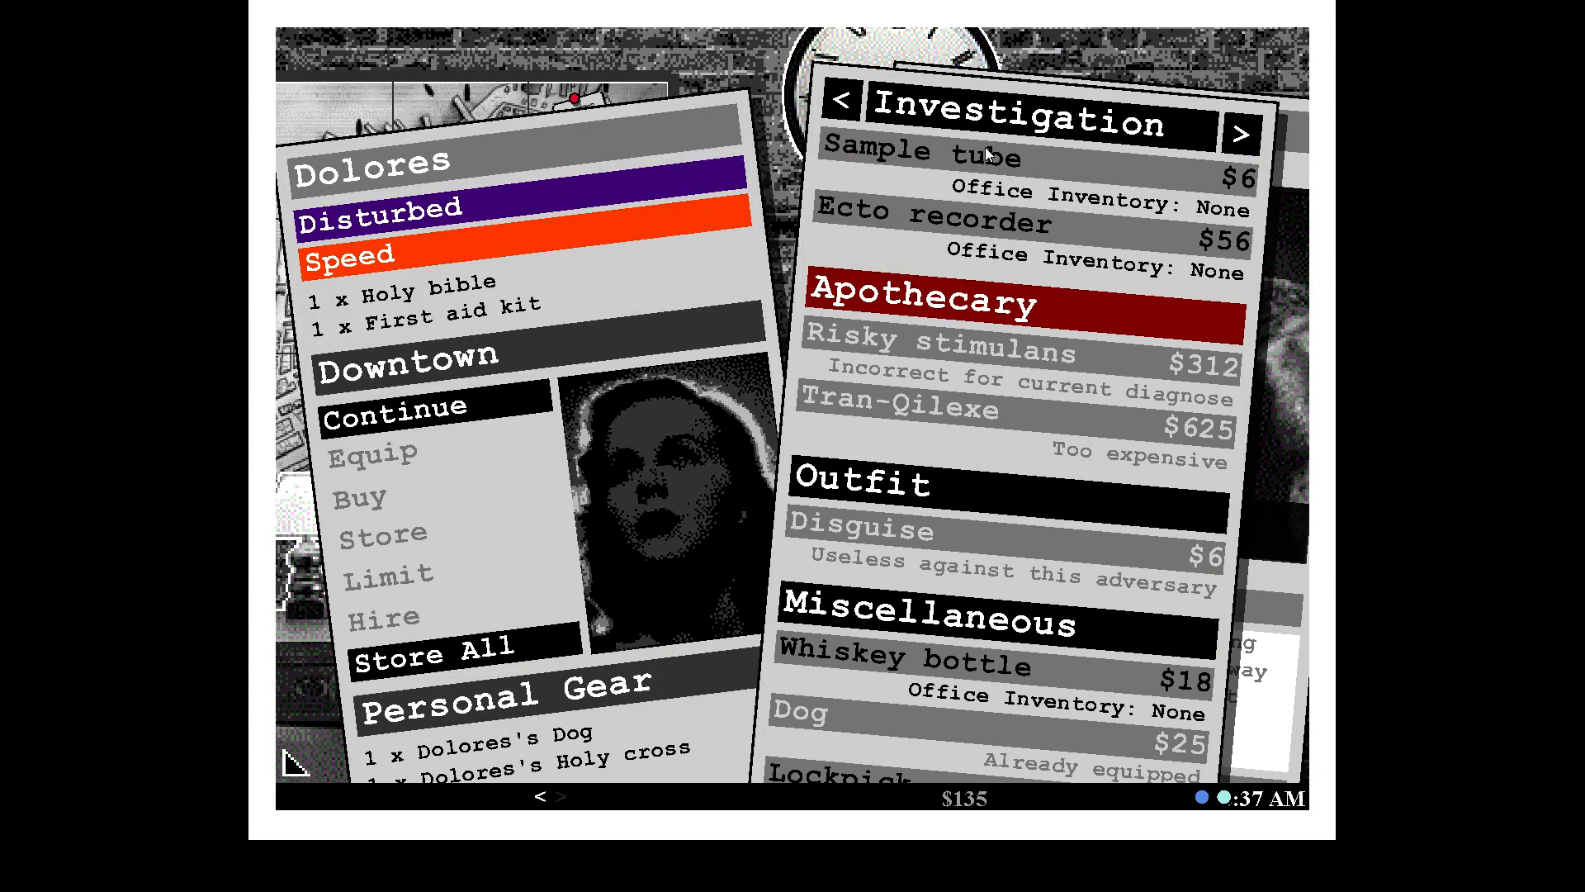
{"action": "left_click", "coordinate": [929, 153]}
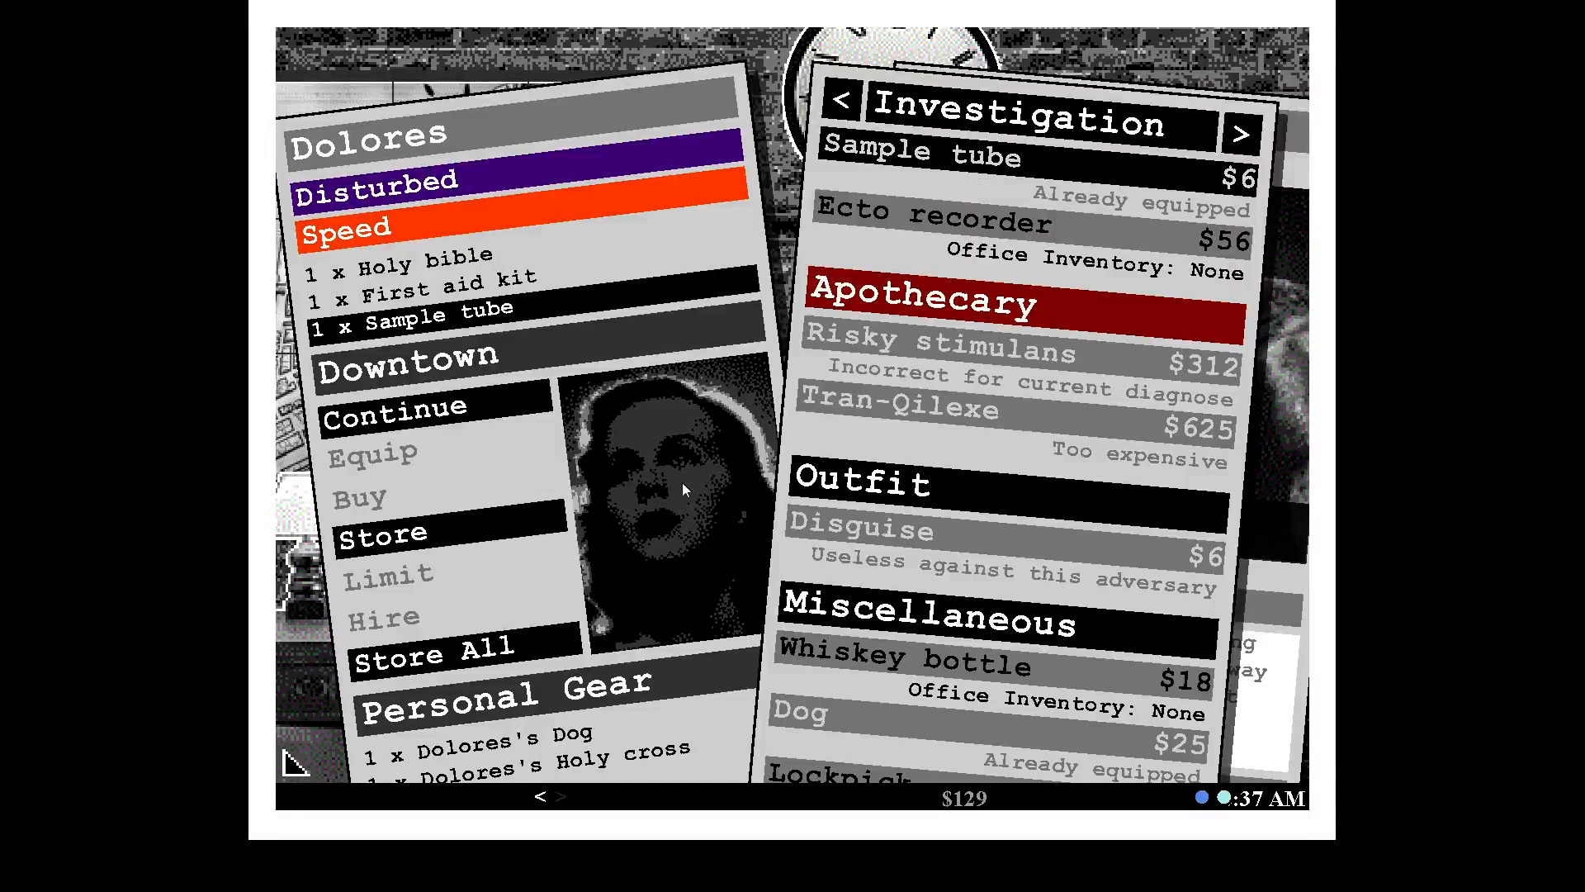
{"action": "mouse_move", "coordinate": [900, 217]}
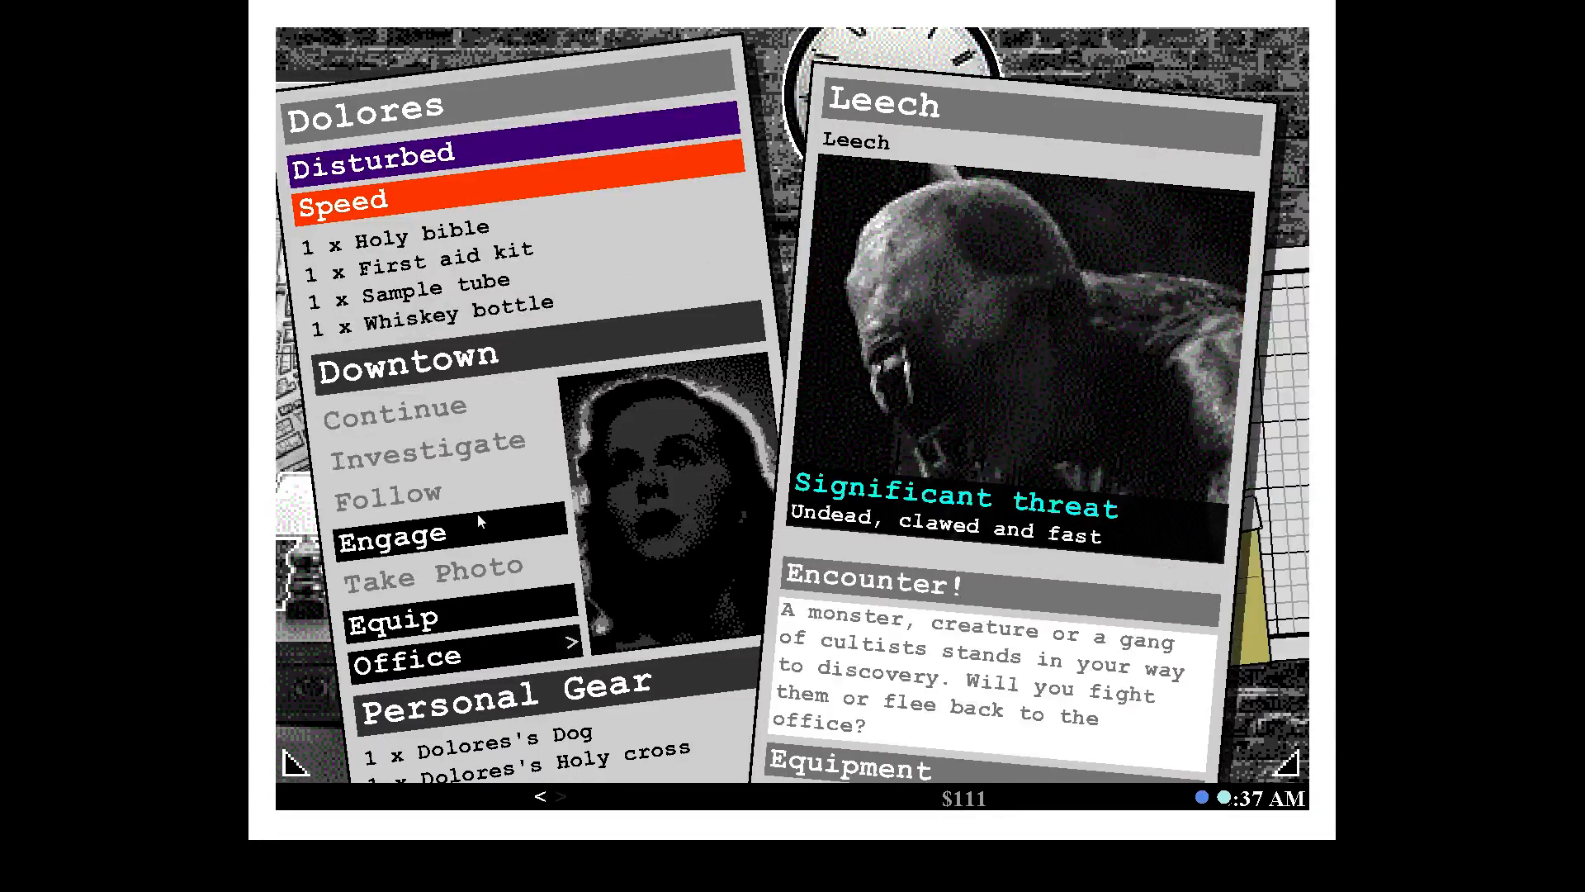
Send Dolores against the leech and arrange treatment for her back at the office.
{"action": "left_click", "coordinate": [393, 535]}
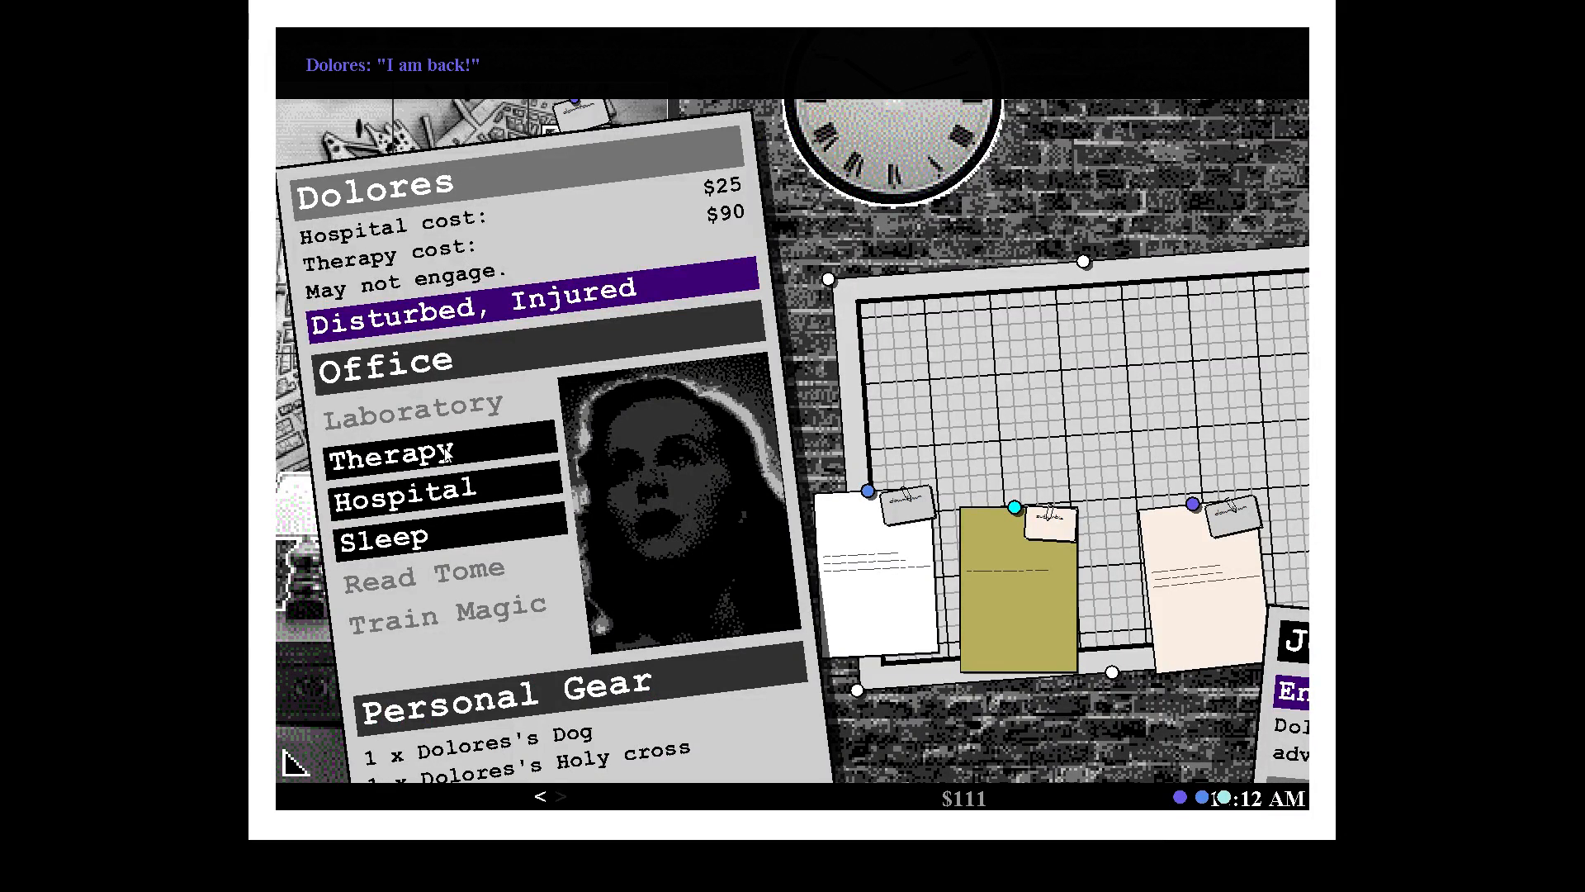
{"action": "left_click", "coordinate": [407, 491]}
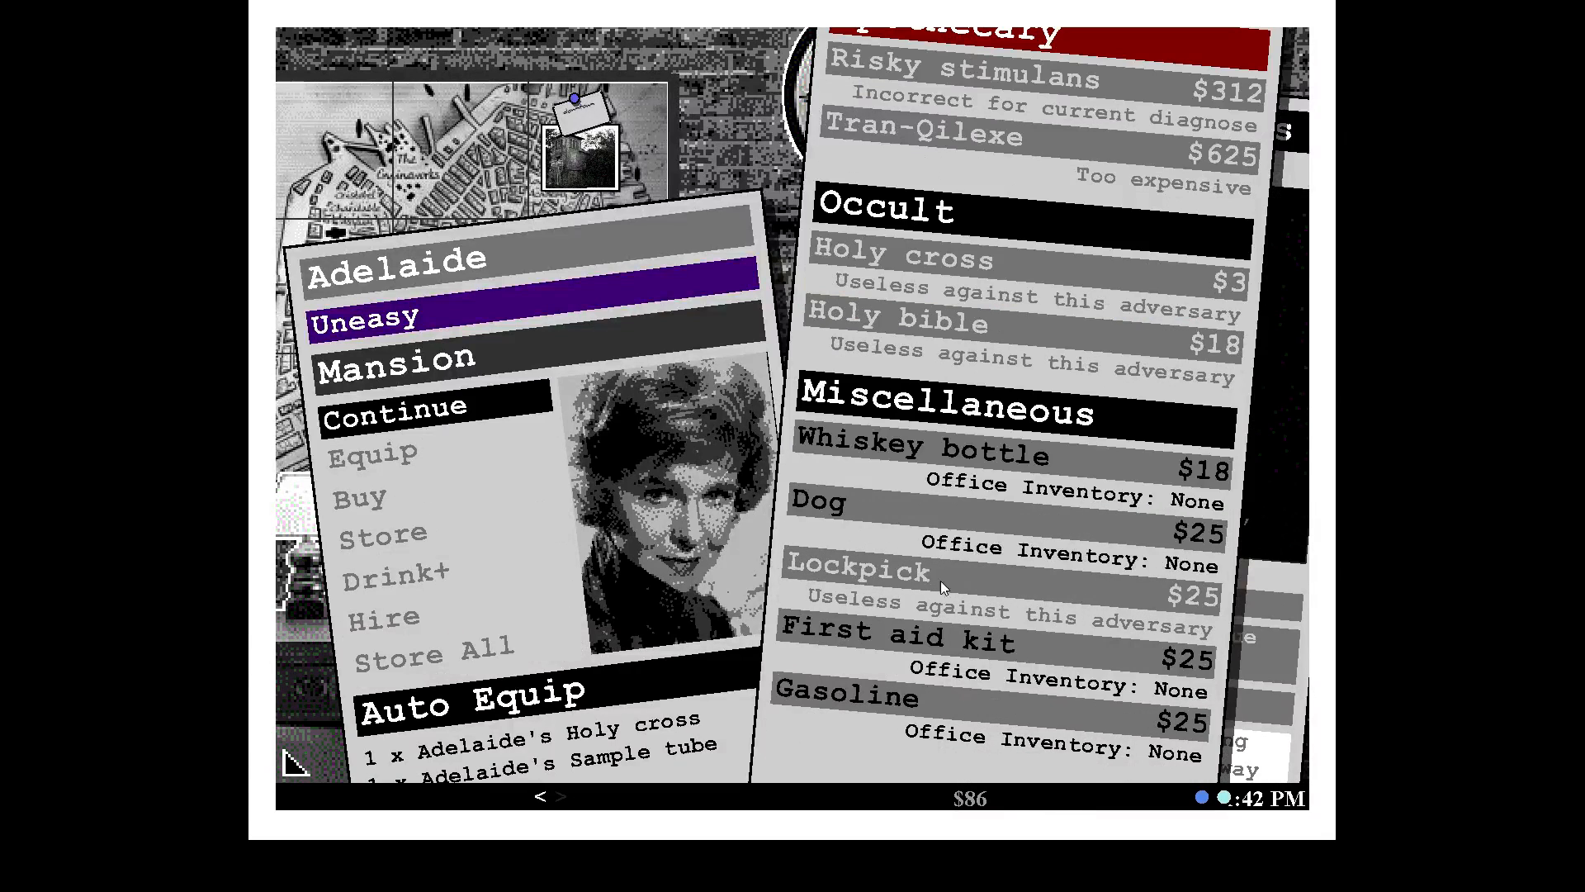
Buy Adelaide a dog, browse the other gear pages, and return to the dark haunters encounter.
{"action": "left_click", "coordinate": [818, 503]}
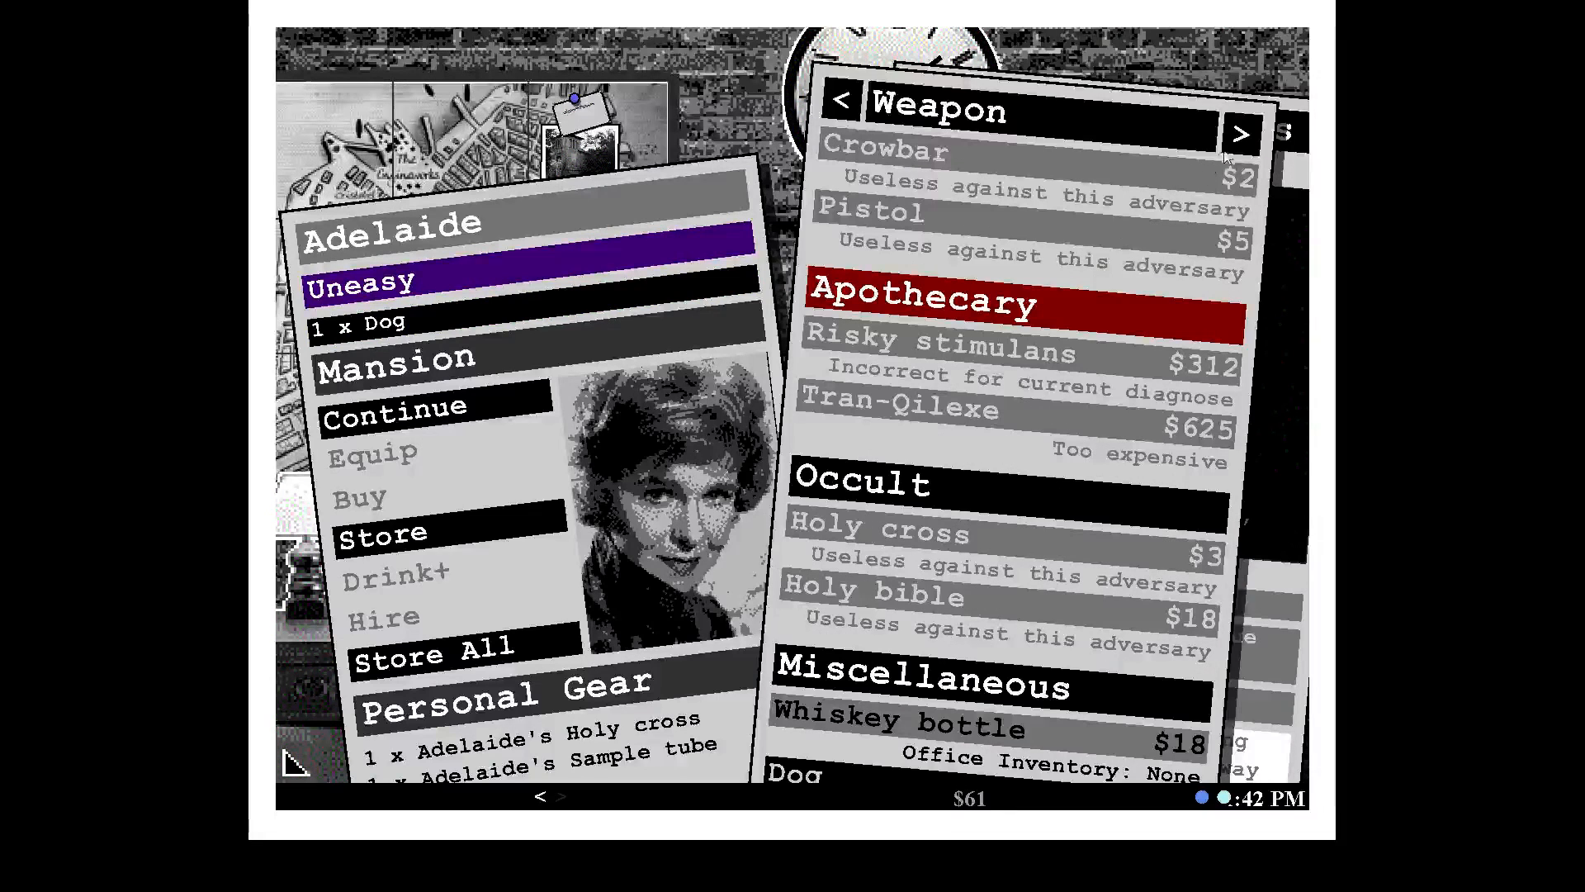
{"action": "left_click", "coordinate": [1240, 134]}
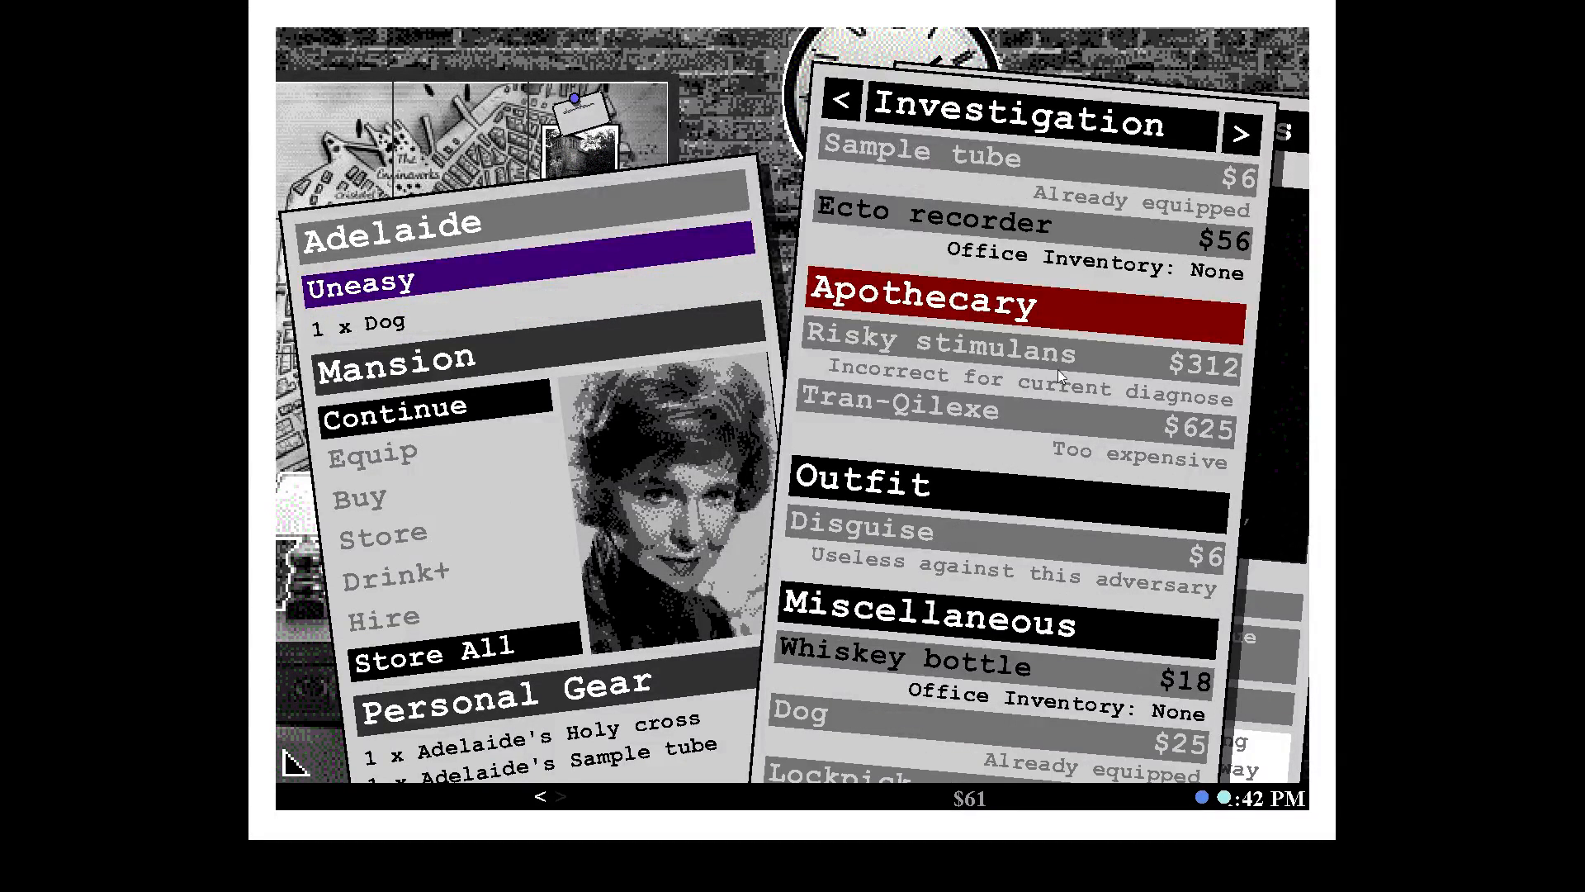
{"action": "scroll", "scroll_direction": "down", "scroll_amount": 3}
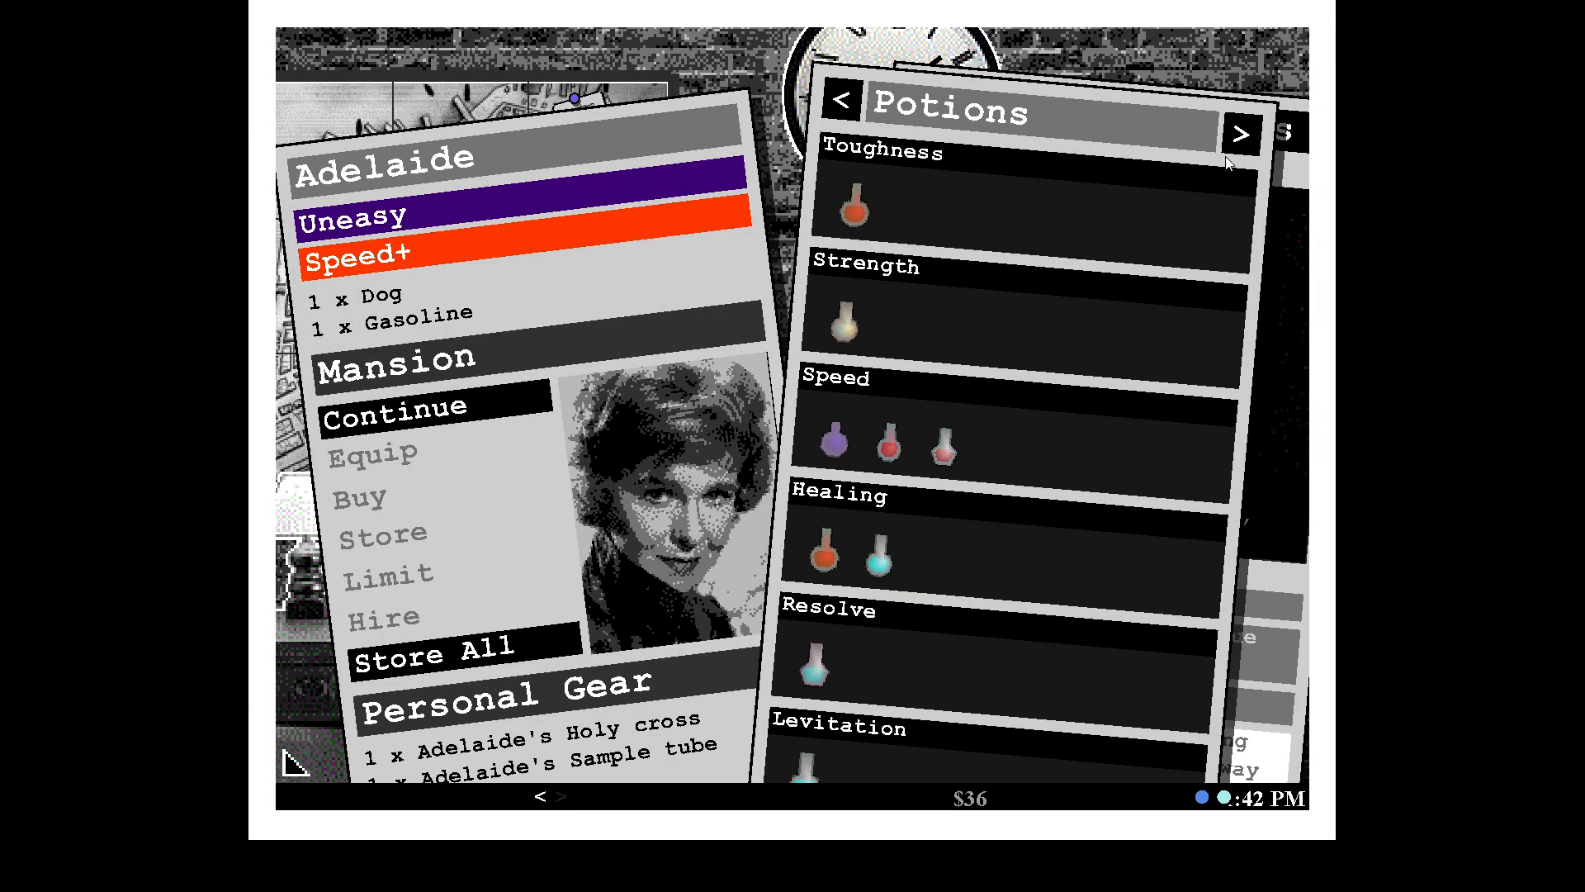
{"action": "left_click", "coordinate": [1242, 132]}
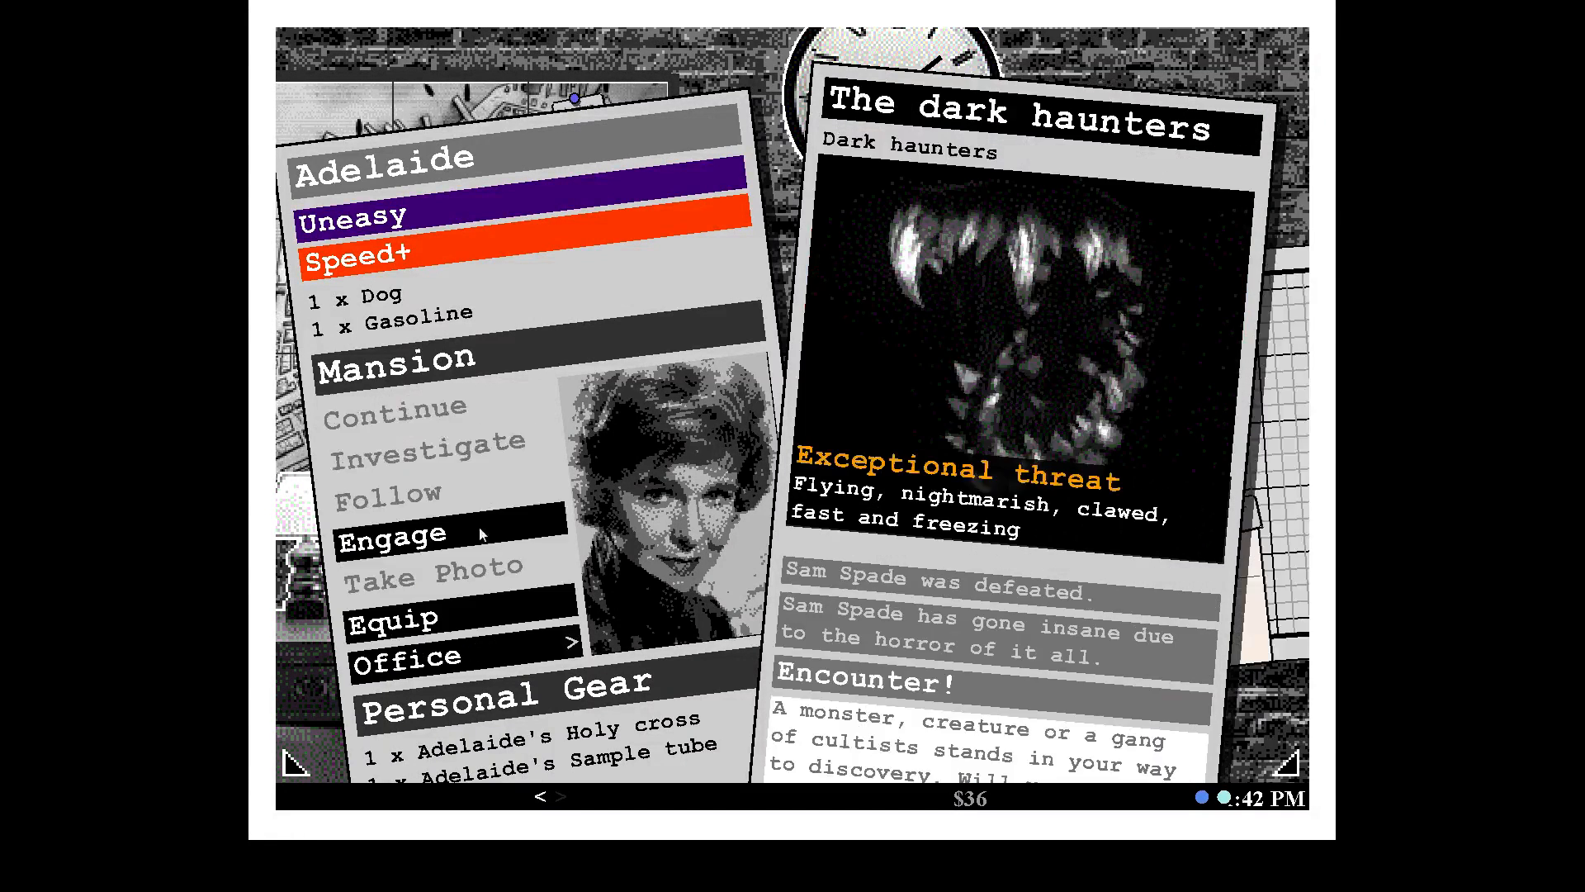
Send Adelaide to fight the dark haunters at the mansion.
{"action": "left_click", "coordinate": [395, 535]}
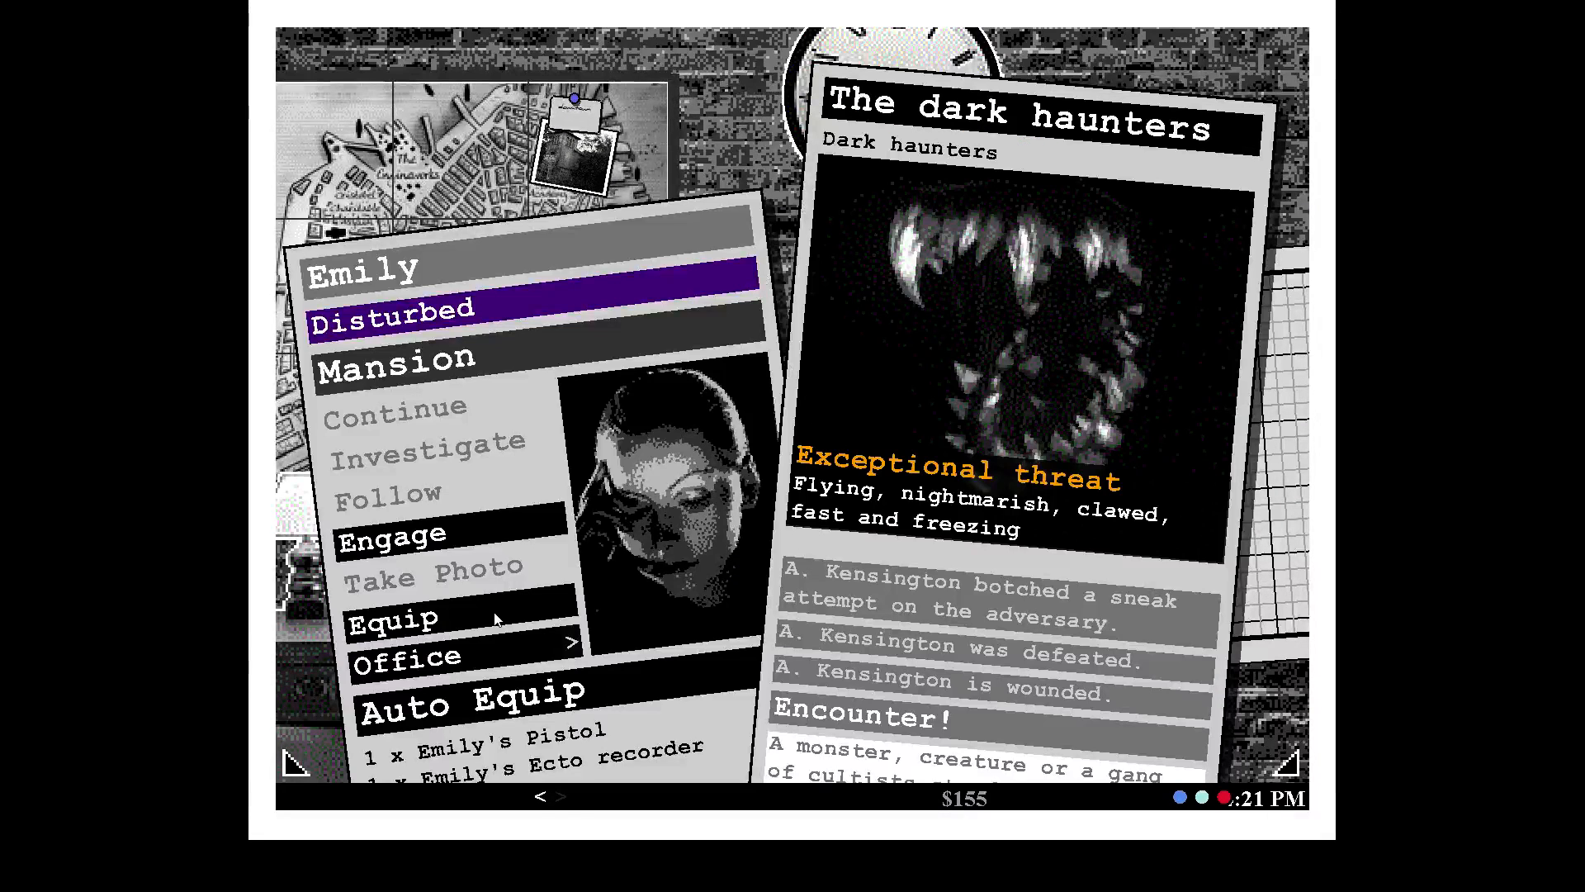
Equip Emily with a dog, first aid kit and sample tube for the dark haunters.
{"action": "left_click", "coordinate": [394, 620]}
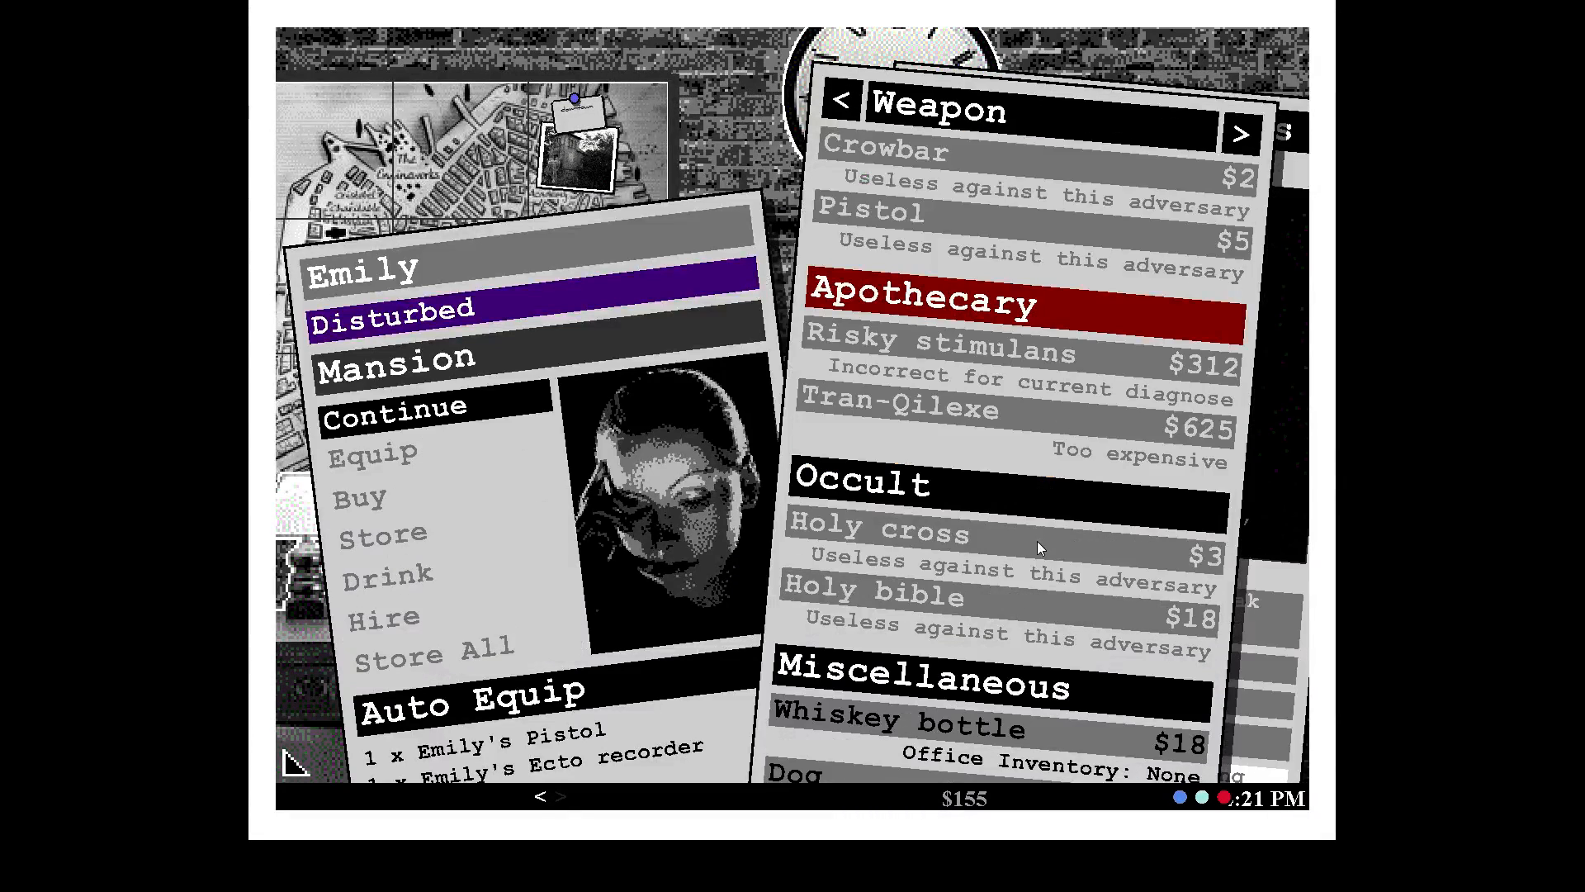
{"action": "scroll", "scroll_direction": "down", "scroll_amount": 3}
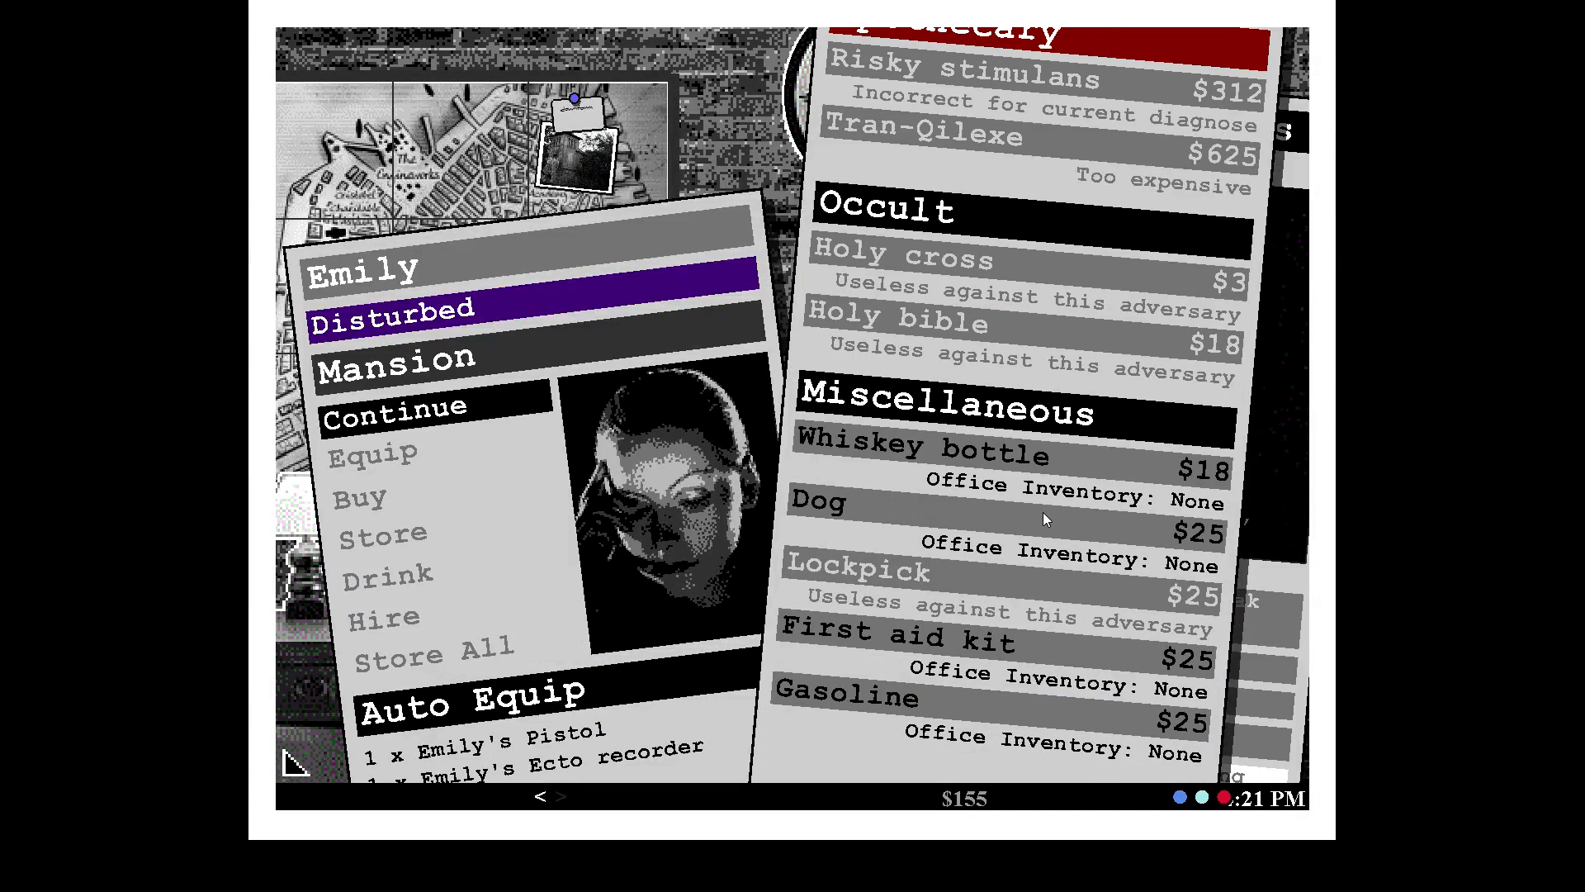
{"action": "left_click", "coordinate": [819, 503]}
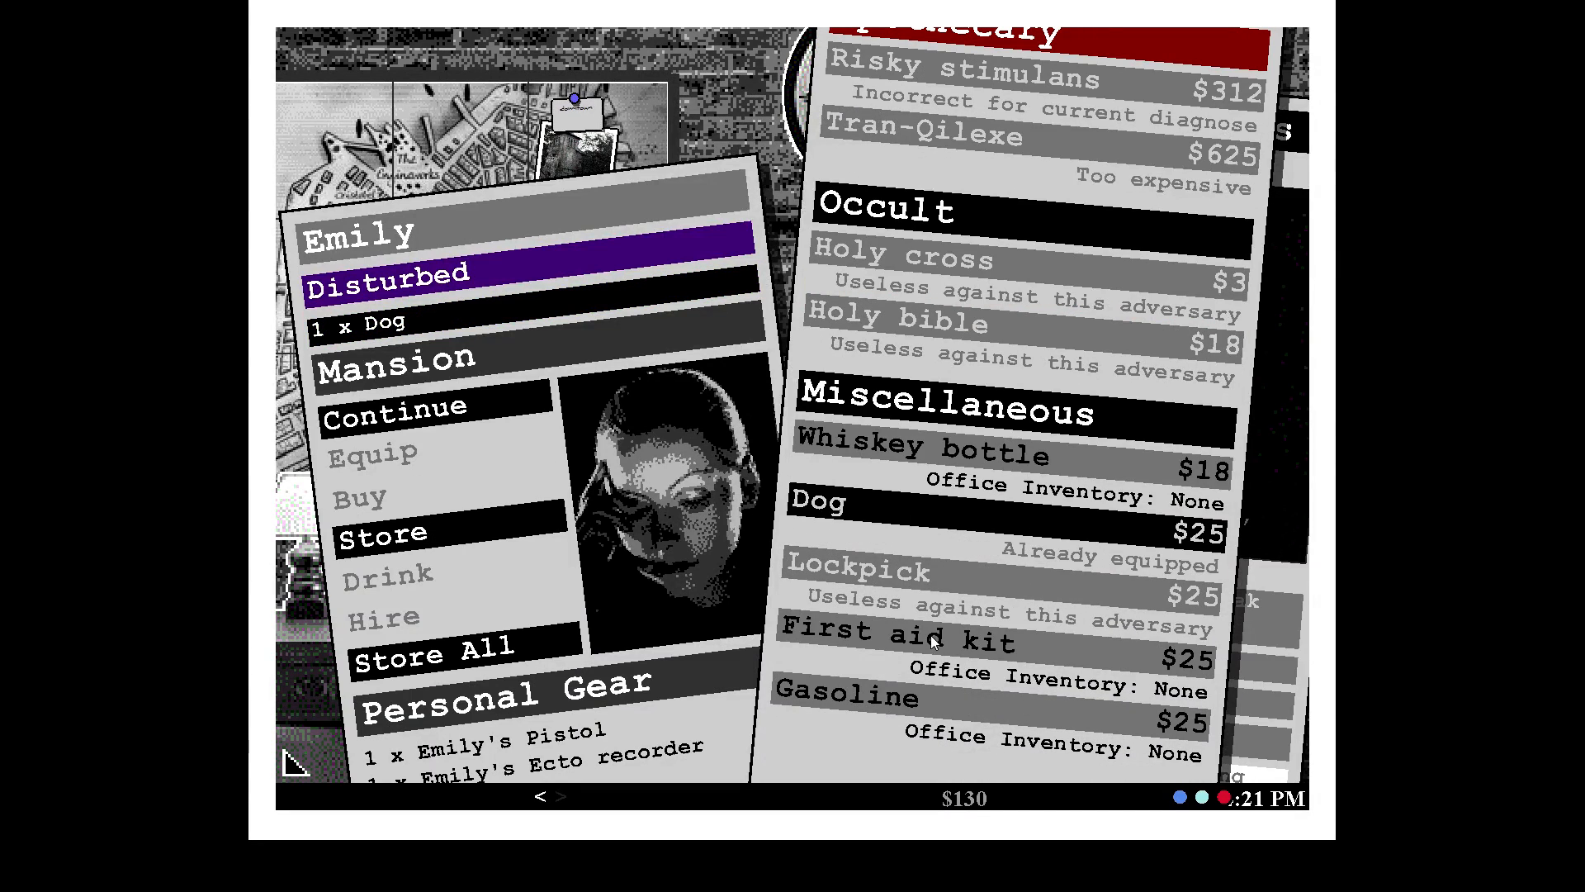
{"action": "left_click", "coordinate": [904, 643]}
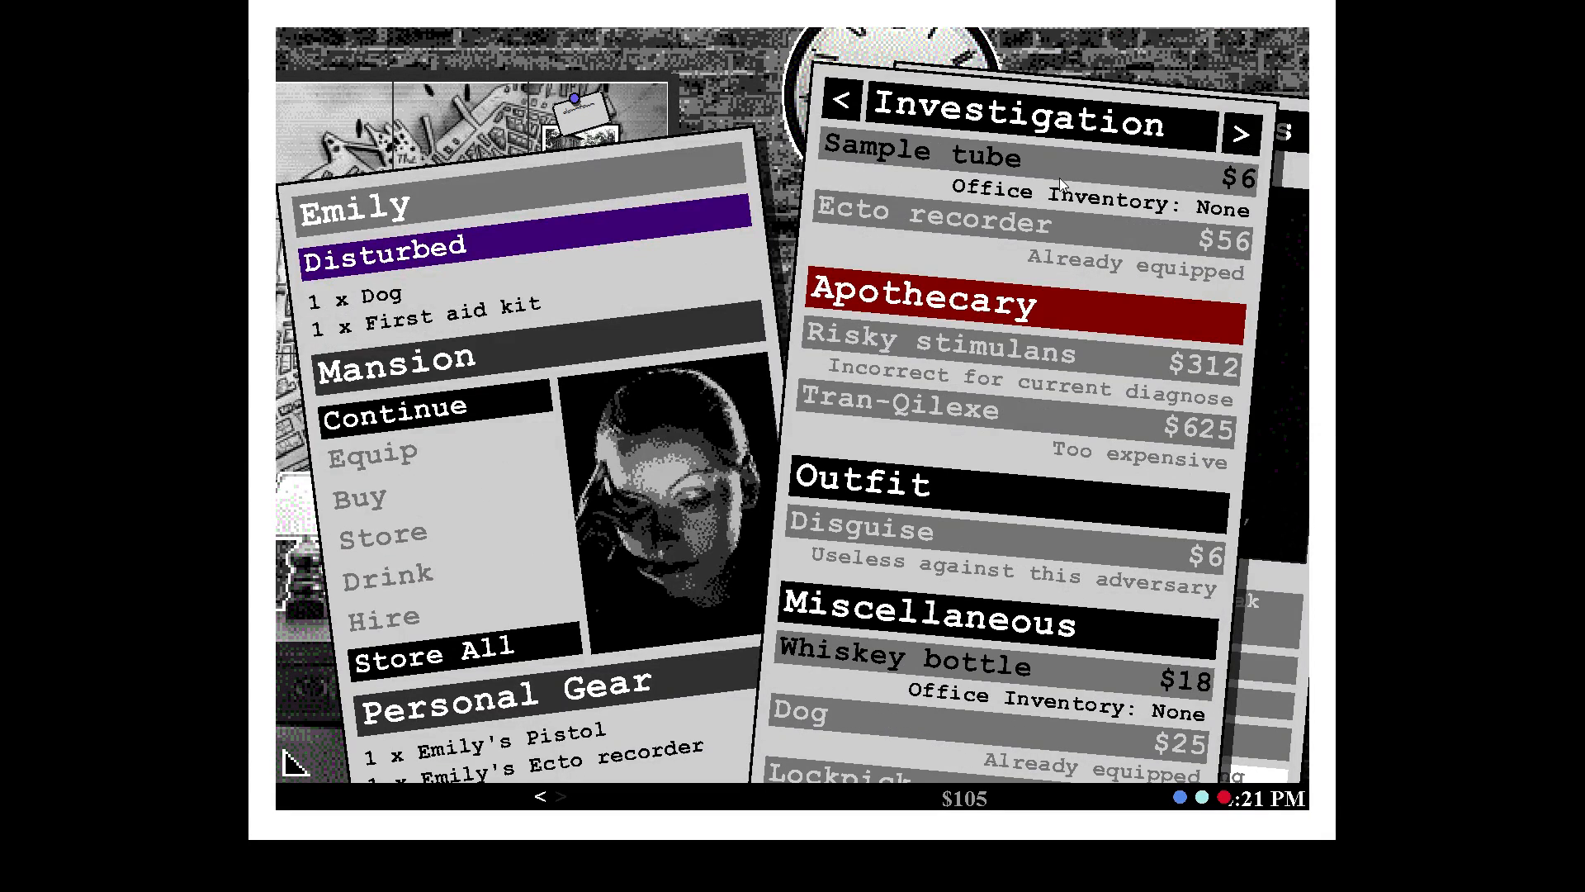
{"action": "left_click", "coordinate": [915, 152]}
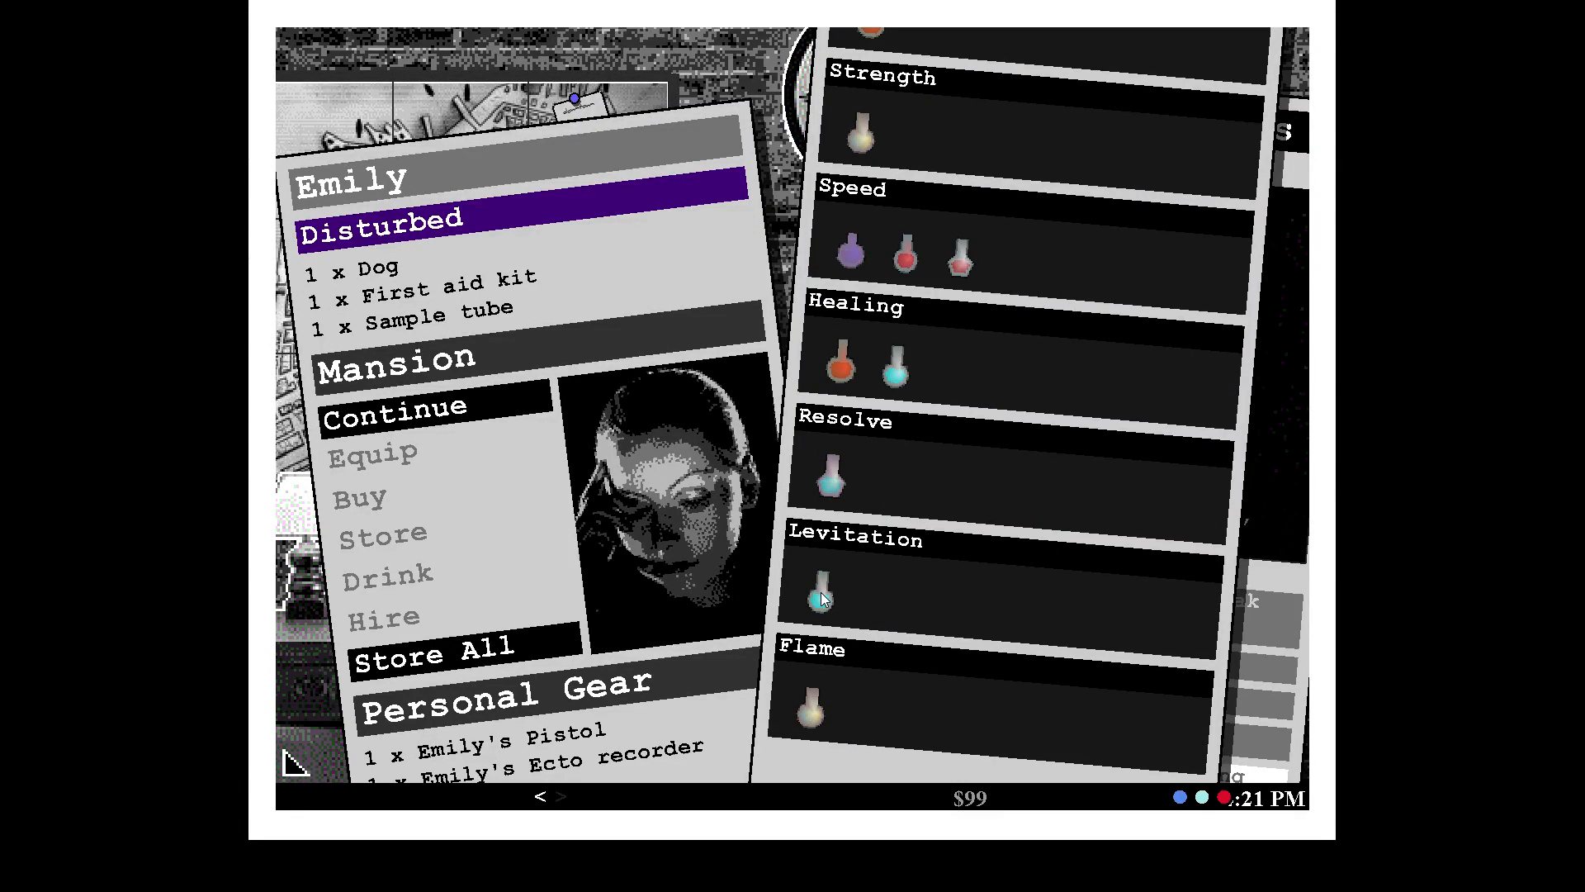
{"action": "mouse_move", "coordinate": [833, 490]}
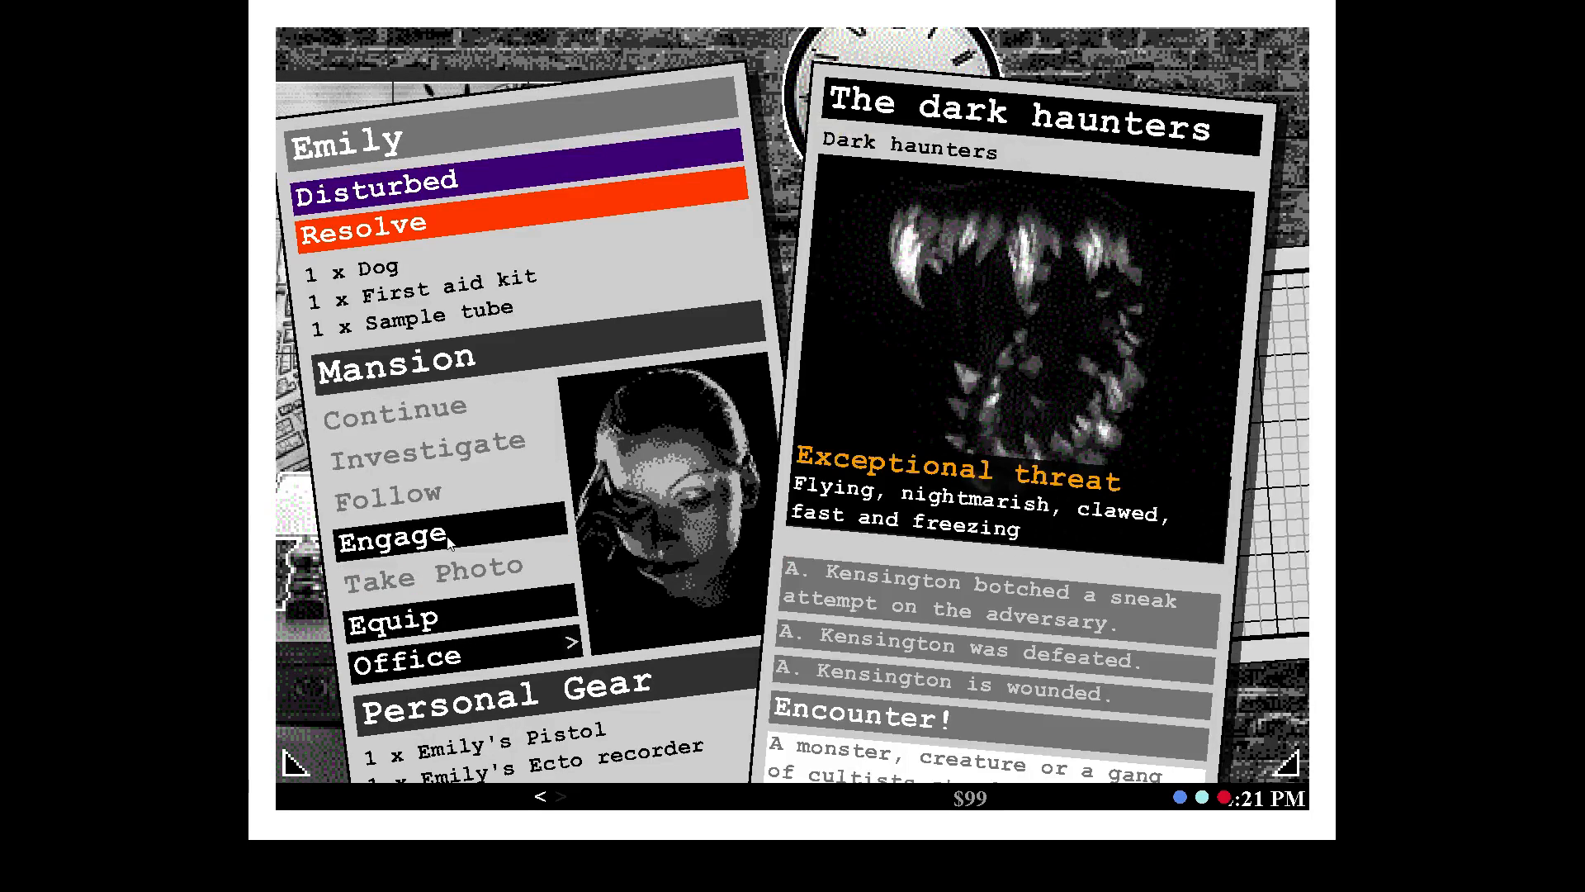
Send Emily to fight the dark haunters at the mansion.
{"action": "left_click", "coordinate": [396, 536]}
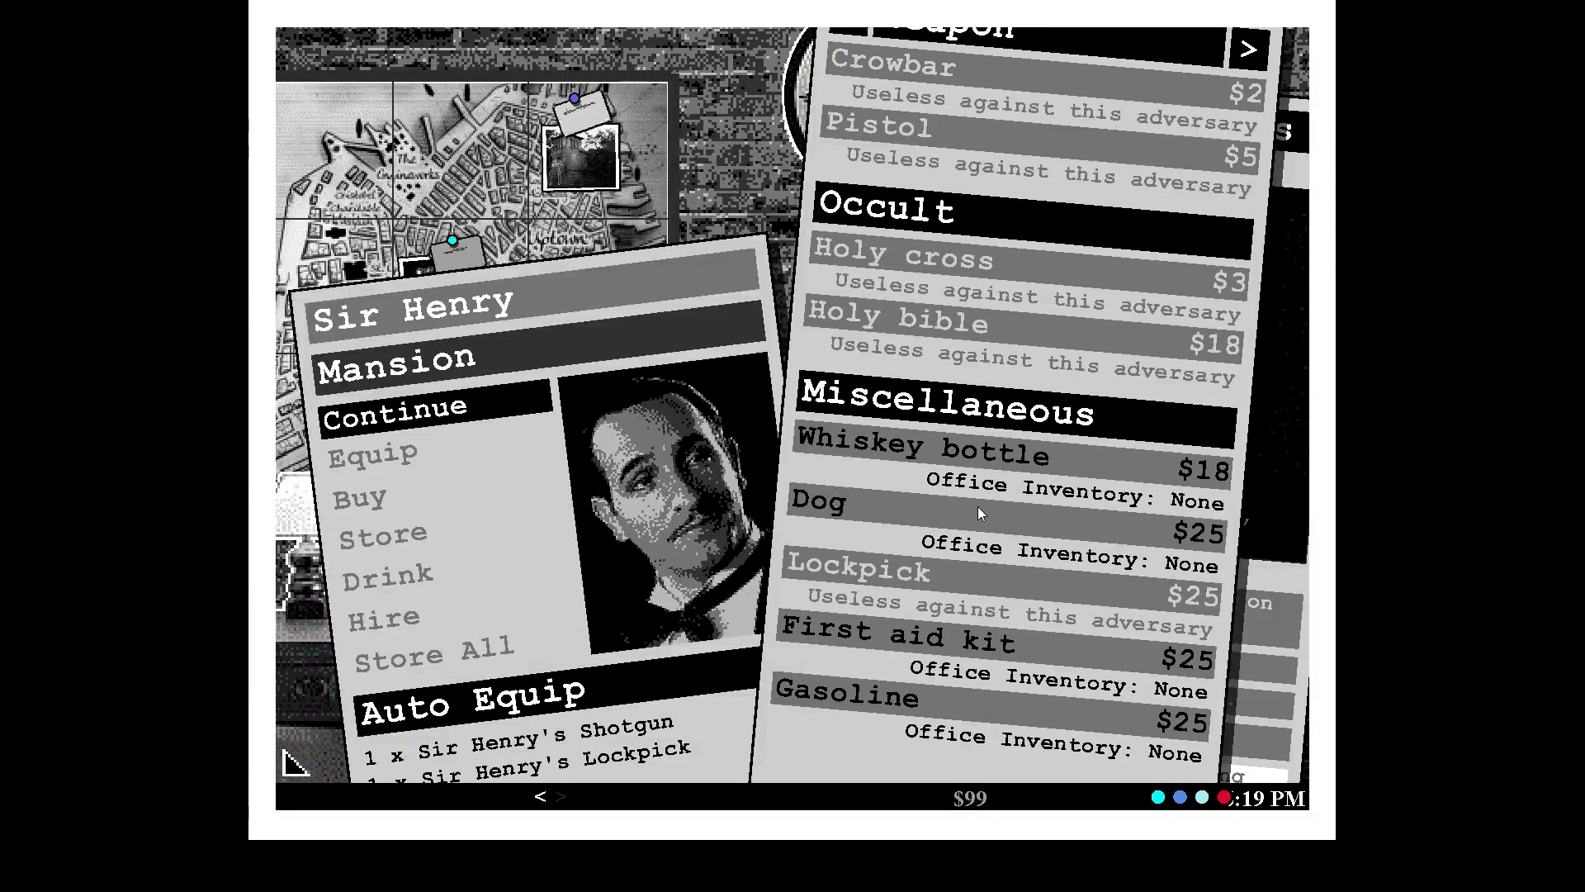
Buy Sir Henry a dog and give him a speed potion.
{"action": "left_click", "coordinate": [823, 504]}
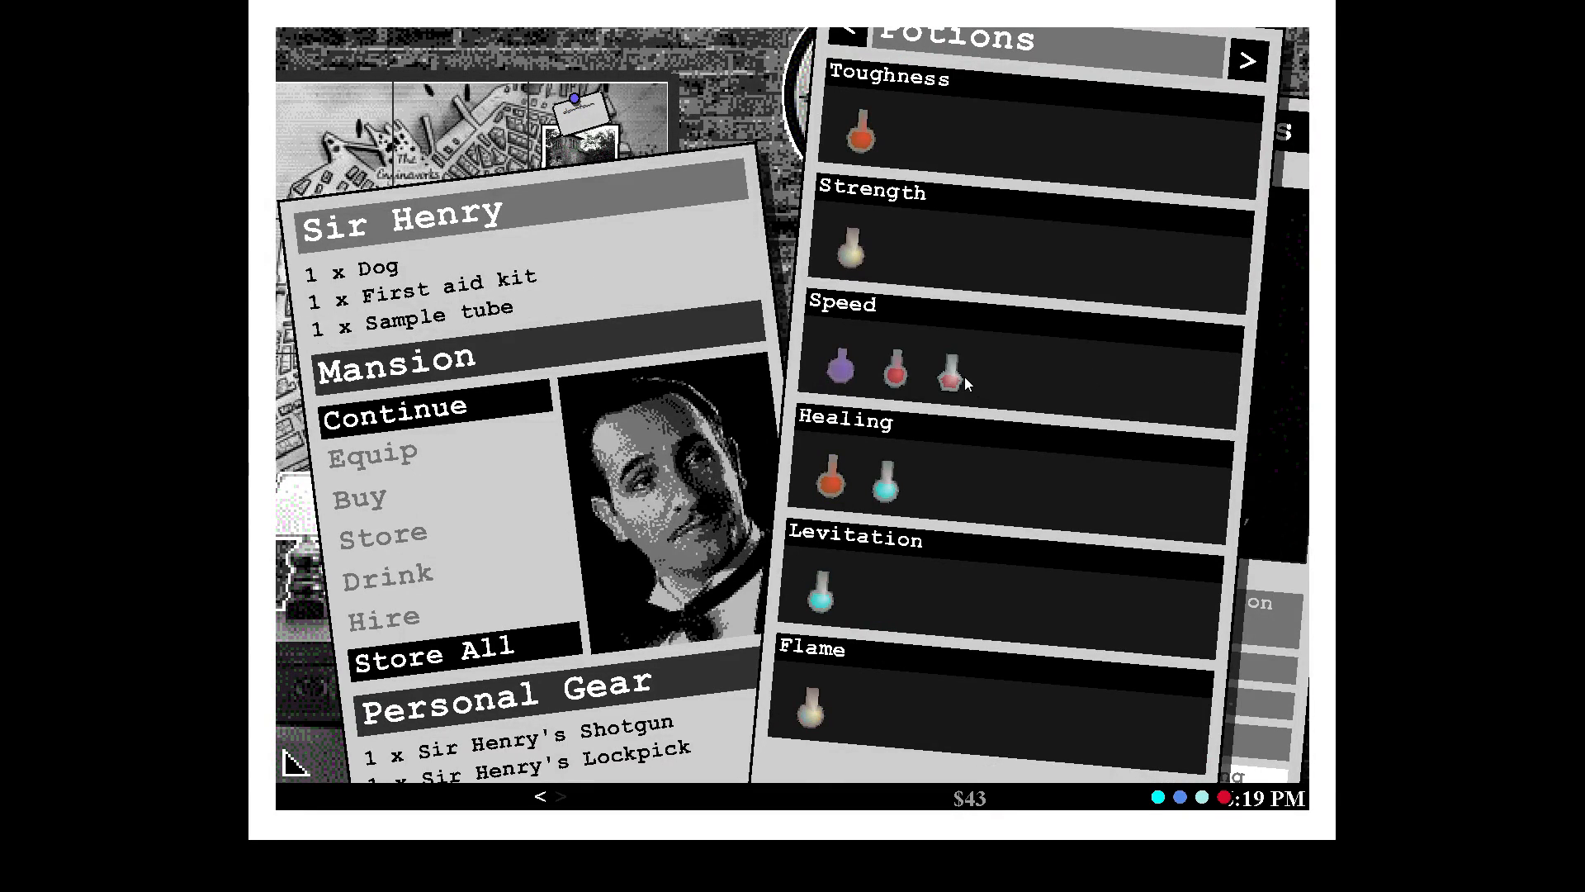
{"action": "left_click", "coordinate": [947, 373]}
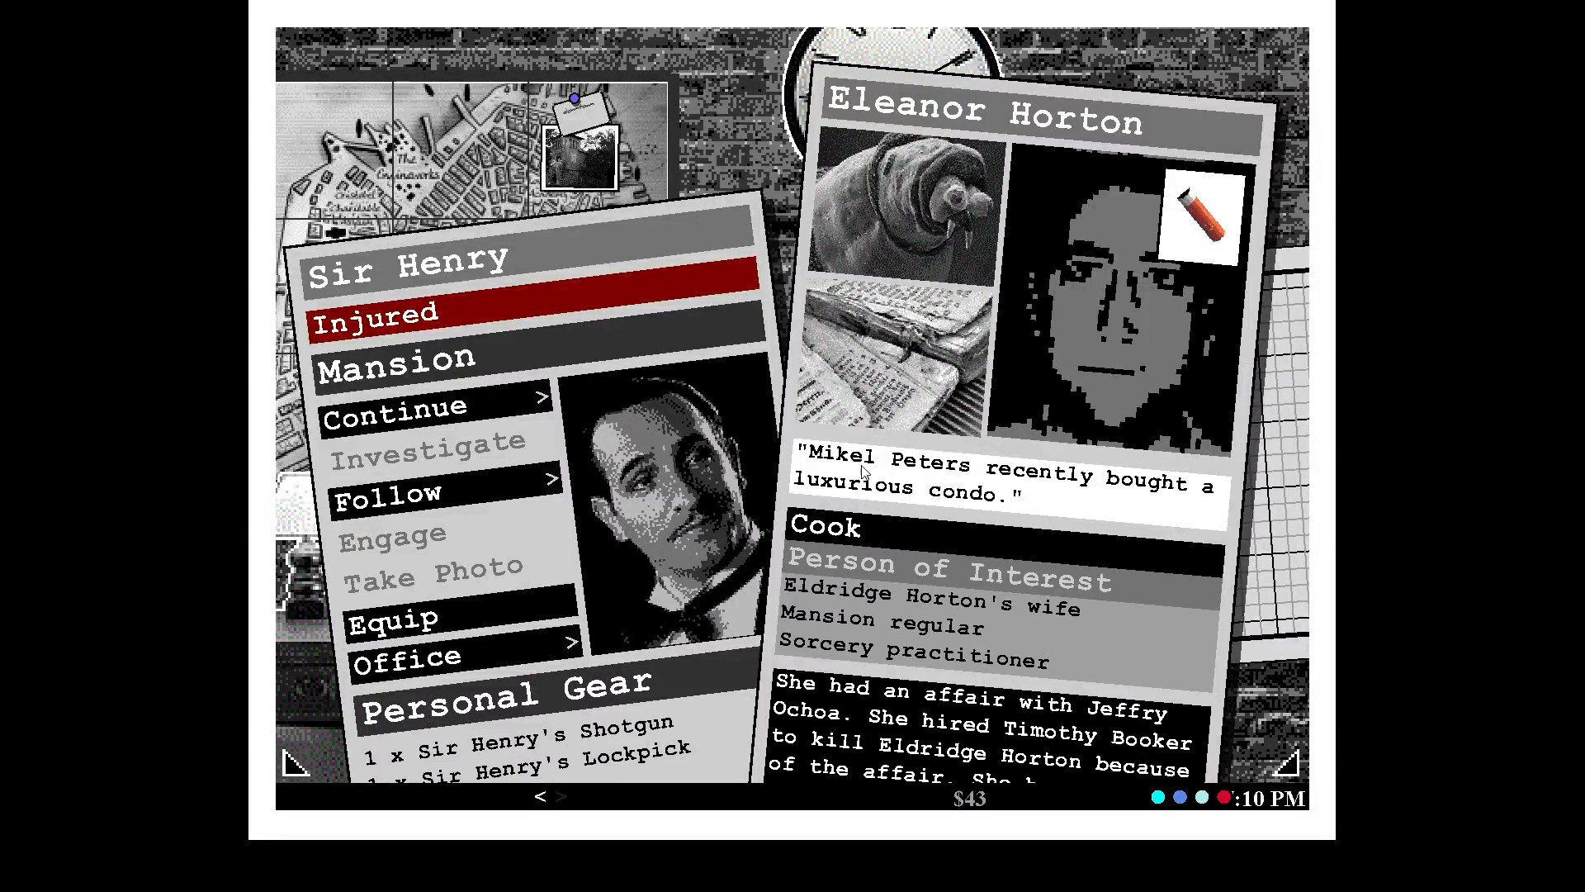
{"action": "mouse_move", "coordinate": [1157, 539]}
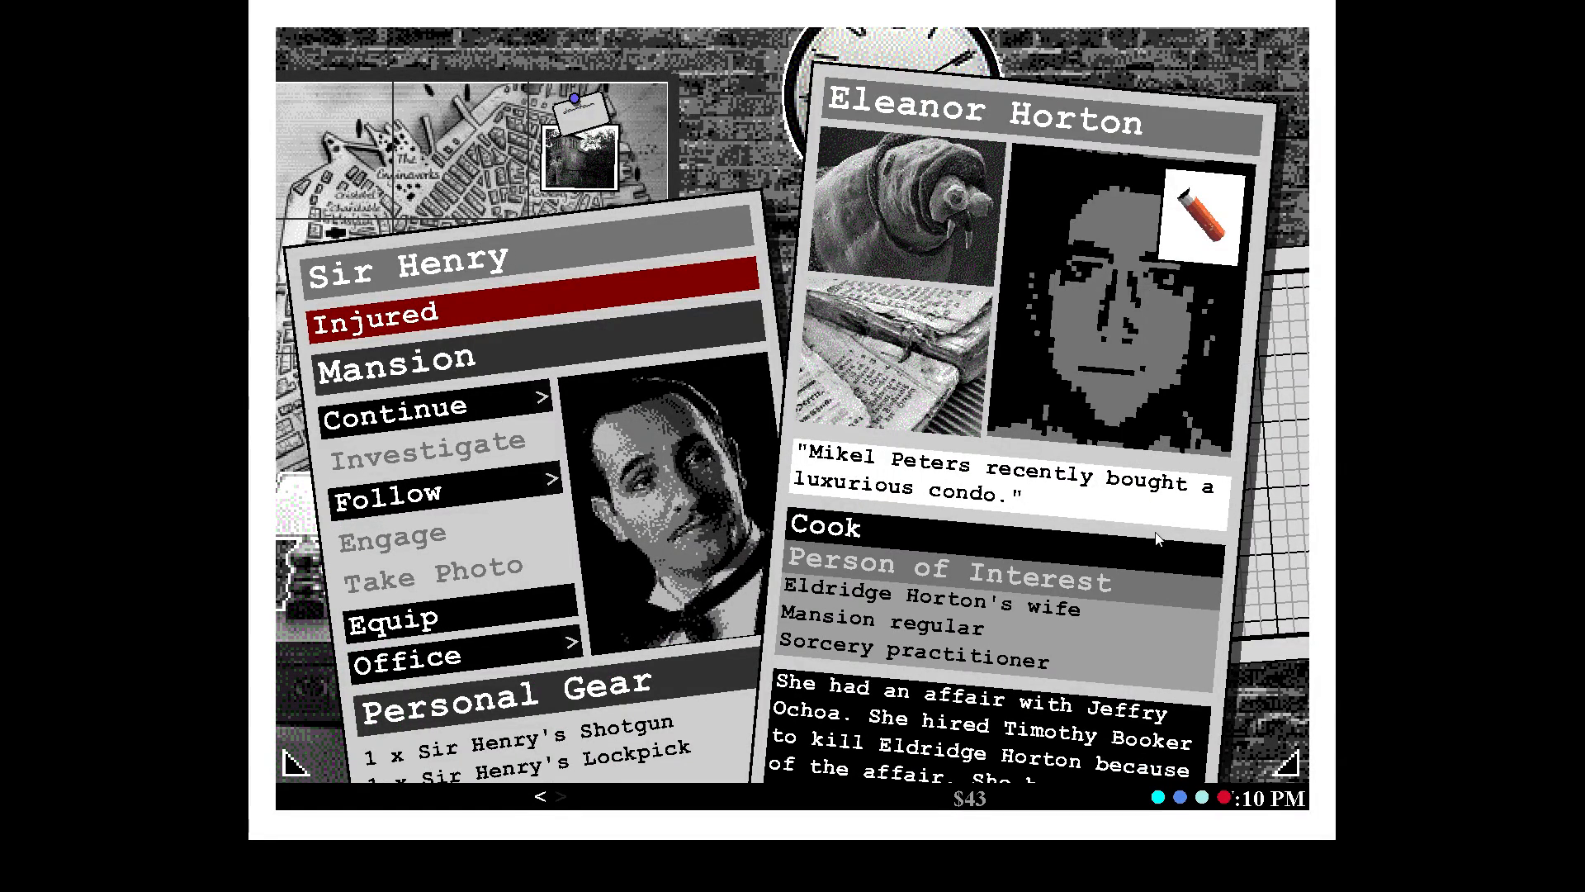
{"action": "mouse_move", "coordinate": [1081, 673]}
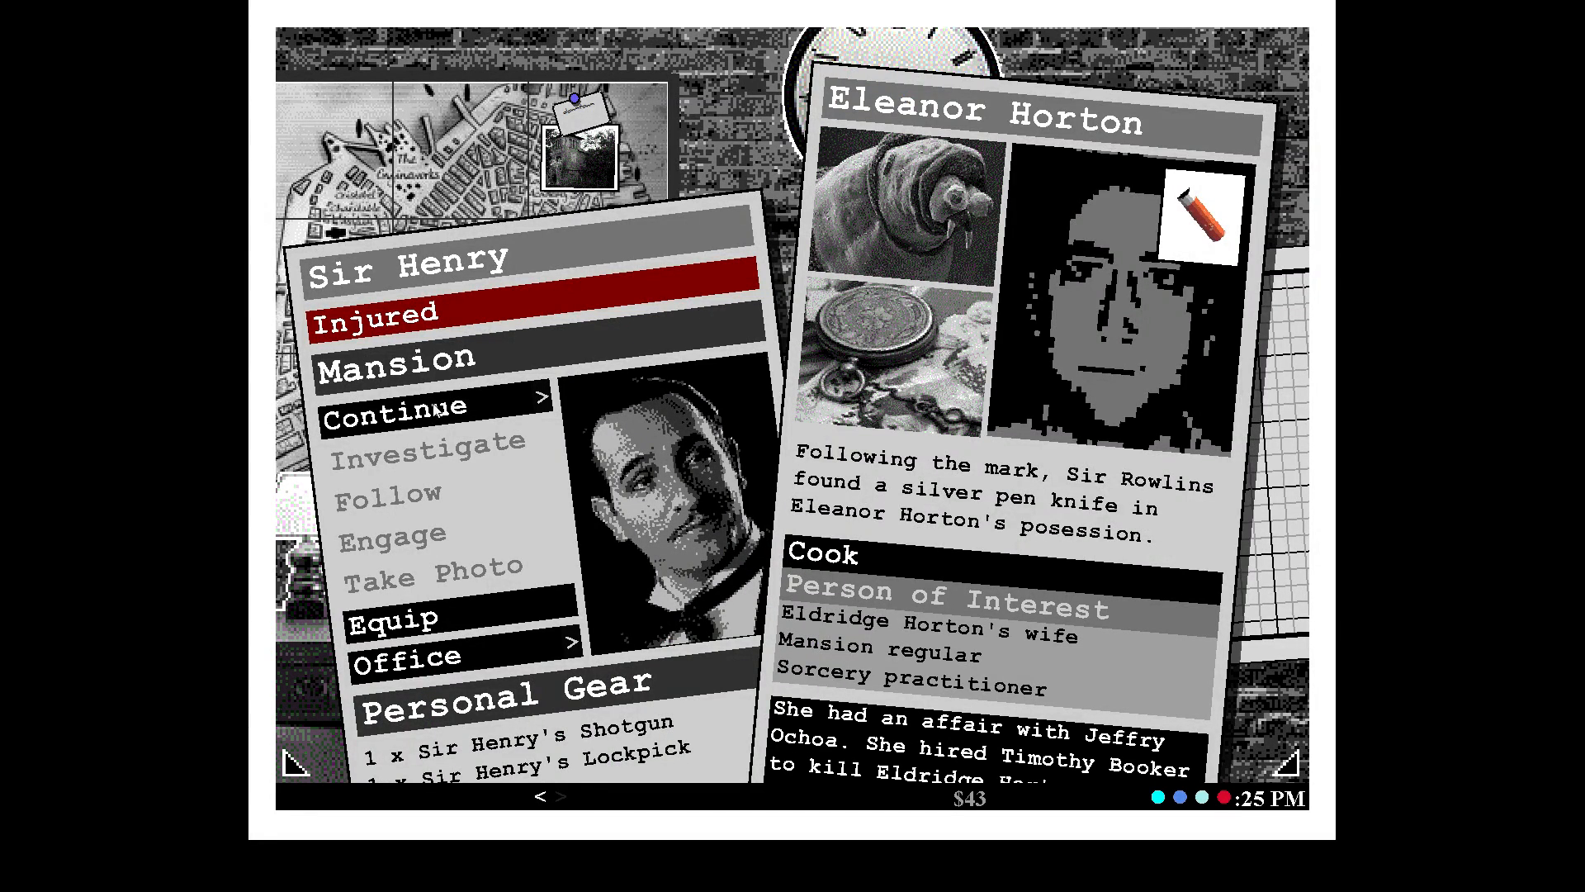
Continue after following Eleanor Horton turns up a silver pen knife.
{"action": "left_click", "coordinate": [428, 442]}
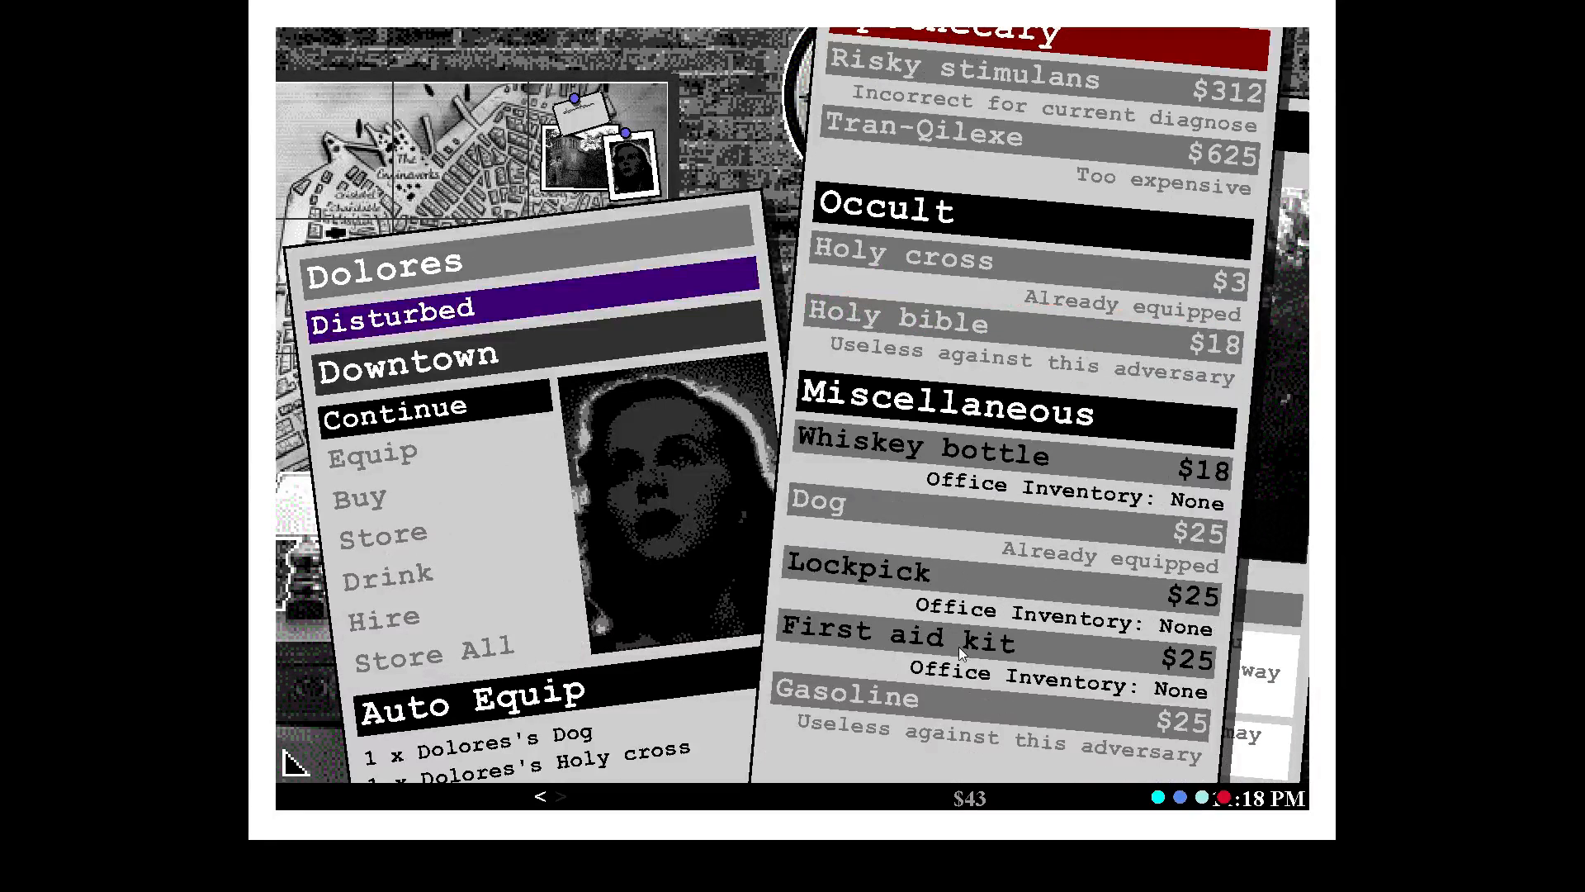
{"action": "mouse_move", "coordinate": [421, 499]}
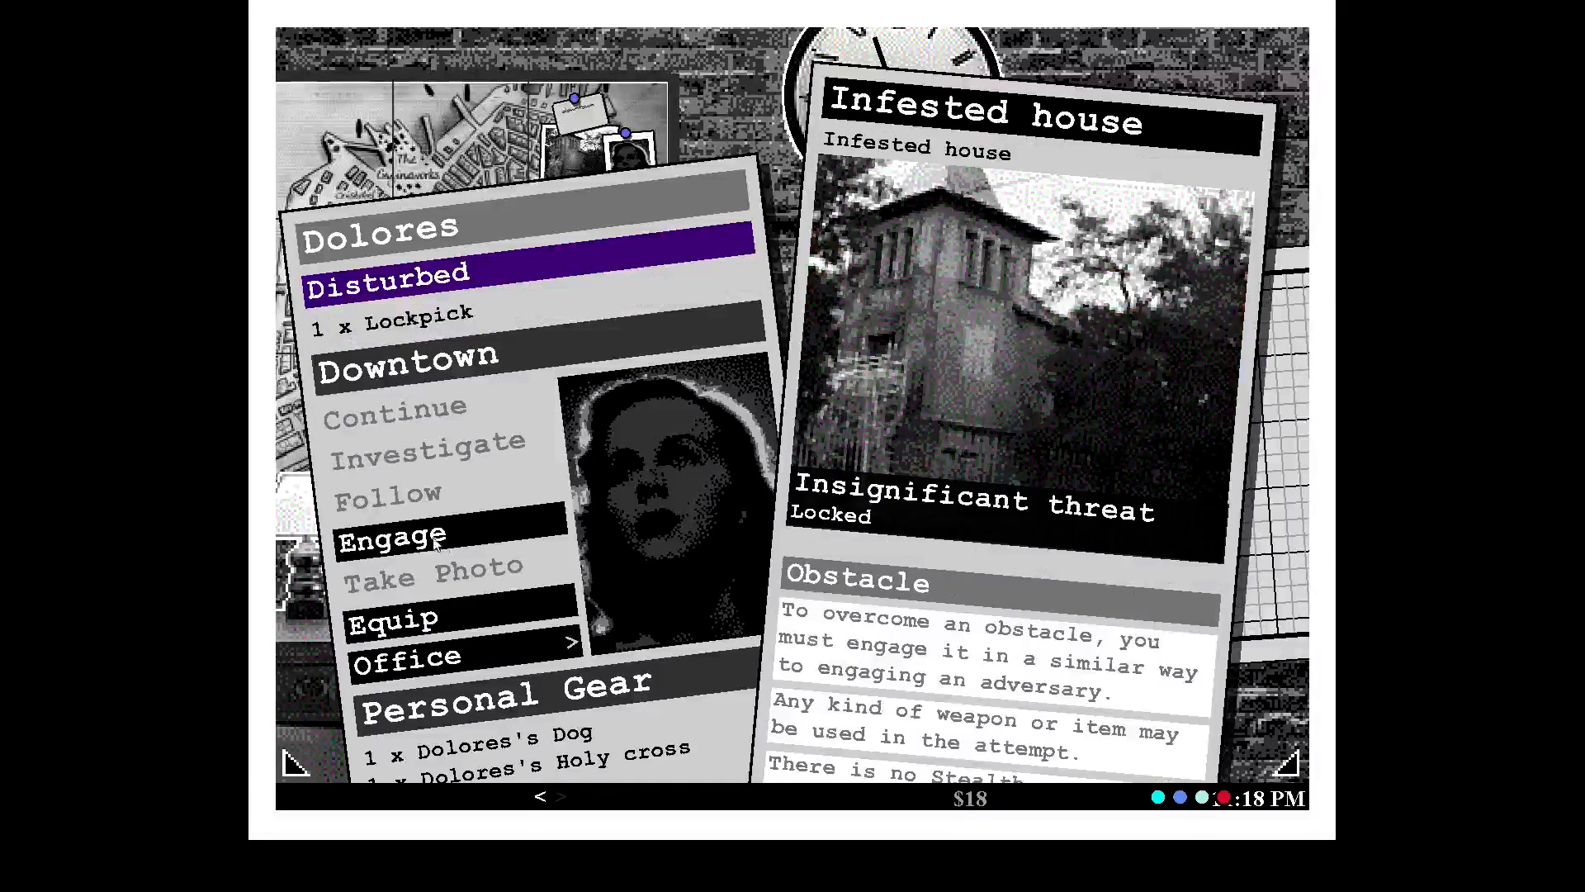
Take on the locked infested house, visit Dolores's shop, then send her against the leech.
{"action": "left_click", "coordinate": [393, 534]}
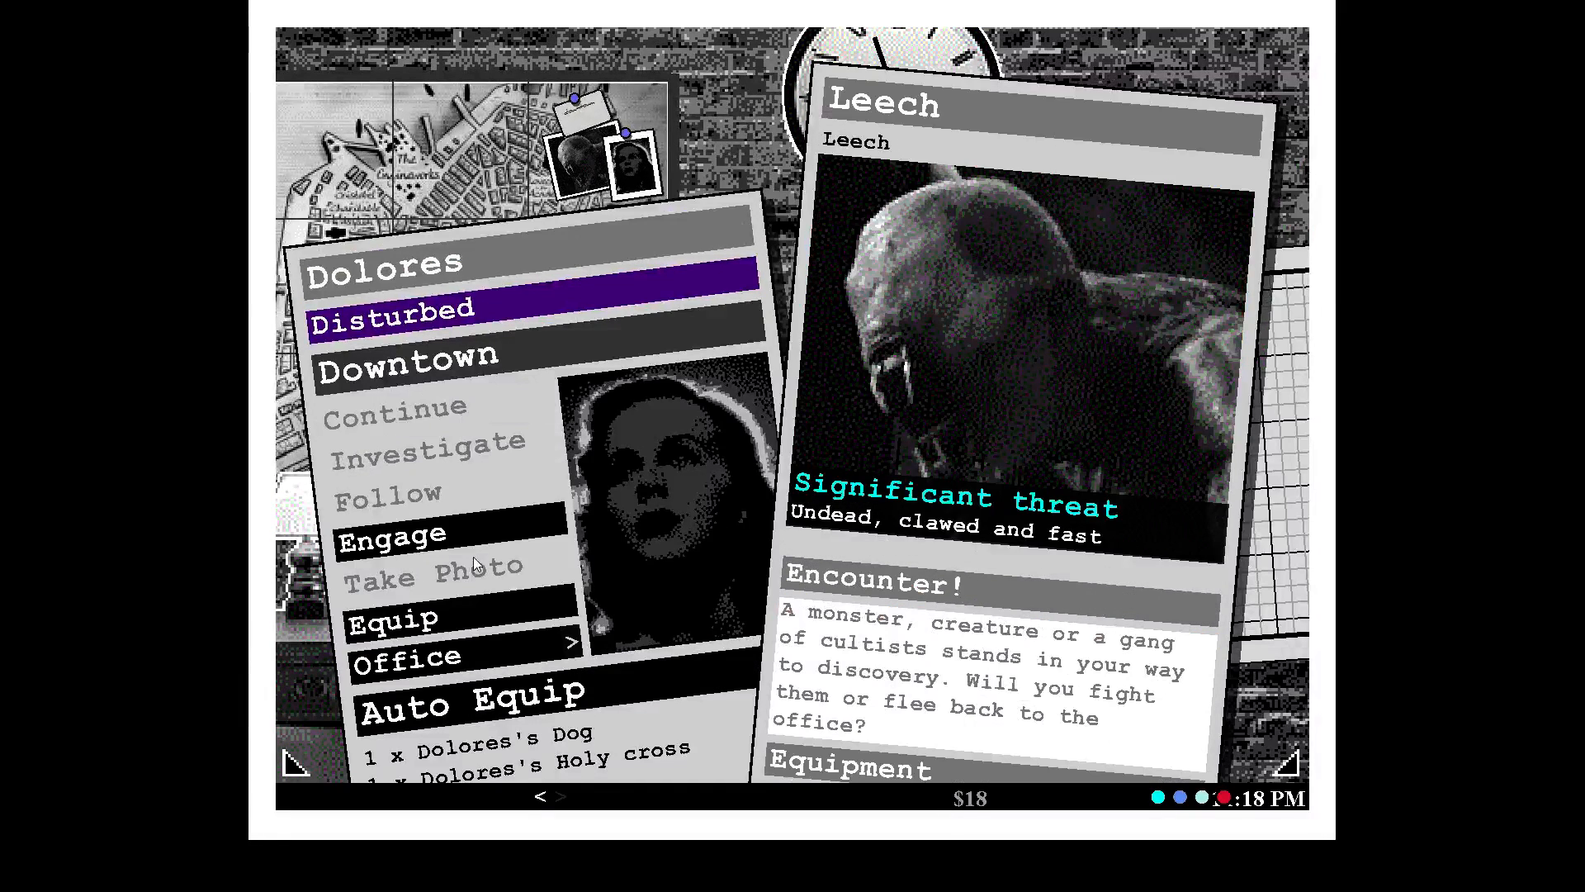
{"action": "left_click", "coordinate": [392, 617]}
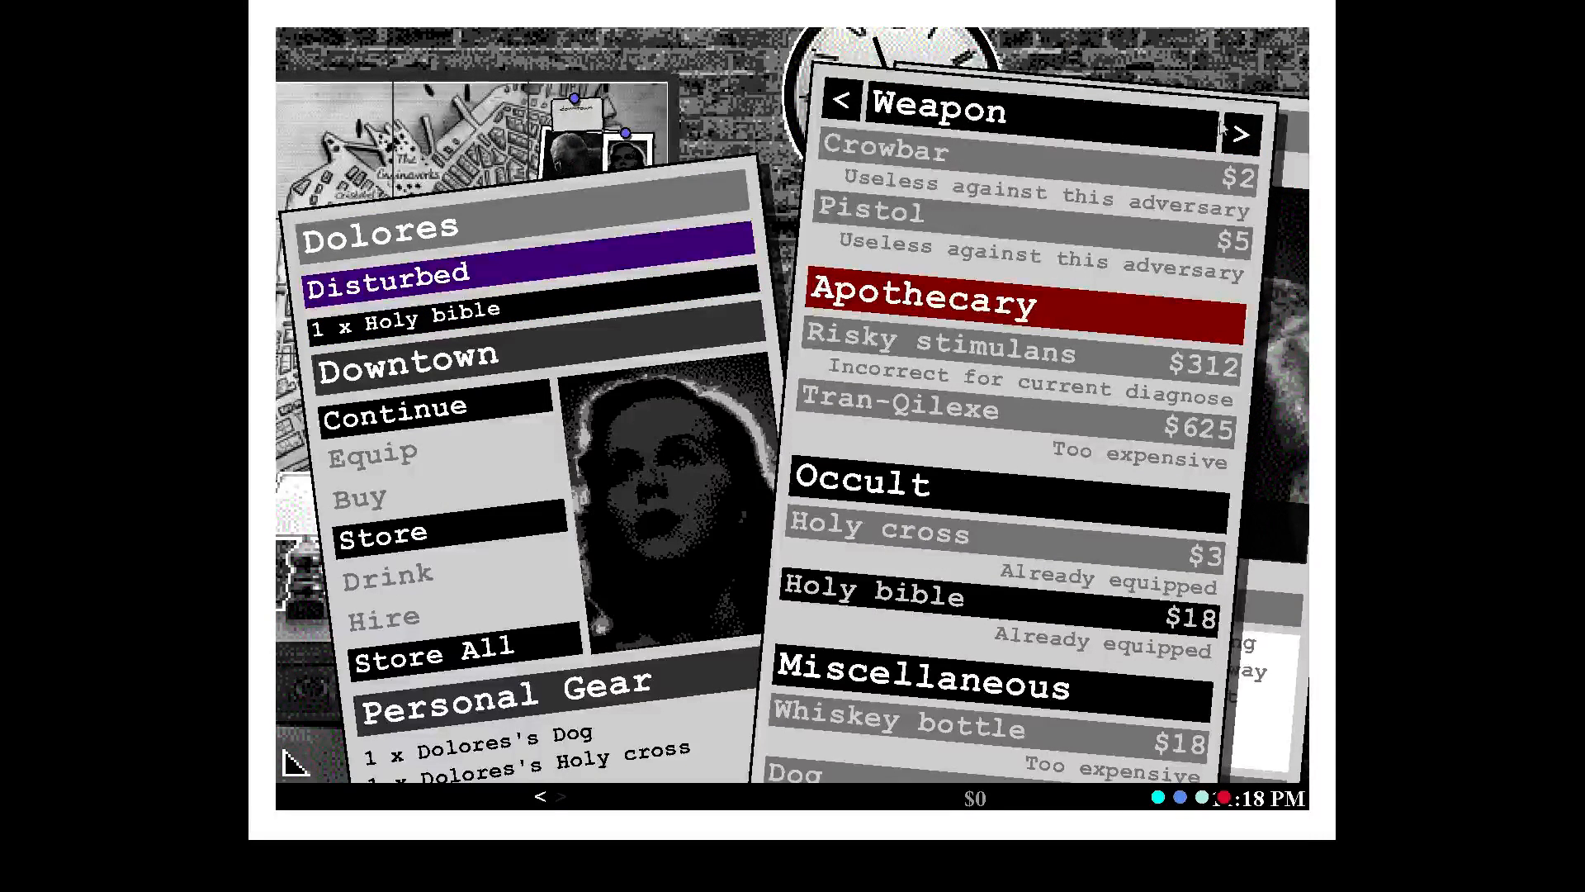
{"action": "left_click", "coordinate": [1239, 132]}
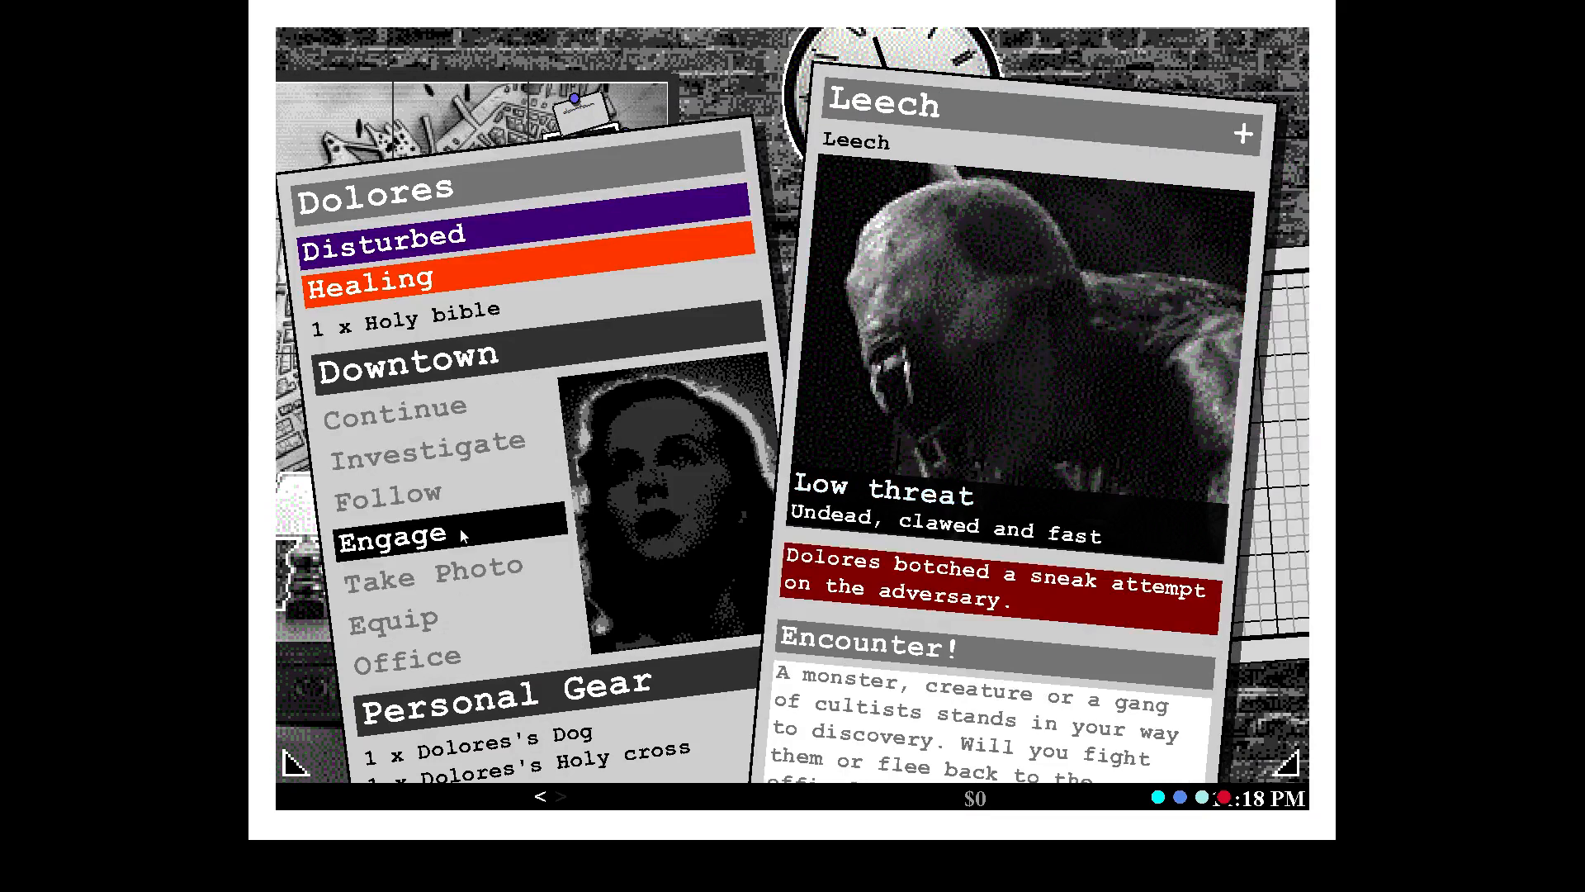
{"action": "left_click", "coordinate": [394, 535]}
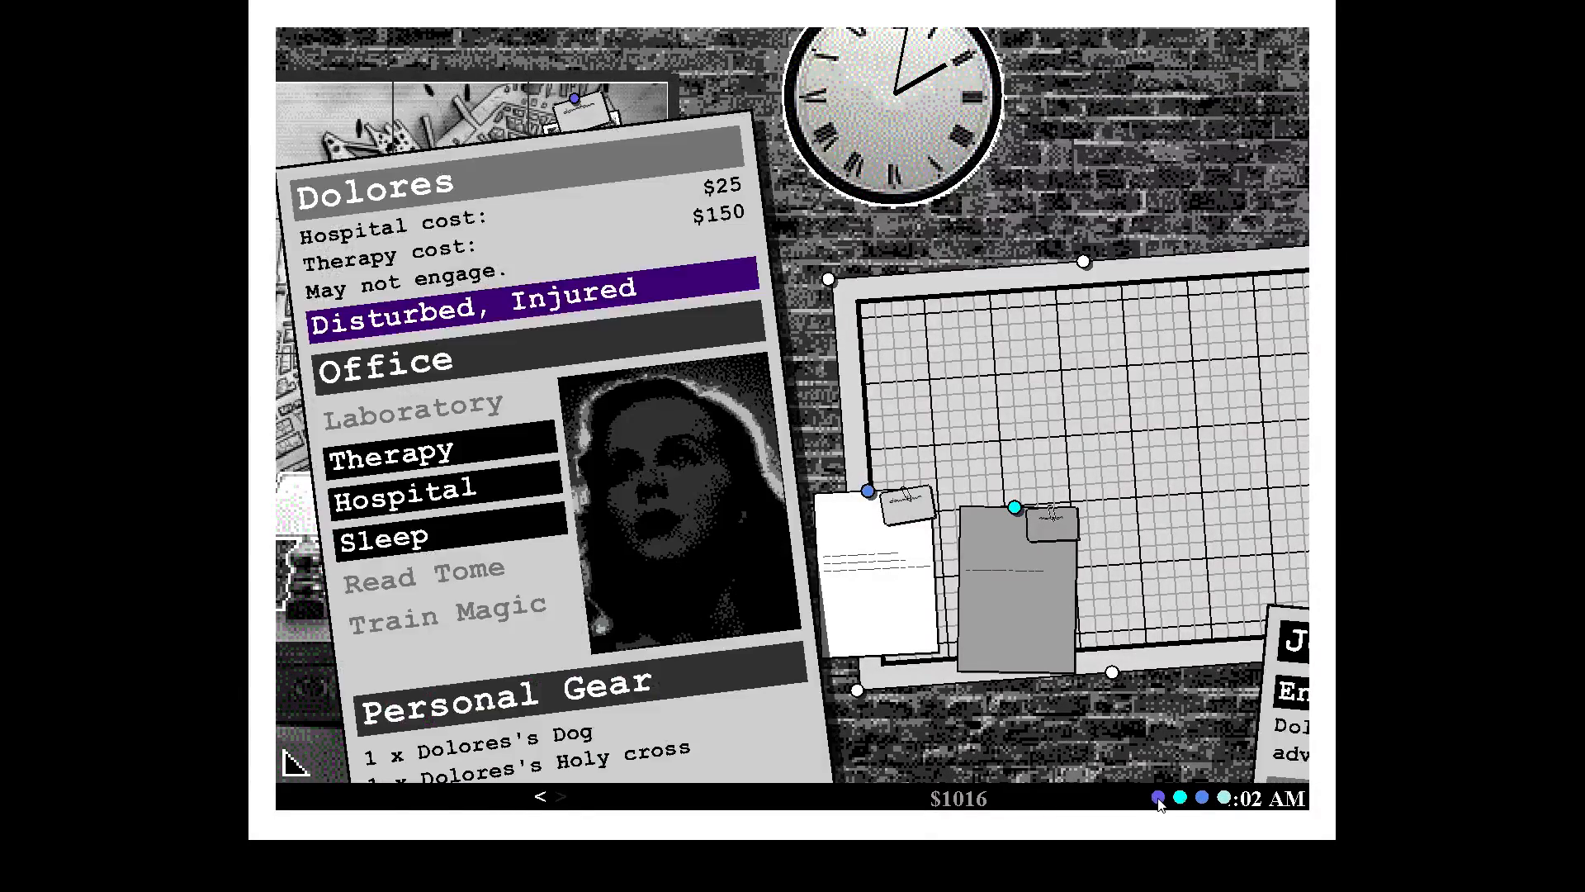
{"action": "mouse_move", "coordinate": [450, 465]}
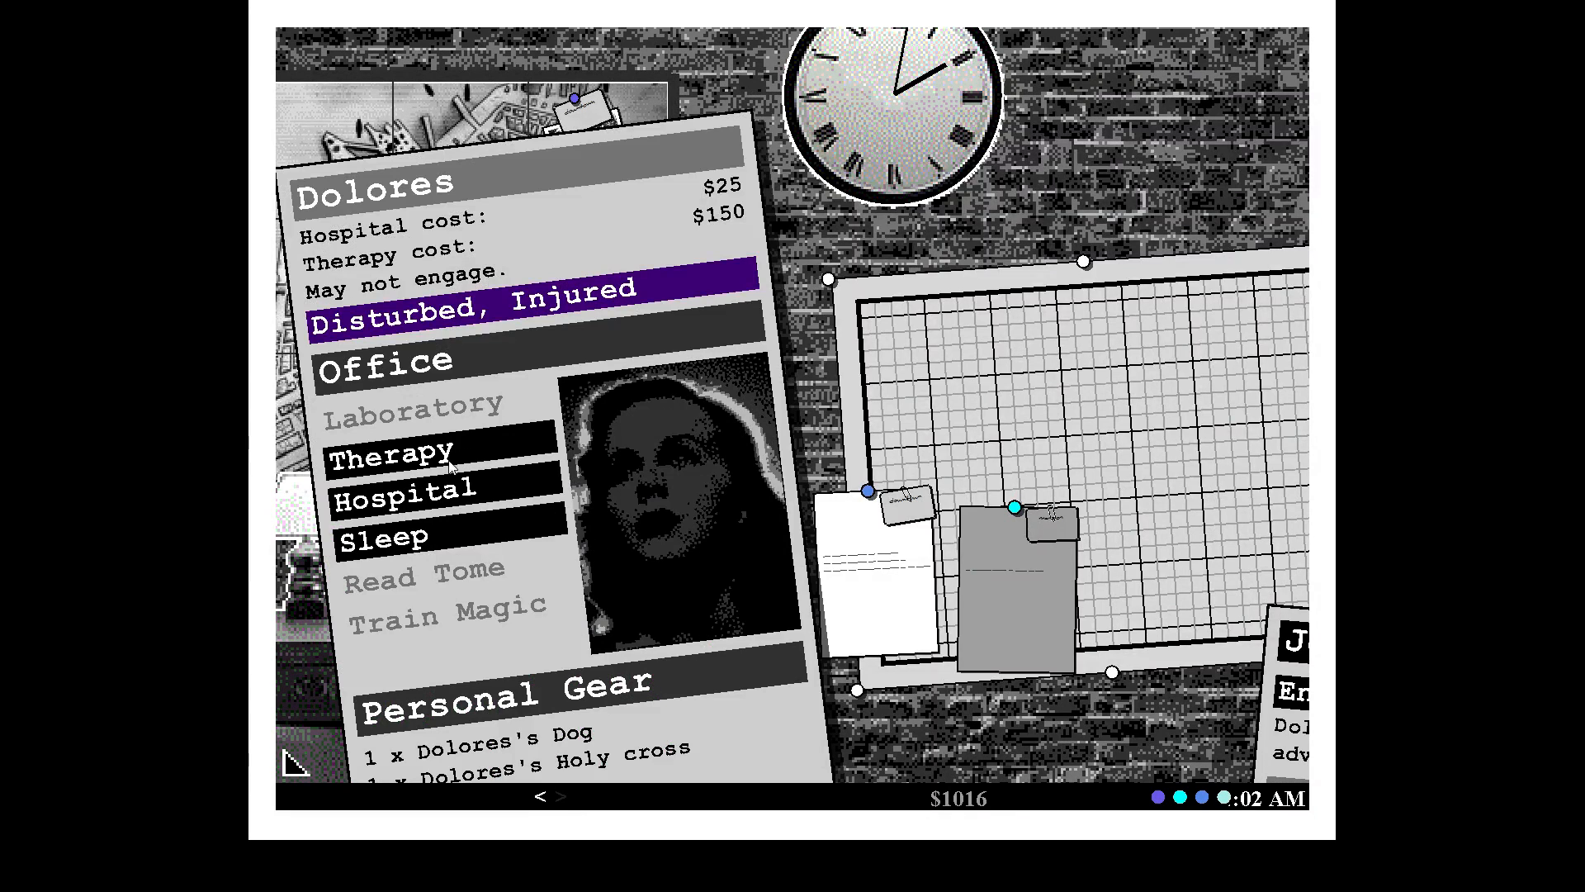
Send Dolores to therapy at the office, dropping funds to $491.
{"action": "left_click", "coordinate": [406, 508]}
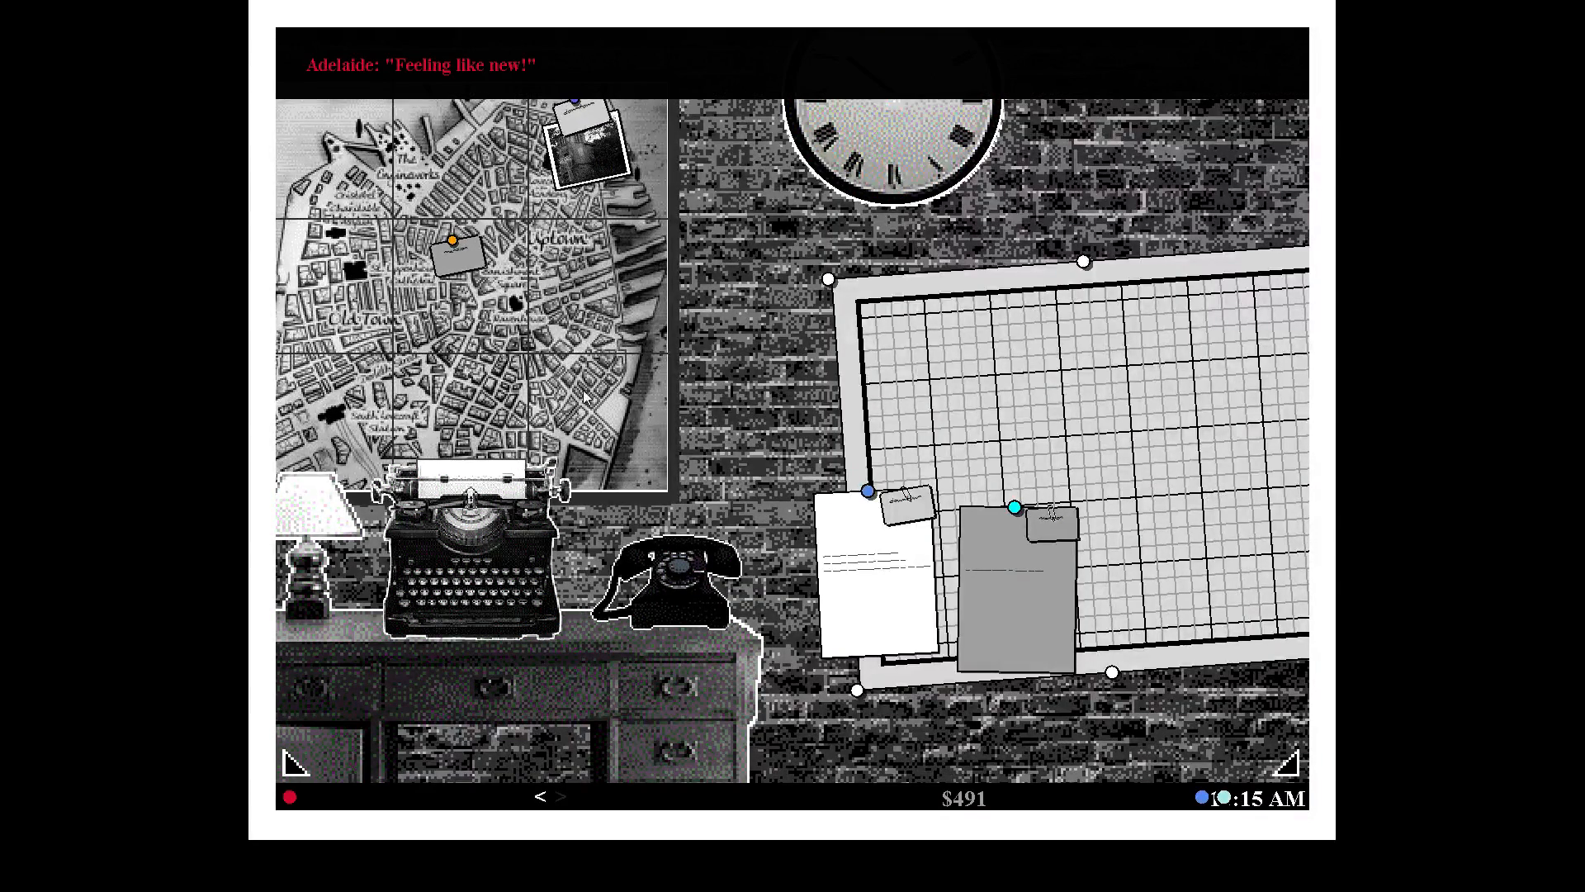
{"action": "mouse_move", "coordinate": [683, 293]}
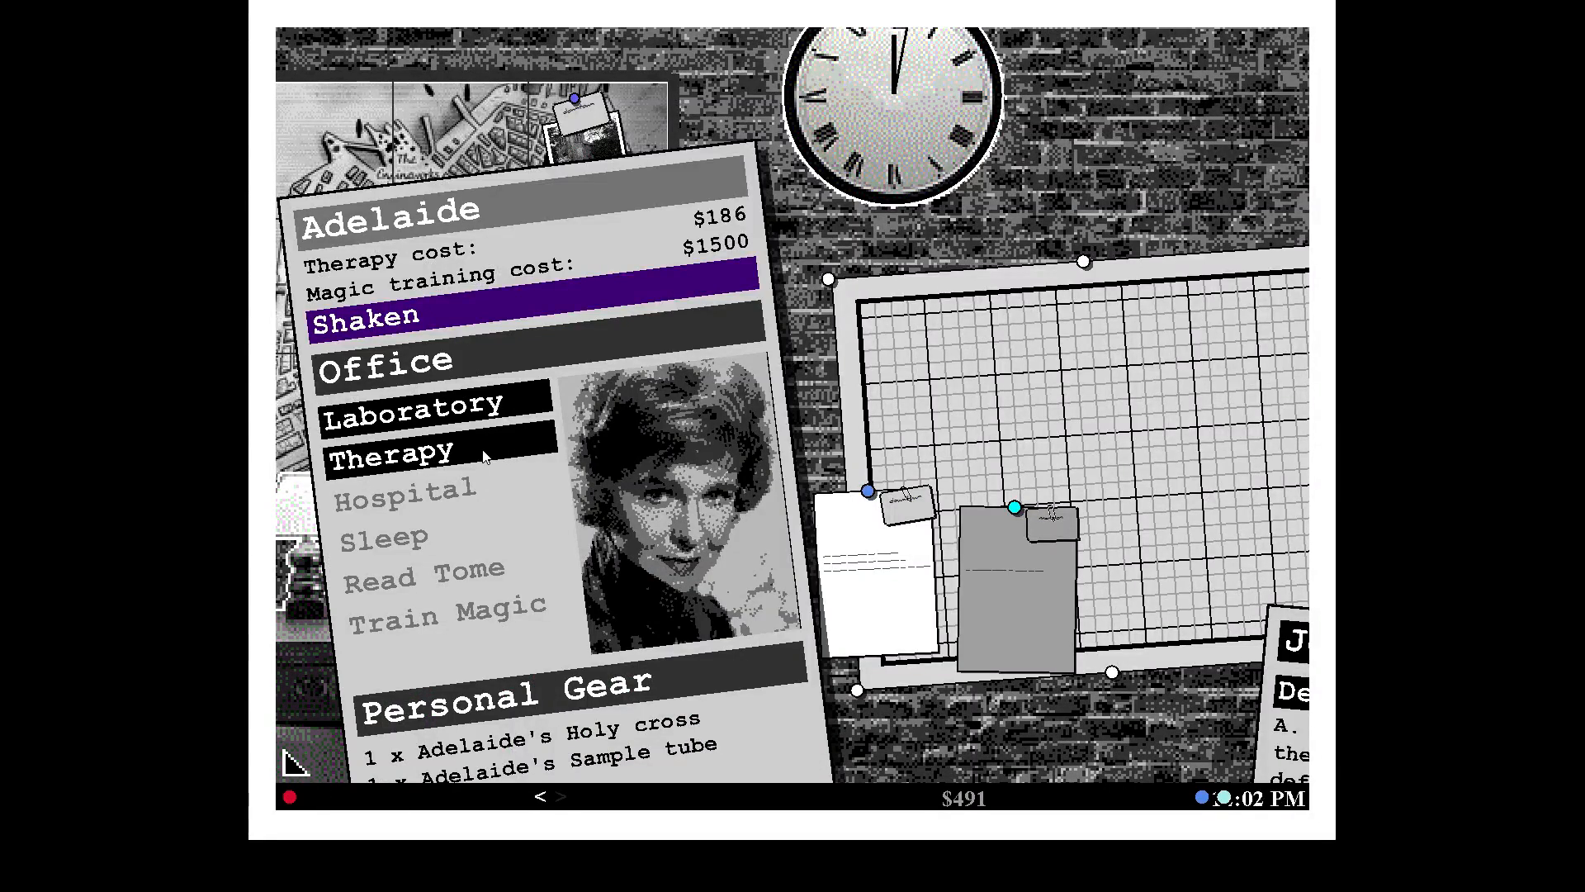
Send Adelaide to therapy, then start Dolores on the downtown case with funds at $305.
{"action": "left_click", "coordinate": [391, 450]}
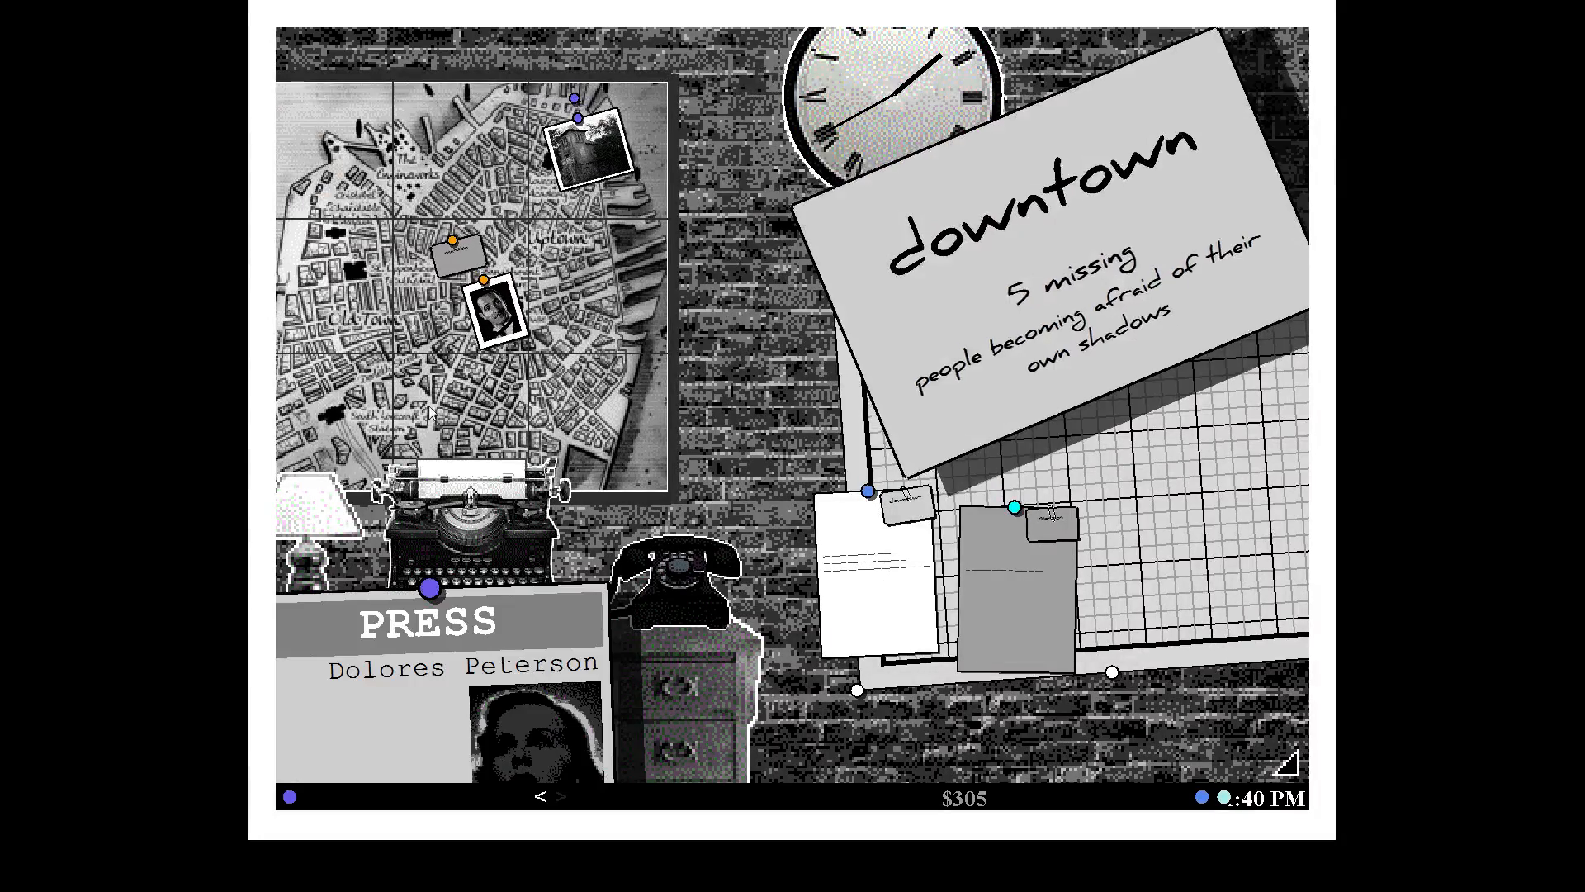
{"action": "left_click", "coordinate": [429, 588]}
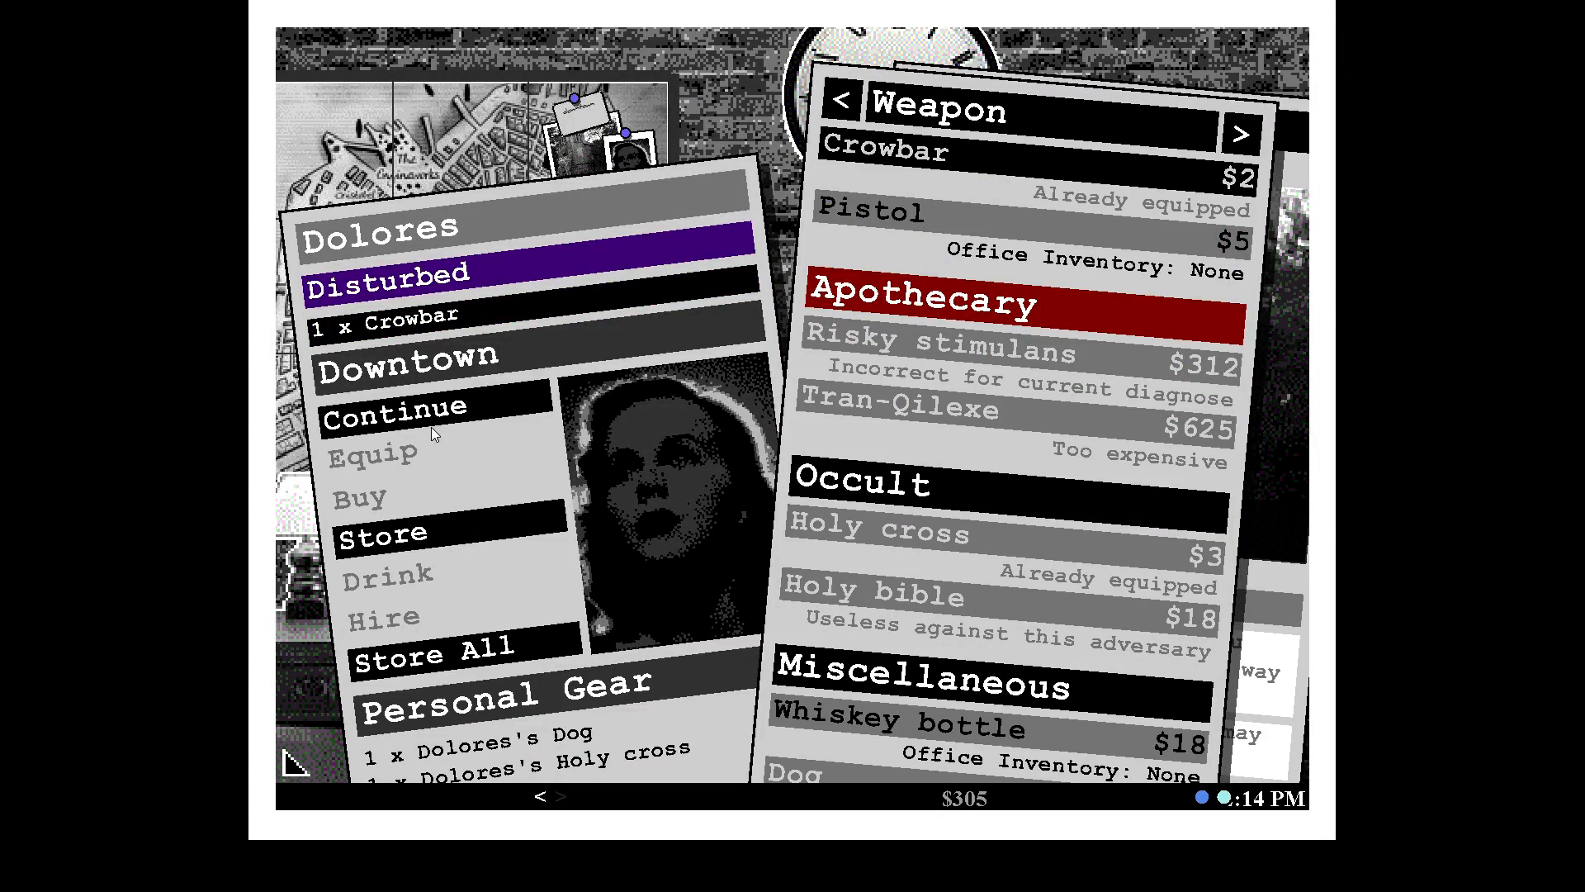
Take on the infested house and buy Dolores a pistol from the item shop.
{"action": "left_click", "coordinate": [394, 406]}
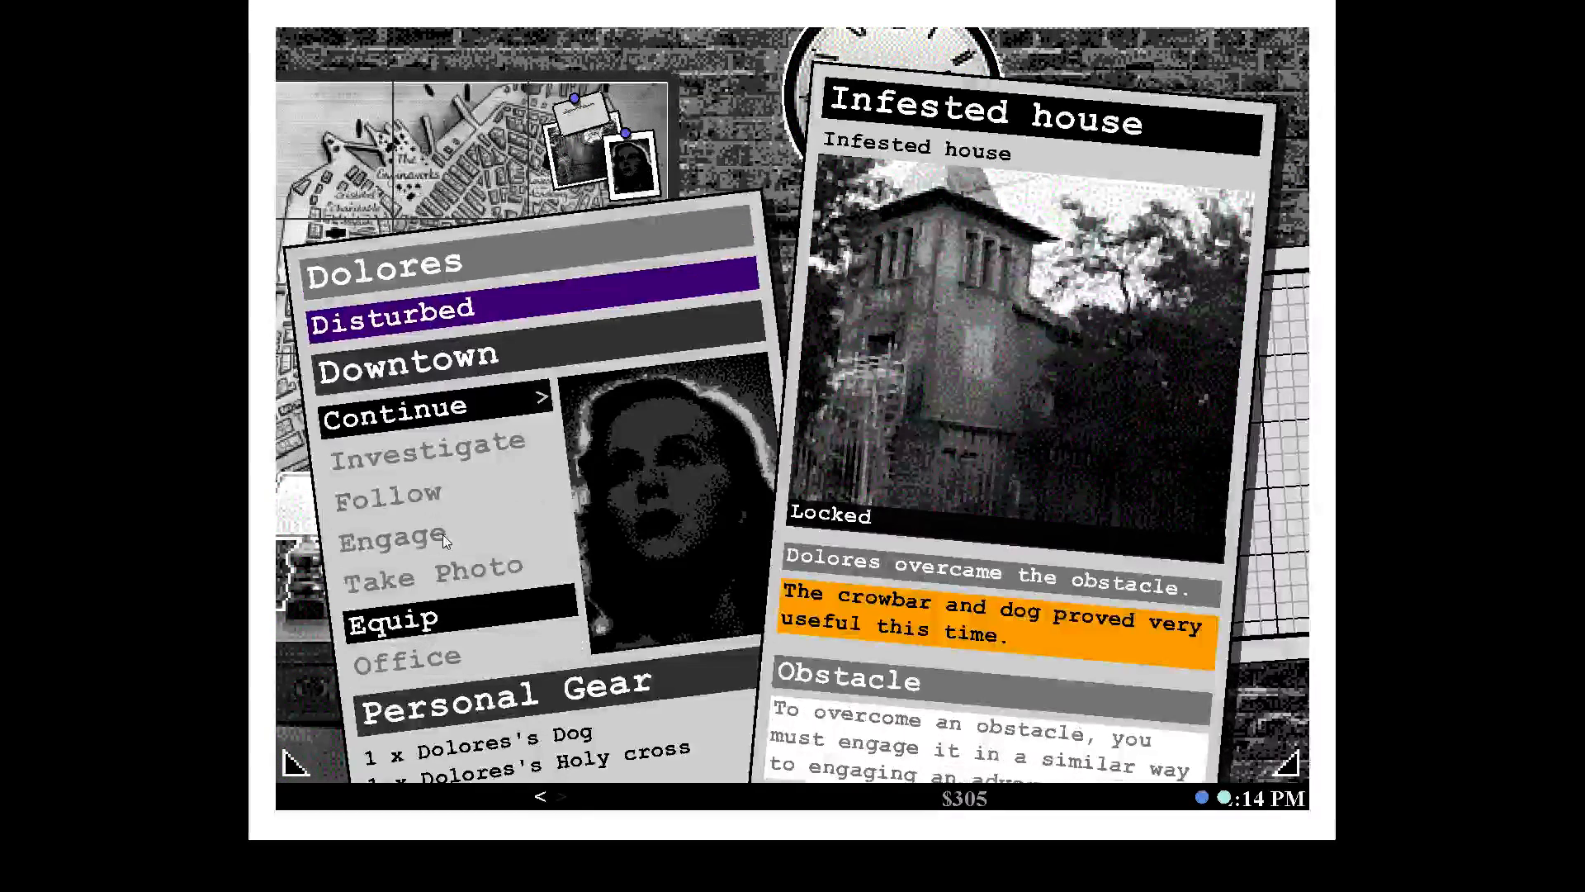
{"action": "left_click", "coordinate": [390, 535]}
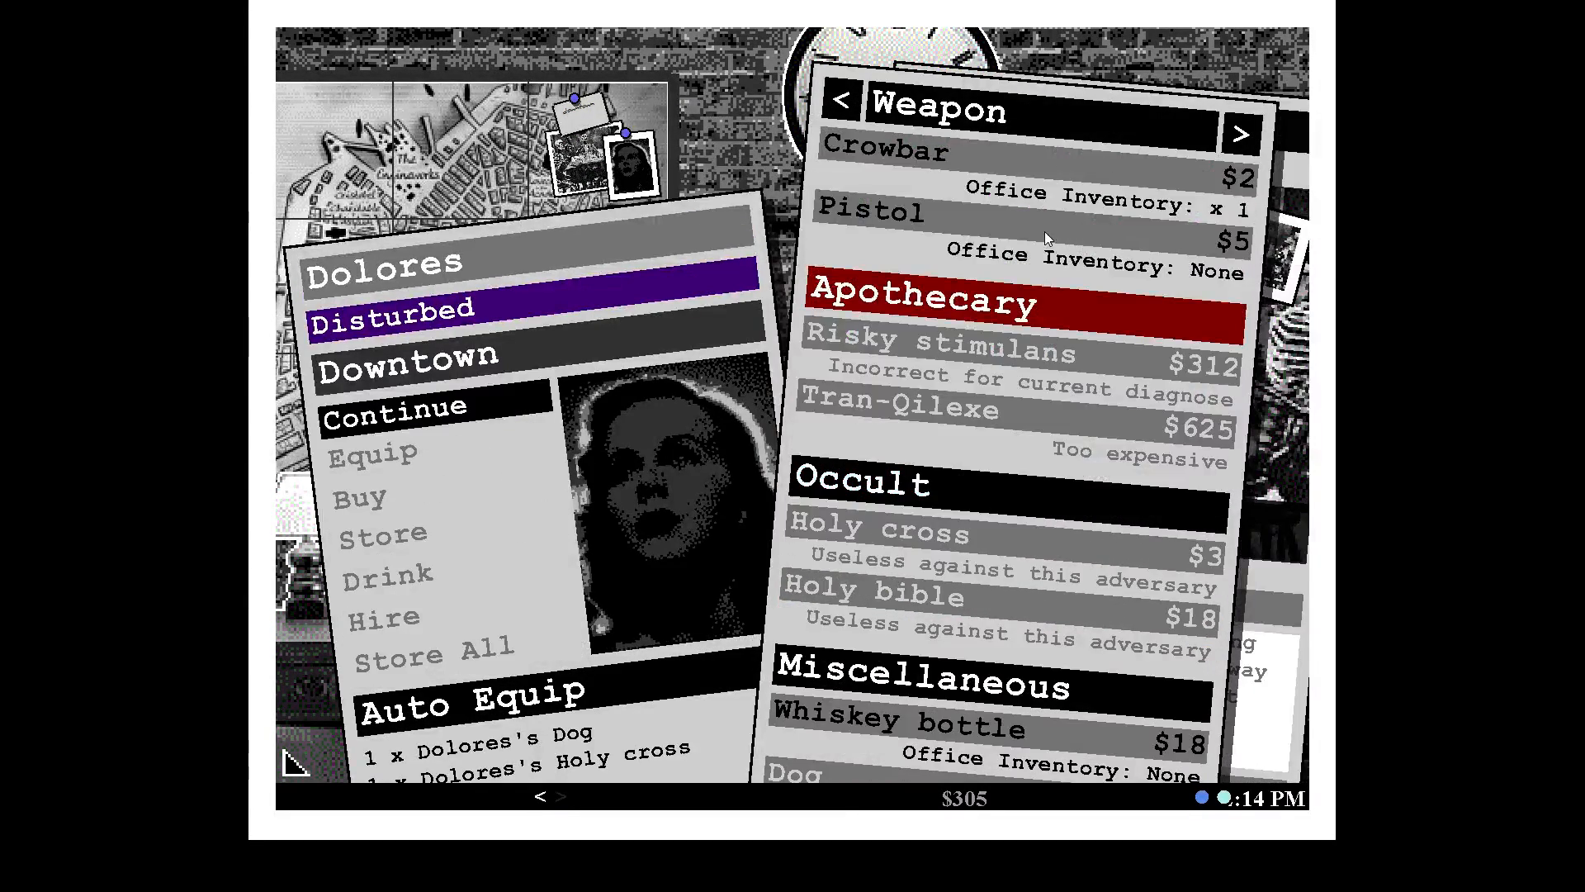
{"action": "left_click", "coordinate": [871, 213]}
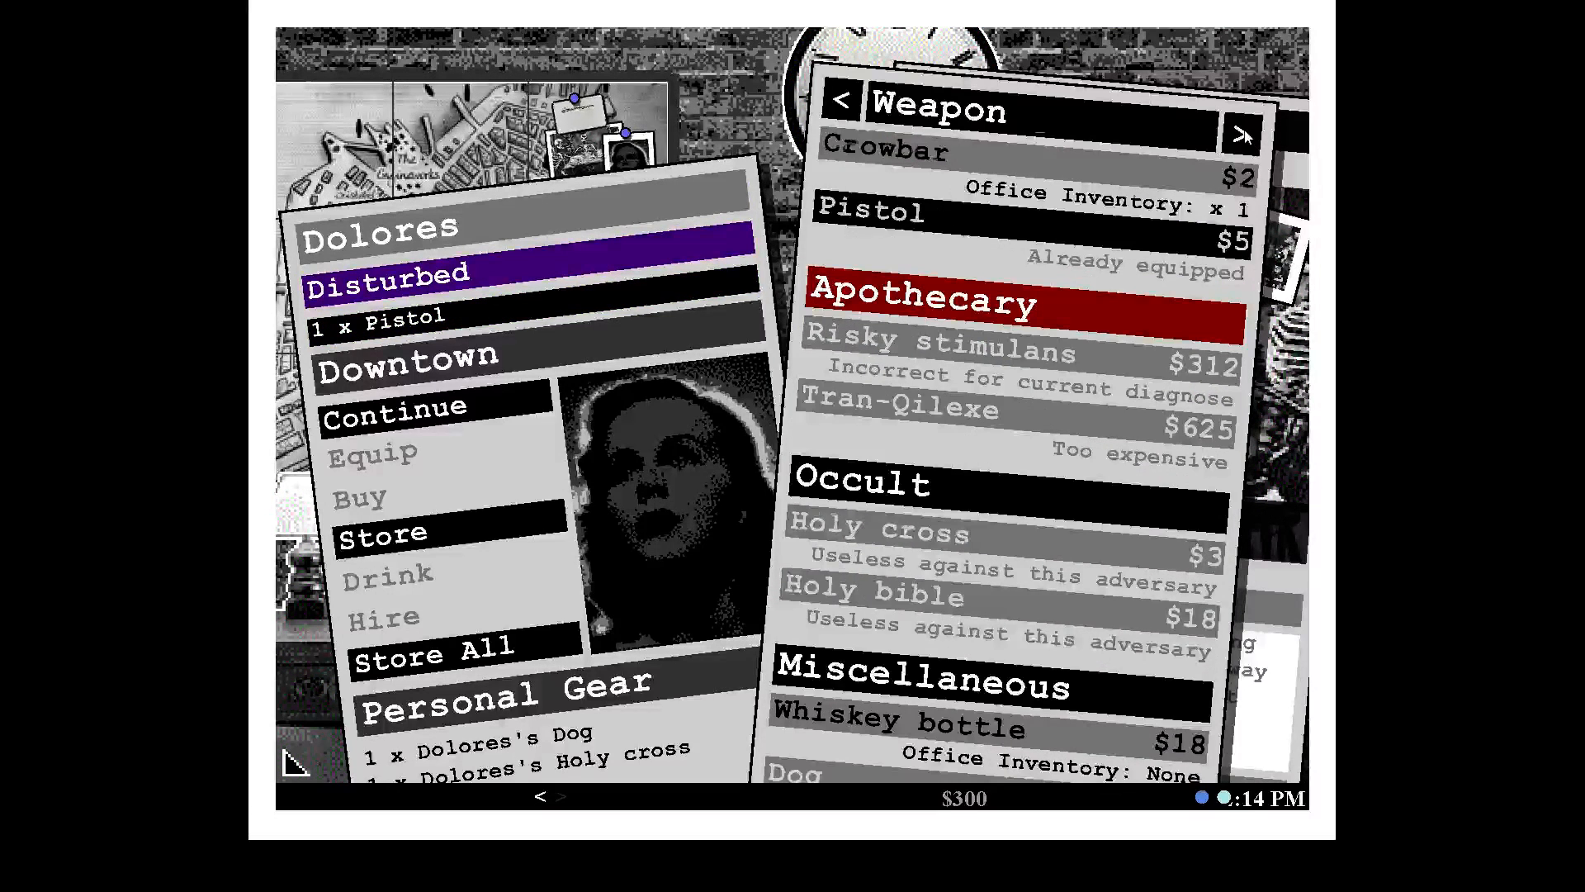
{"action": "left_click", "coordinate": [1240, 132]}
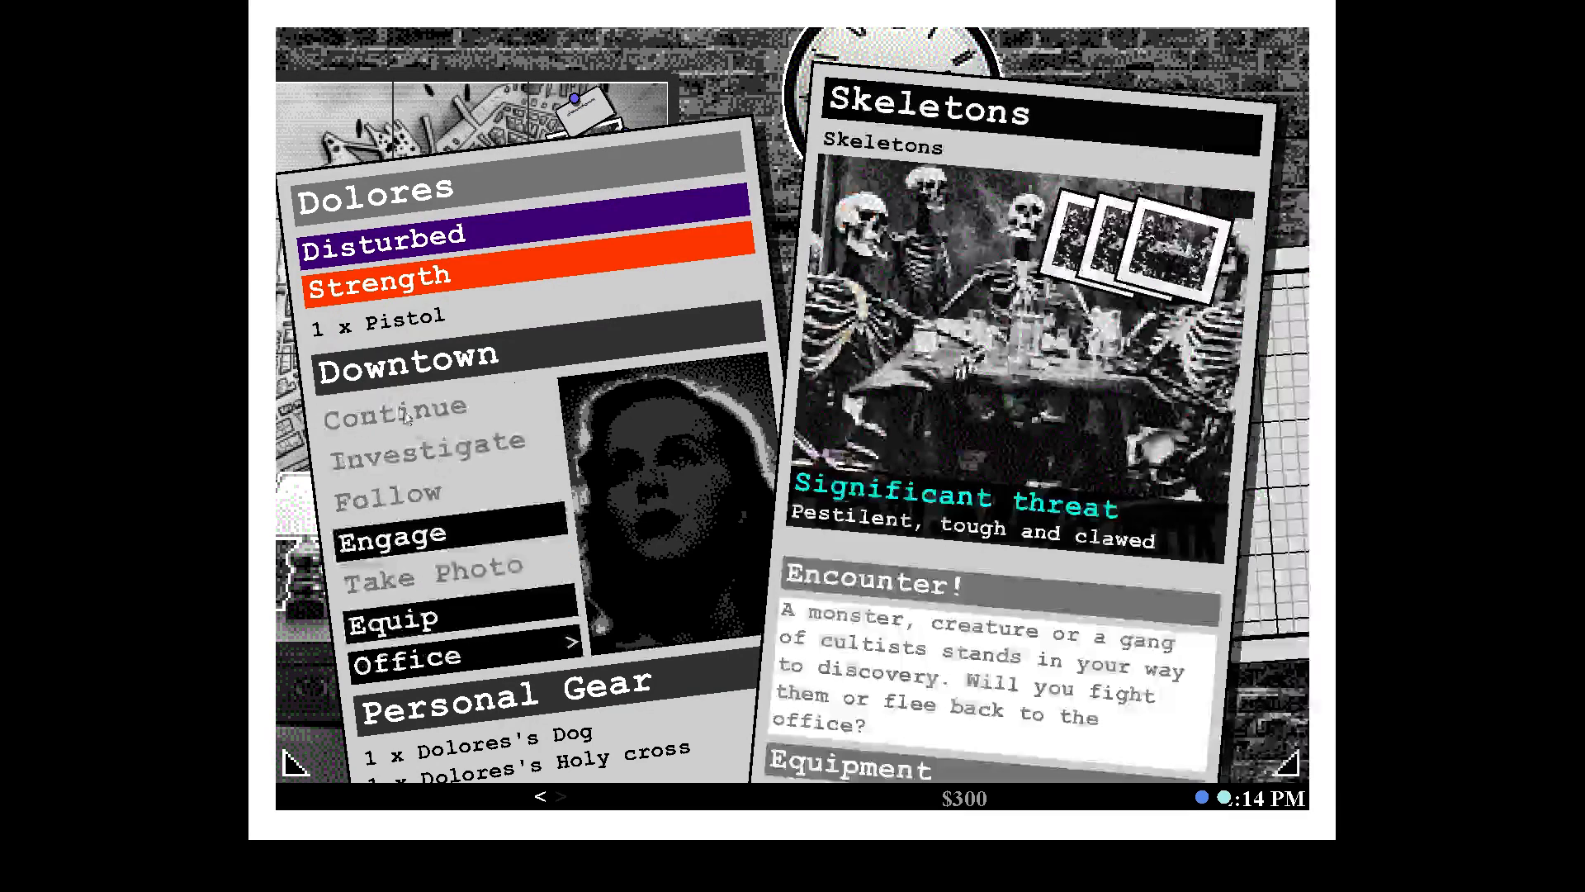
Have Dolores surprise and fight the skeletons, then continue after driving them off injured.
{"action": "left_click", "coordinate": [393, 535]}
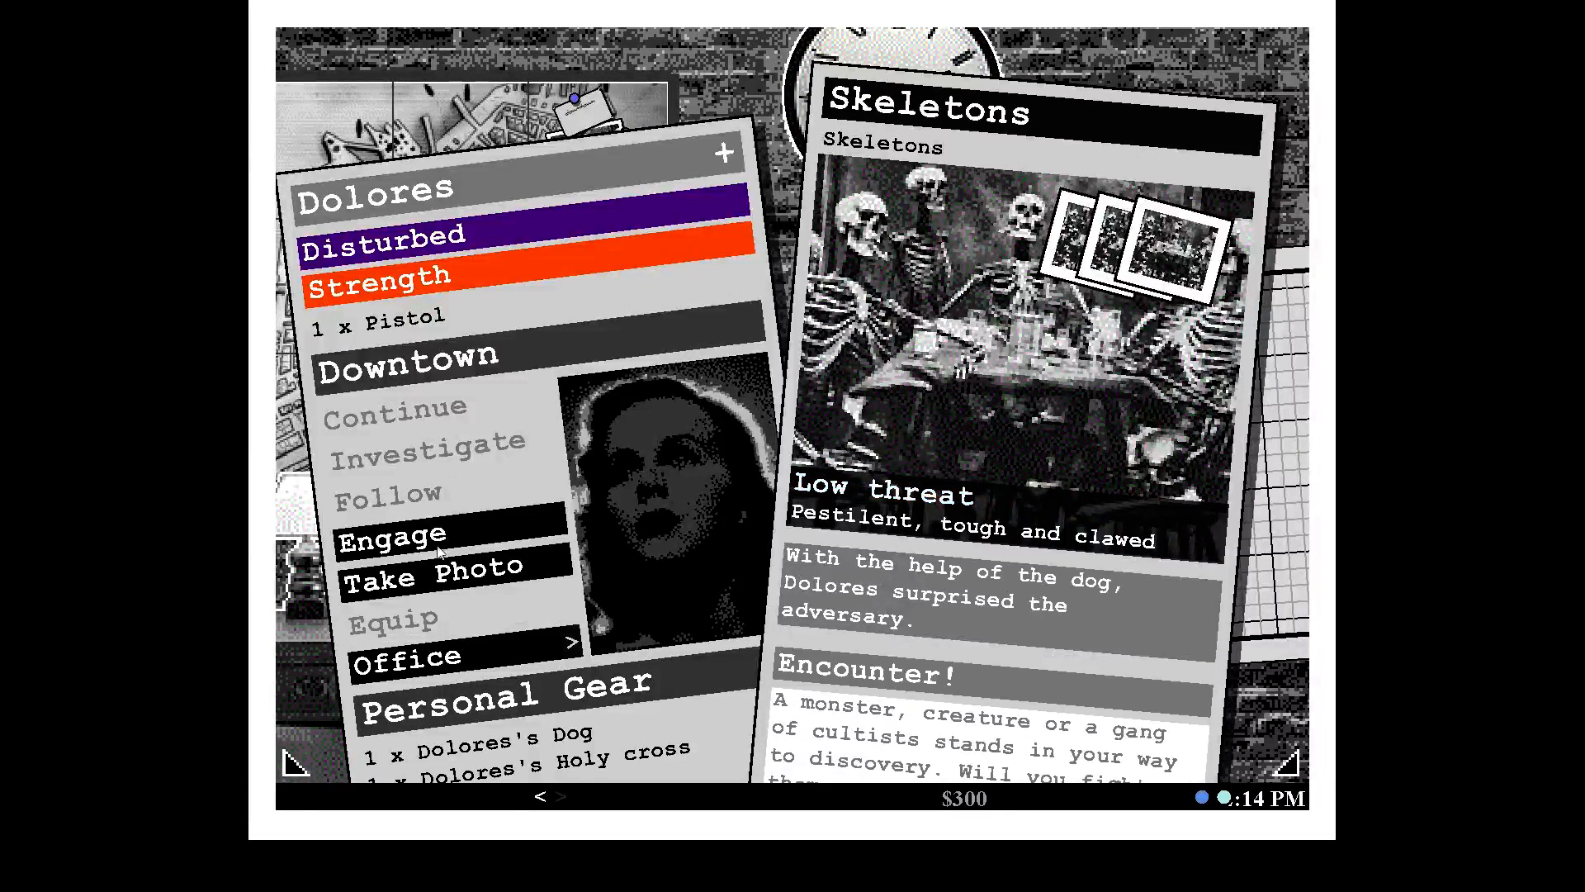
{"action": "left_click", "coordinate": [393, 533]}
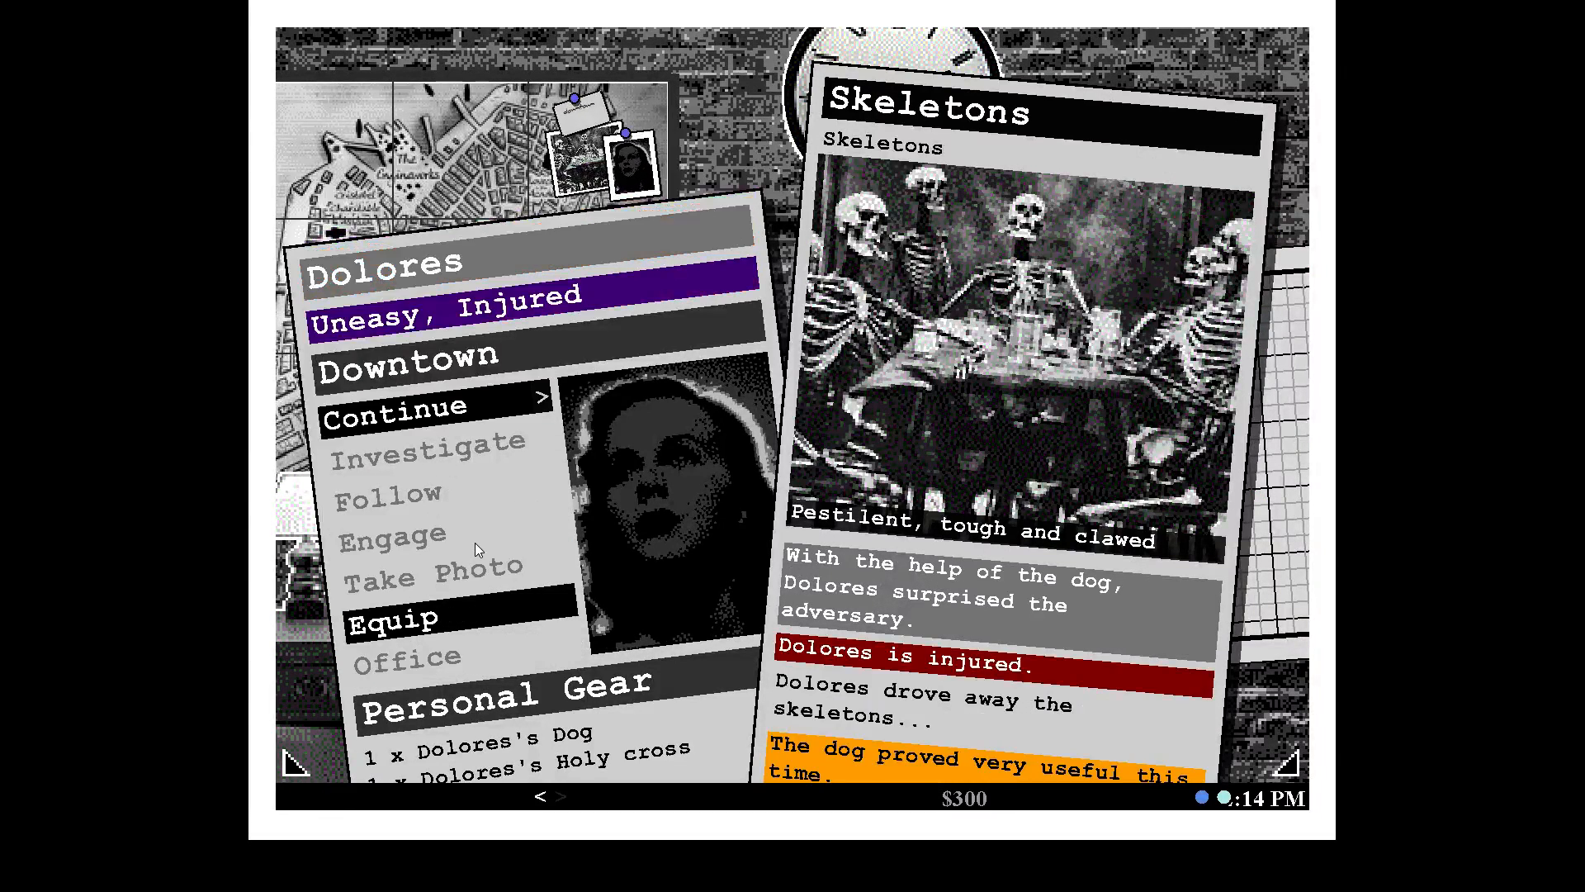
{"action": "left_click", "coordinate": [408, 656]}
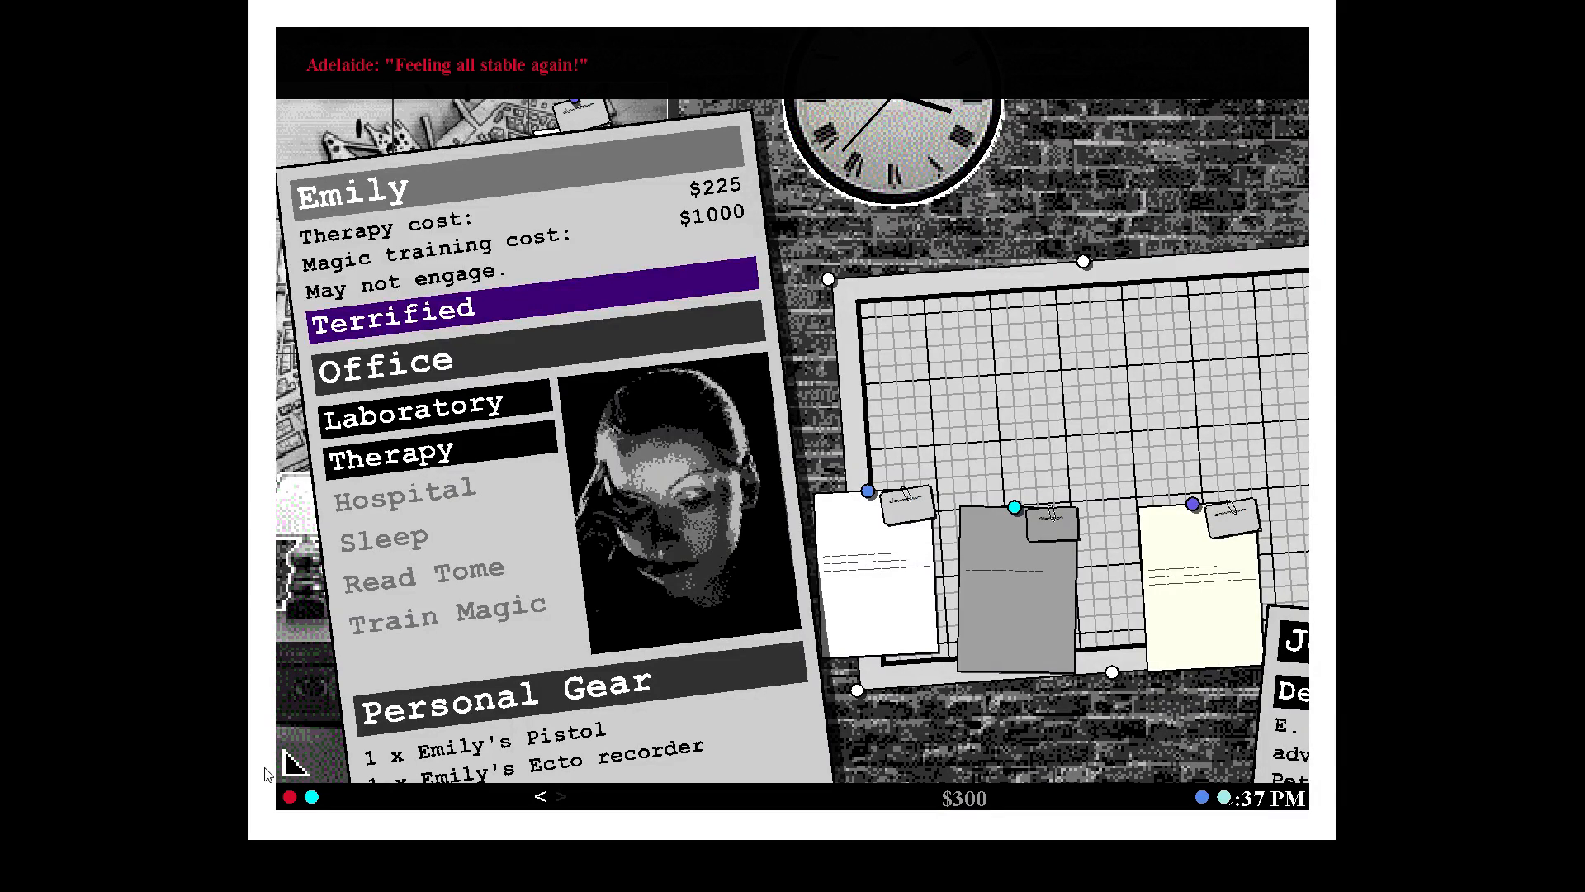
Send the terrified Emily to therapy, leaving the agency with $50.
{"action": "left_click", "coordinate": [289, 796]}
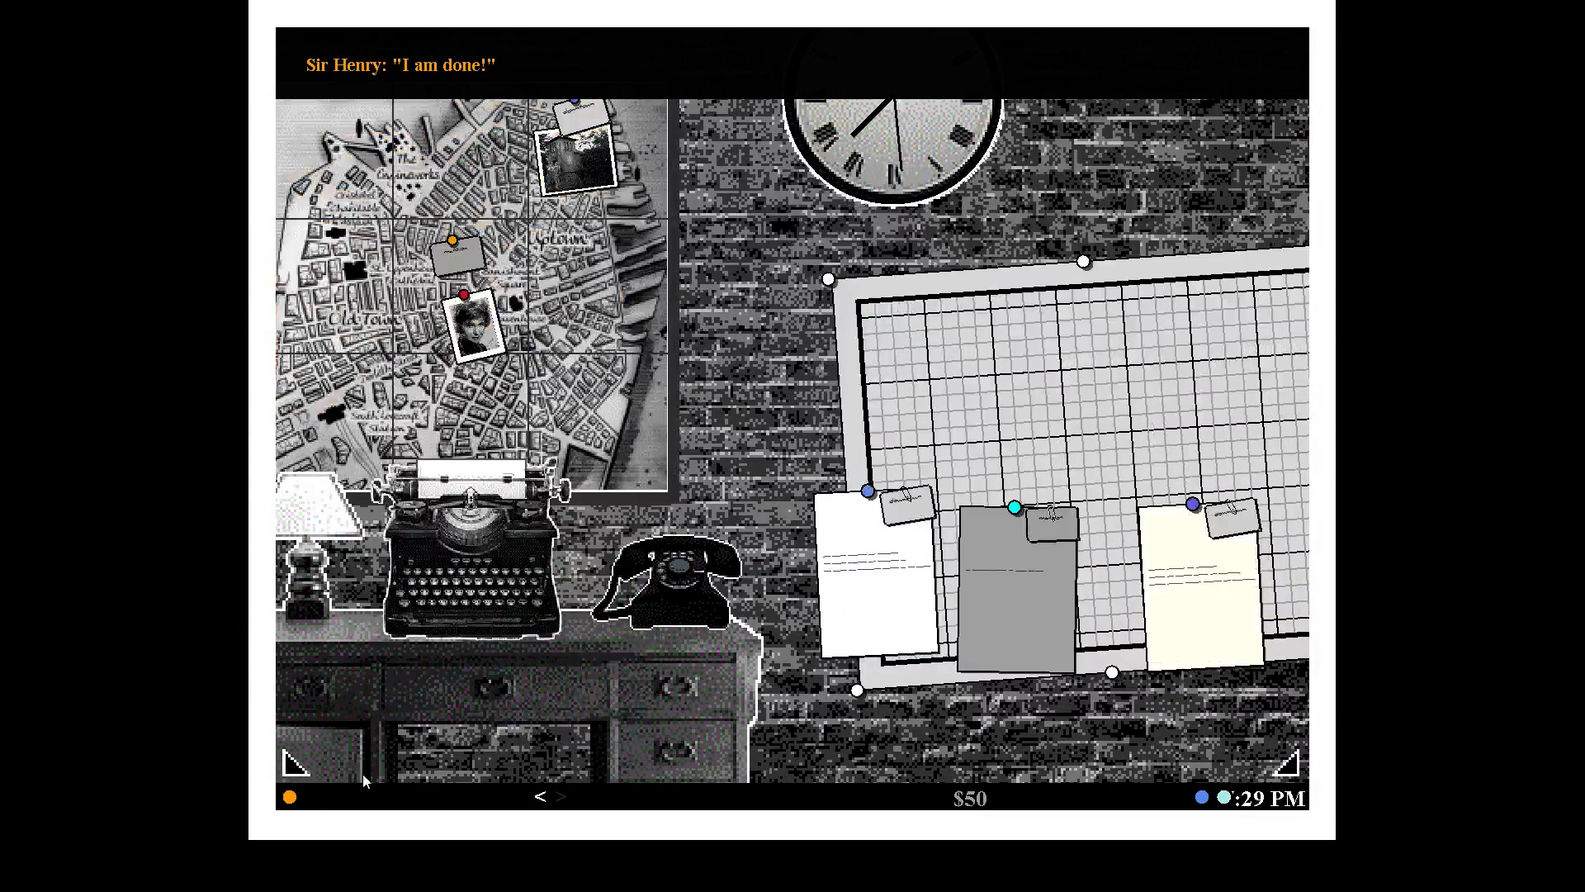
{"action": "mouse_move", "coordinate": [682, 556]}
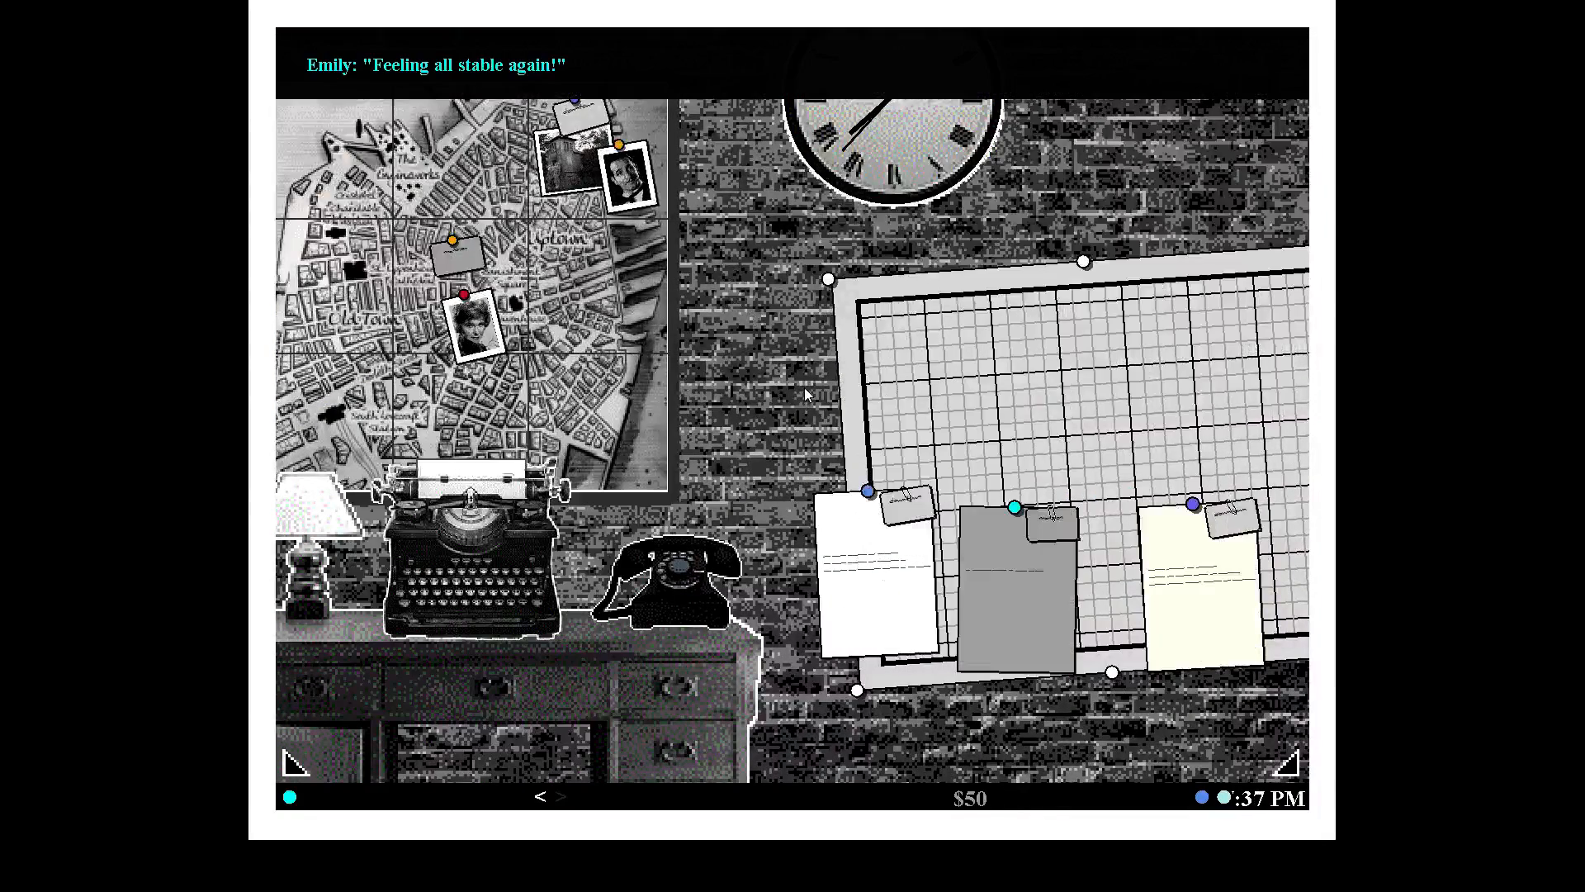
{"action": "mouse_move", "coordinate": [775, 386]}
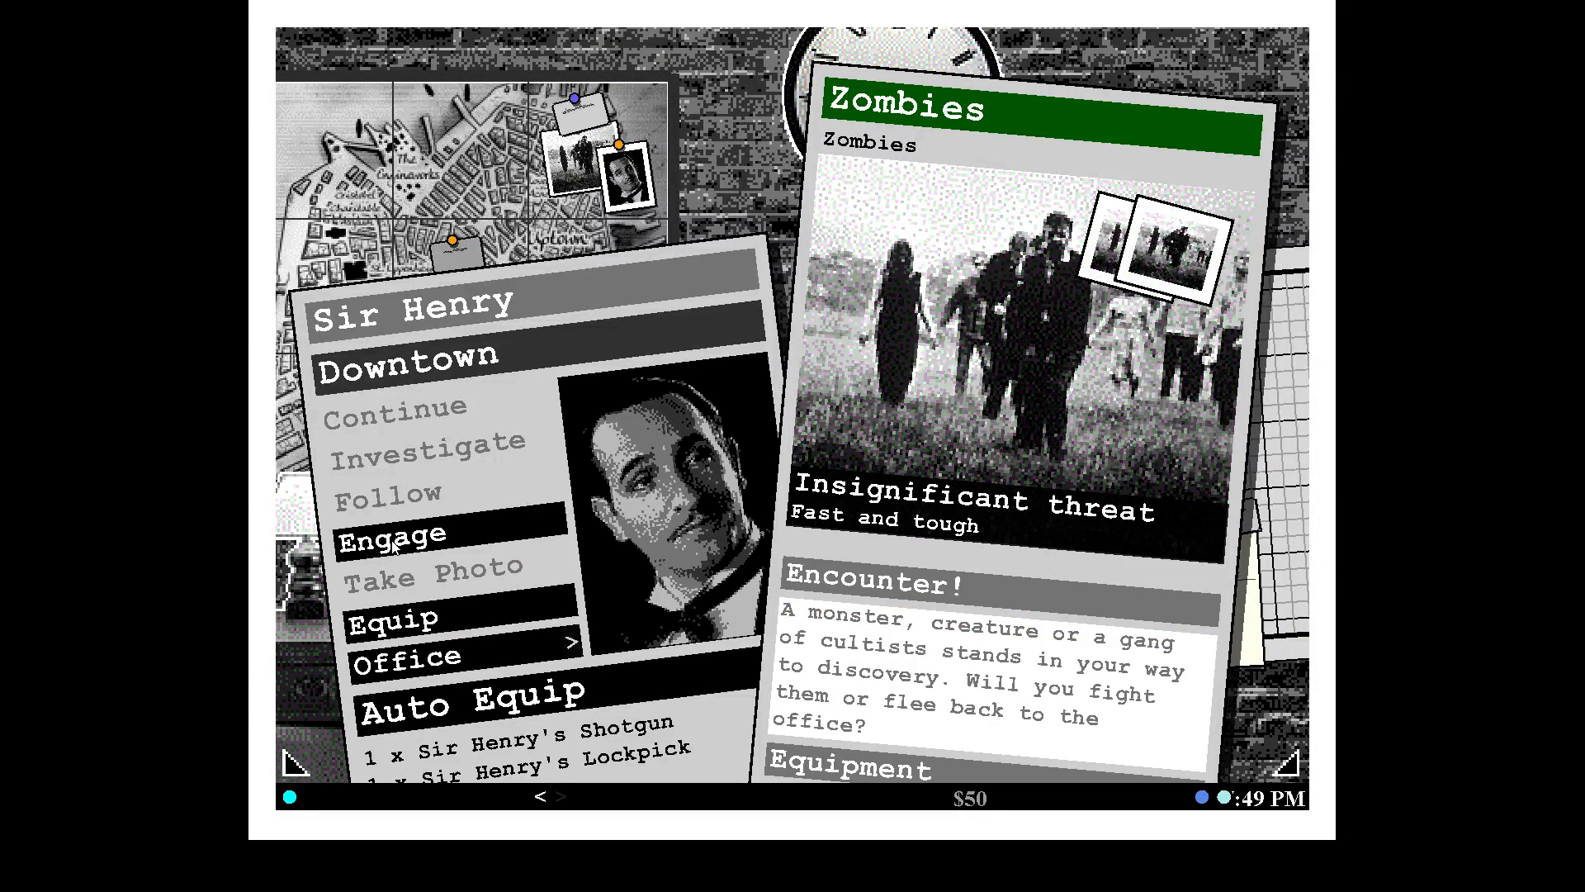
Have Sir Henry surprise the downtown zombies and then fight them.
{"action": "left_click", "coordinate": [393, 535]}
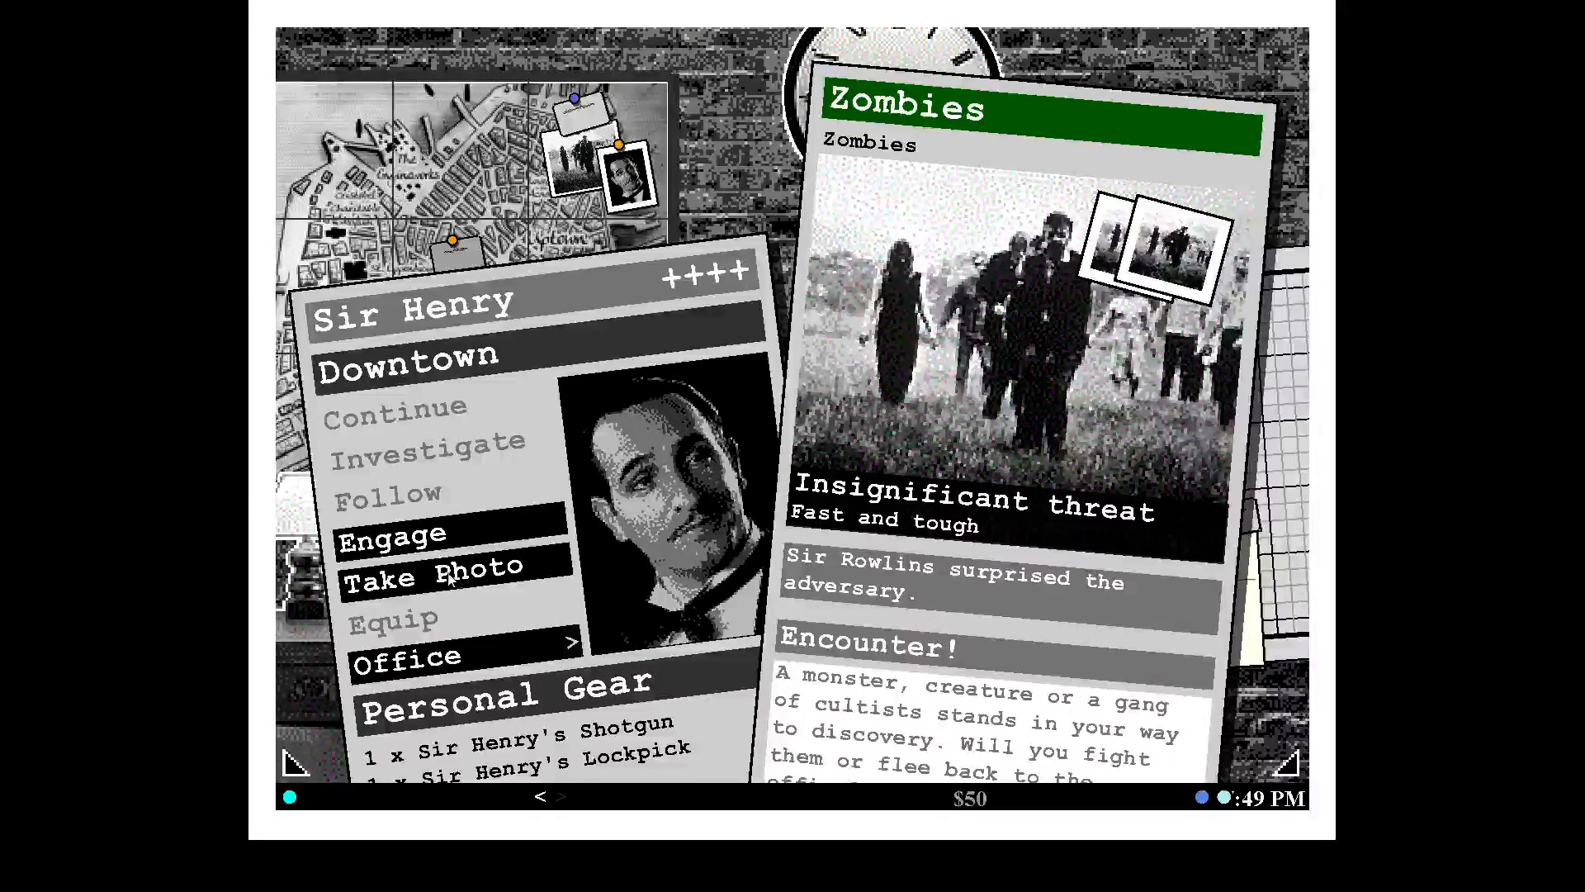
{"action": "left_click", "coordinate": [393, 532]}
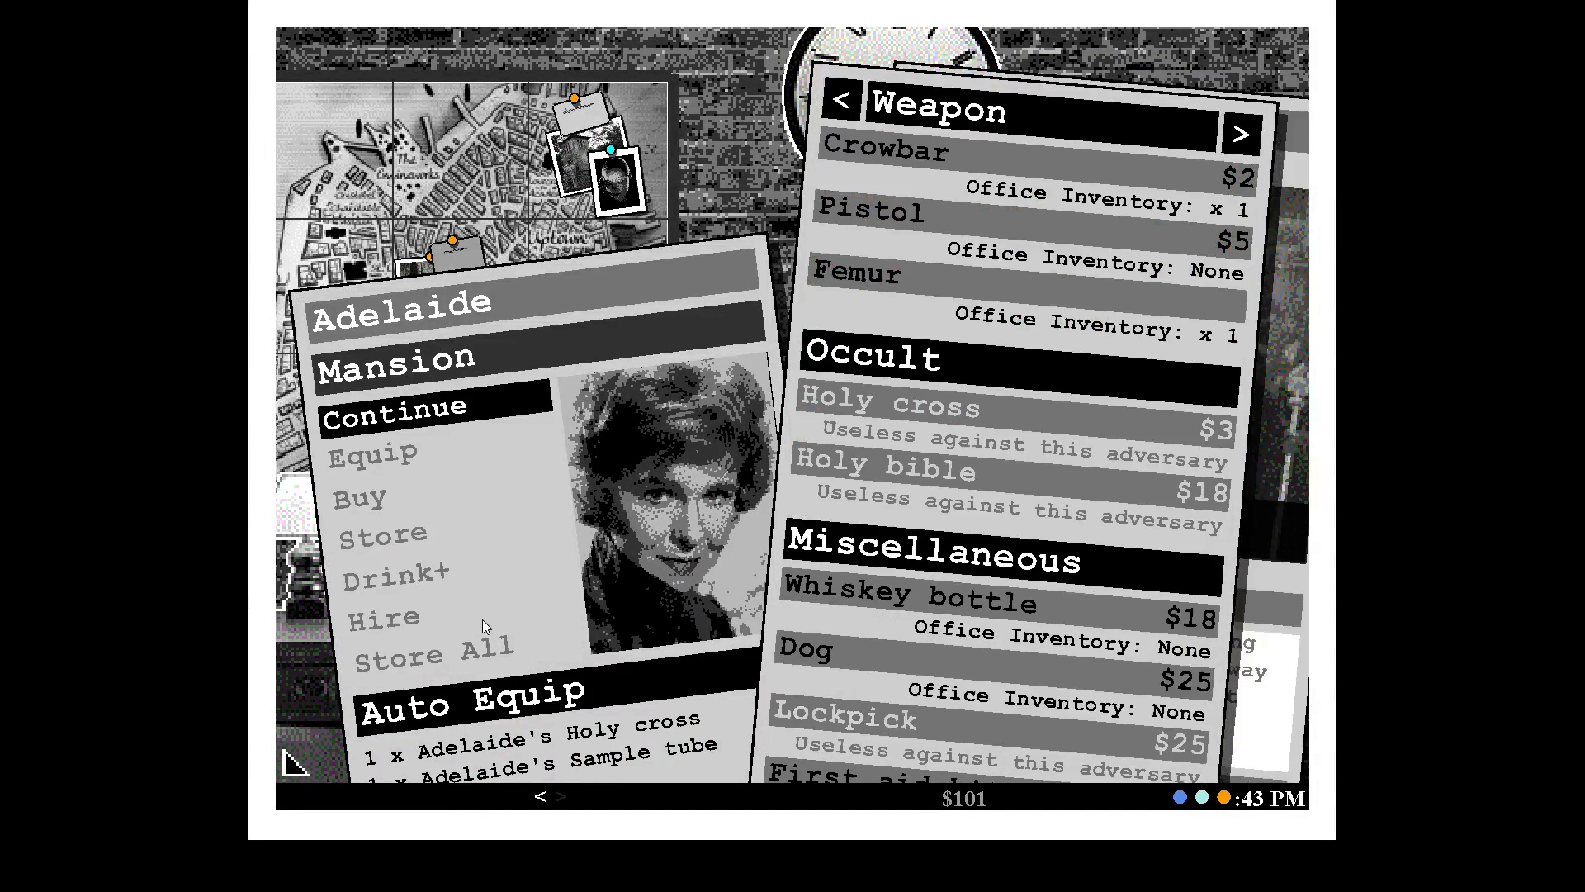
{"action": "mouse_move", "coordinate": [1054, 234]}
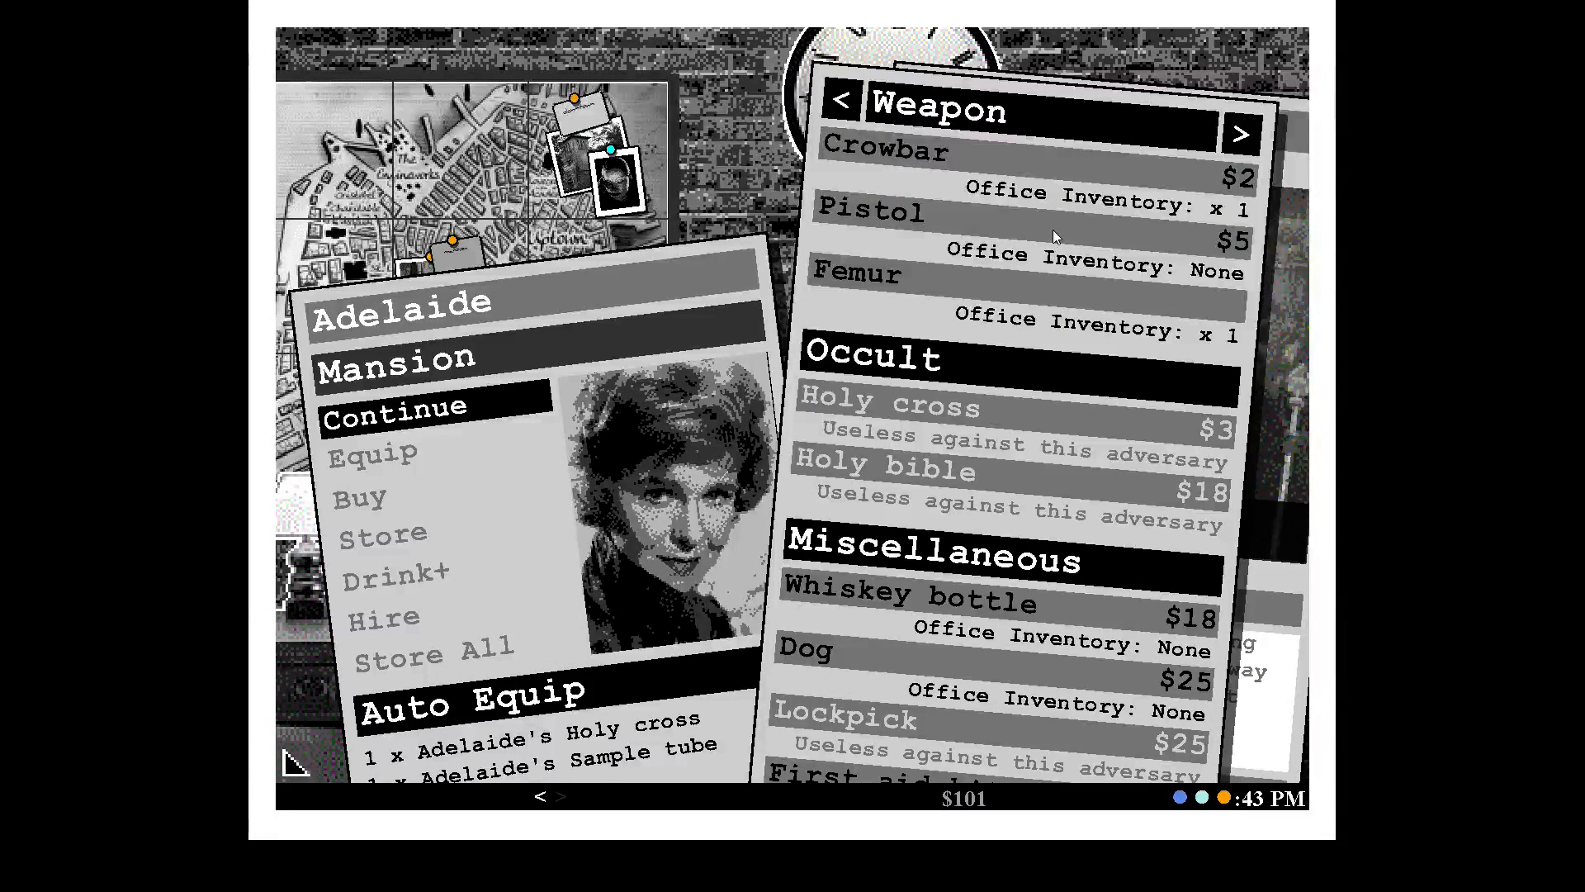
{"action": "mouse_move", "coordinate": [925, 286]}
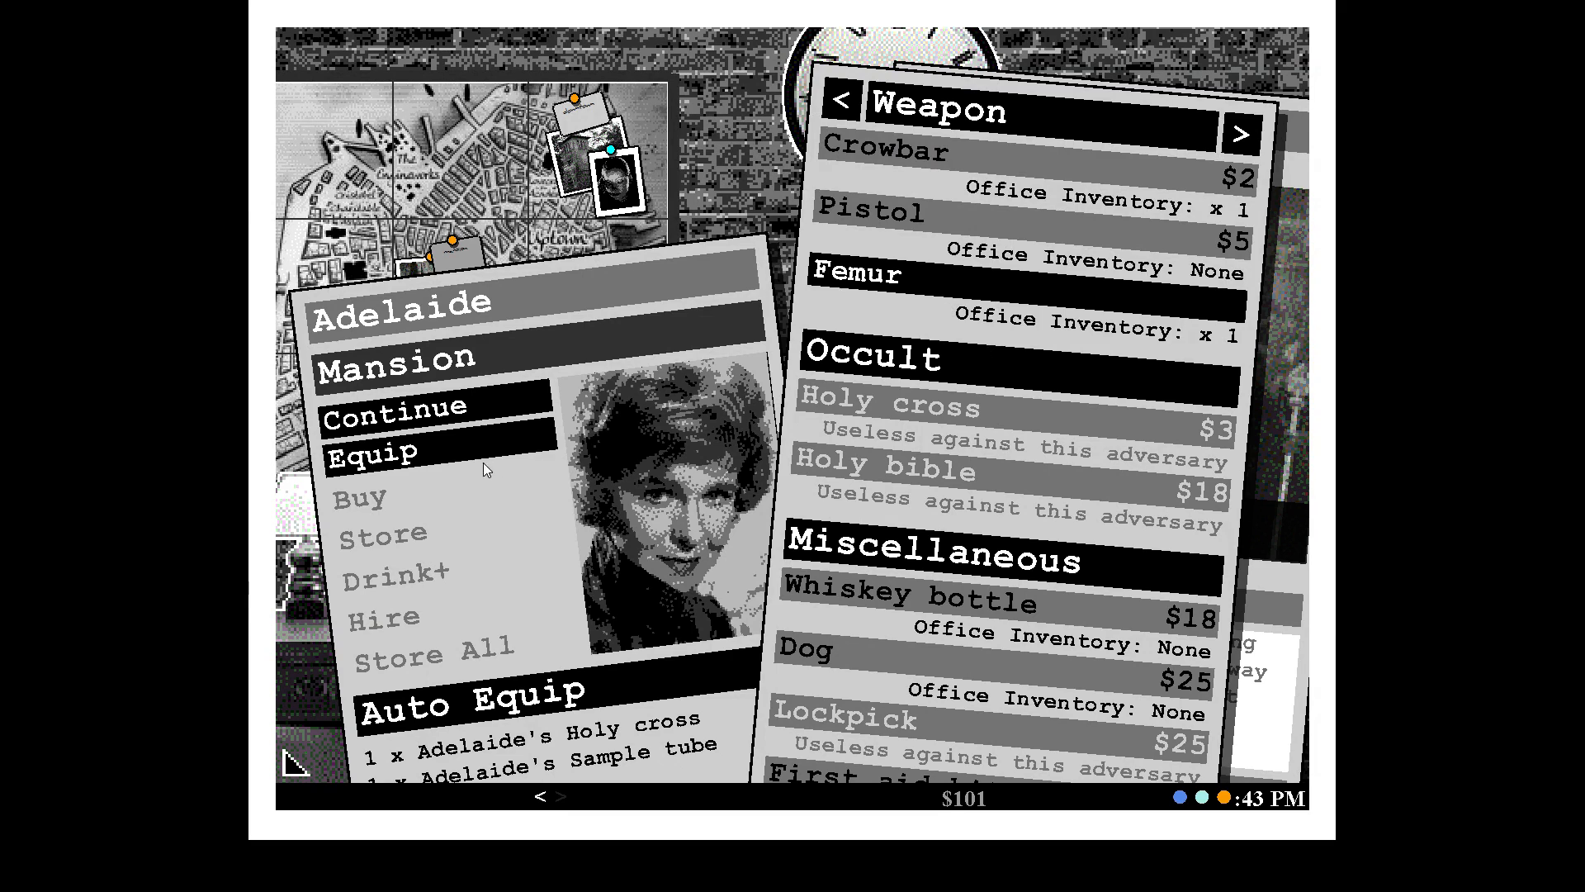
Equip Adelaide at the Mansion with the Femur from the office inventory.
{"action": "left_click", "coordinate": [859, 274]}
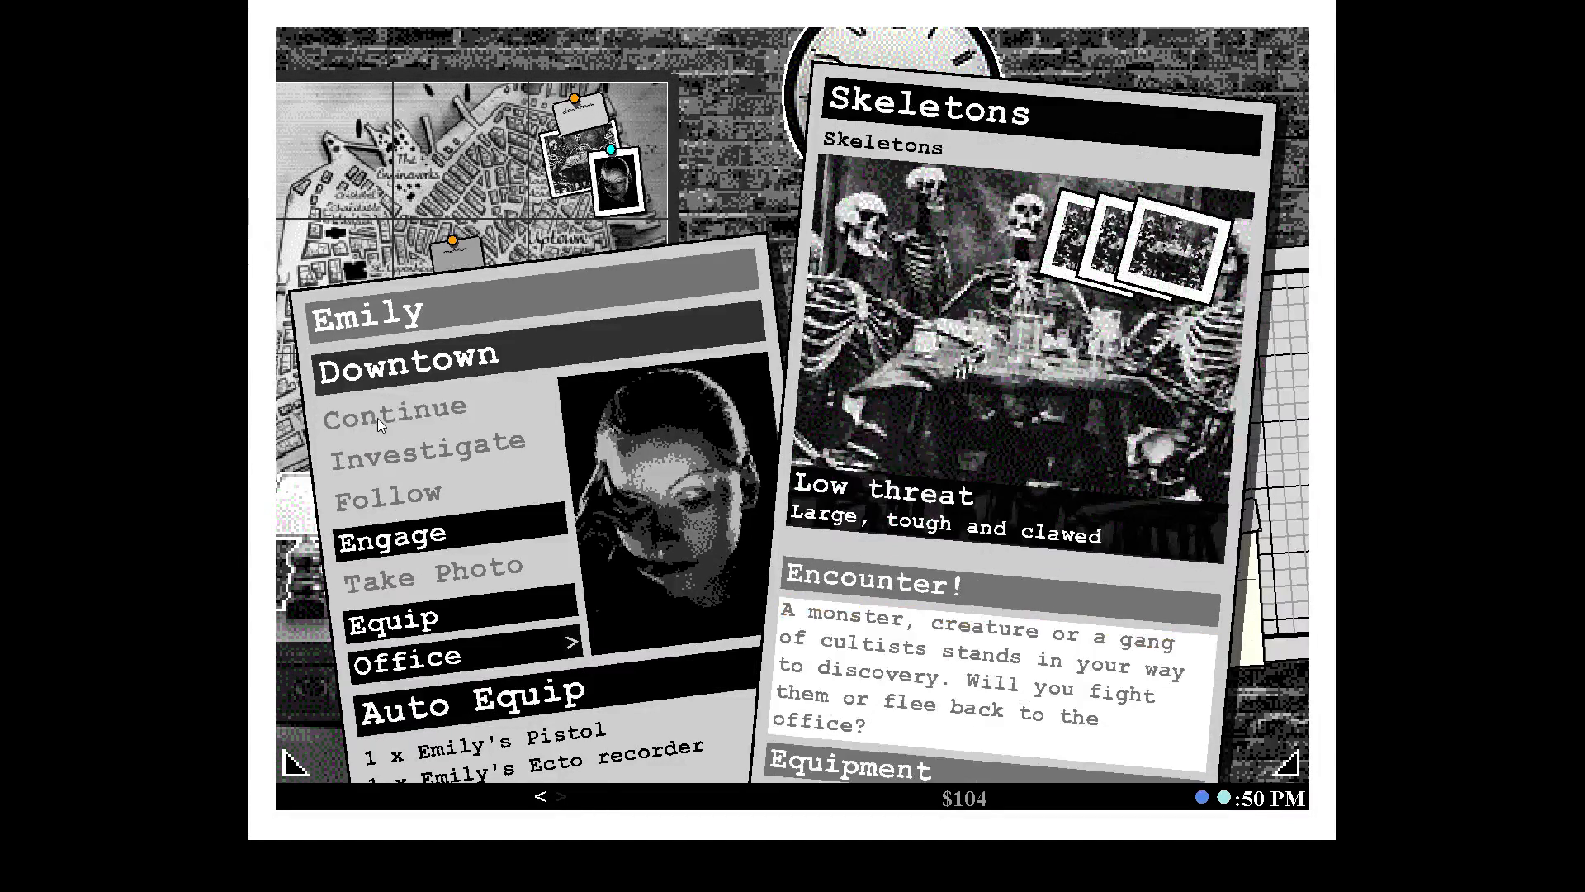
{"action": "mouse_move", "coordinate": [443, 545]}
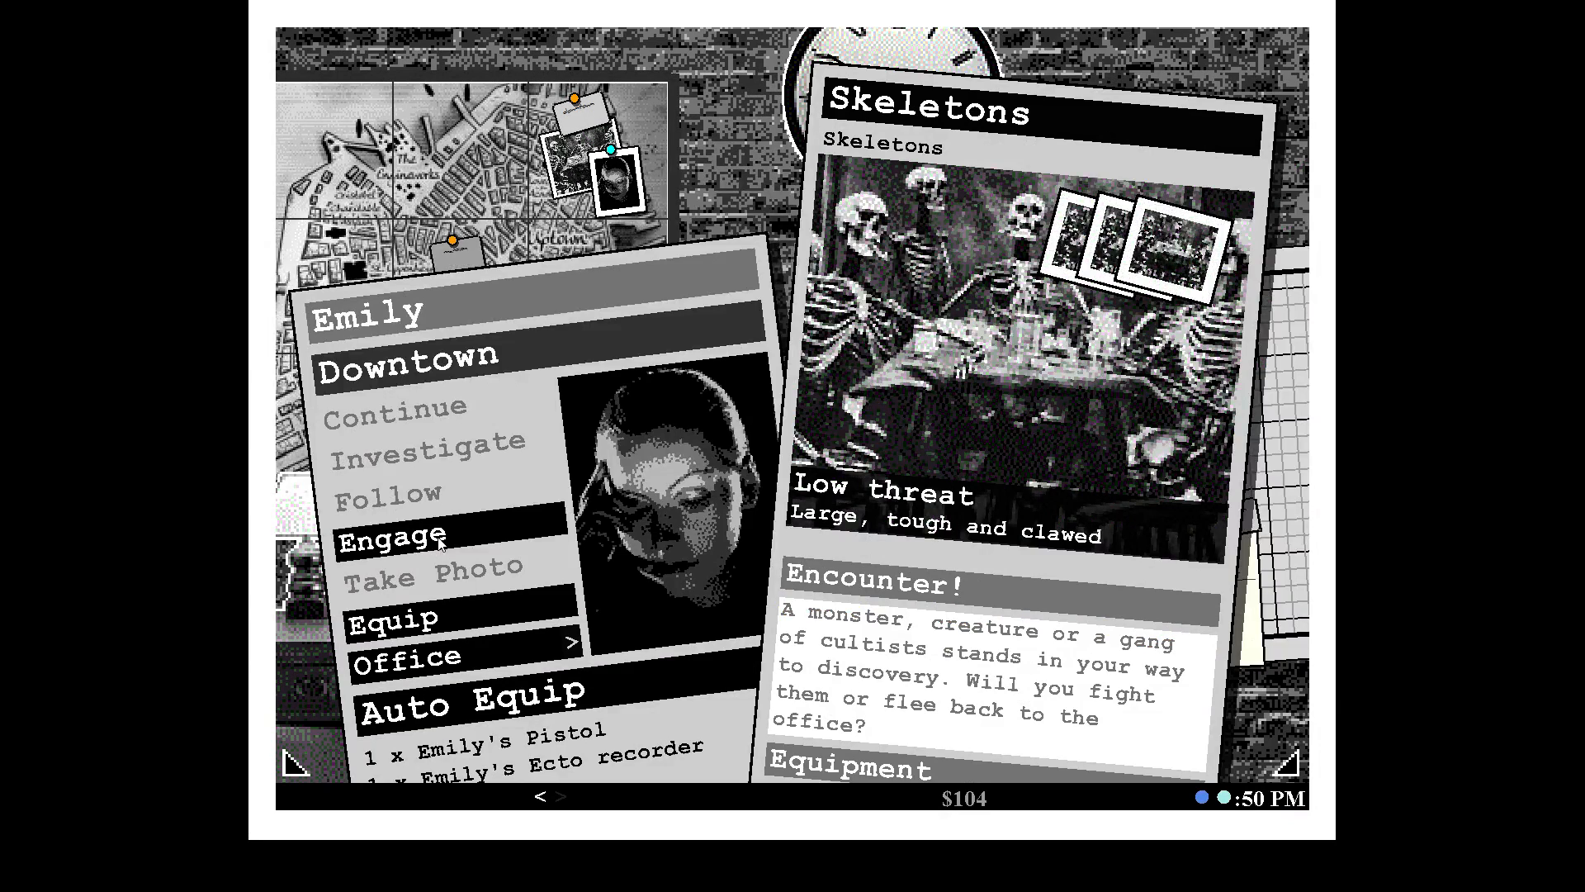
Have Emily surprise and fight the skeletons, then retreat her wounded to the office.
{"action": "left_click", "coordinate": [431, 565]}
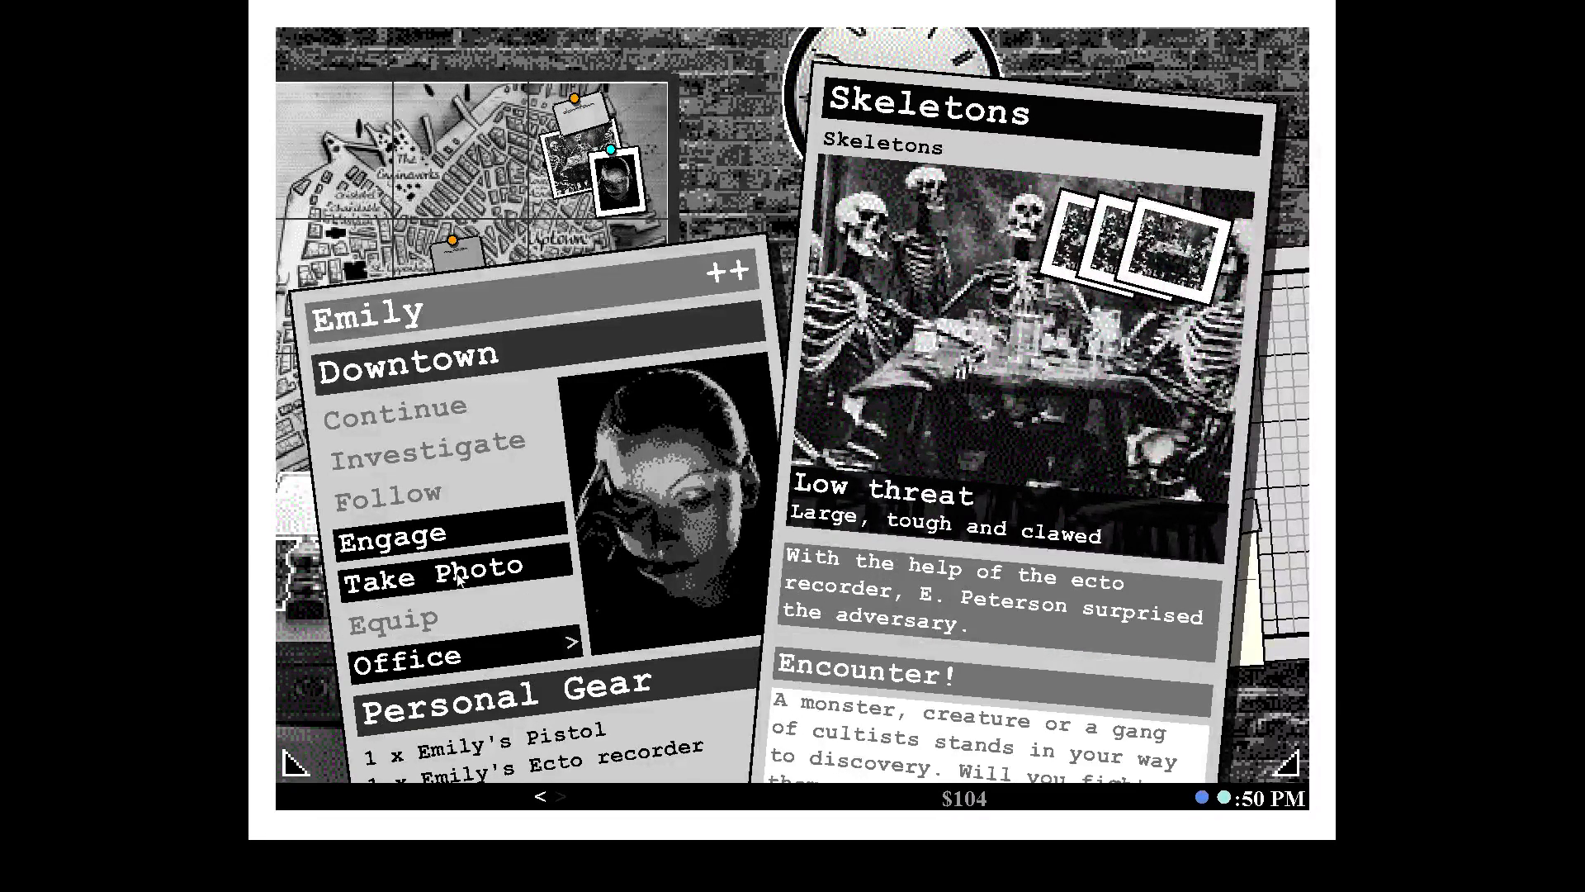
{"action": "left_click", "coordinate": [391, 532]}
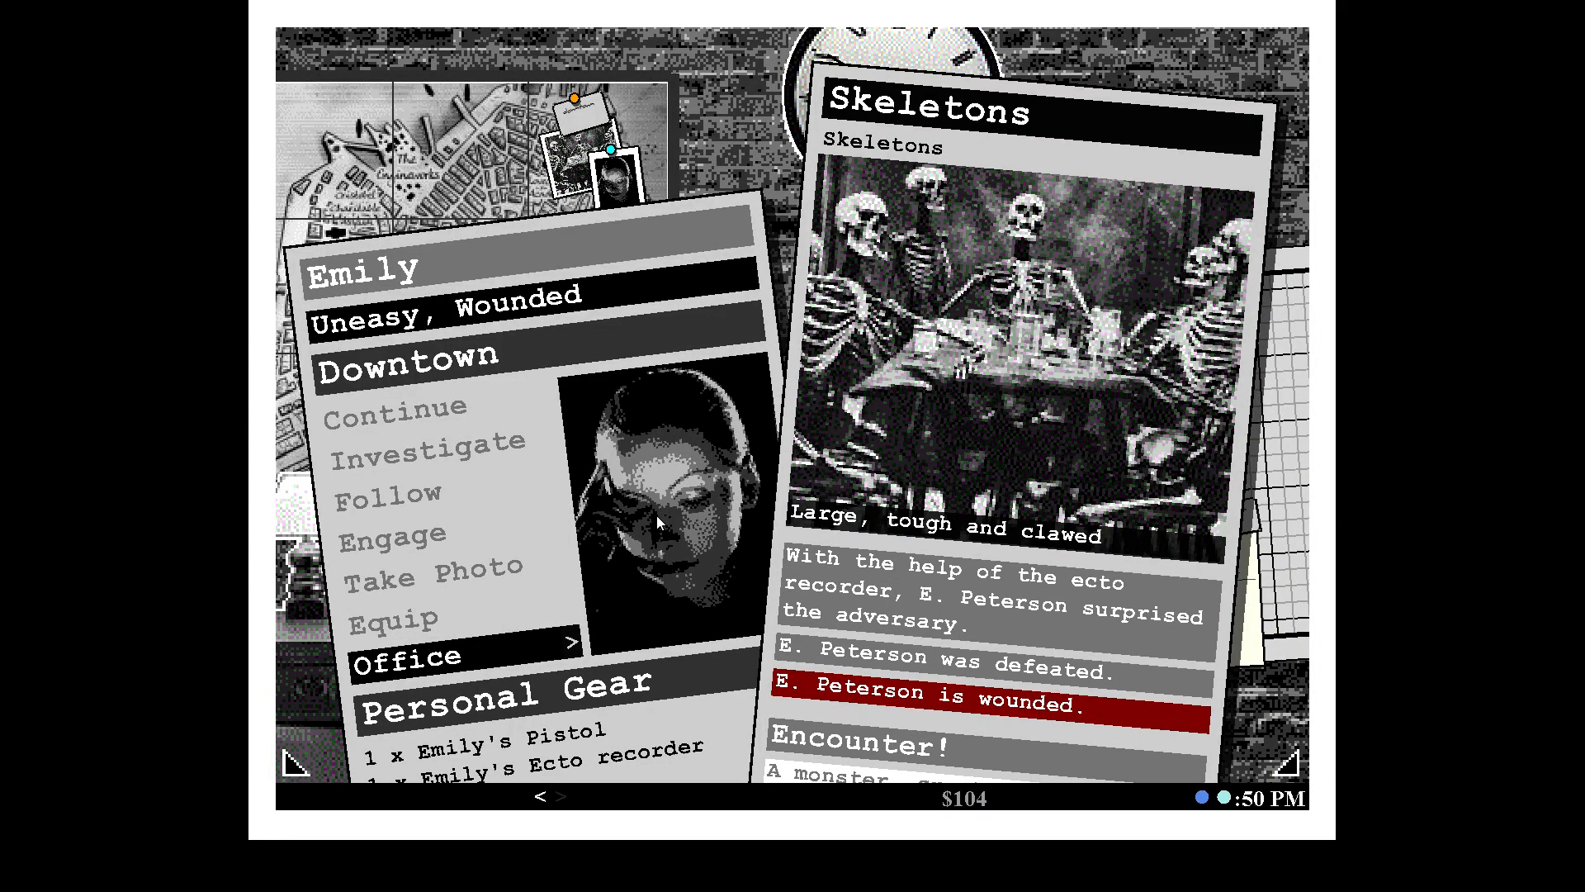
{"action": "mouse_move", "coordinate": [458, 667]}
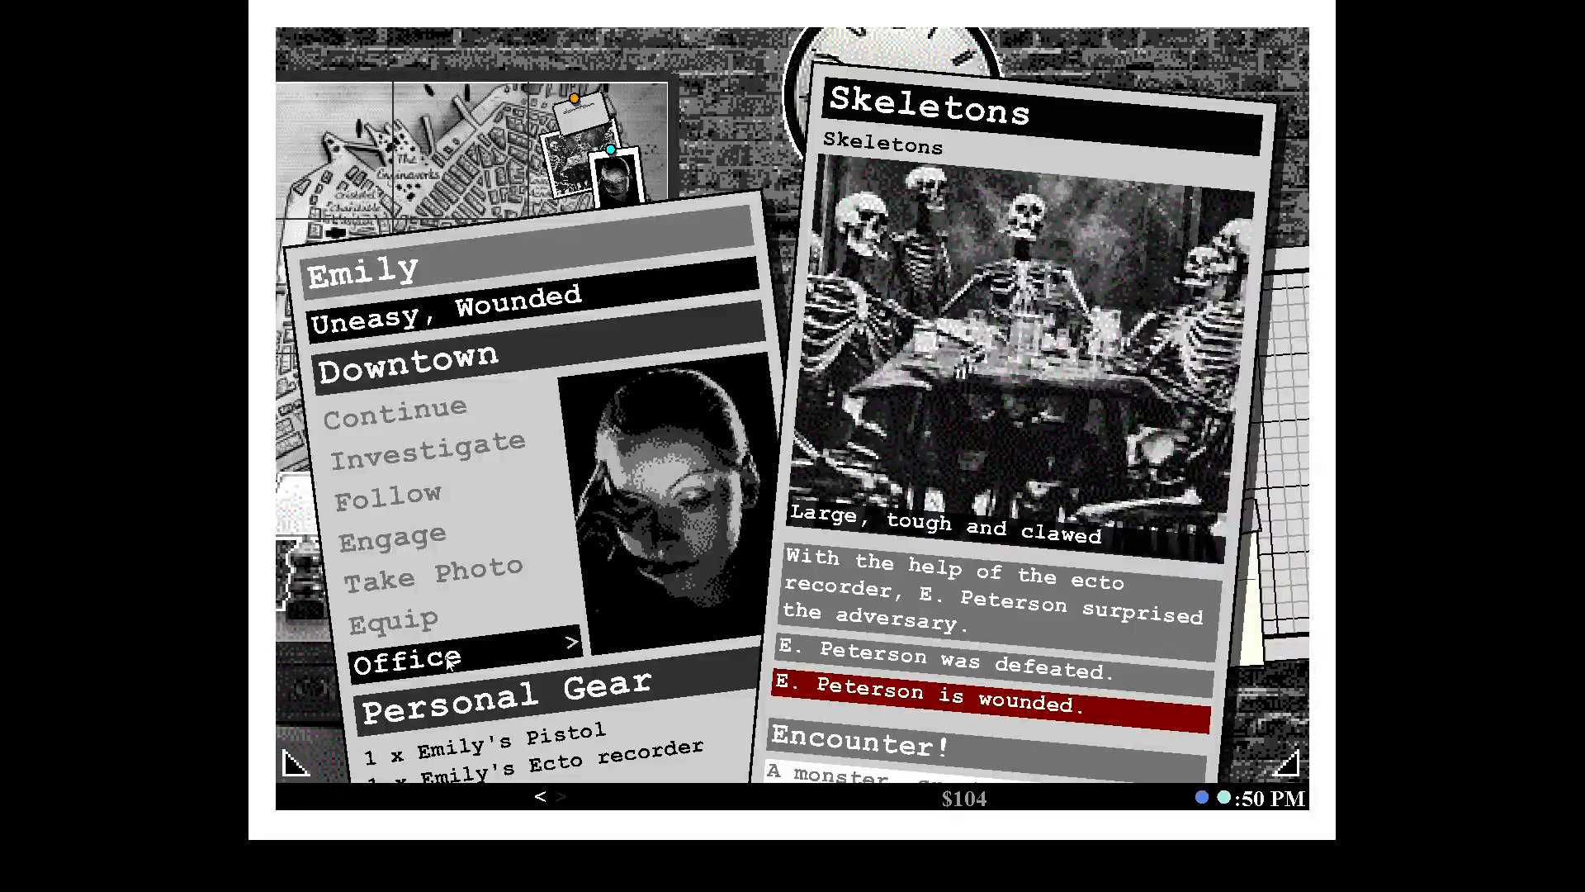
{"action": "left_click", "coordinate": [408, 658]}
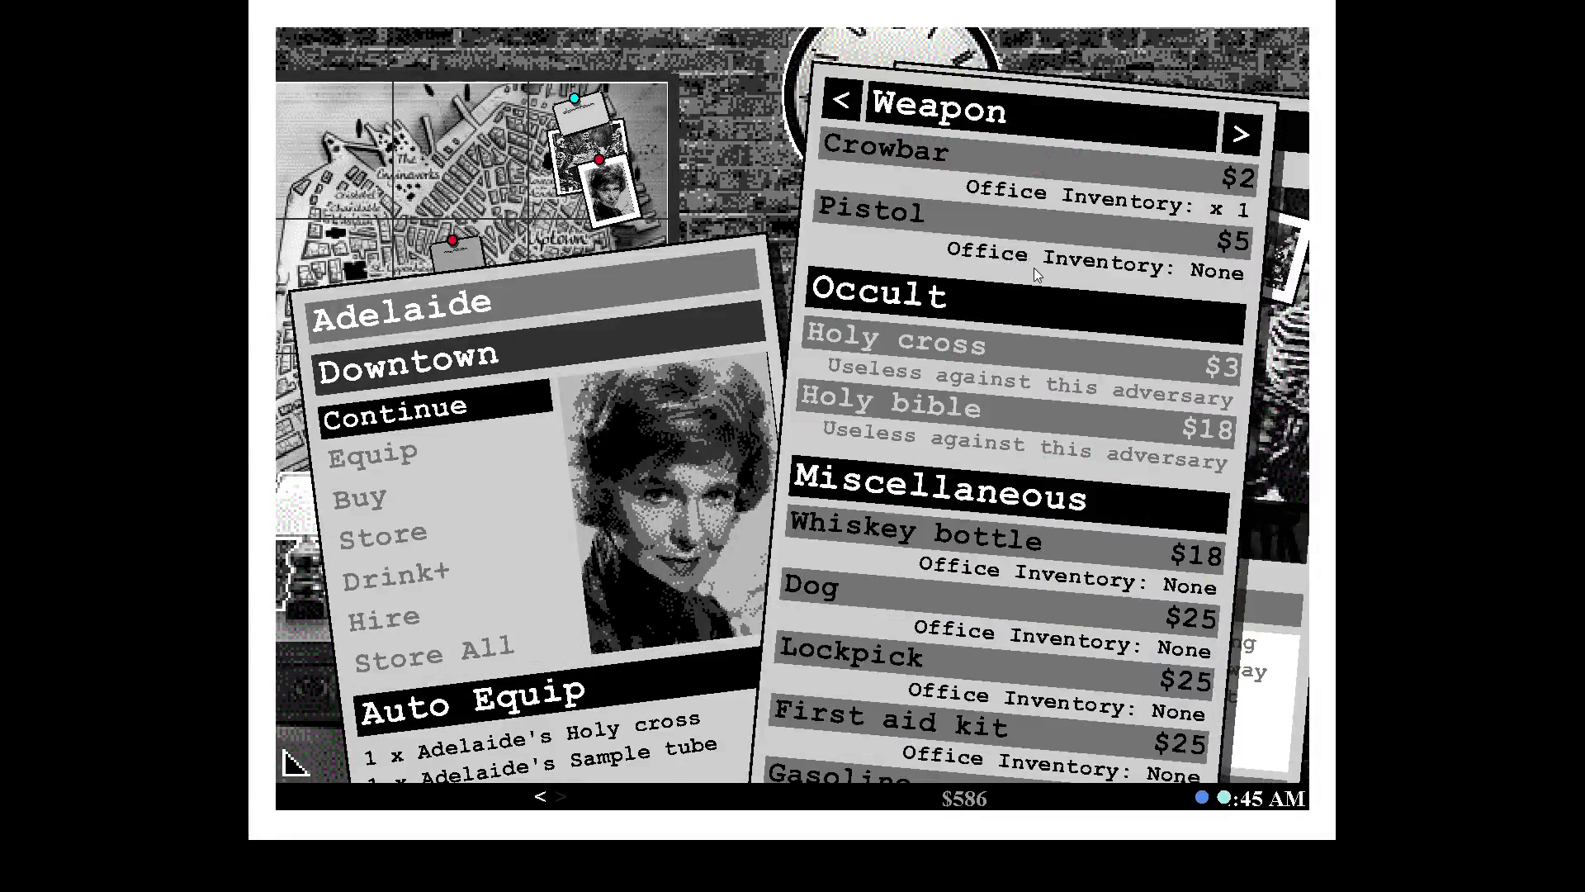
{"action": "mouse_move", "coordinate": [439, 501]}
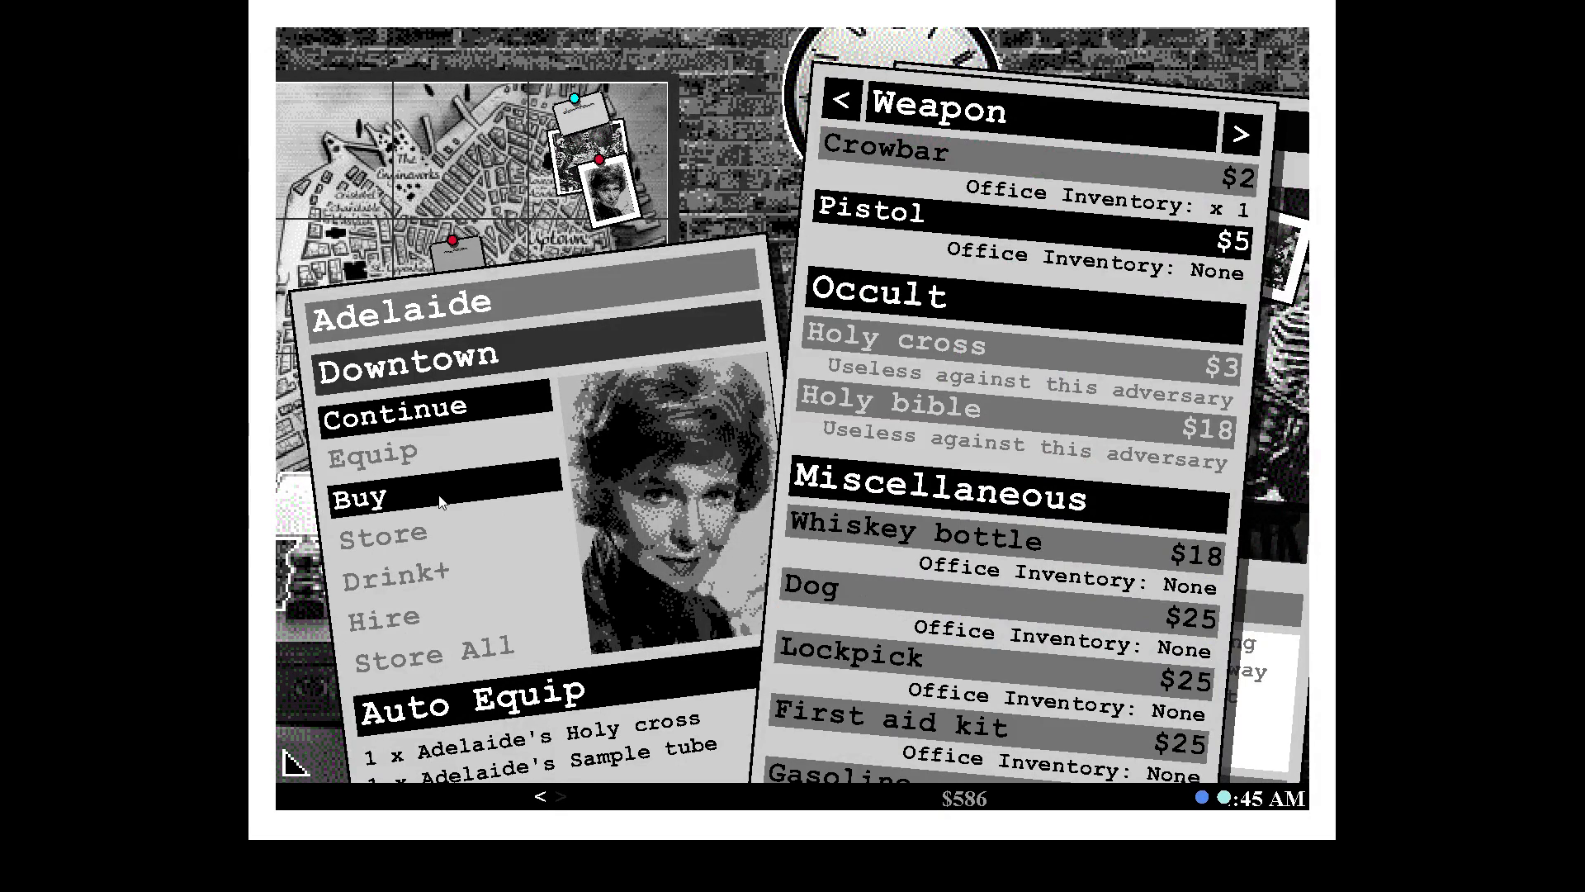
Buy Adelaide a pistol for $5 and have her drink a Speed+ potion.
{"action": "left_click", "coordinate": [873, 213]}
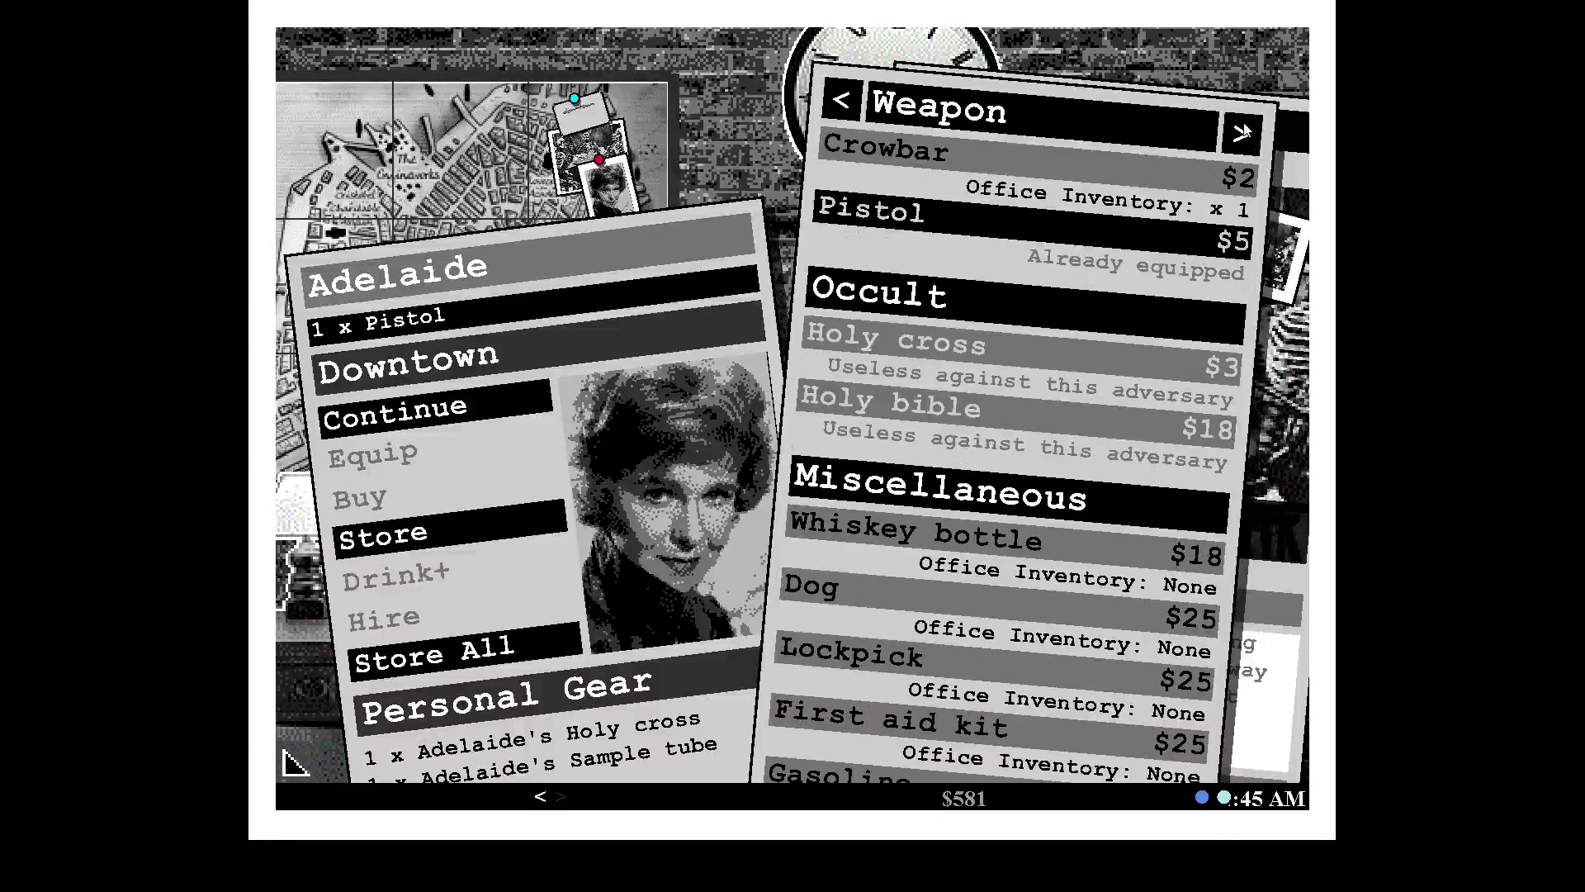
{"action": "left_click", "coordinate": [1242, 130]}
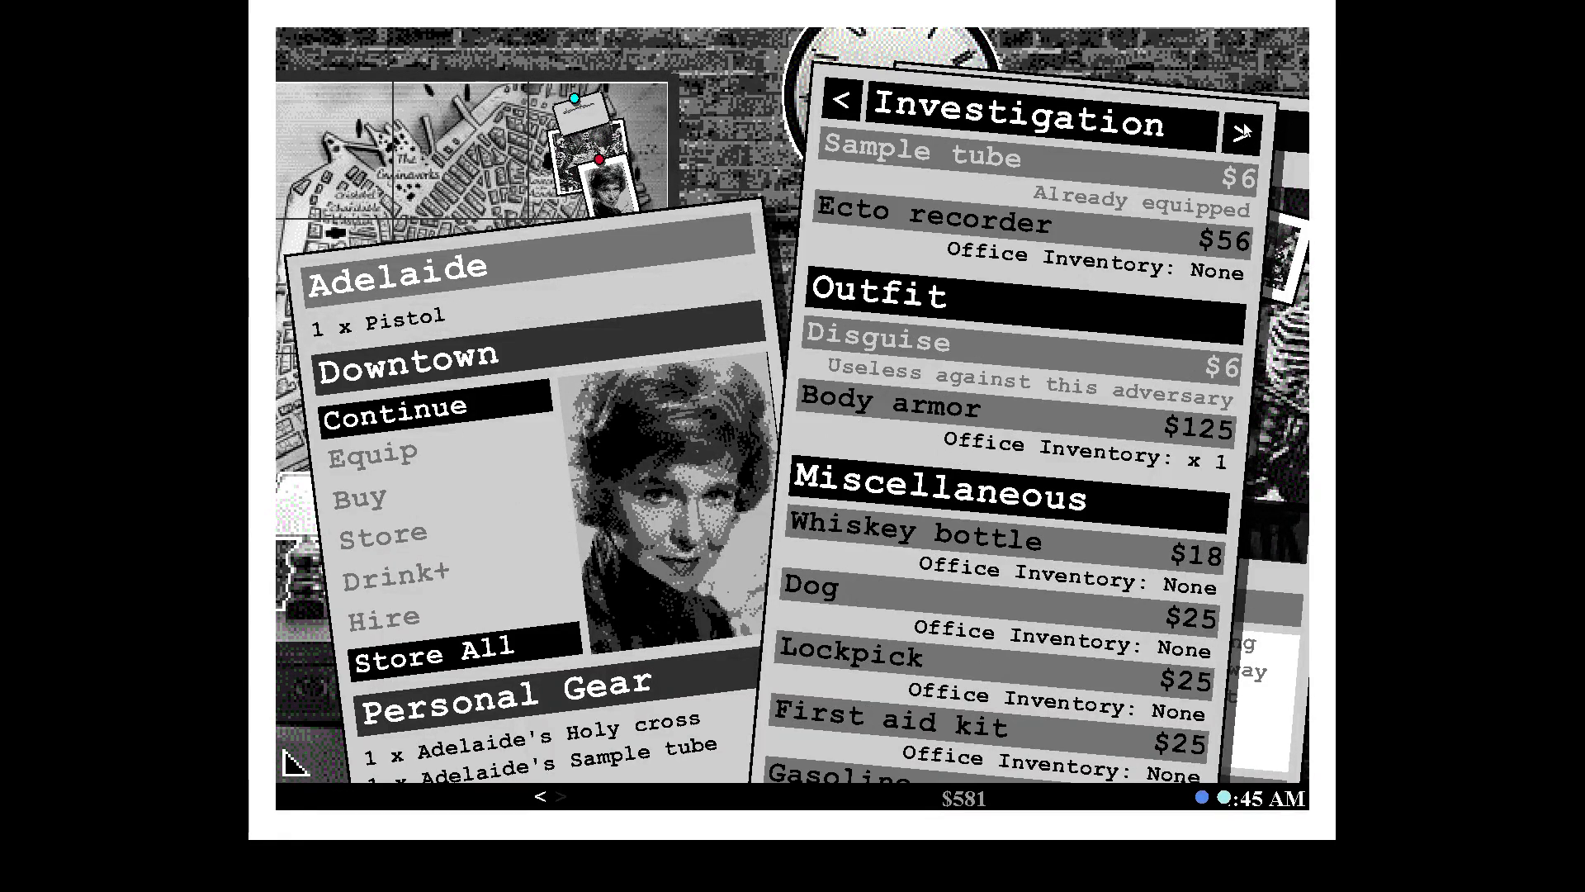
{"action": "left_click", "coordinate": [1242, 129]}
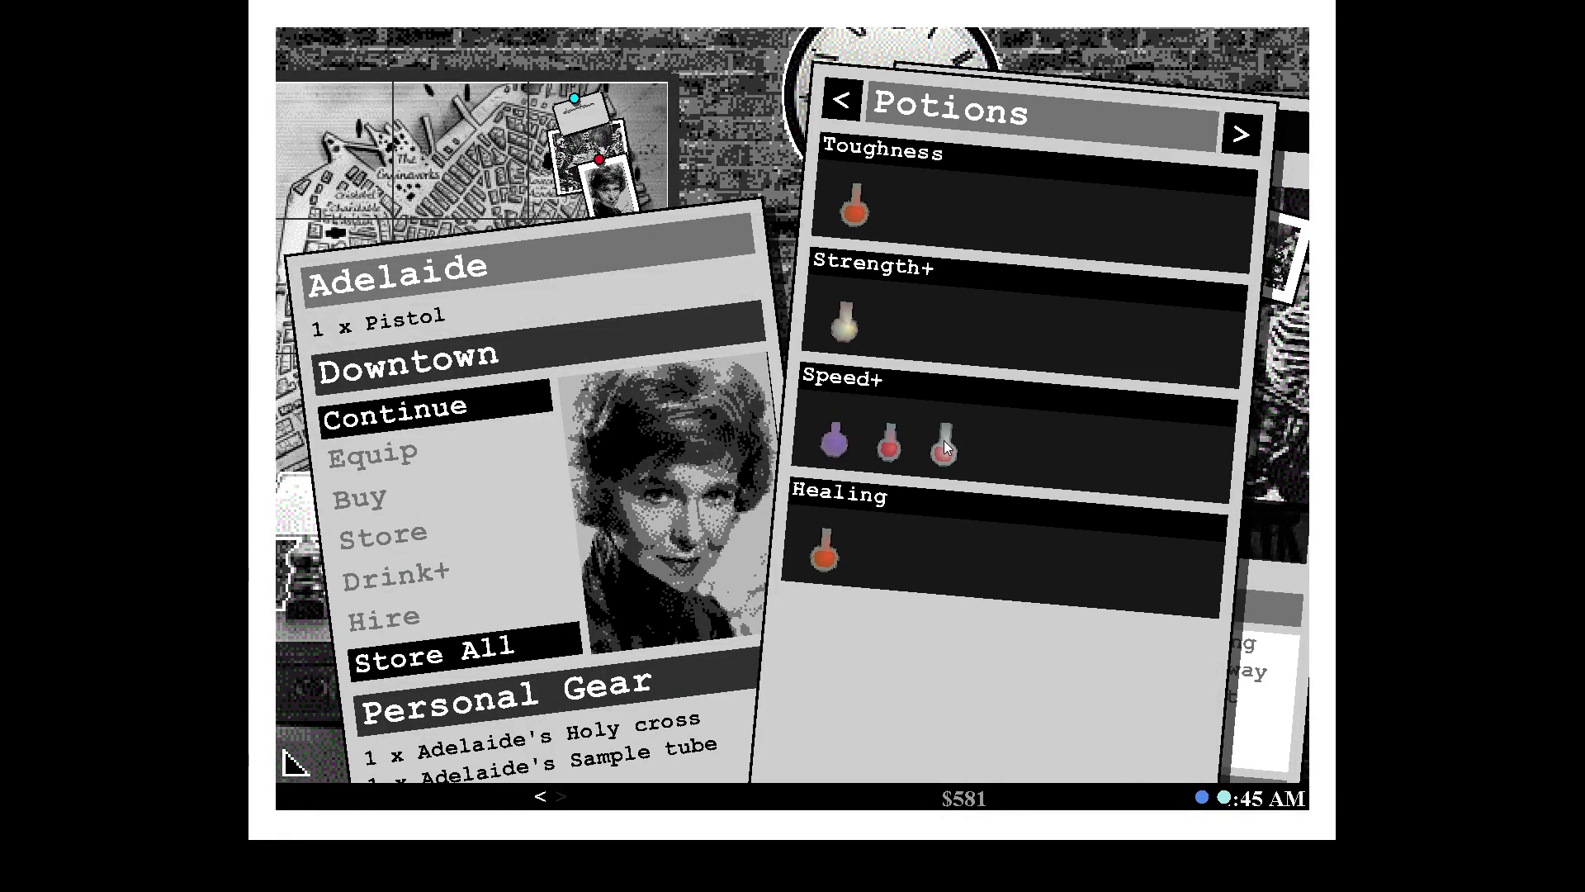
{"action": "left_click", "coordinate": [941, 444]}
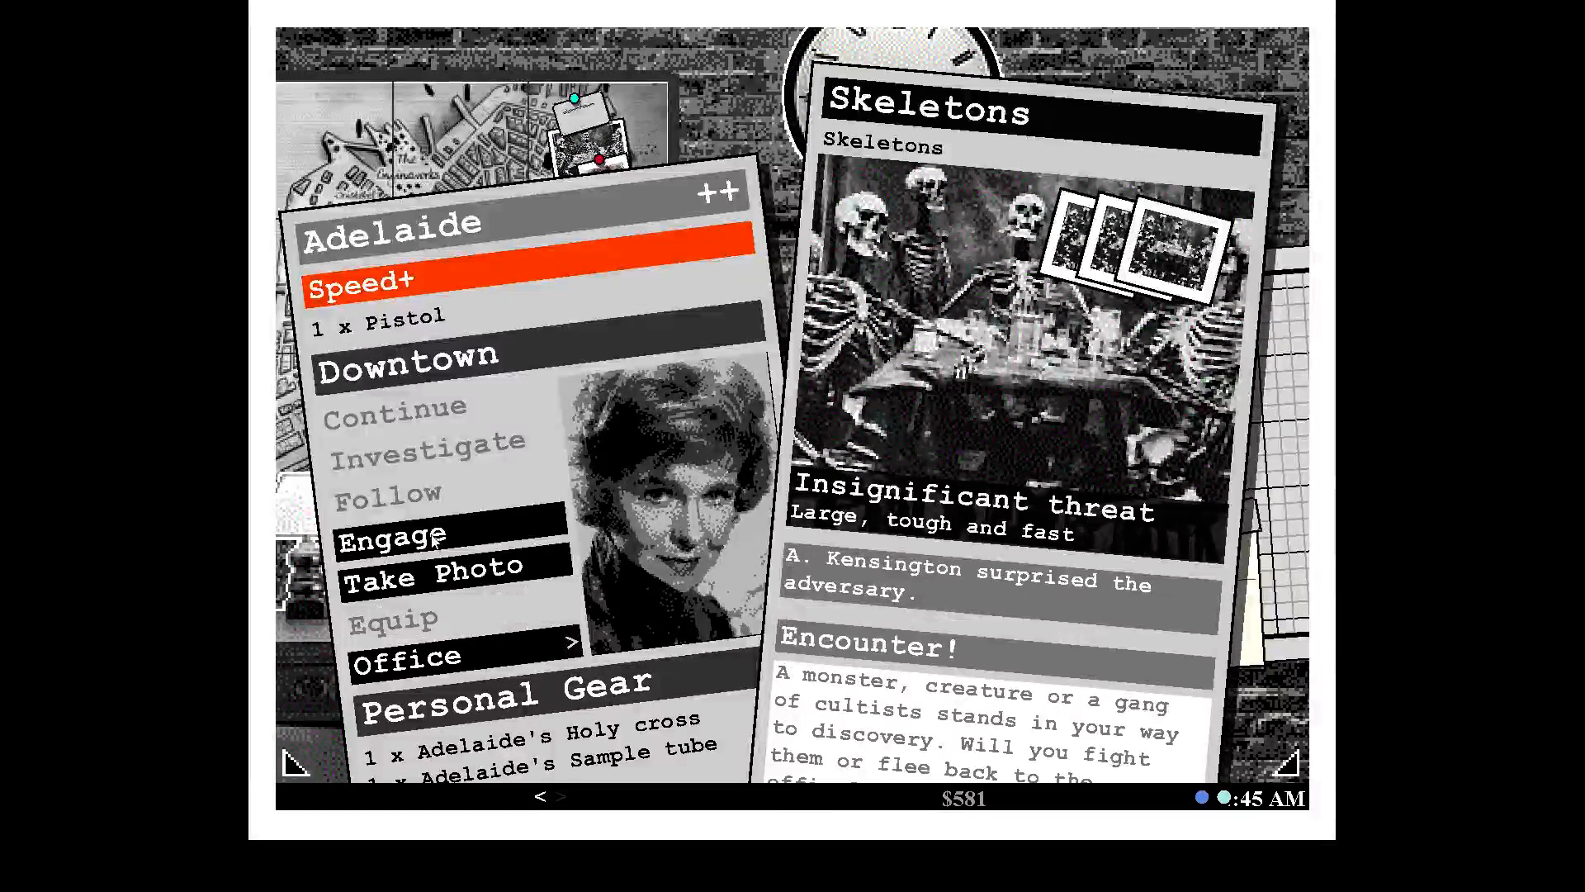
Have Adelaide fight the skeletons, then hospitalise her for $25.
{"action": "left_click", "coordinate": [394, 536]}
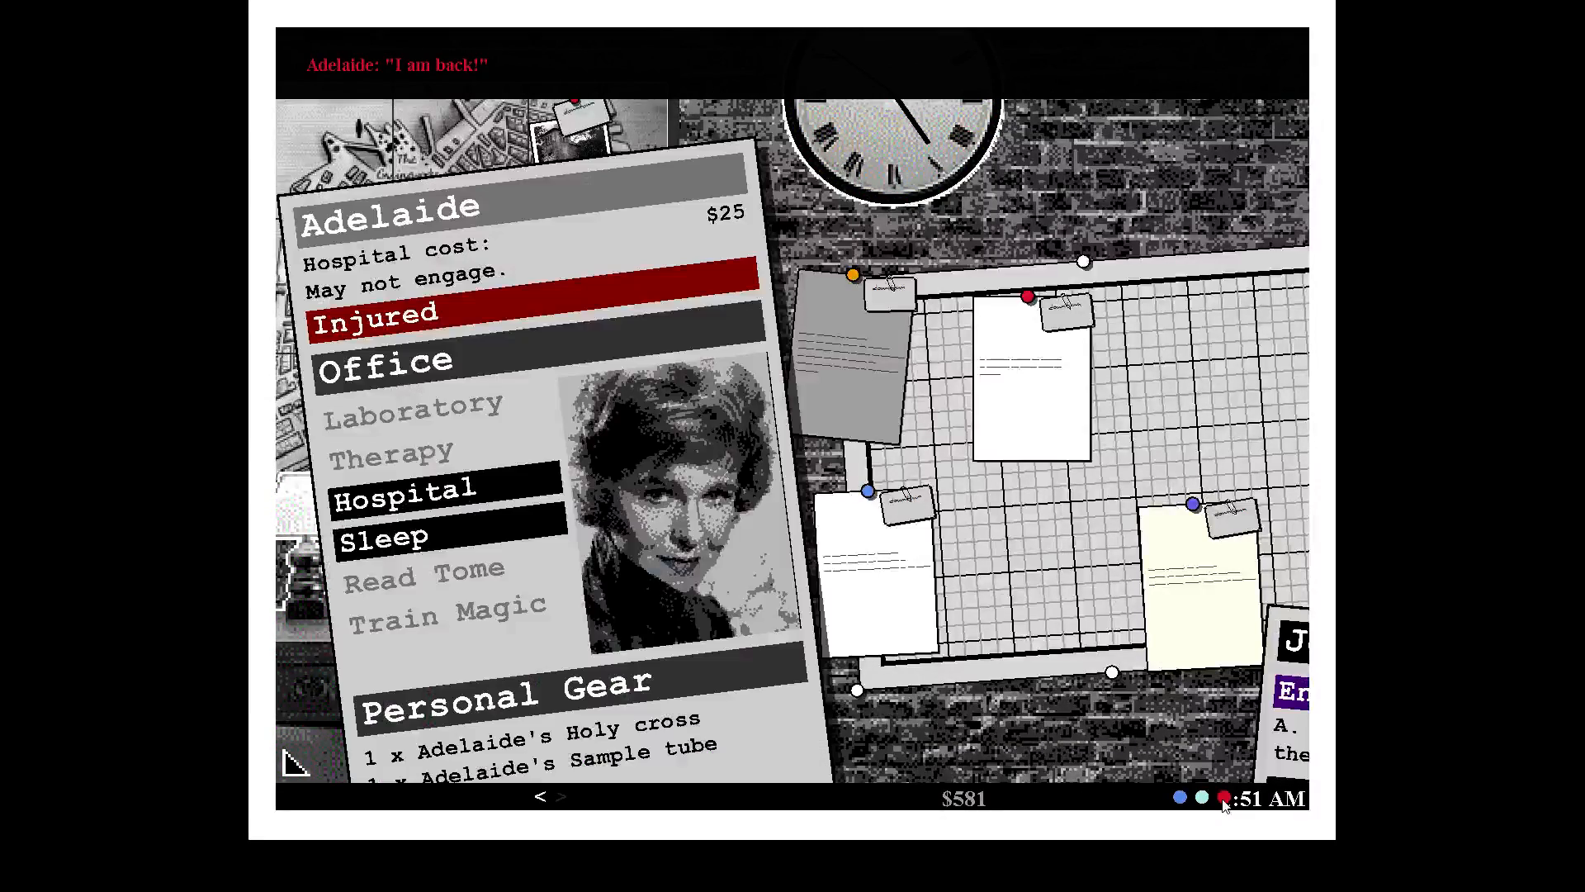
{"action": "left_click", "coordinate": [402, 490]}
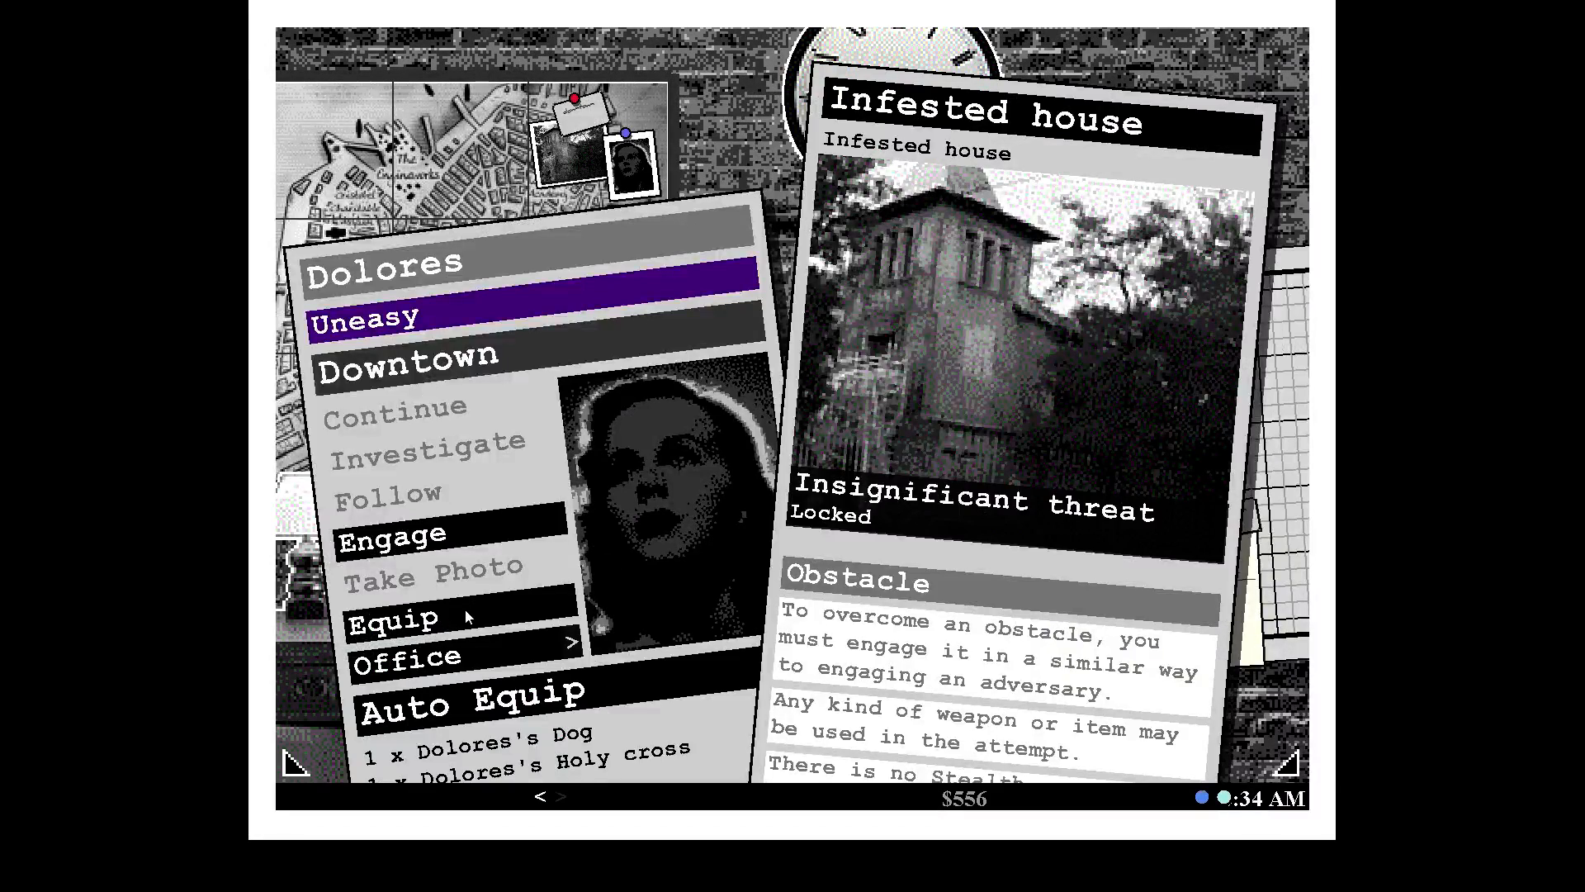
Buy Dolores a lockpick for the locked house and a pistol from the item shop.
{"action": "left_click", "coordinate": [394, 618]}
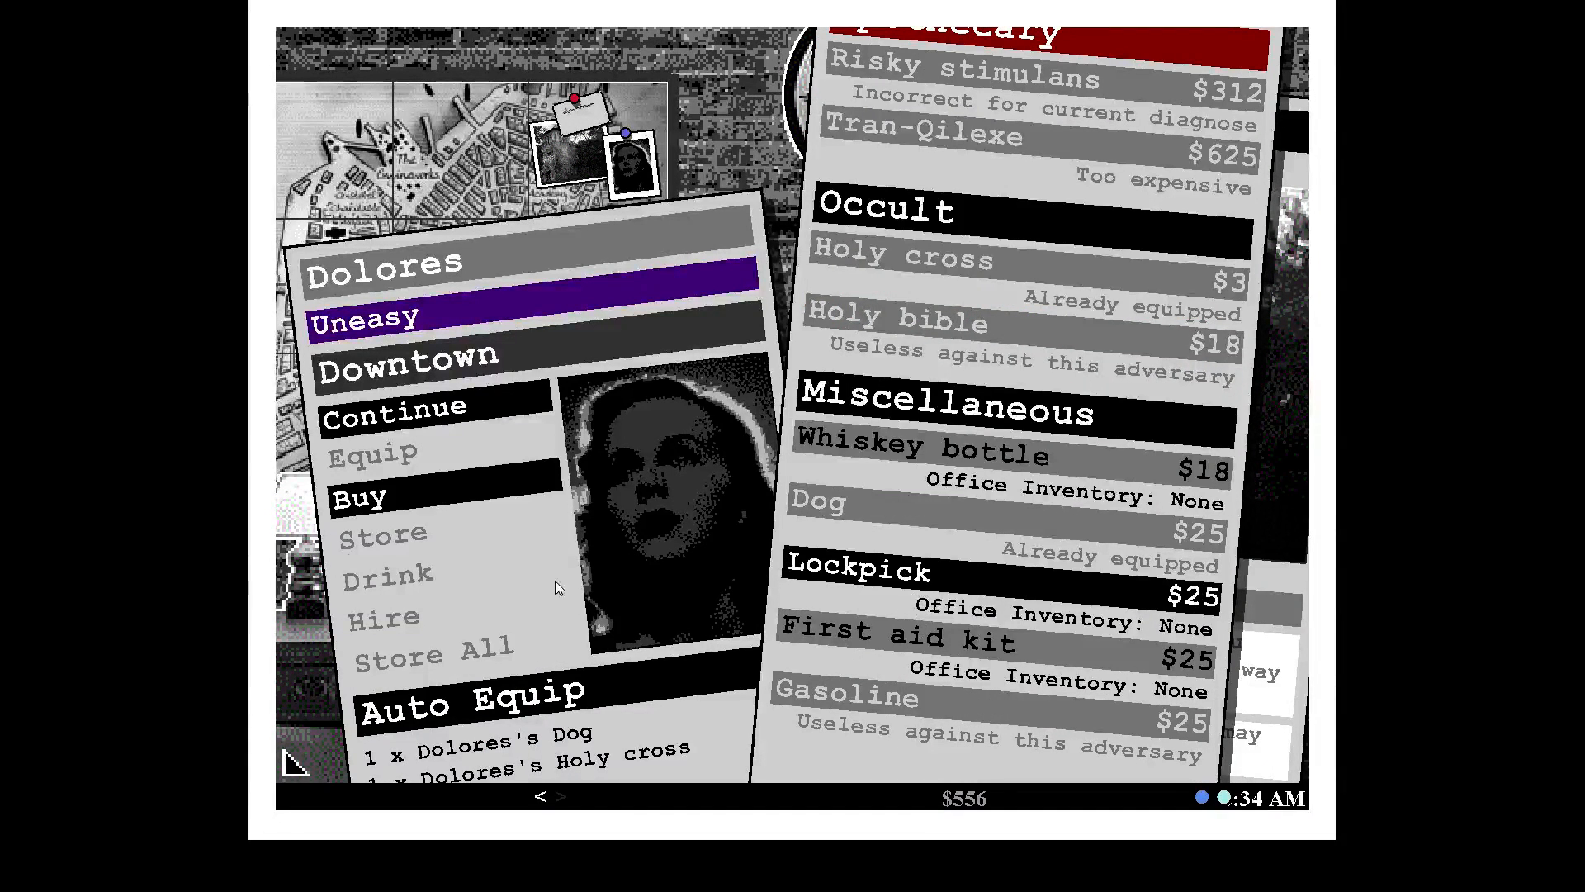
{"action": "left_click", "coordinate": [394, 406]}
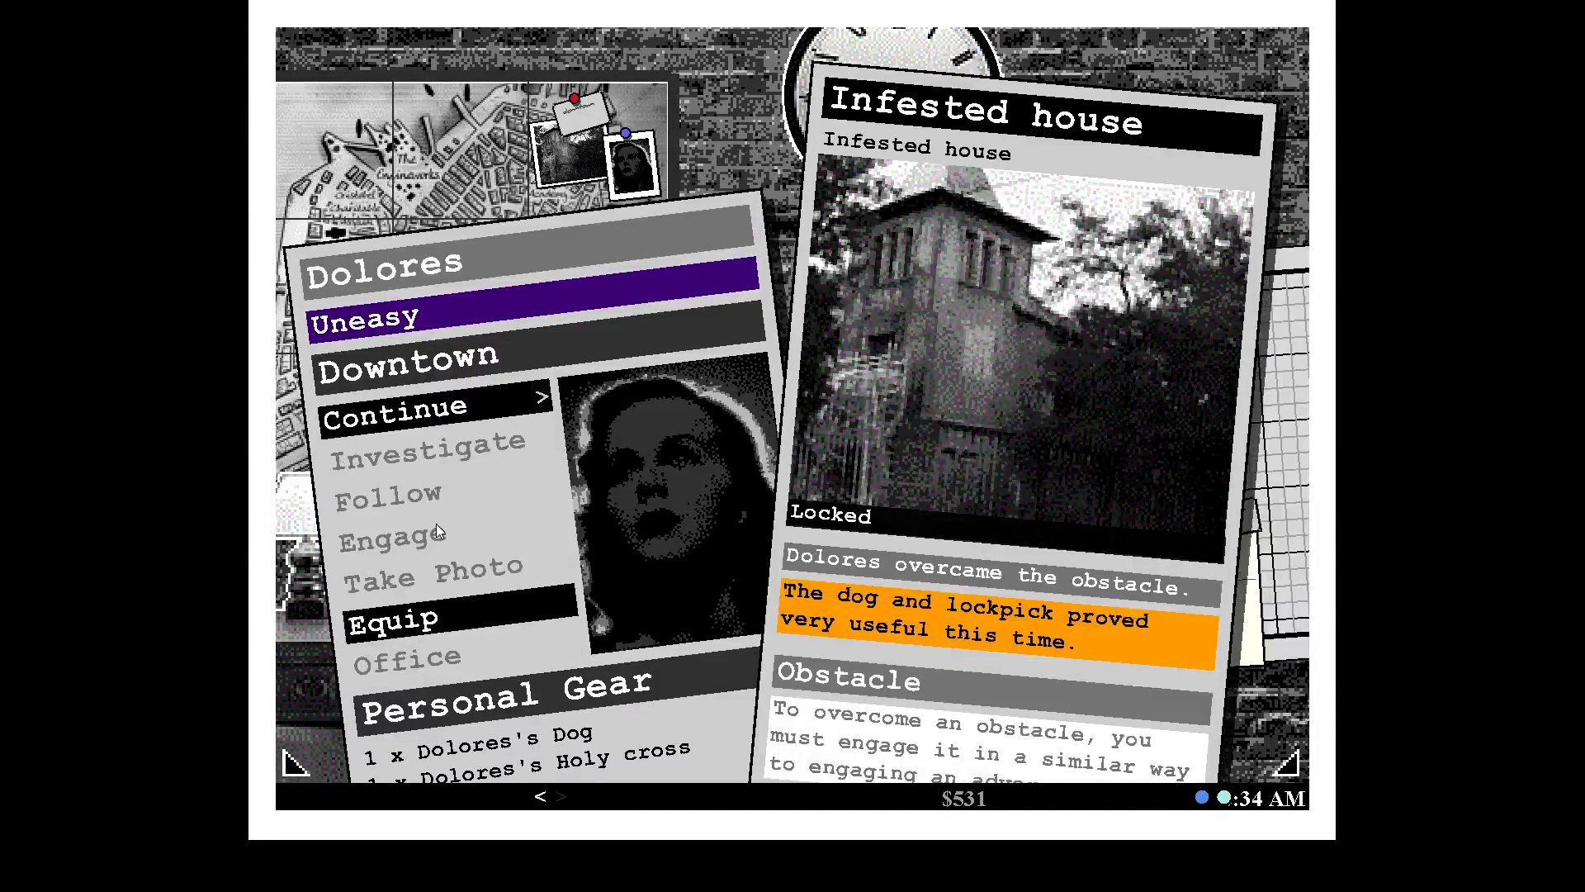
{"action": "left_click", "coordinate": [394, 406]}
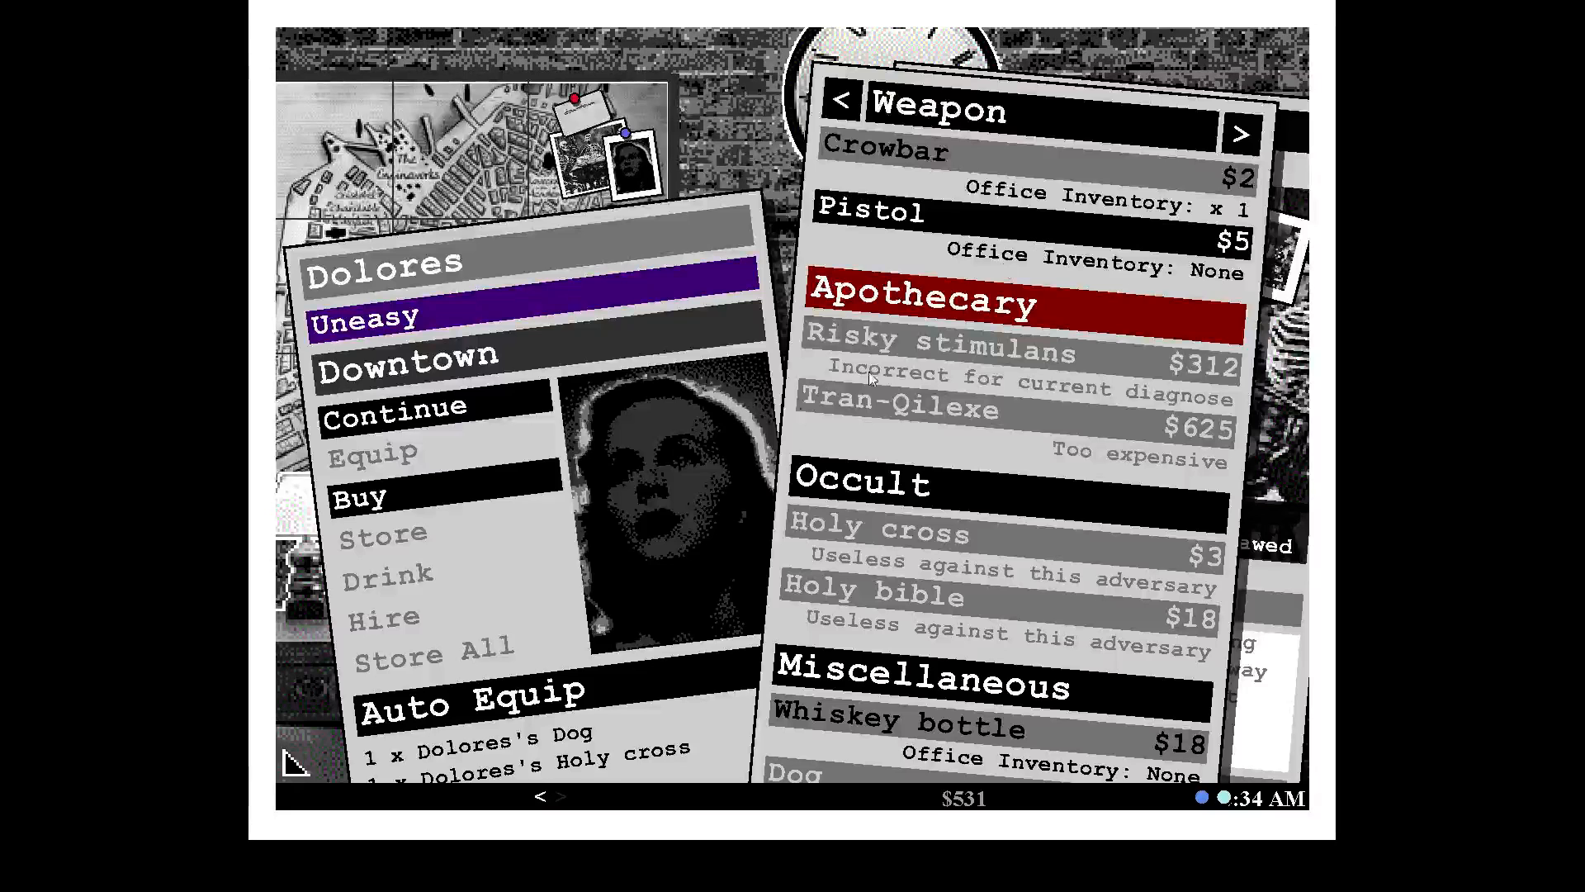
{"action": "left_click", "coordinate": [869, 213]}
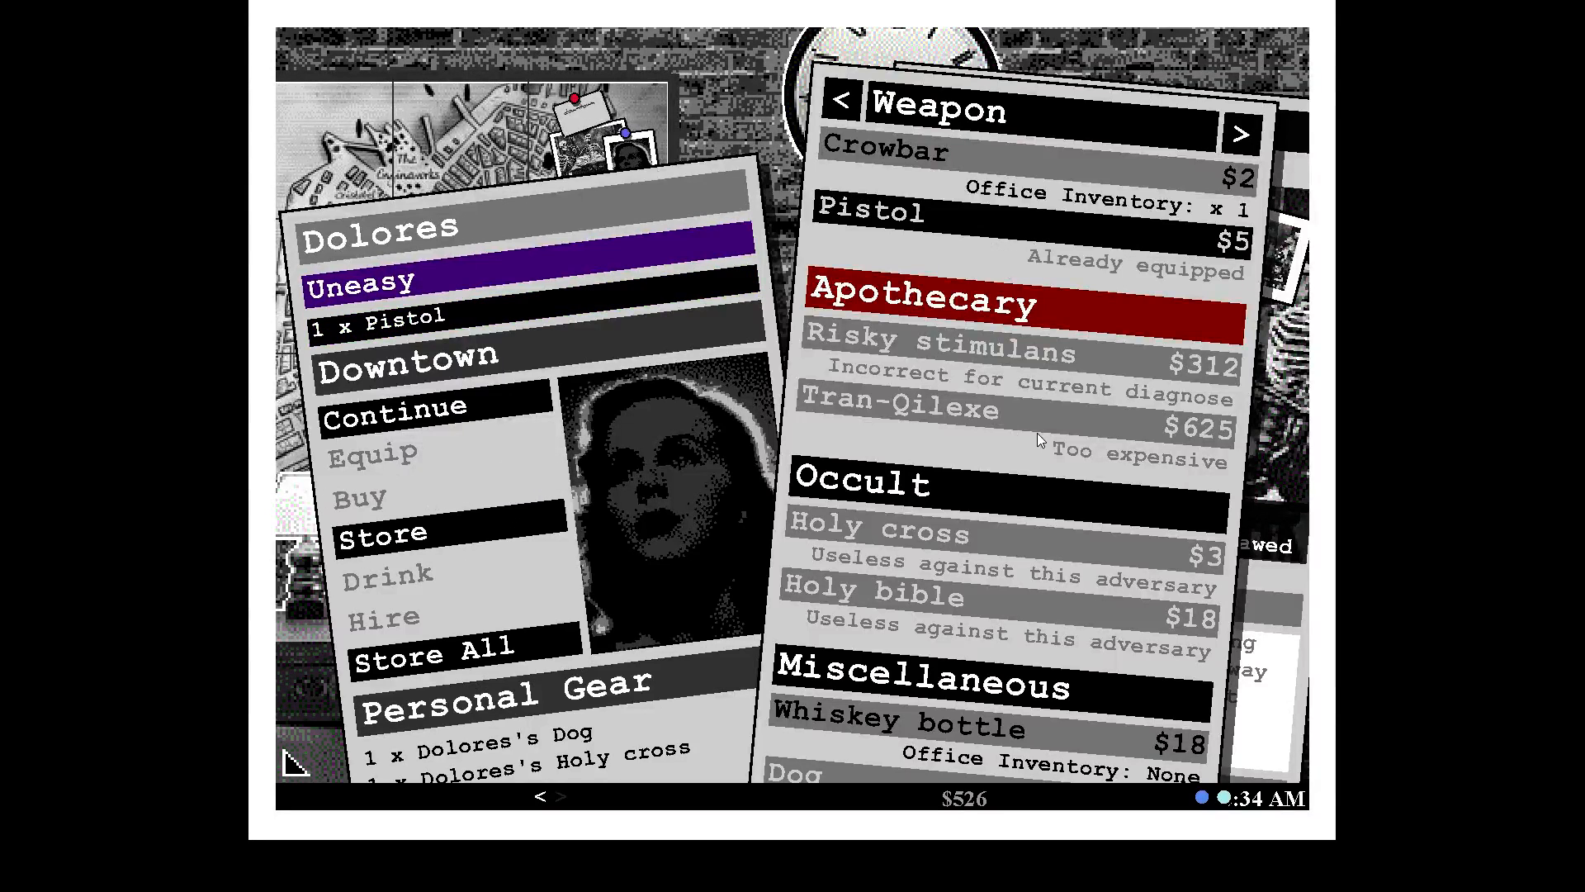
{"action": "mouse_move", "coordinate": [1240, 130]}
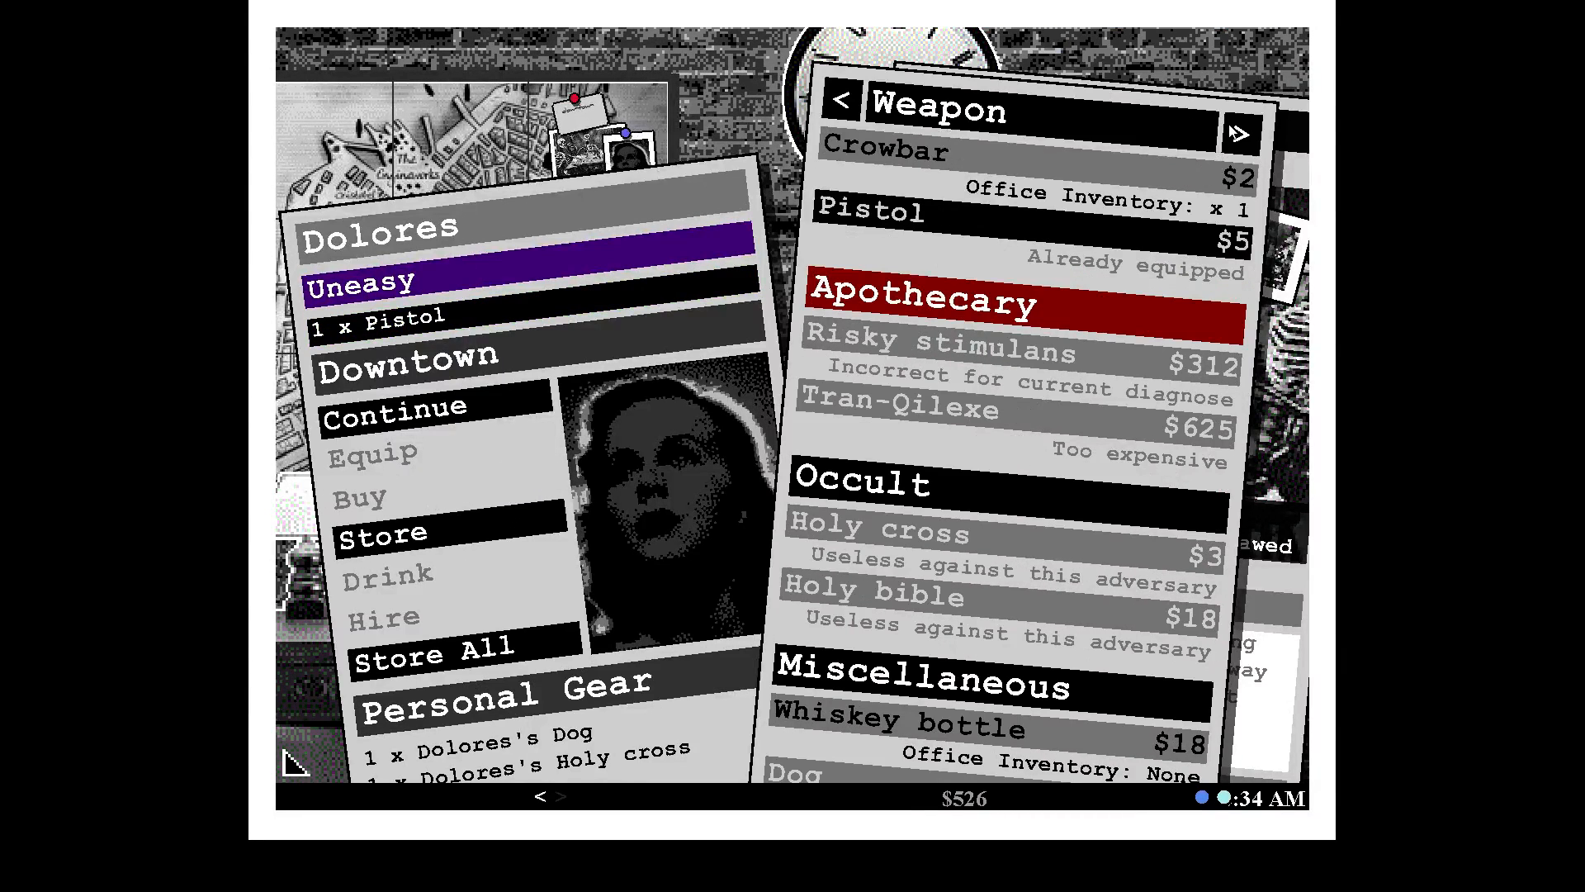
Have Dolores drink a speed potion, then return her to the office after the skeleton fight.
{"action": "left_click", "coordinate": [1240, 131]}
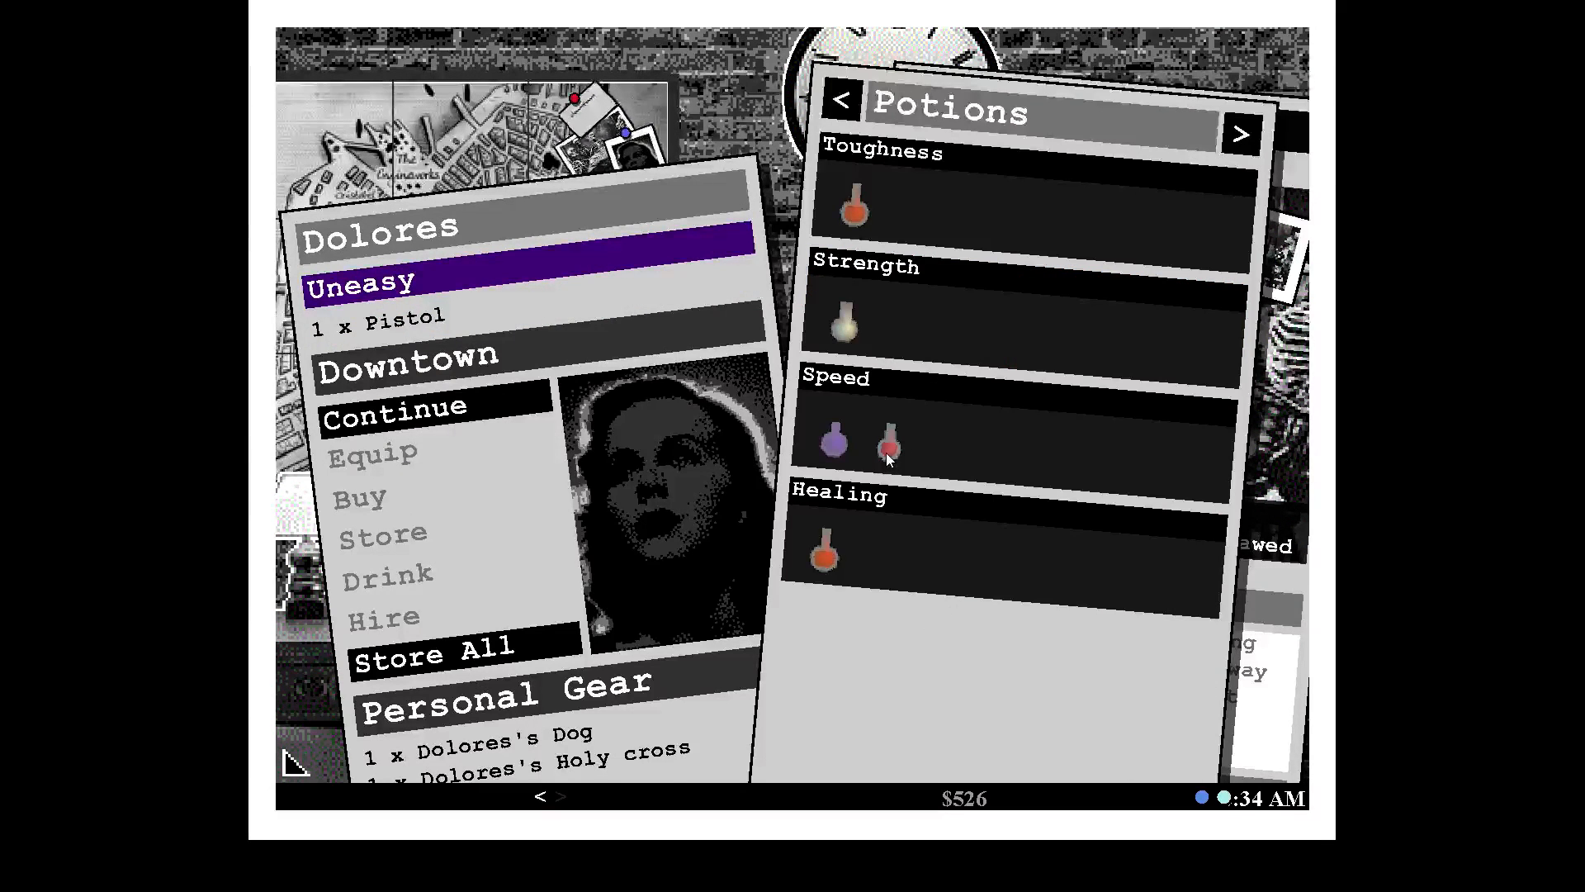
{"action": "left_click", "coordinate": [887, 440]}
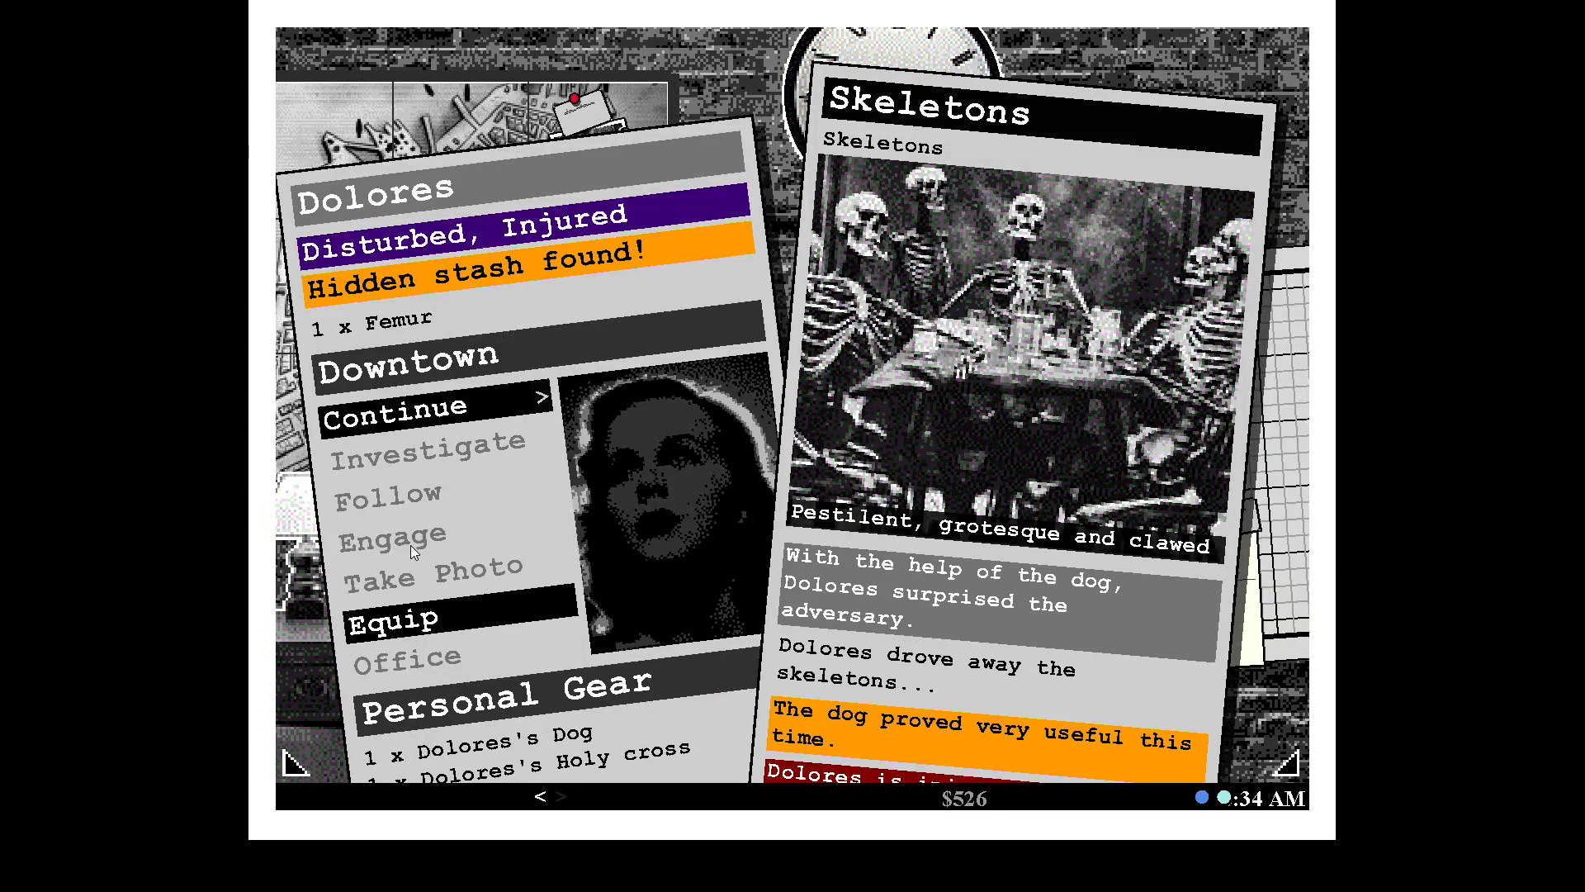
{"action": "mouse_move", "coordinate": [860, 531]}
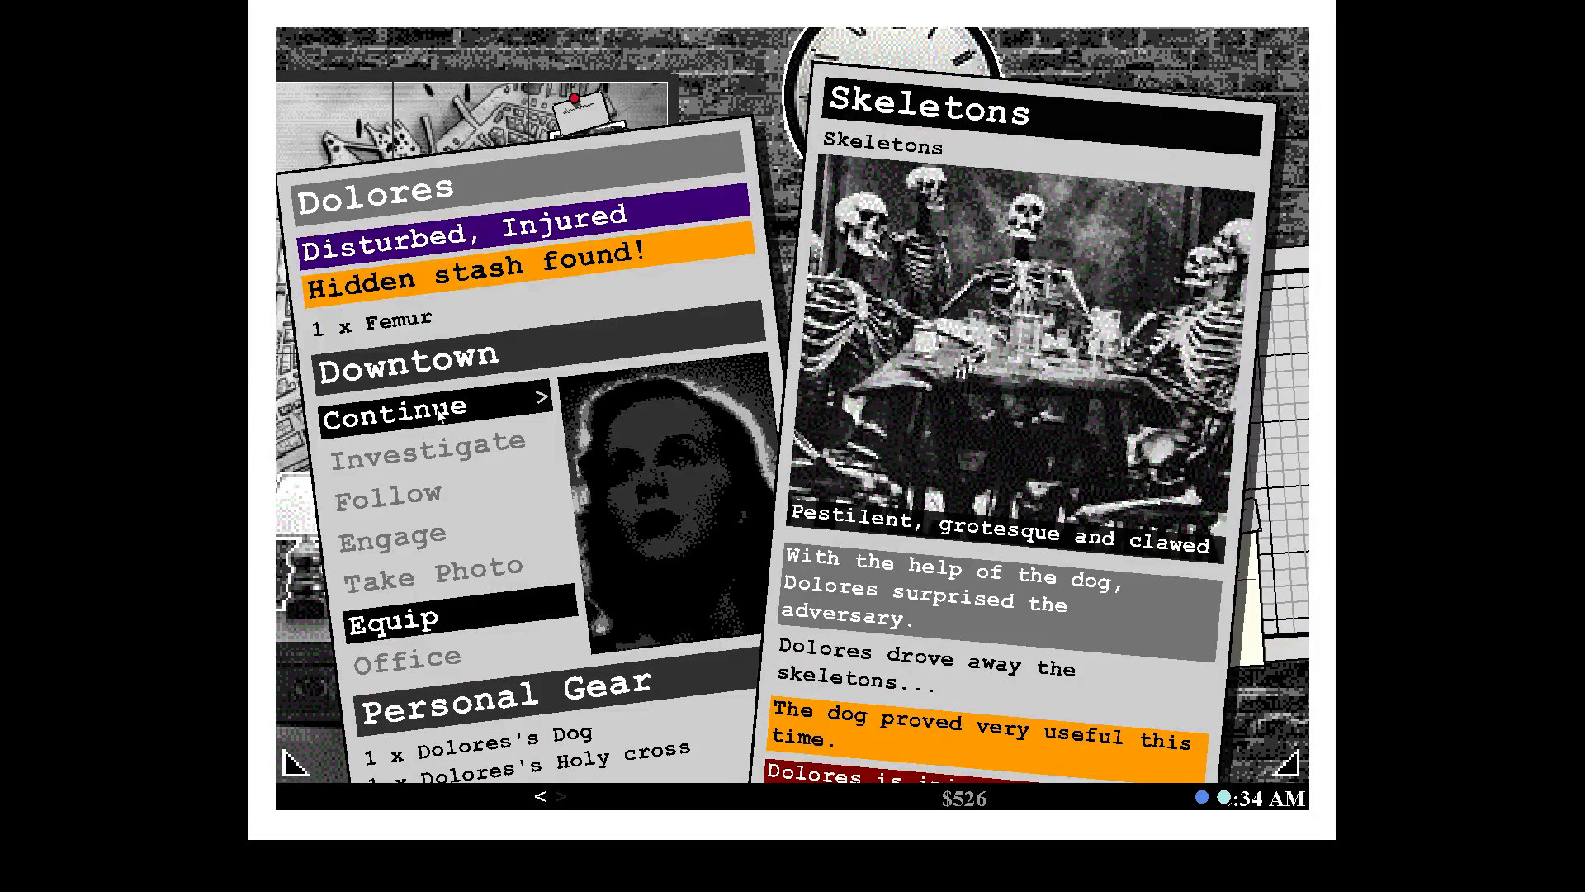
{"action": "left_click", "coordinate": [411, 419]}
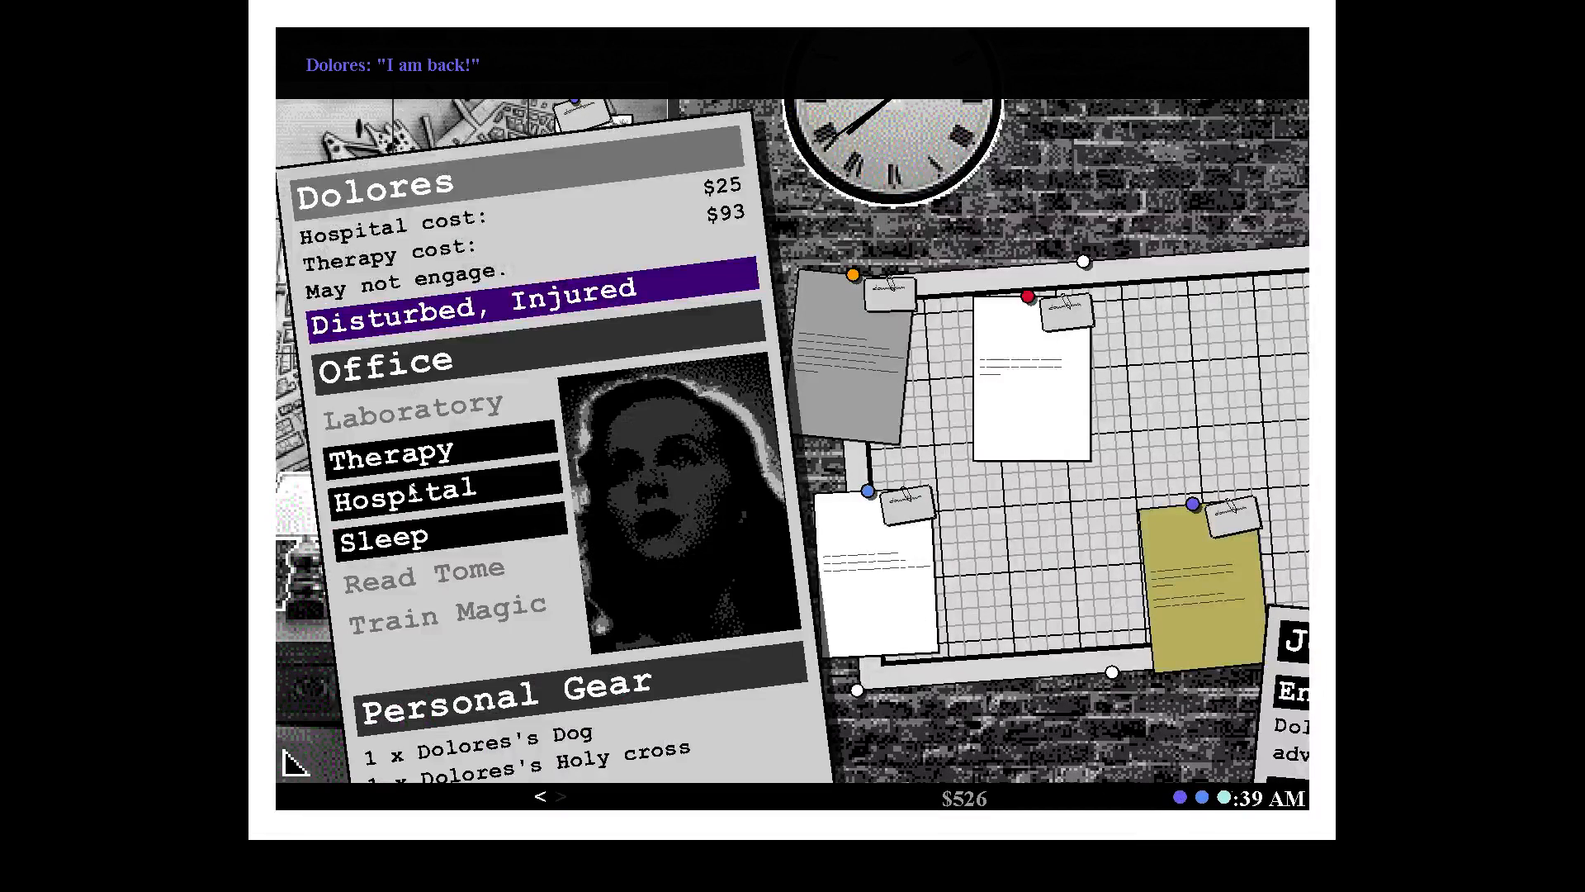
Buy a lockpick for Emily, equip it, and press on with her investigation.
{"action": "left_click", "coordinate": [415, 487]}
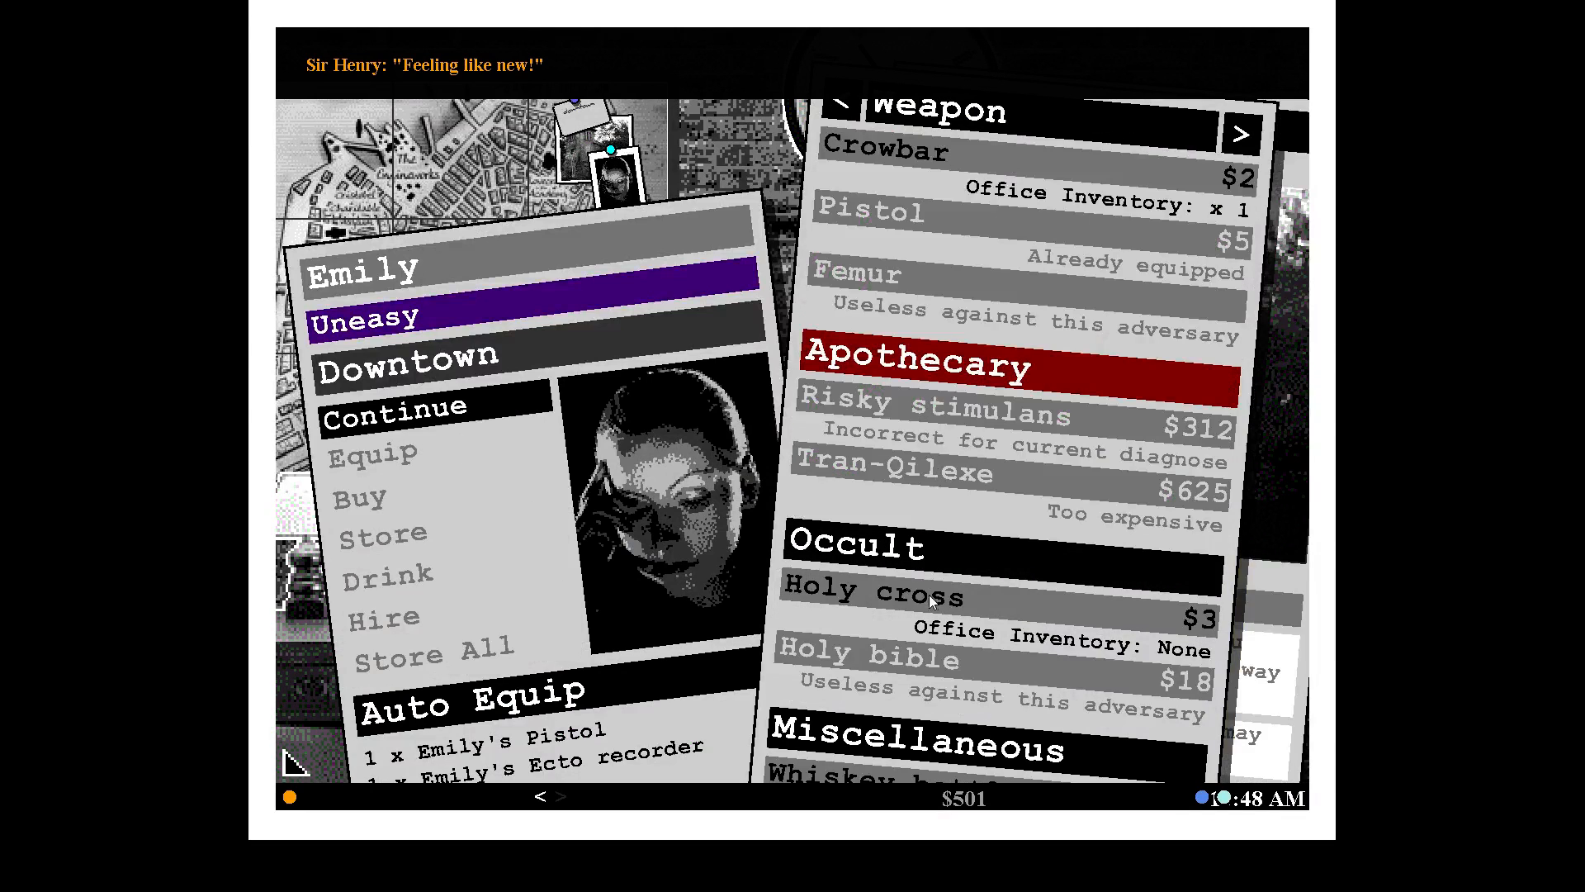
{"action": "scroll", "scroll_direction": "down", "scroll_amount": 3}
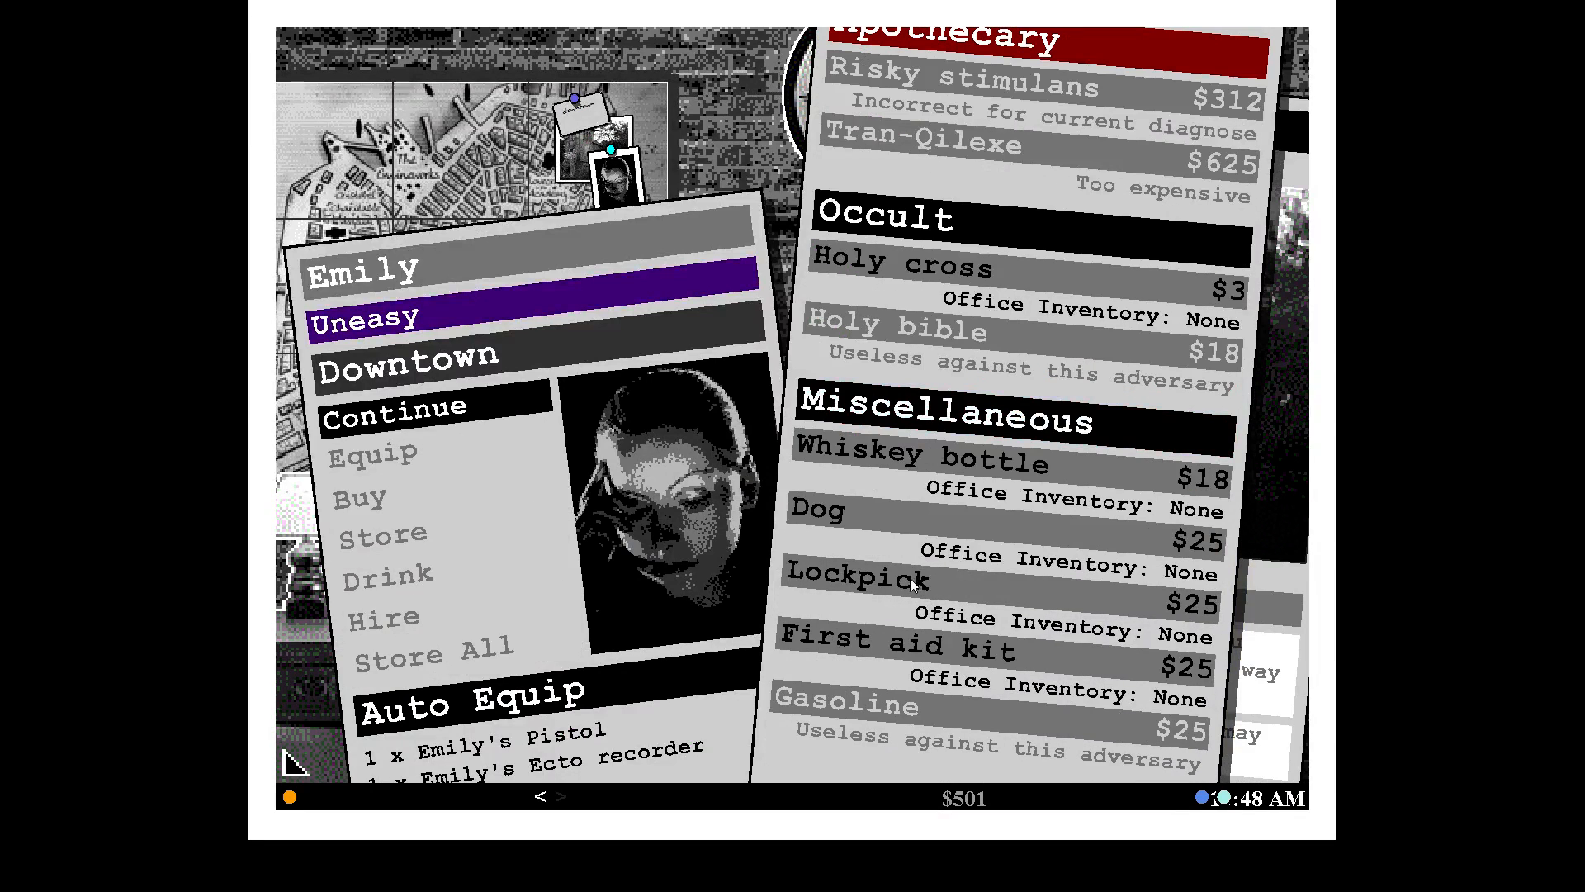
{"action": "left_click", "coordinate": [860, 580]}
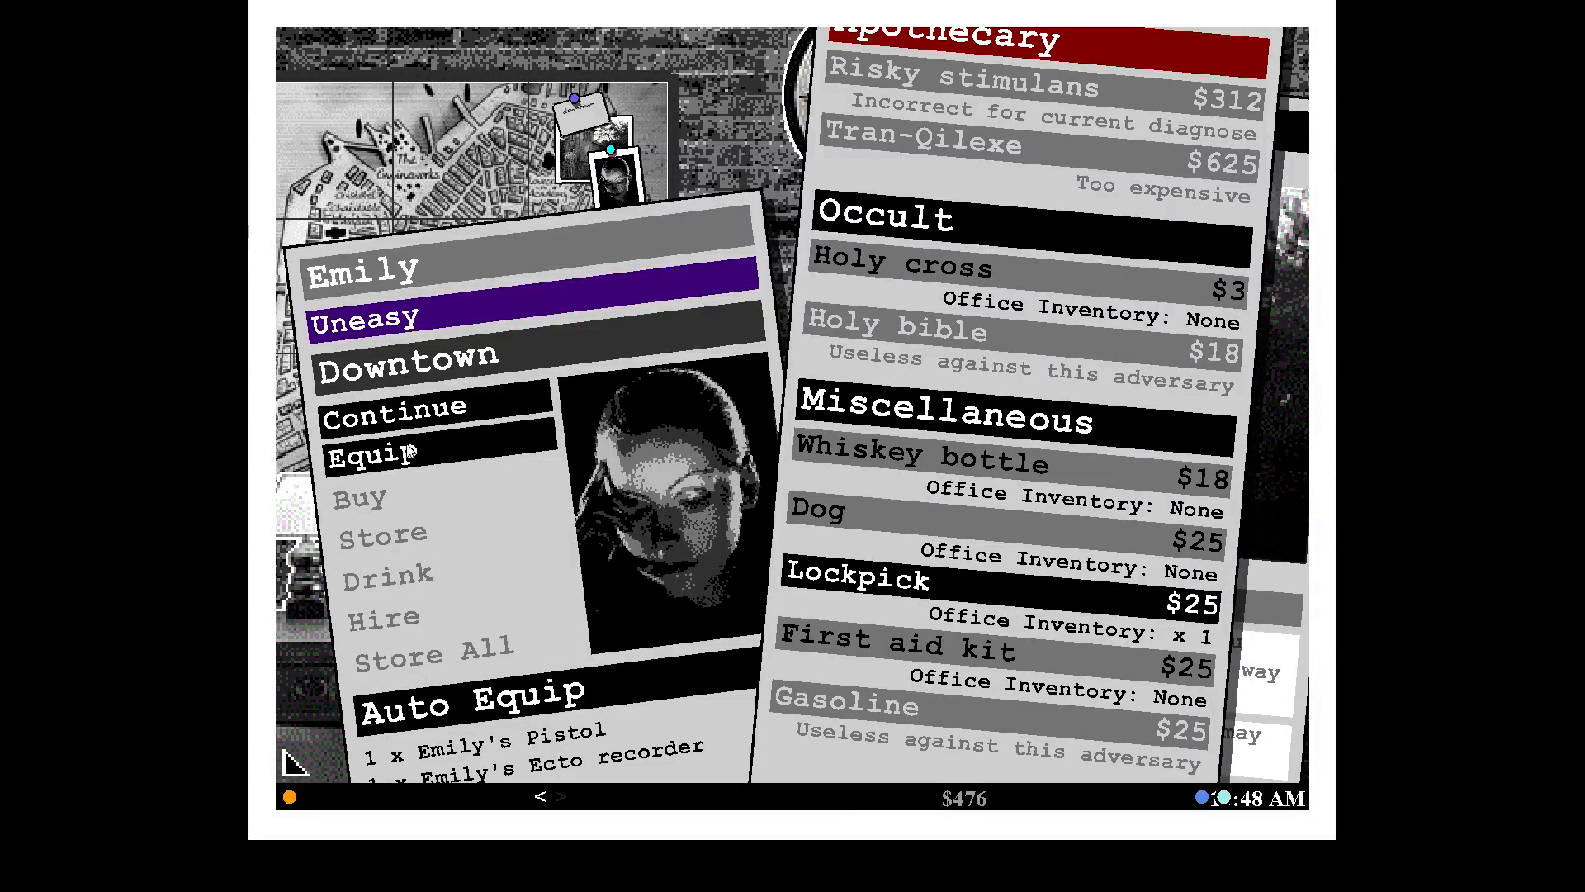
{"action": "left_click", "coordinate": [374, 453]}
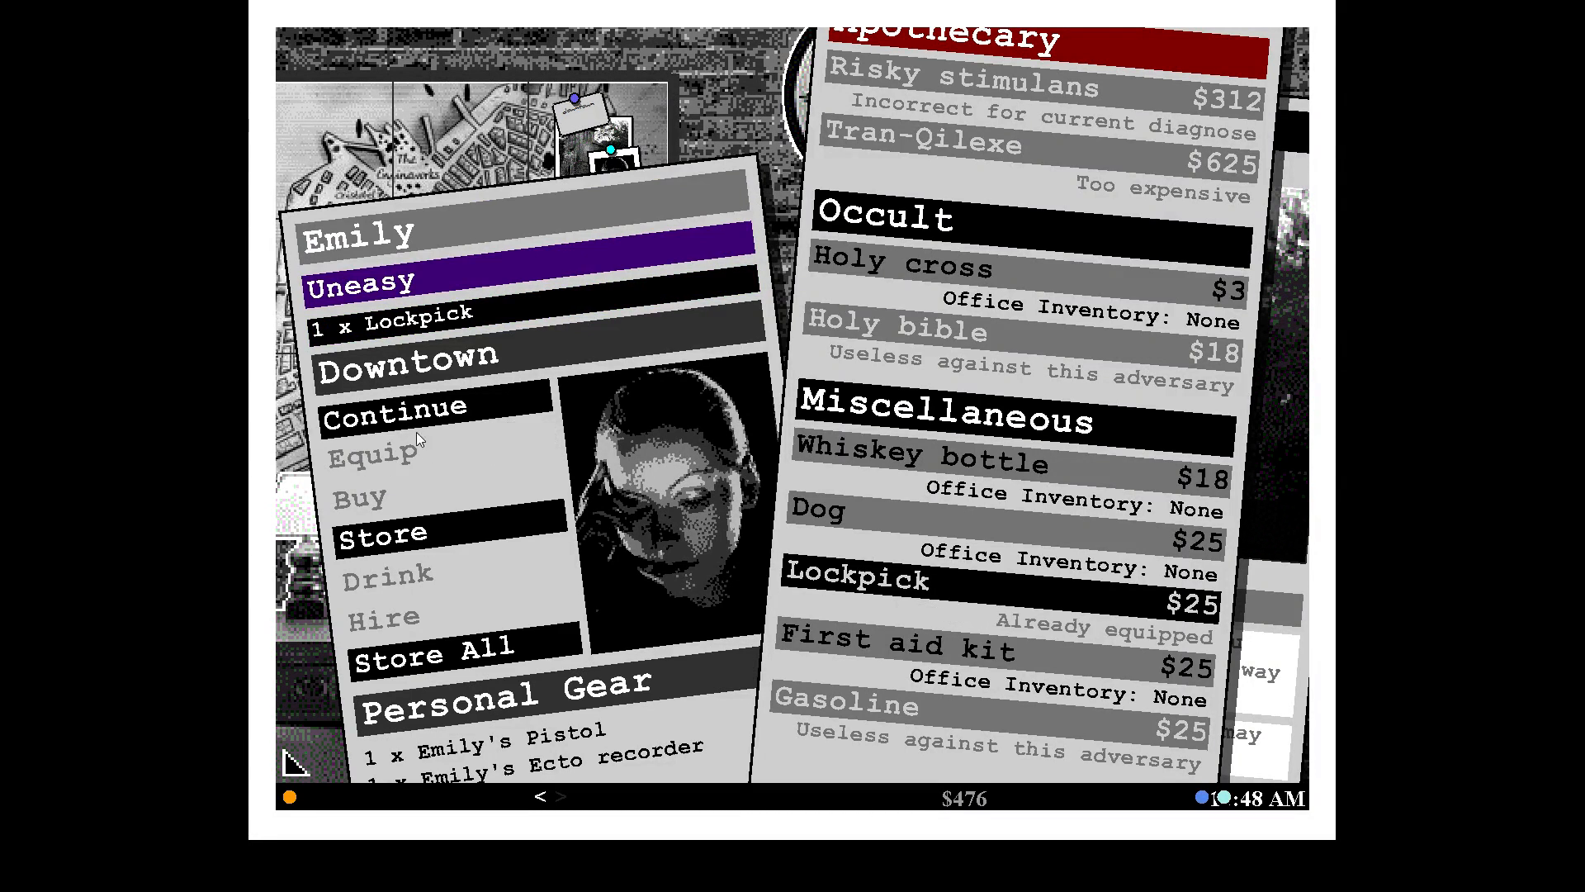
{"action": "left_click", "coordinate": [393, 412]}
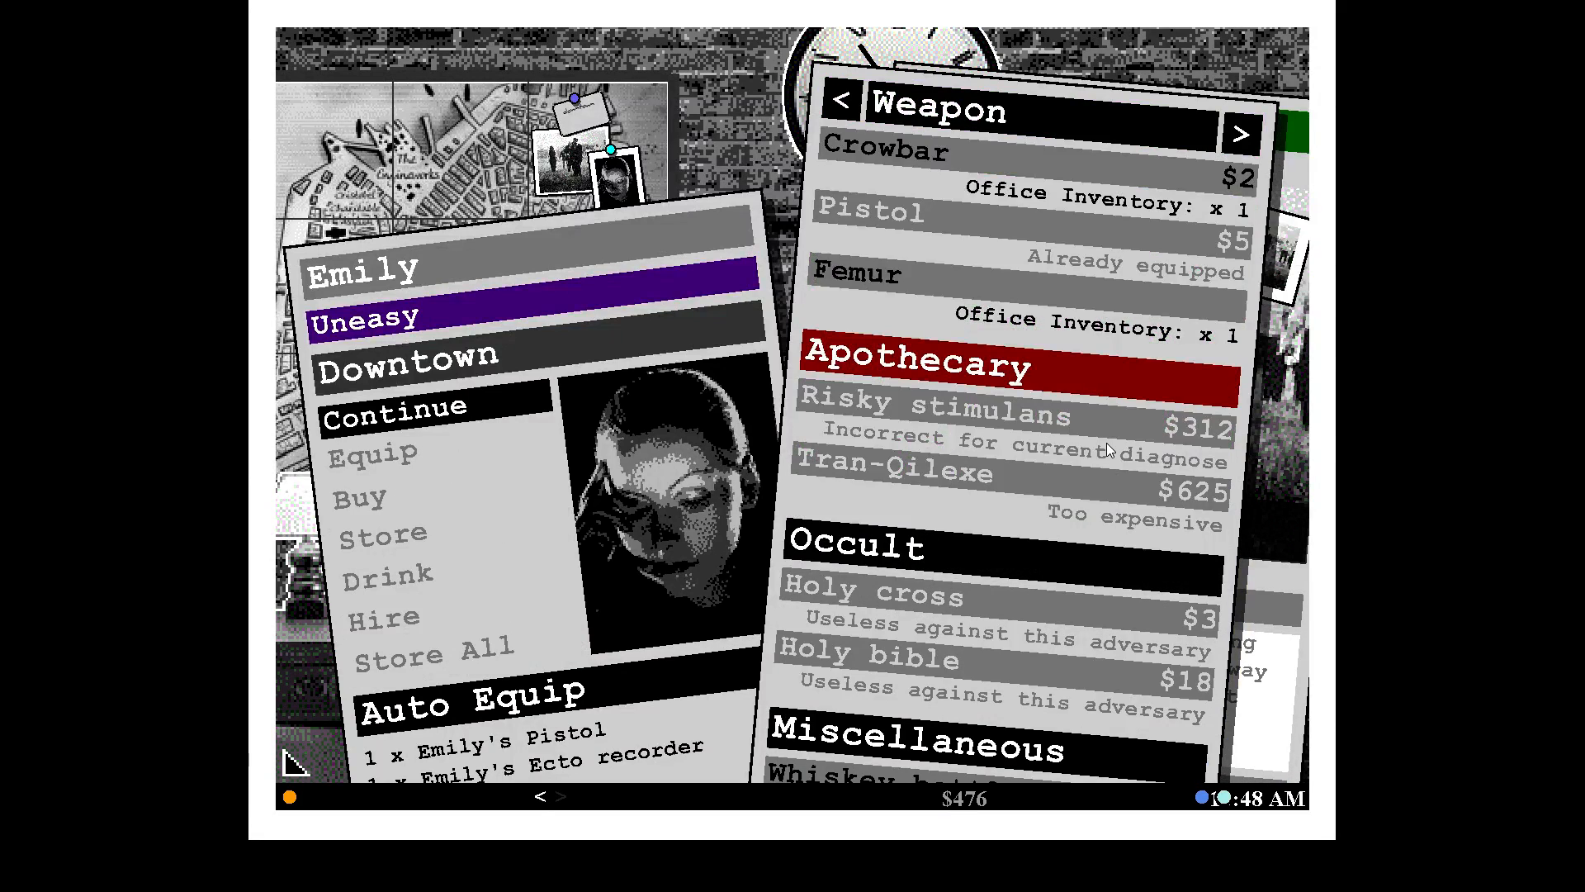
Browse to the next page of purchasable gear to find the dog.
{"action": "scroll", "scroll_direction": "down", "scroll_amount": 3}
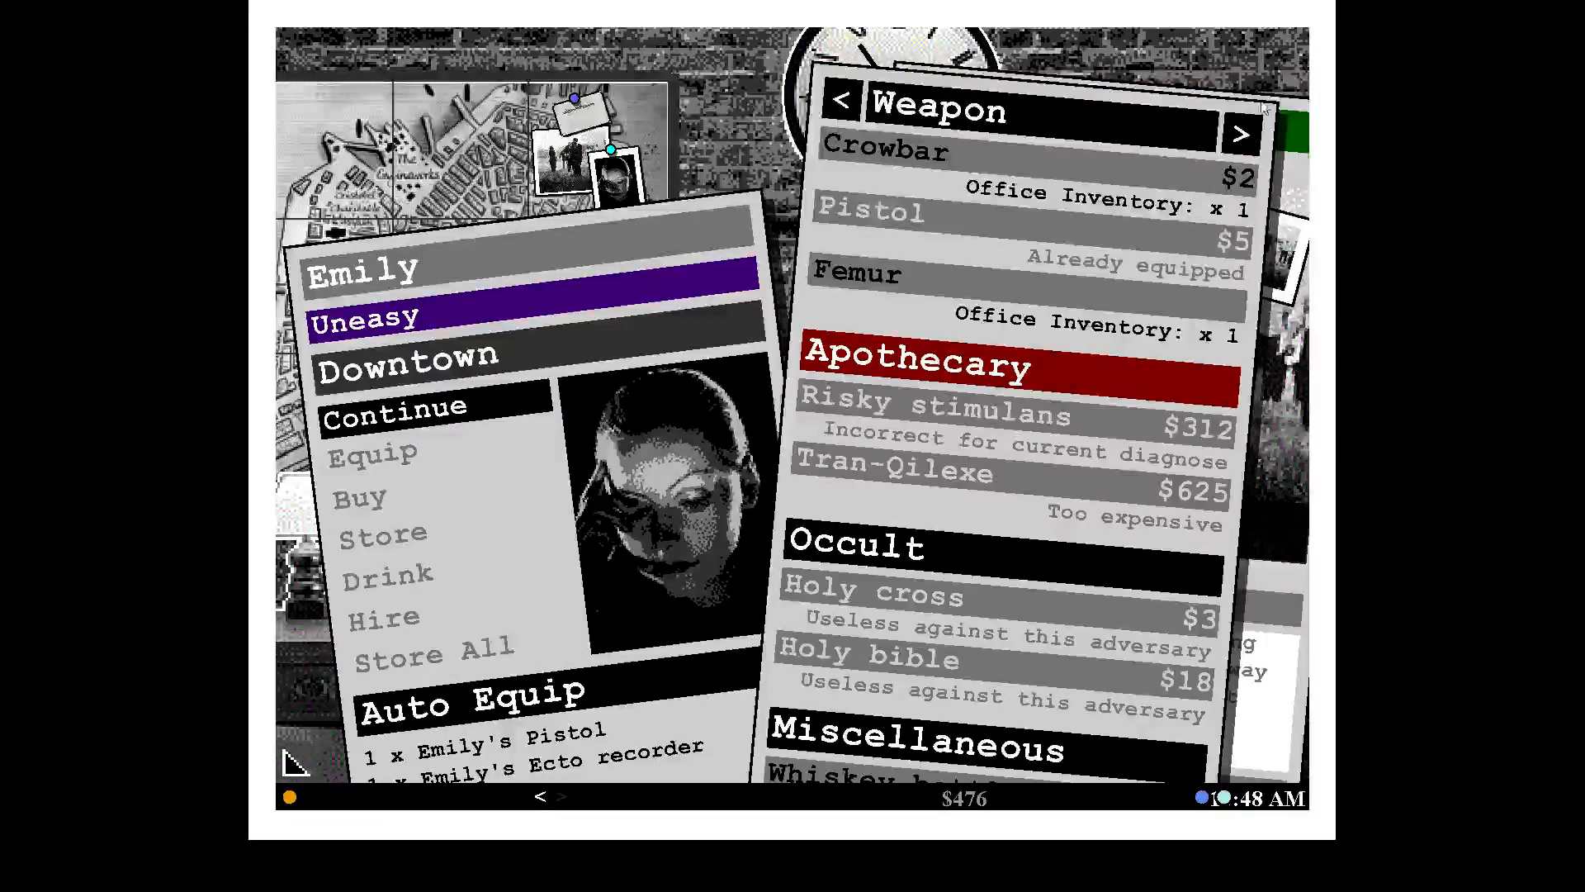
{"action": "left_click", "coordinate": [1238, 131]}
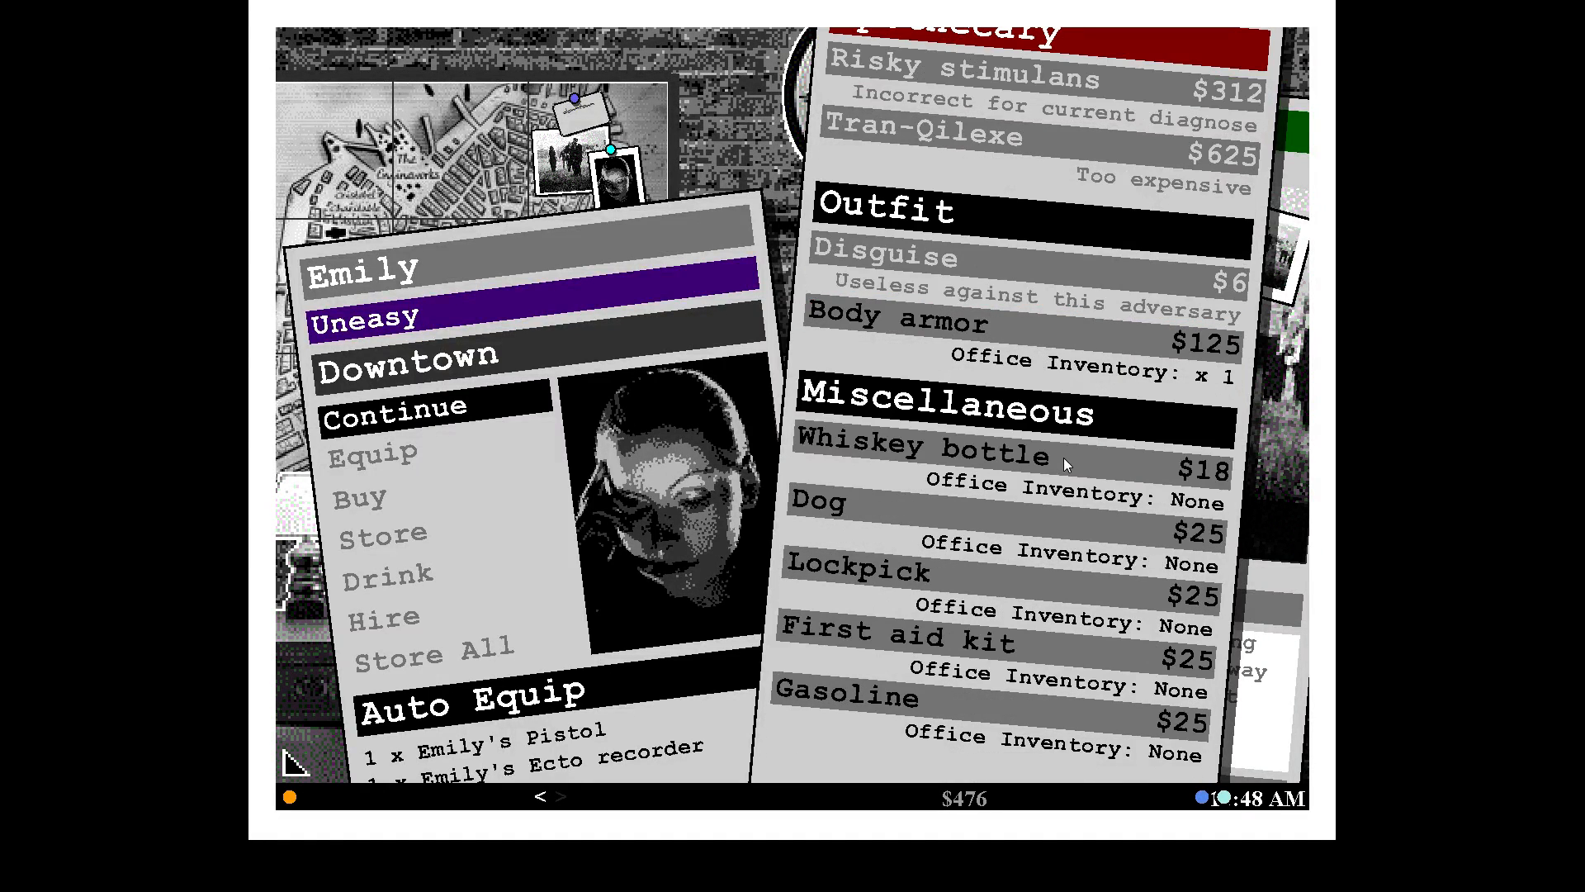
{"action": "mouse_move", "coordinate": [456, 491]}
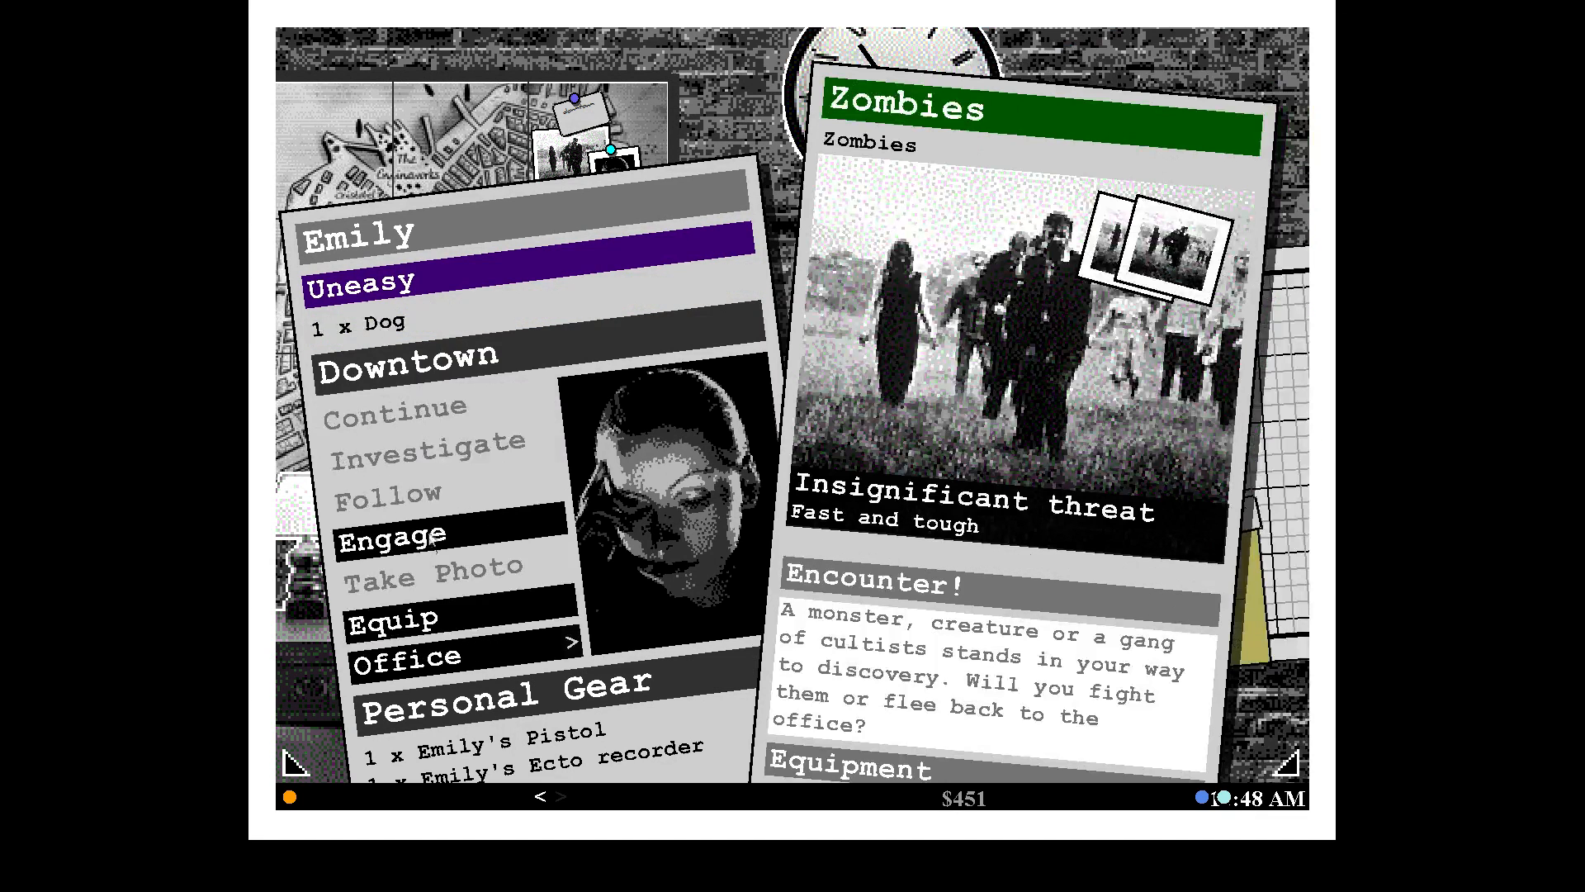
Engage the zombies, then review Emily's gear and potions for the magic barrier.
{"action": "left_click", "coordinate": [391, 537]}
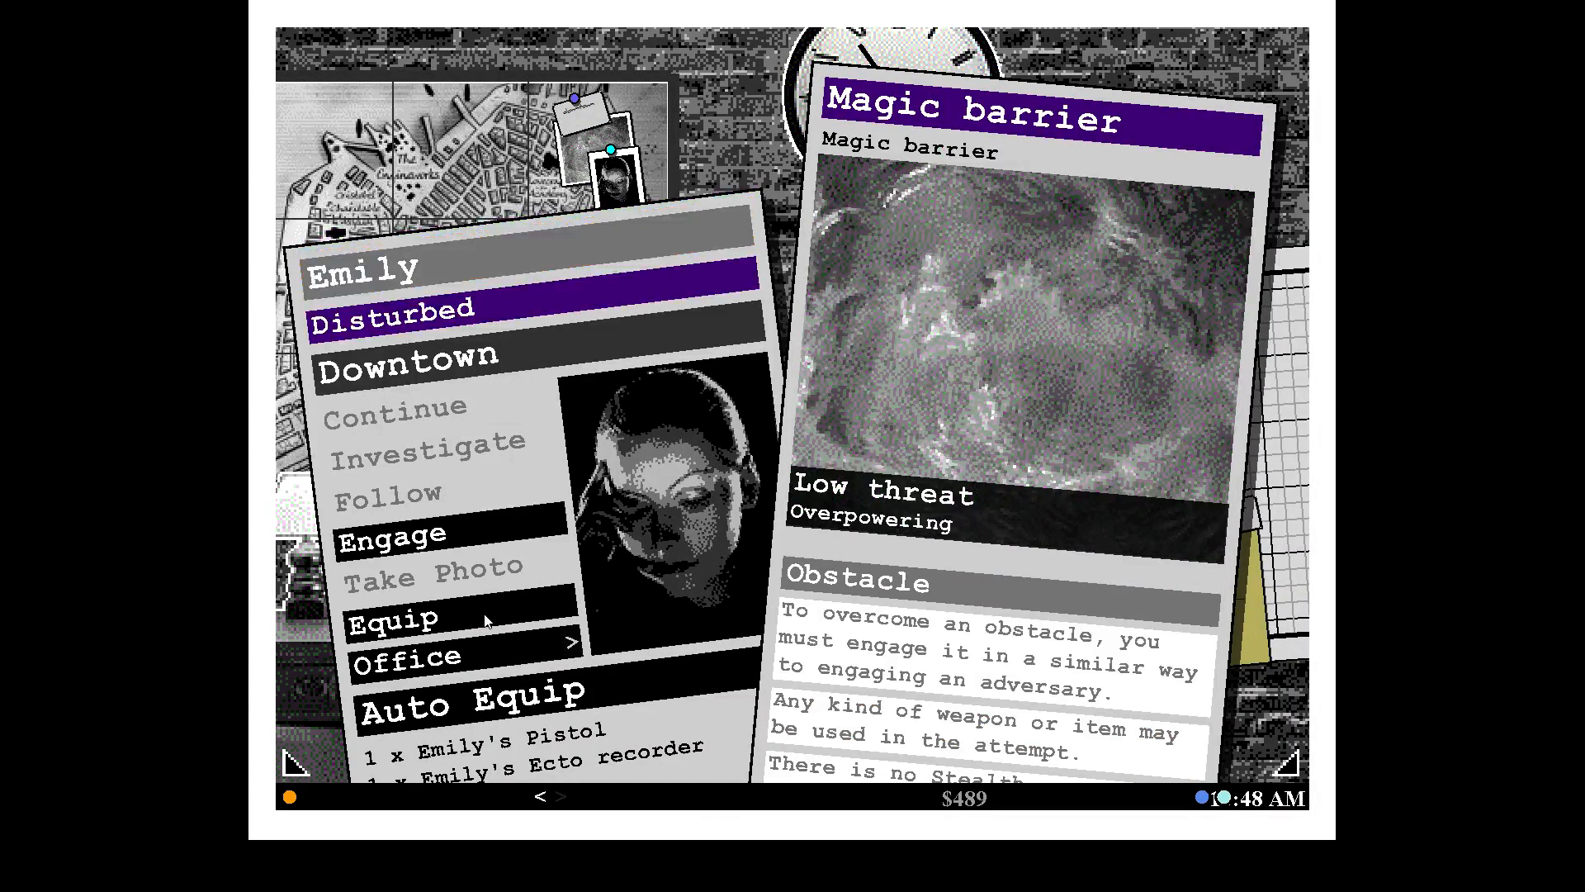
{"action": "left_click", "coordinate": [392, 620]}
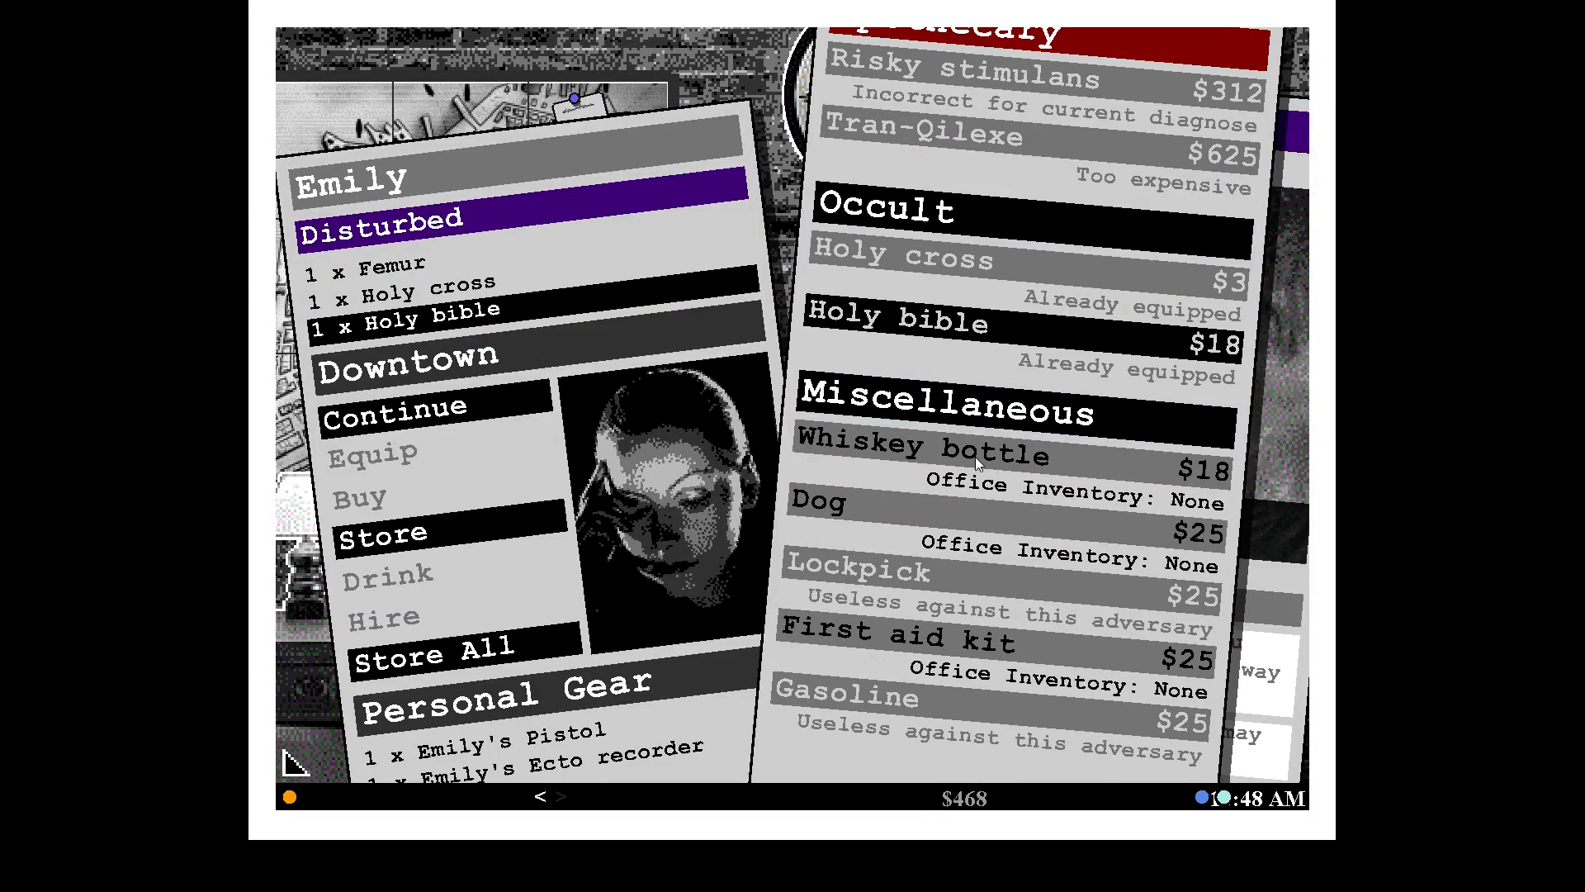
{"action": "mouse_move", "coordinate": [904, 644]}
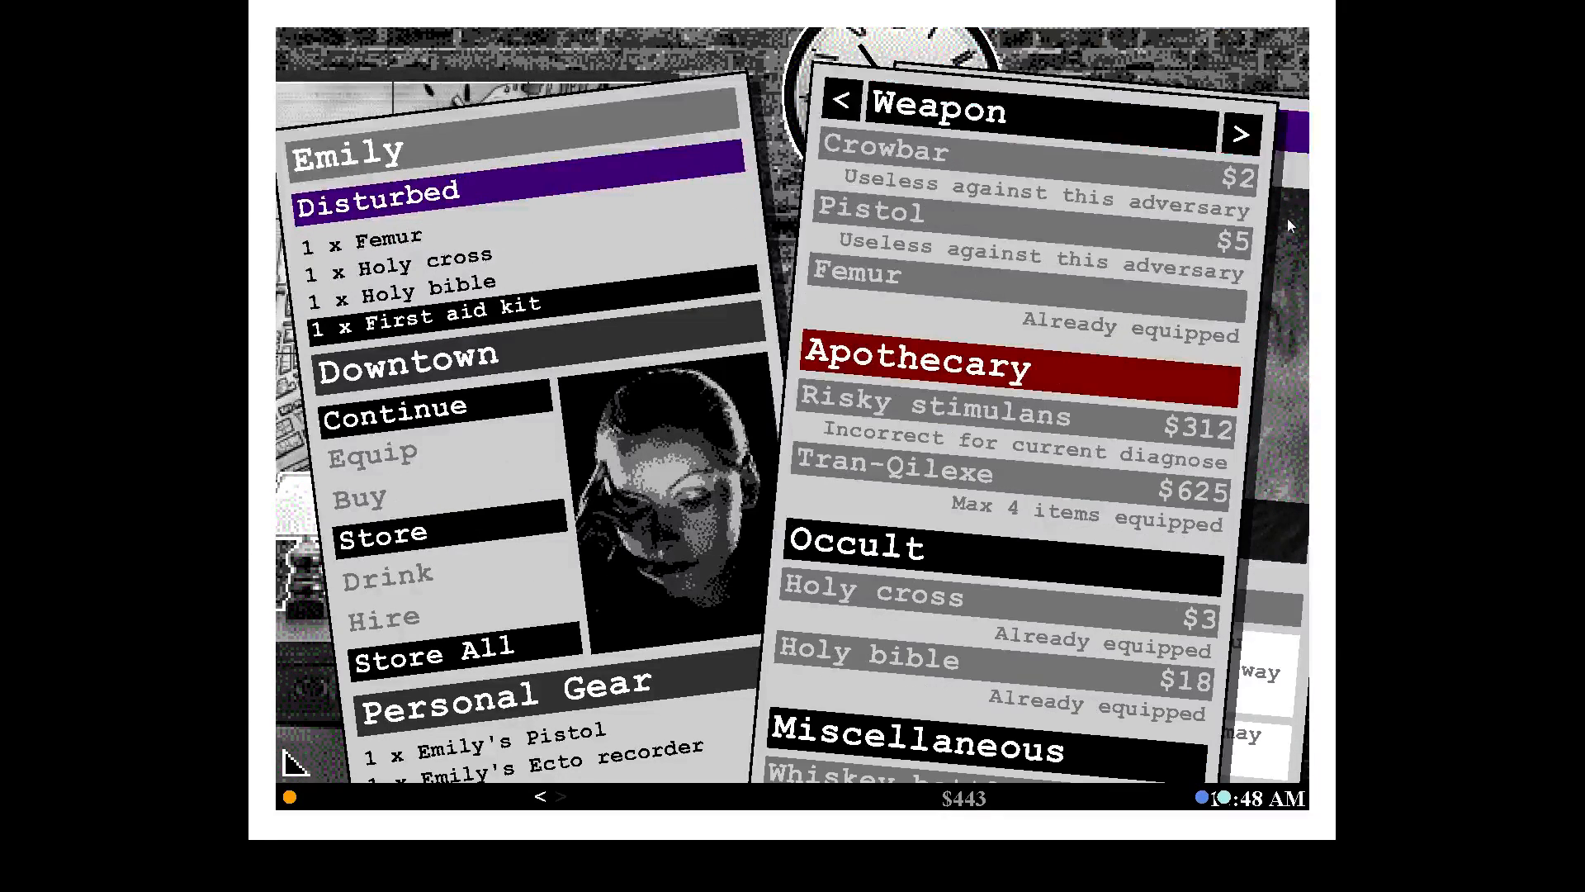
{"action": "left_click", "coordinate": [1242, 131]}
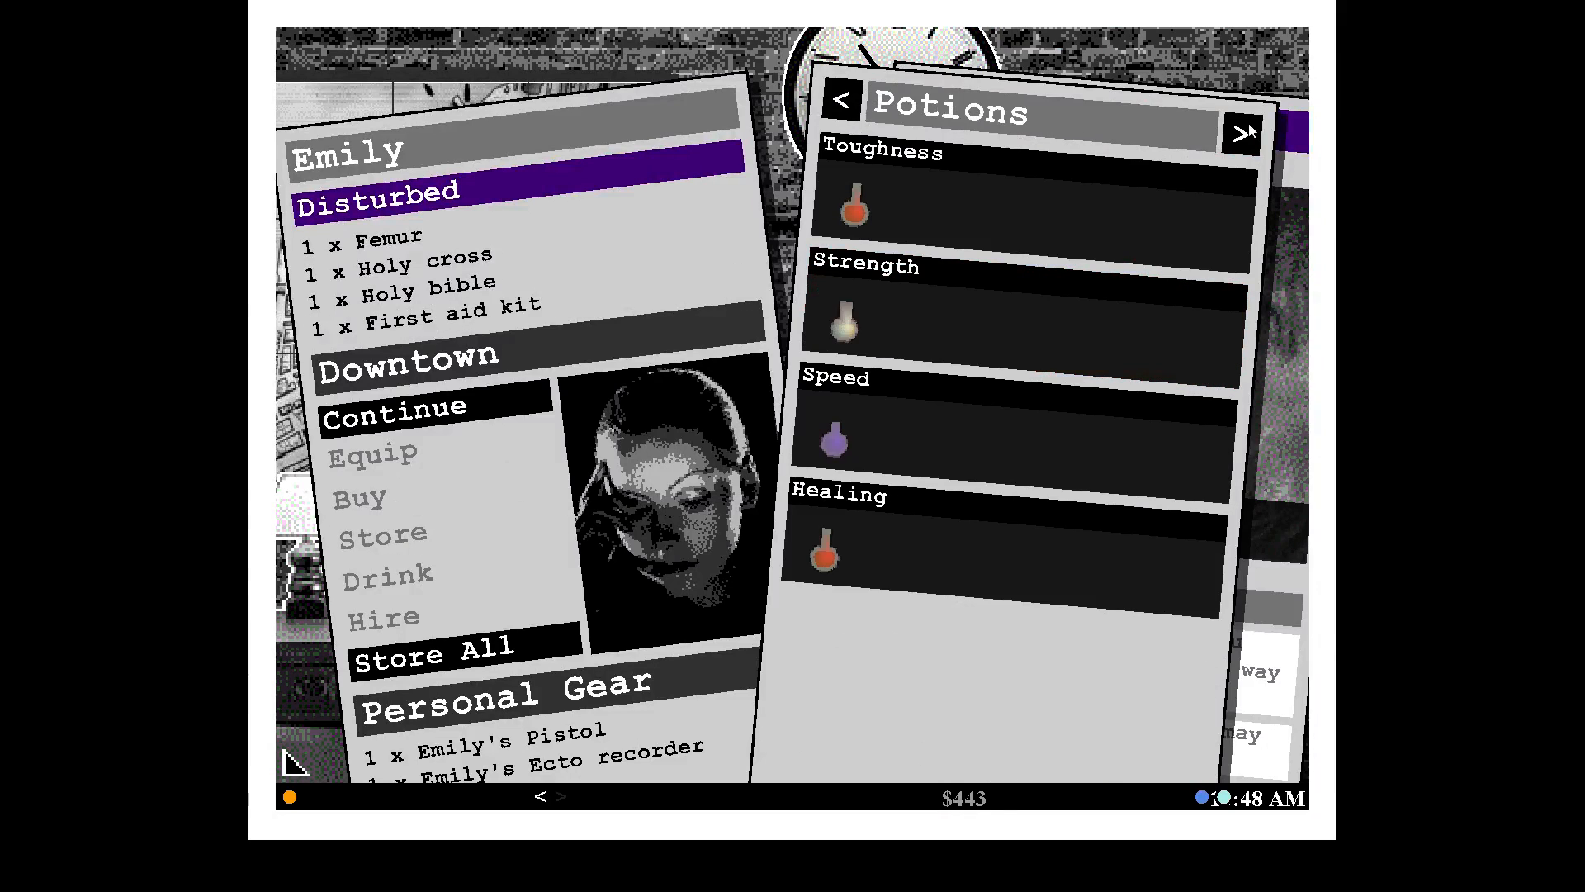
{"action": "mouse_move", "coordinate": [960, 379]}
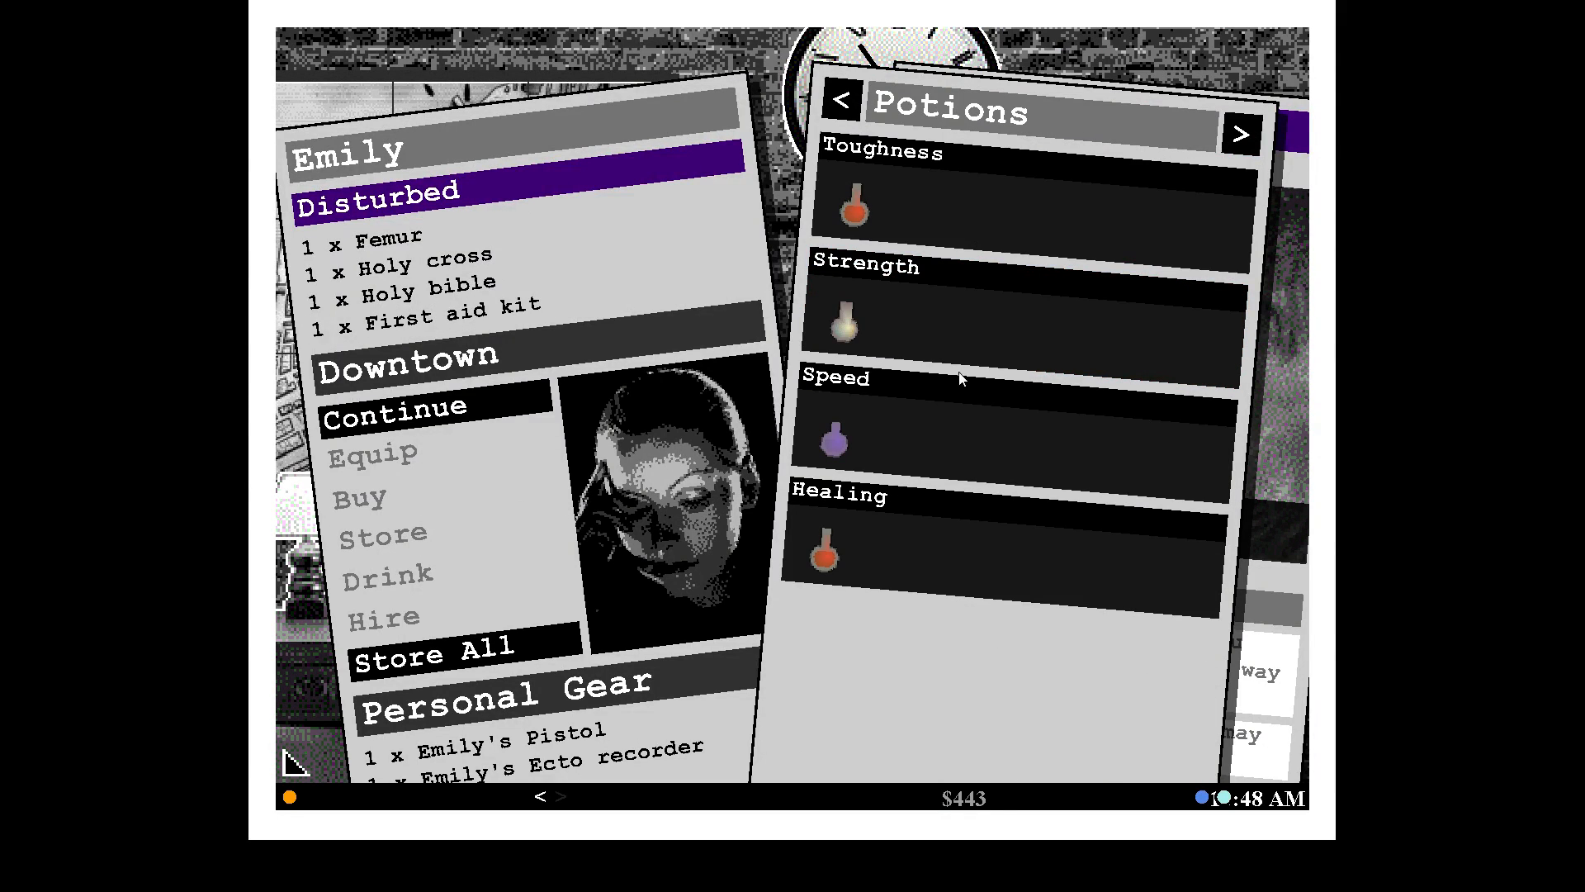
{"action": "mouse_move", "coordinate": [510, 560]}
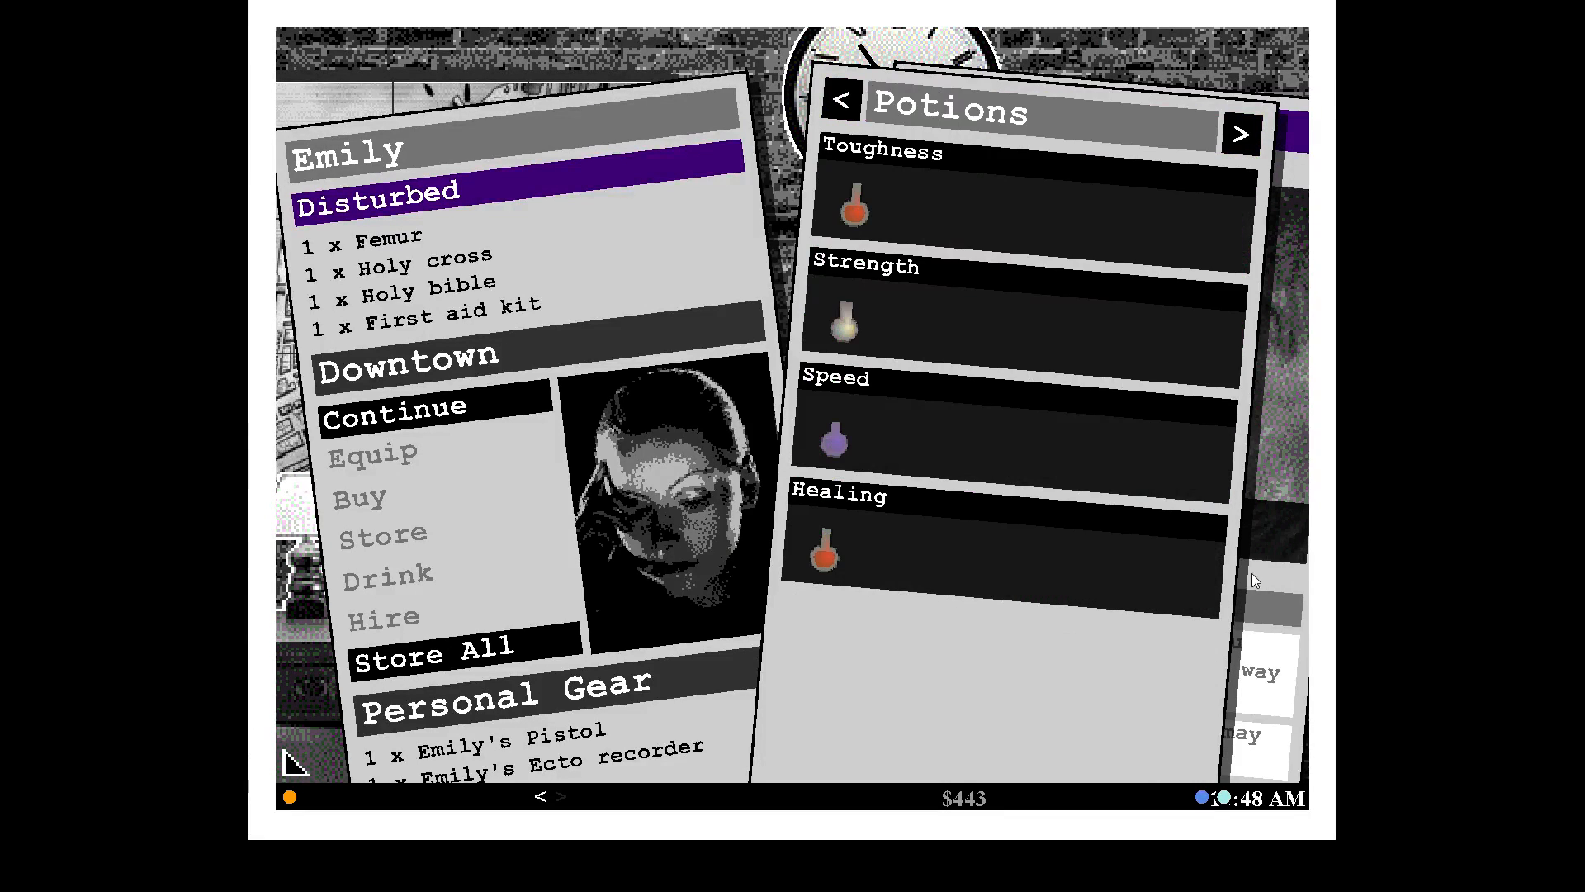
{"action": "mouse_move", "coordinate": [887, 375]}
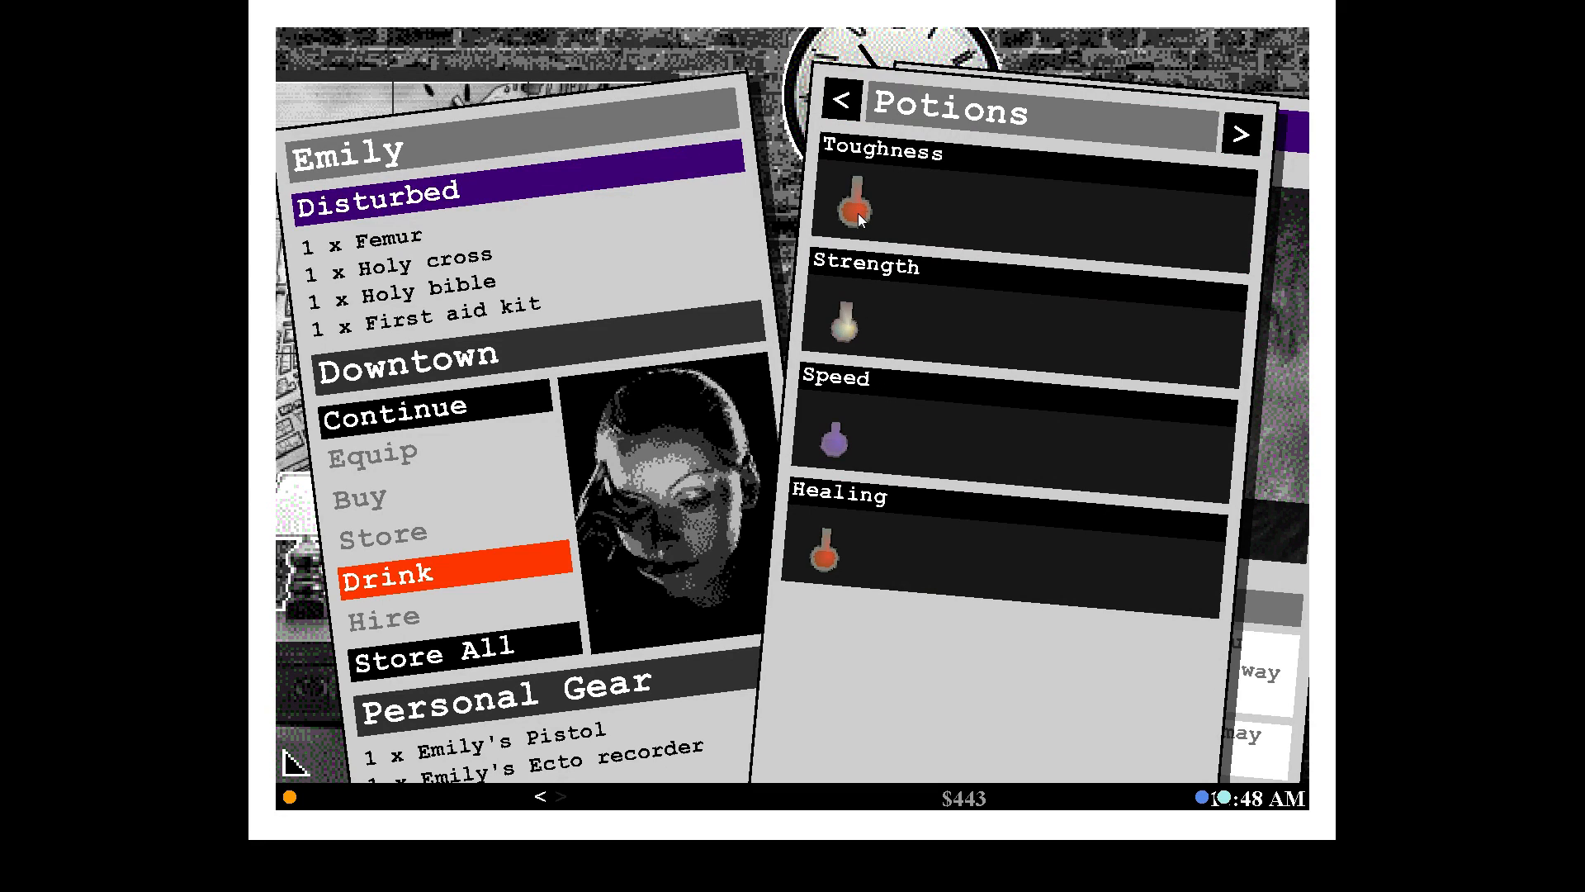
{"action": "mouse_move", "coordinate": [471, 572]}
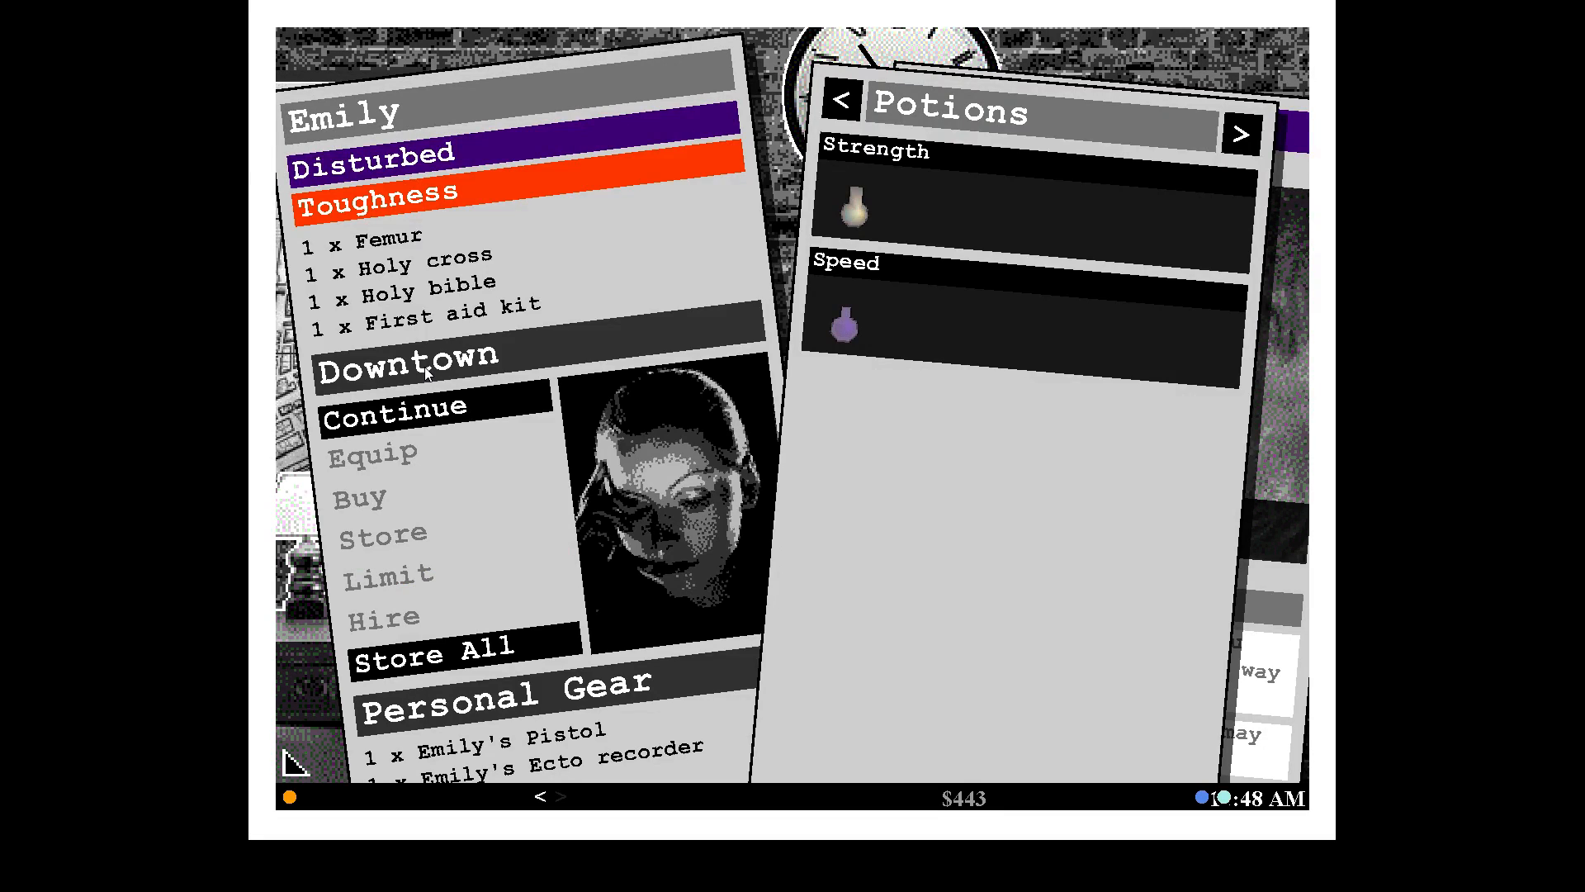
{"action": "mouse_move", "coordinate": [854, 332]}
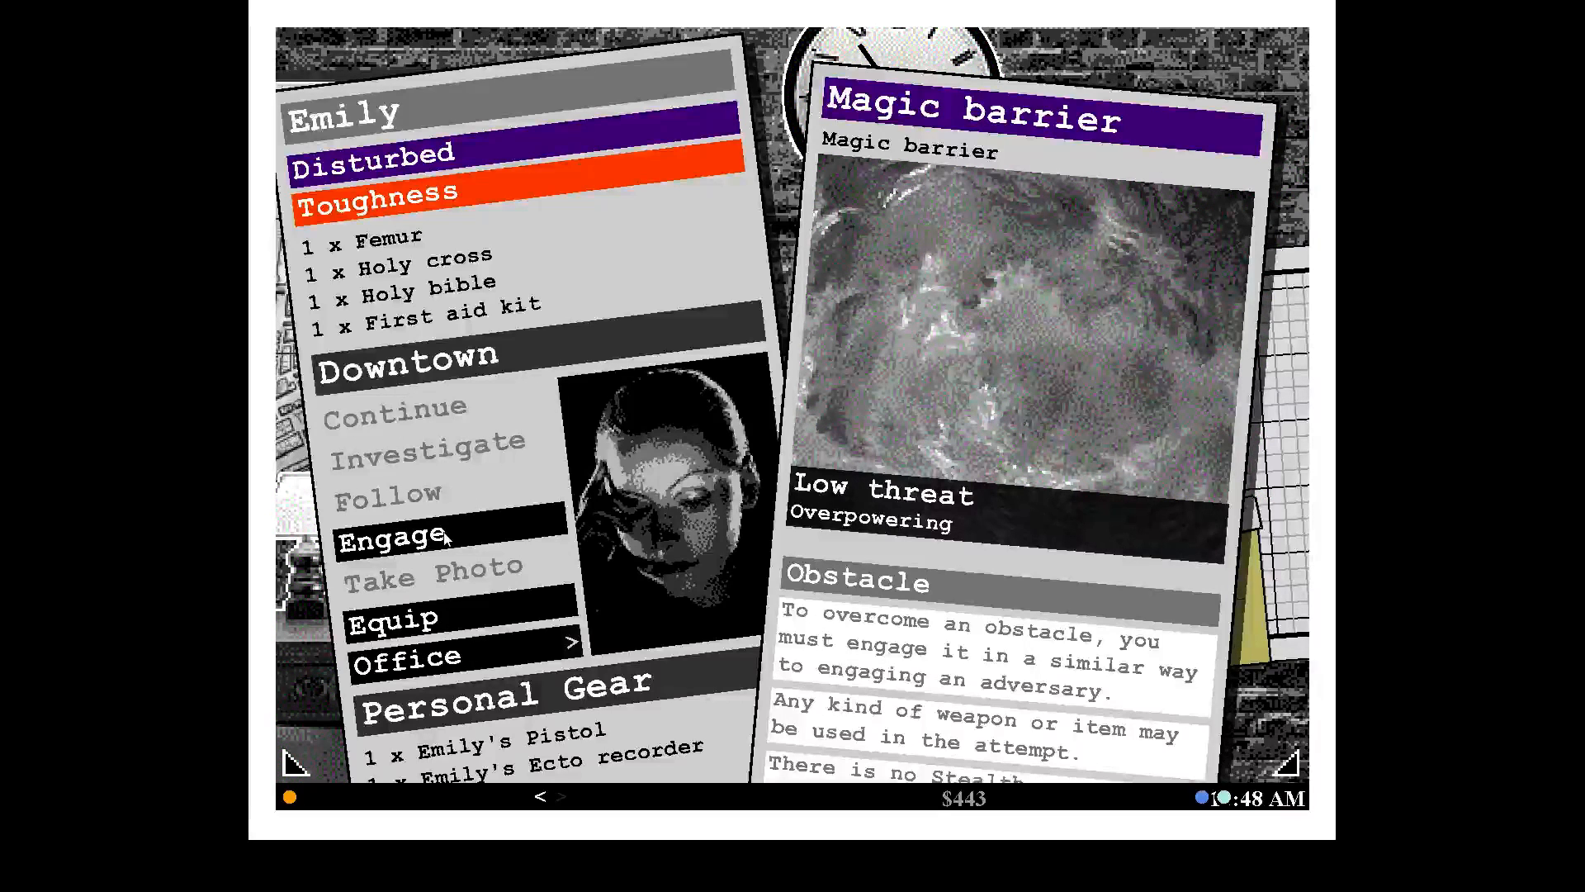
Engage the magic barrier with the holy cross and continue to Asa Castillo's hideout.
{"action": "left_click", "coordinate": [388, 536]}
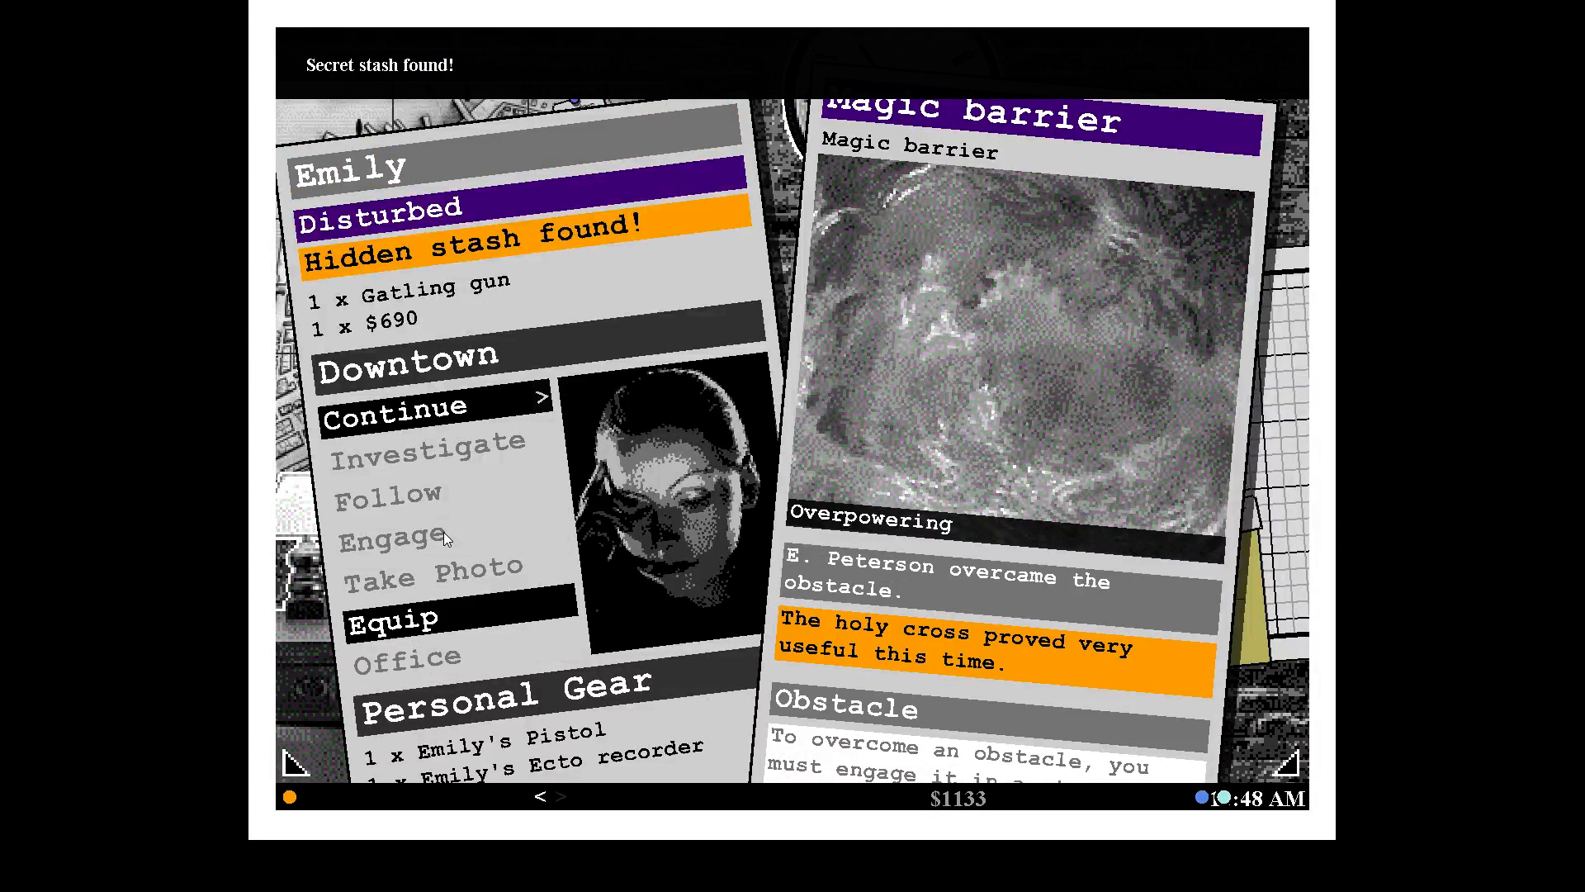
{"action": "mouse_move", "coordinate": [443, 482]}
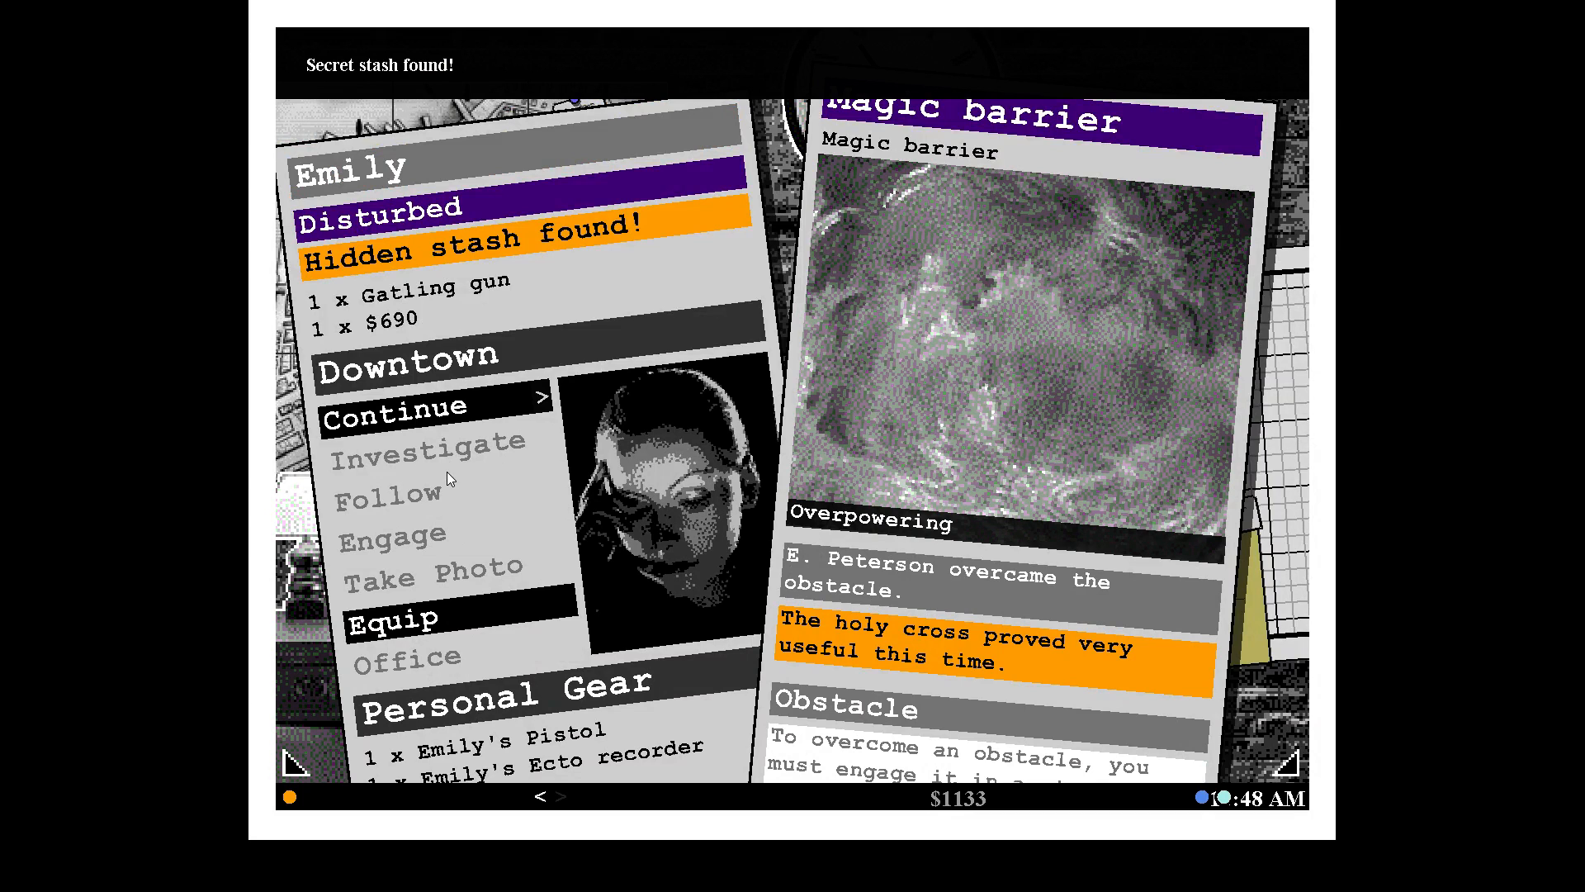
{"action": "mouse_move", "coordinate": [470, 414]}
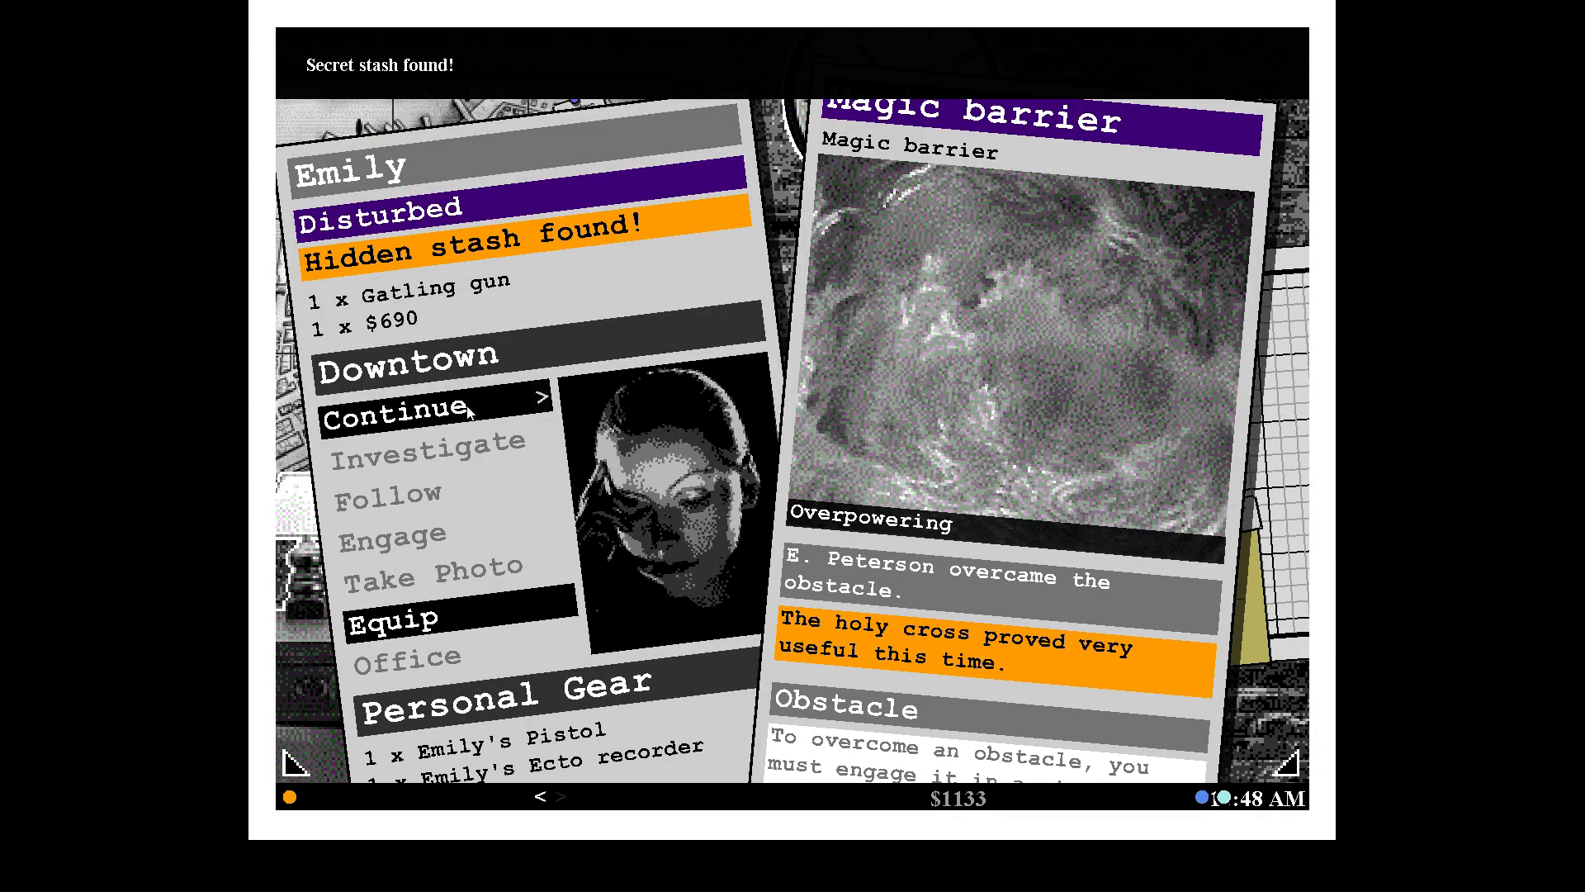
{"action": "left_click", "coordinate": [414, 414]}
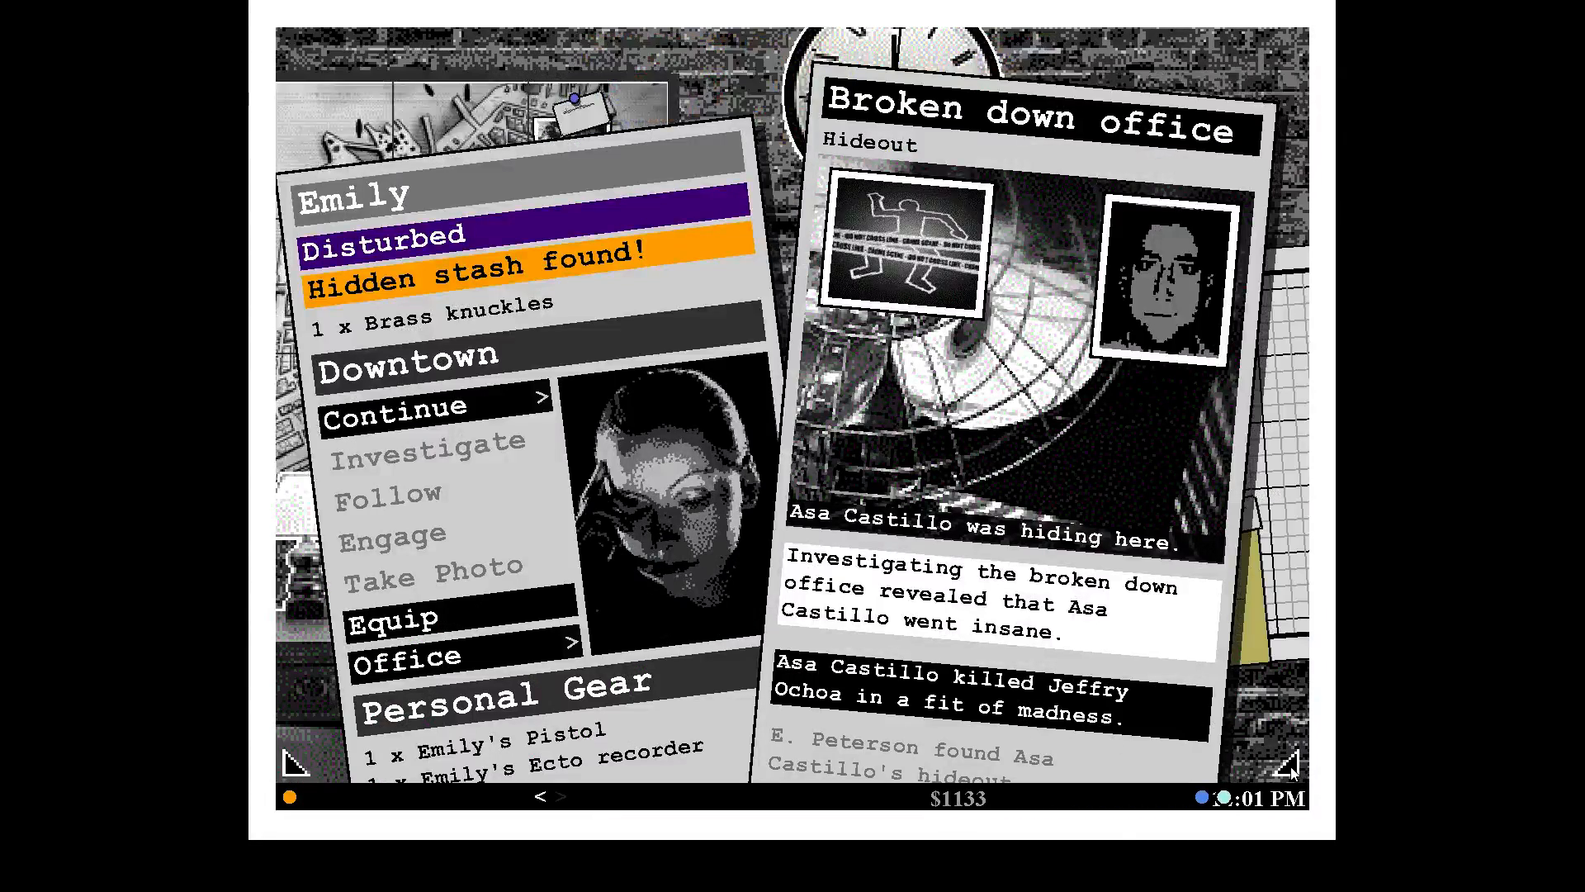
{"action": "mouse_move", "coordinate": [1115, 618]}
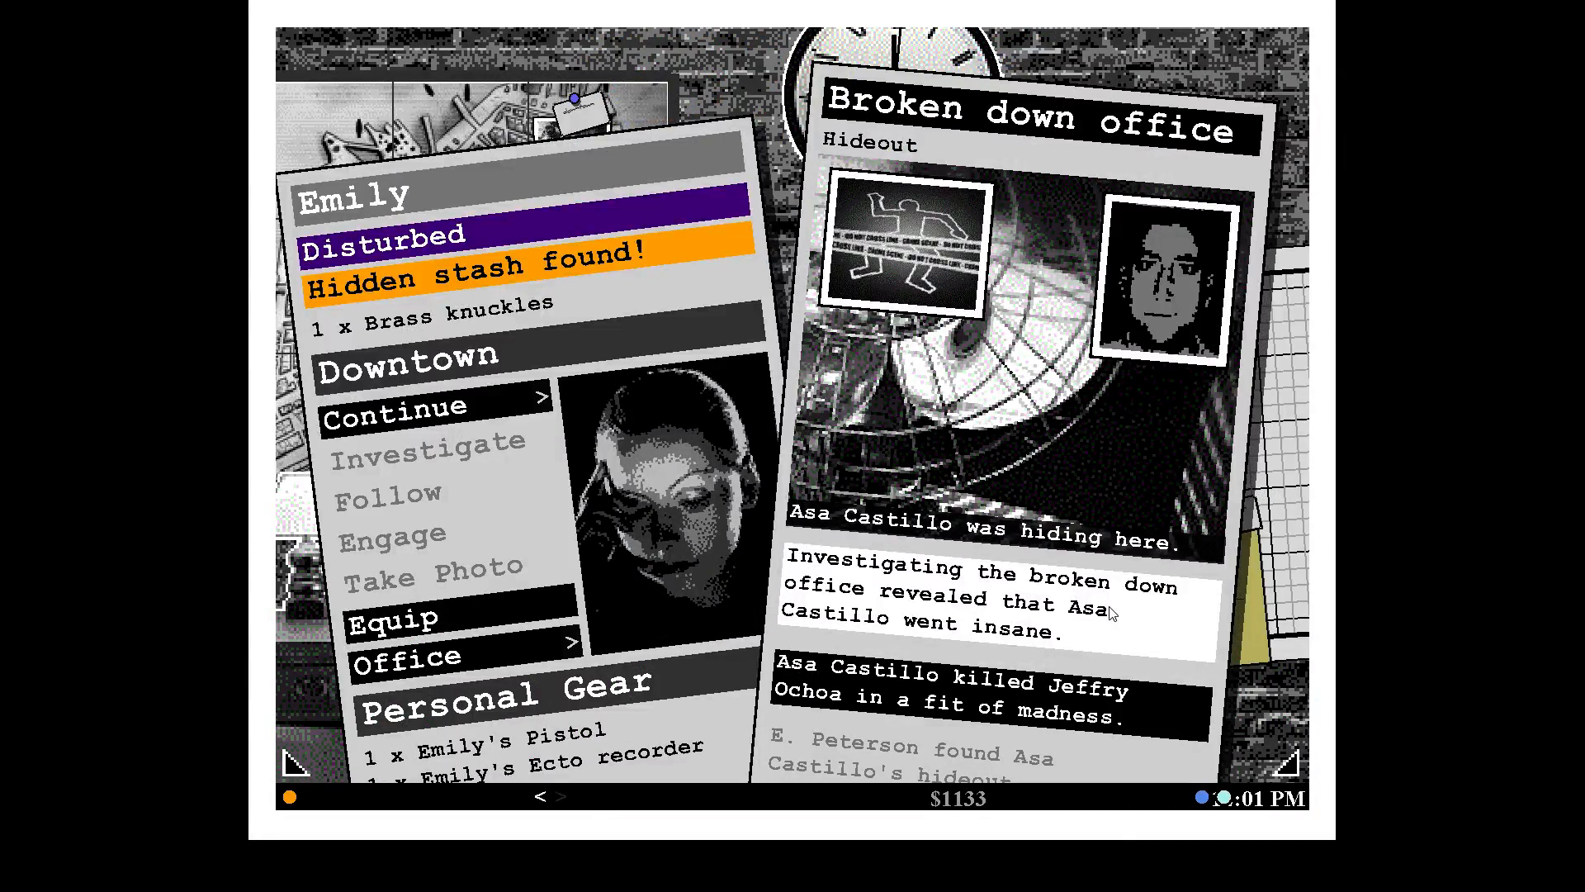
{"action": "mouse_move", "coordinate": [920, 705]}
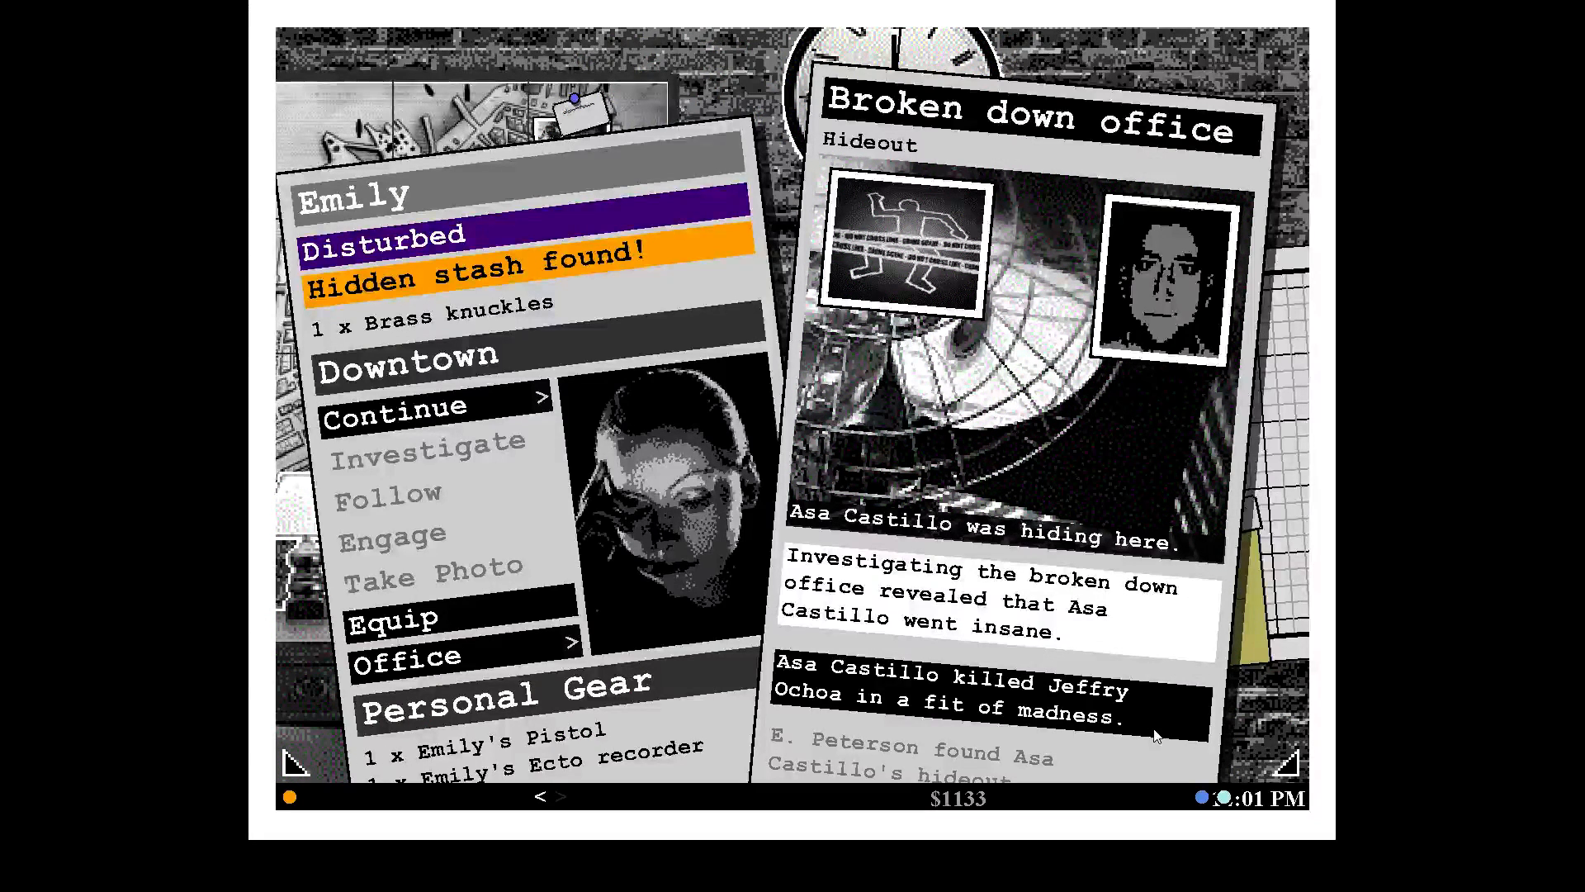
{"action": "mouse_move", "coordinate": [432, 426]}
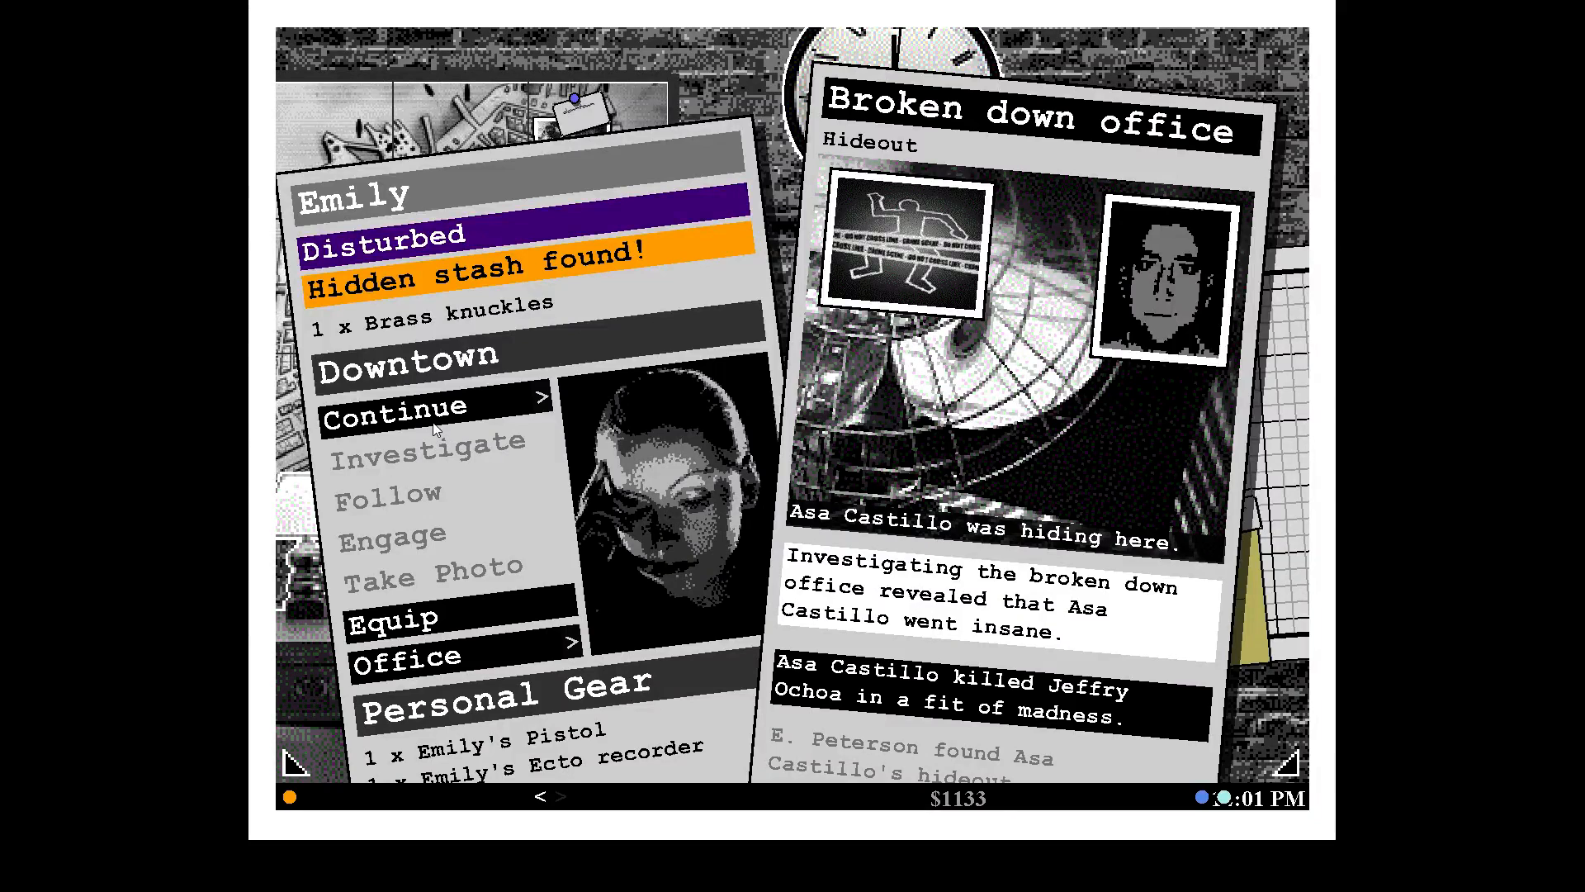